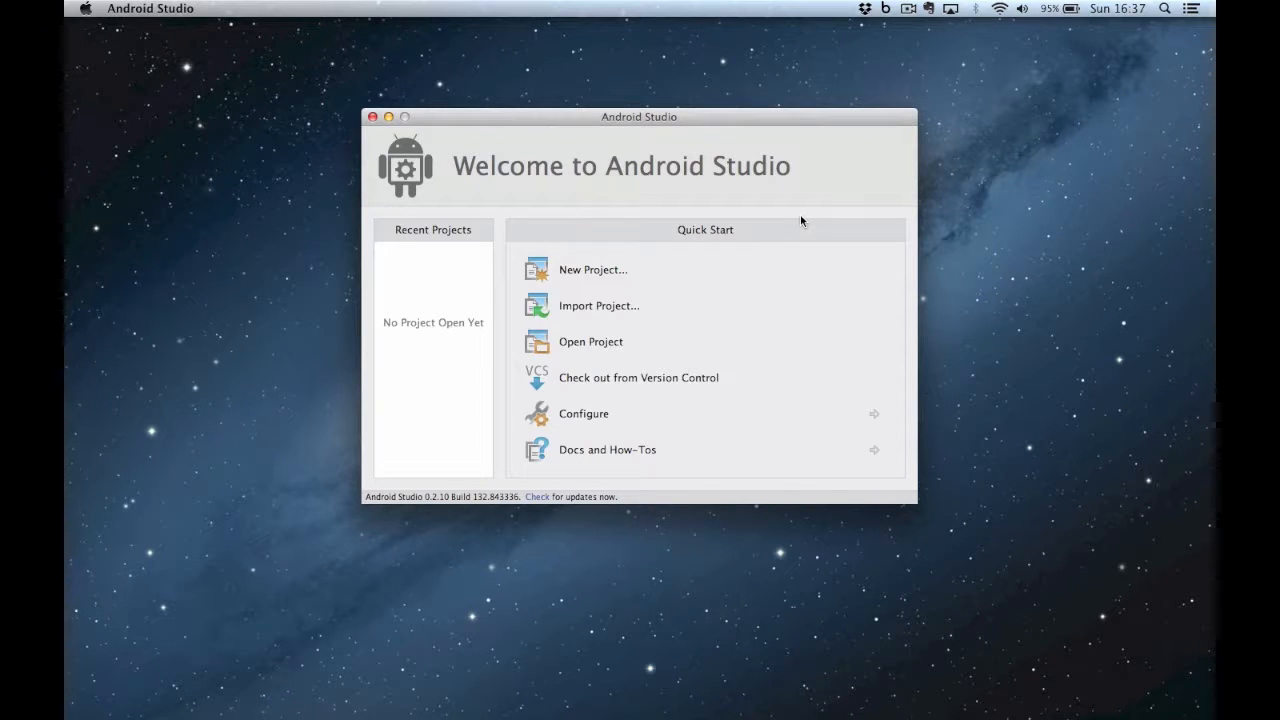
mouse_move(592, 269)
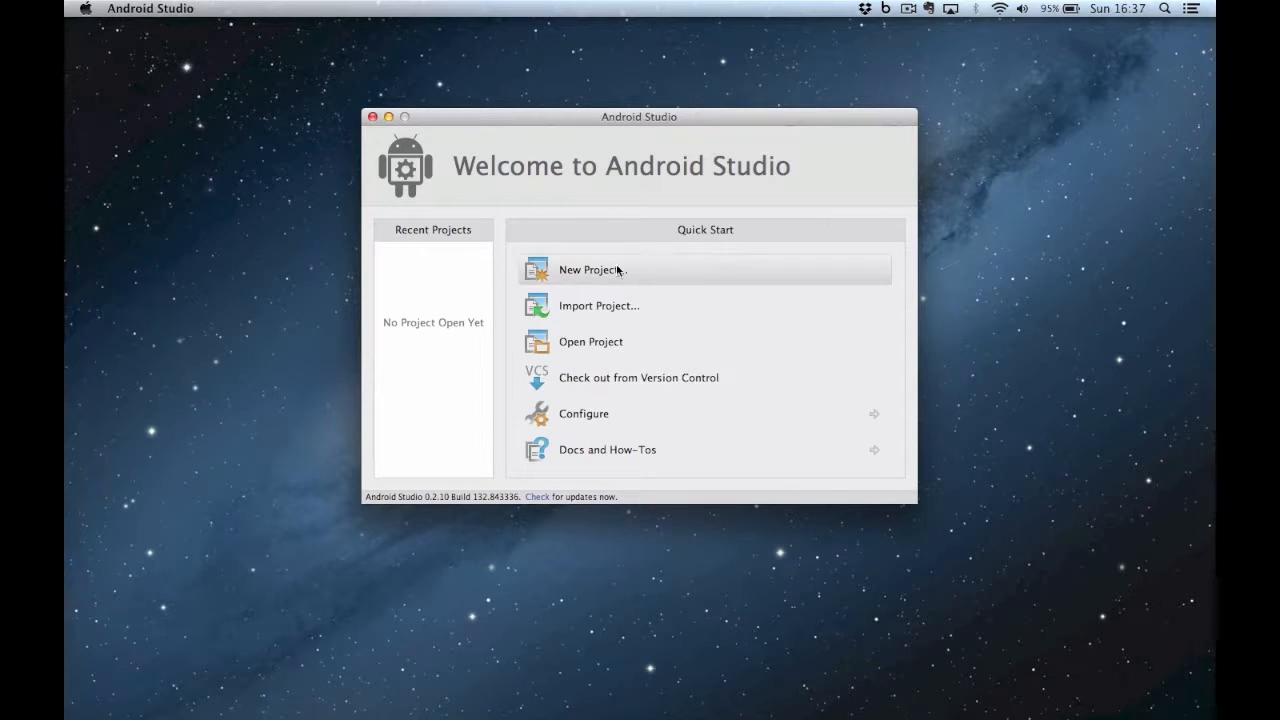
Start a new project named Layouts with API 18 as minimum and target SDK.
click(590, 270)
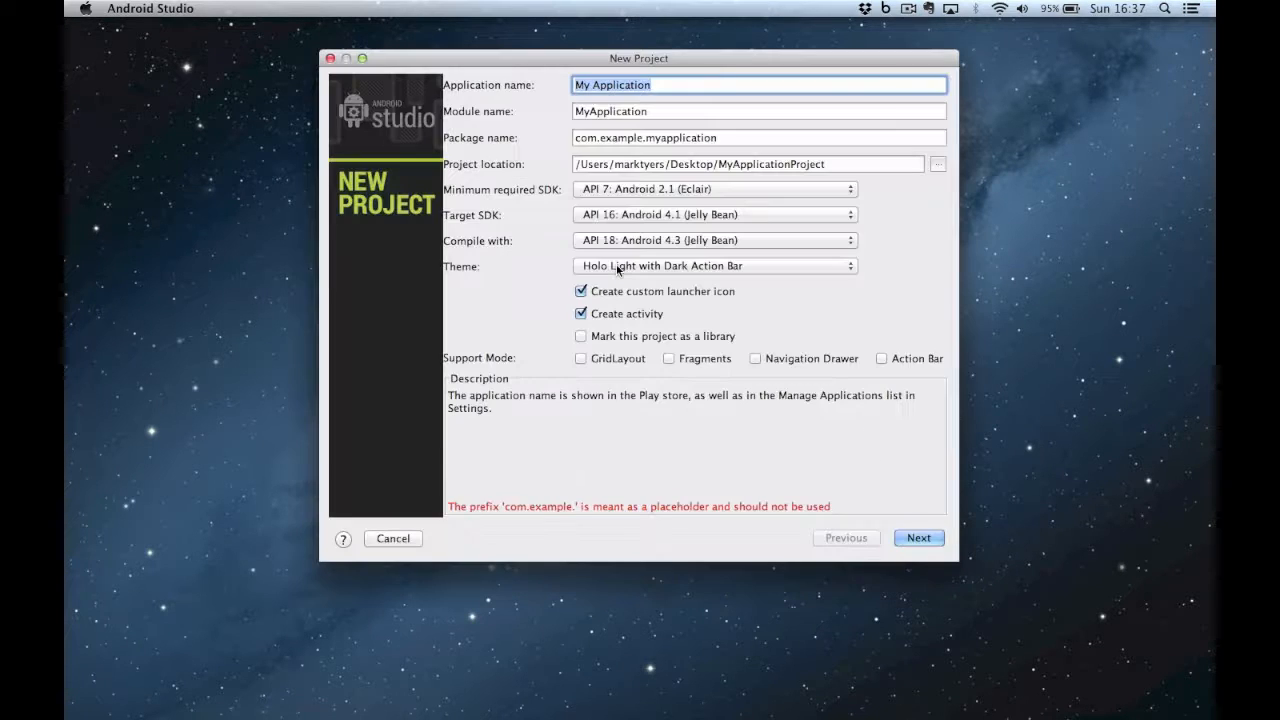
text(Lay)
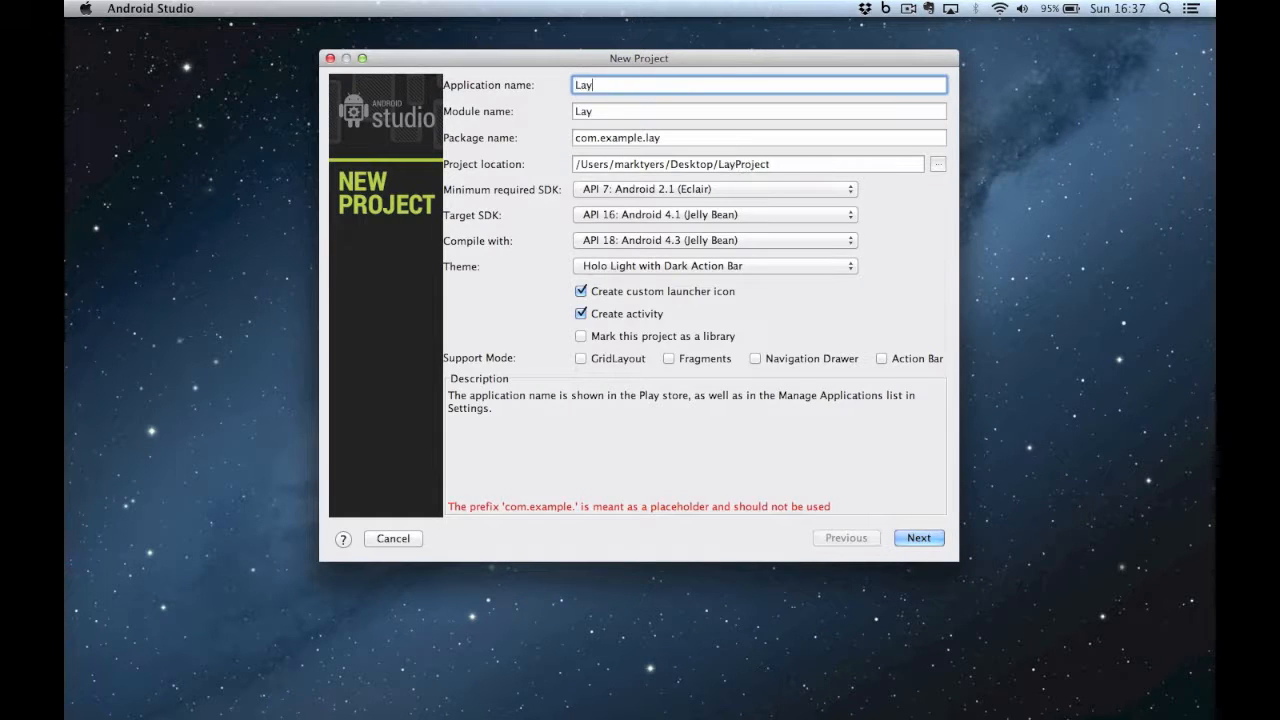
text(outs)
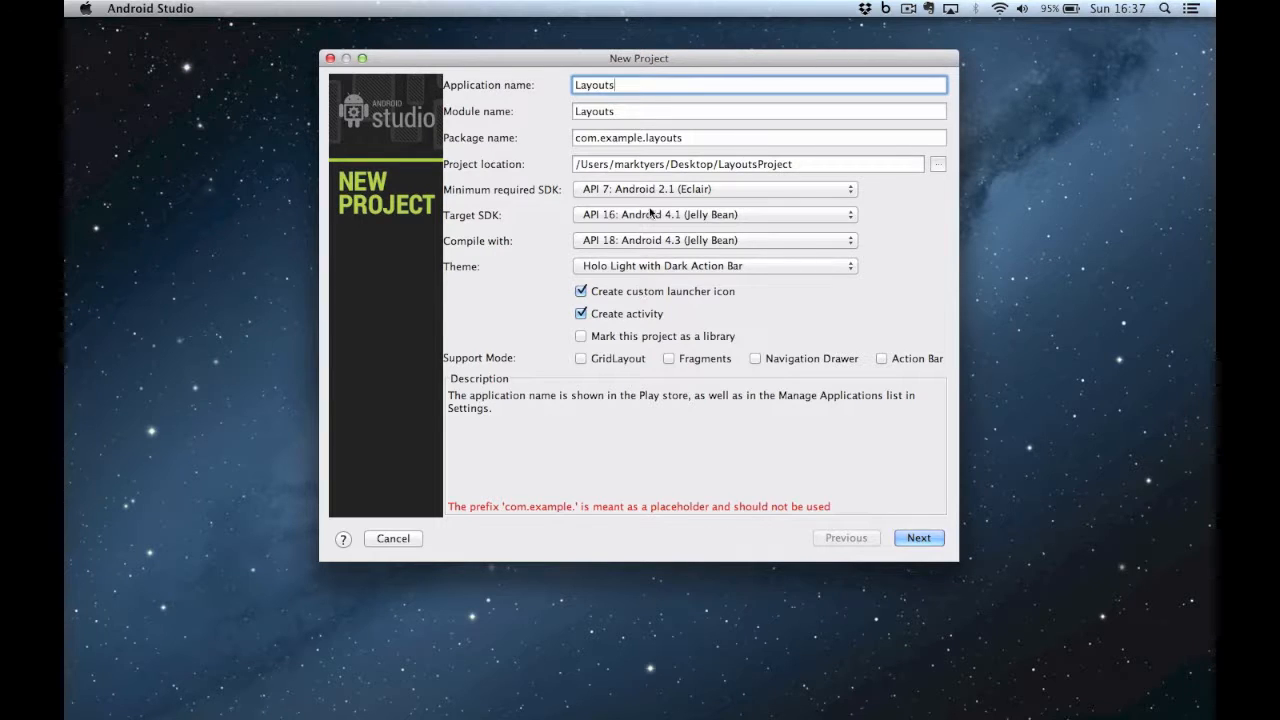
click(713, 189)
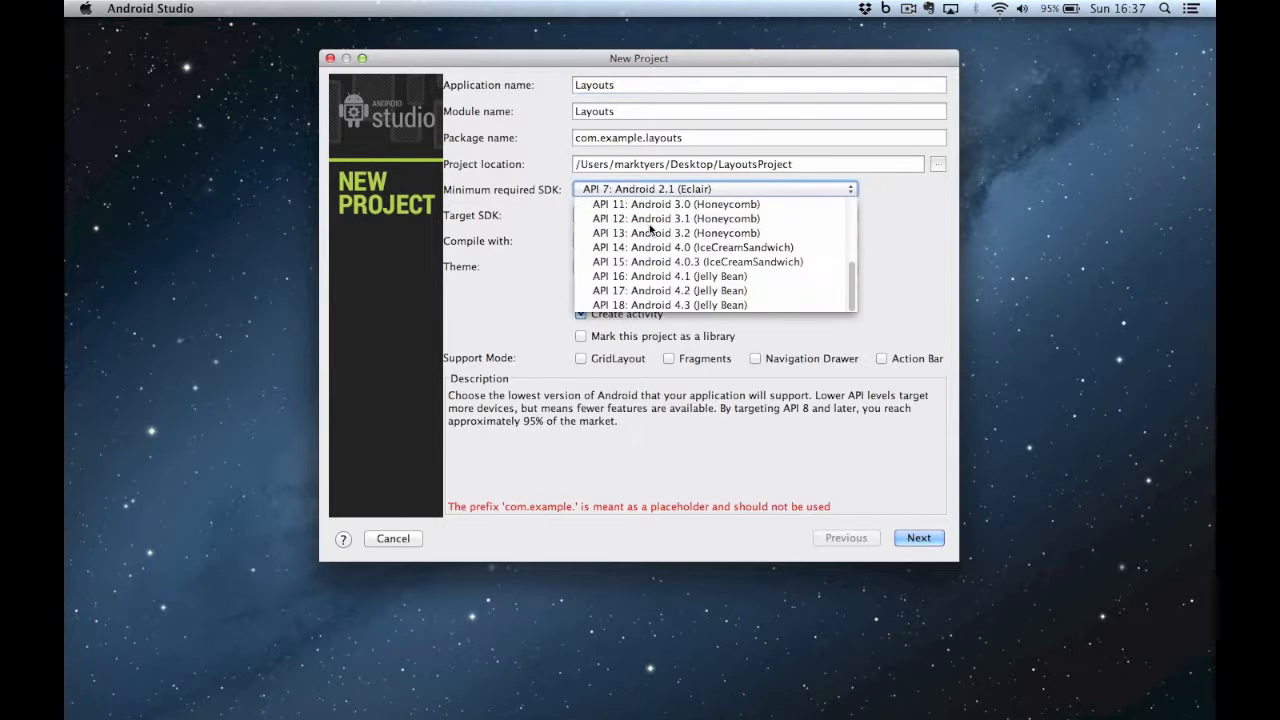
click(670, 305)
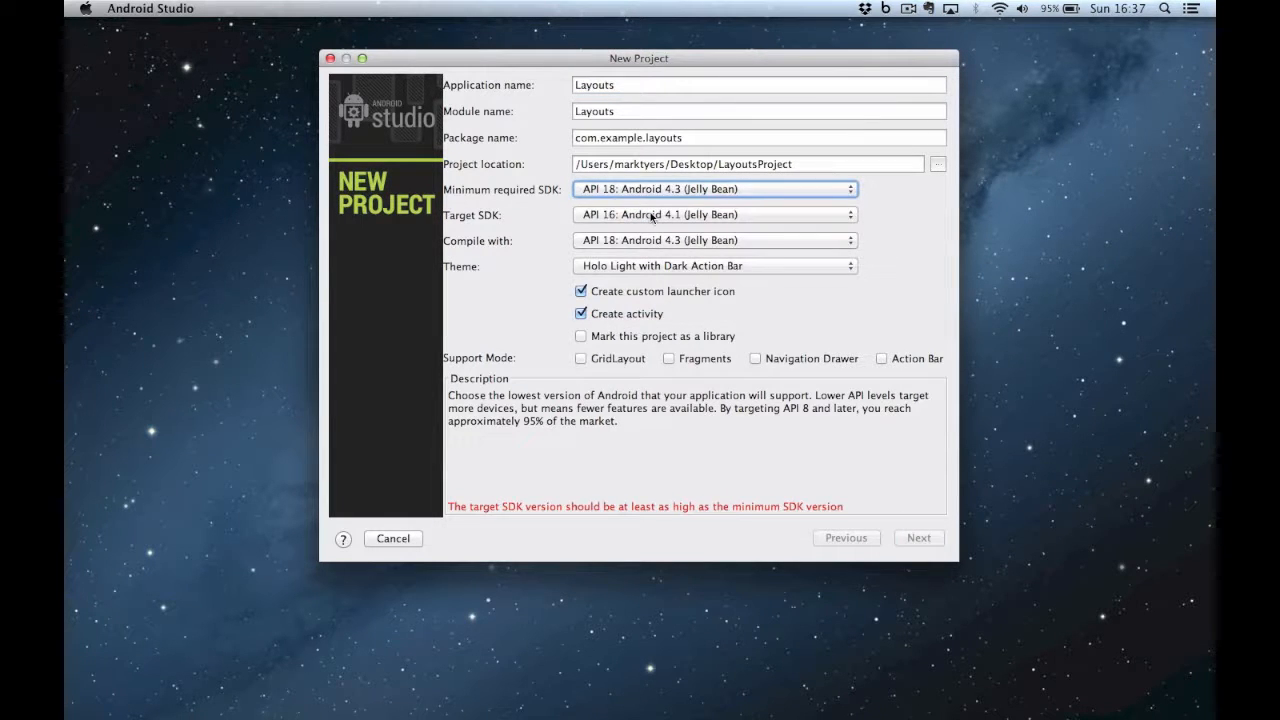
click(715, 214)
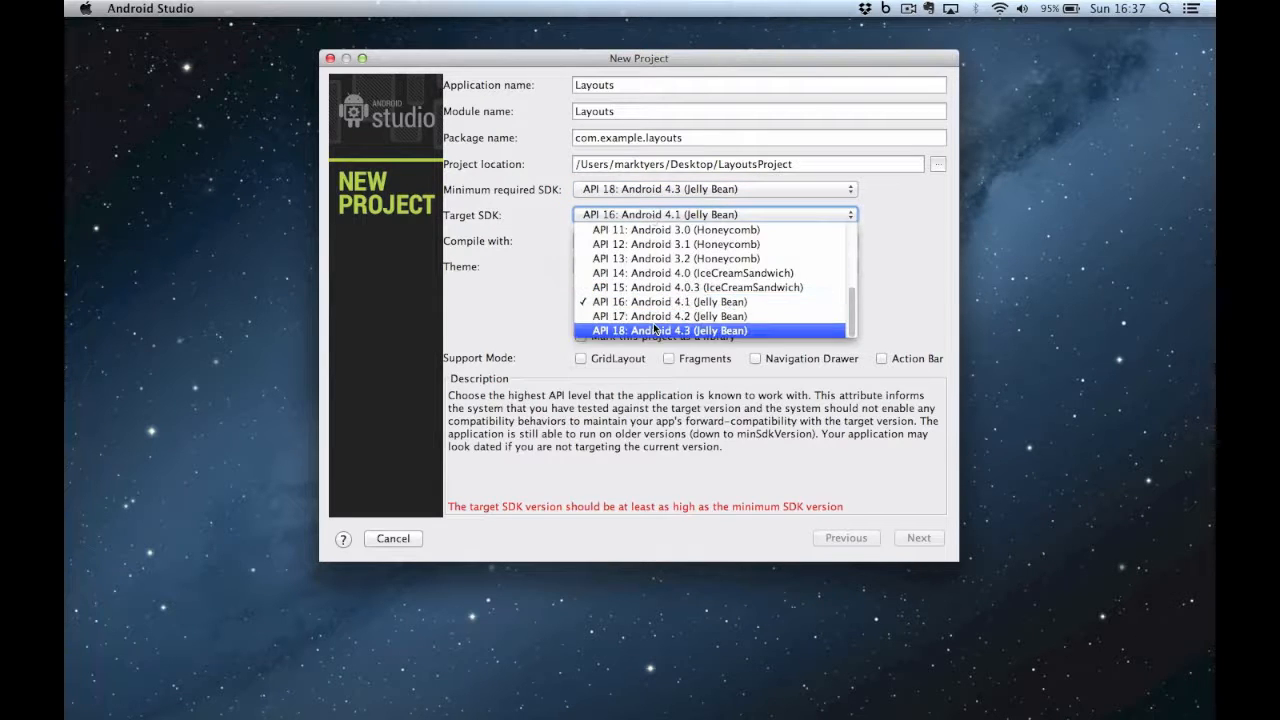
click(670, 330)
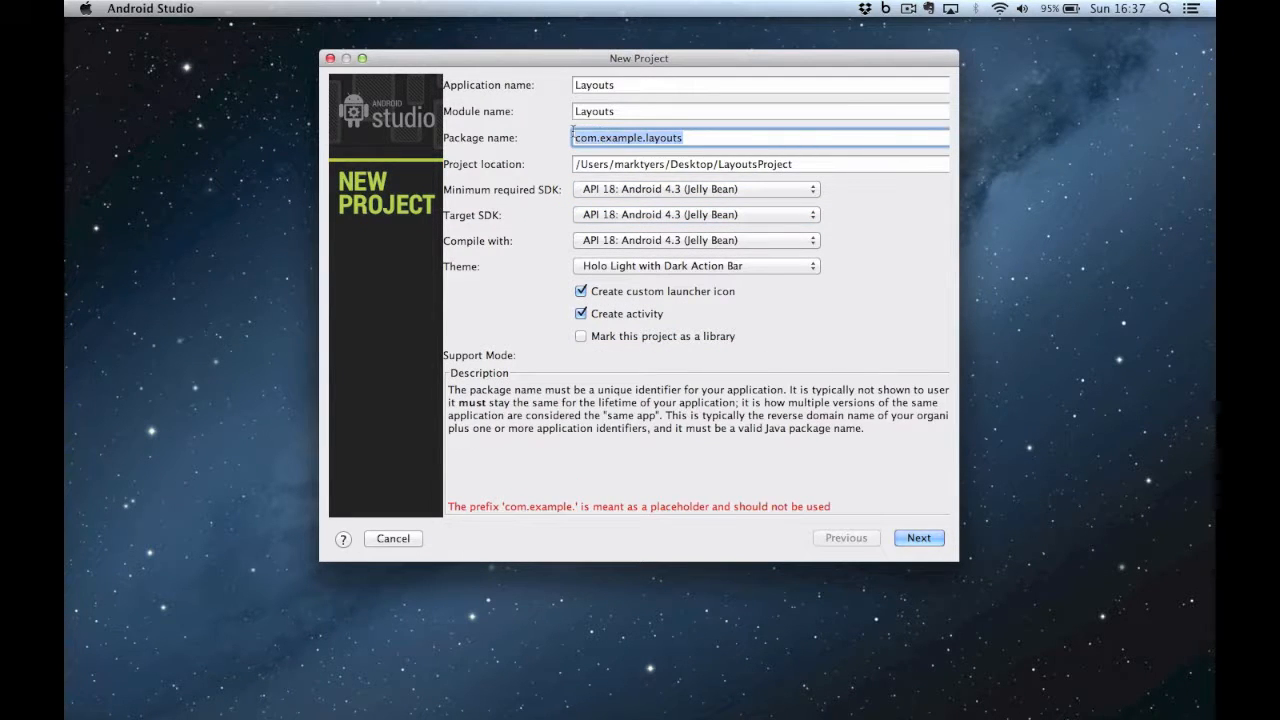
Enter the package name uk.ac.coventry.aa7401 and continue to the launcher icon settings.
text(uk.ac)
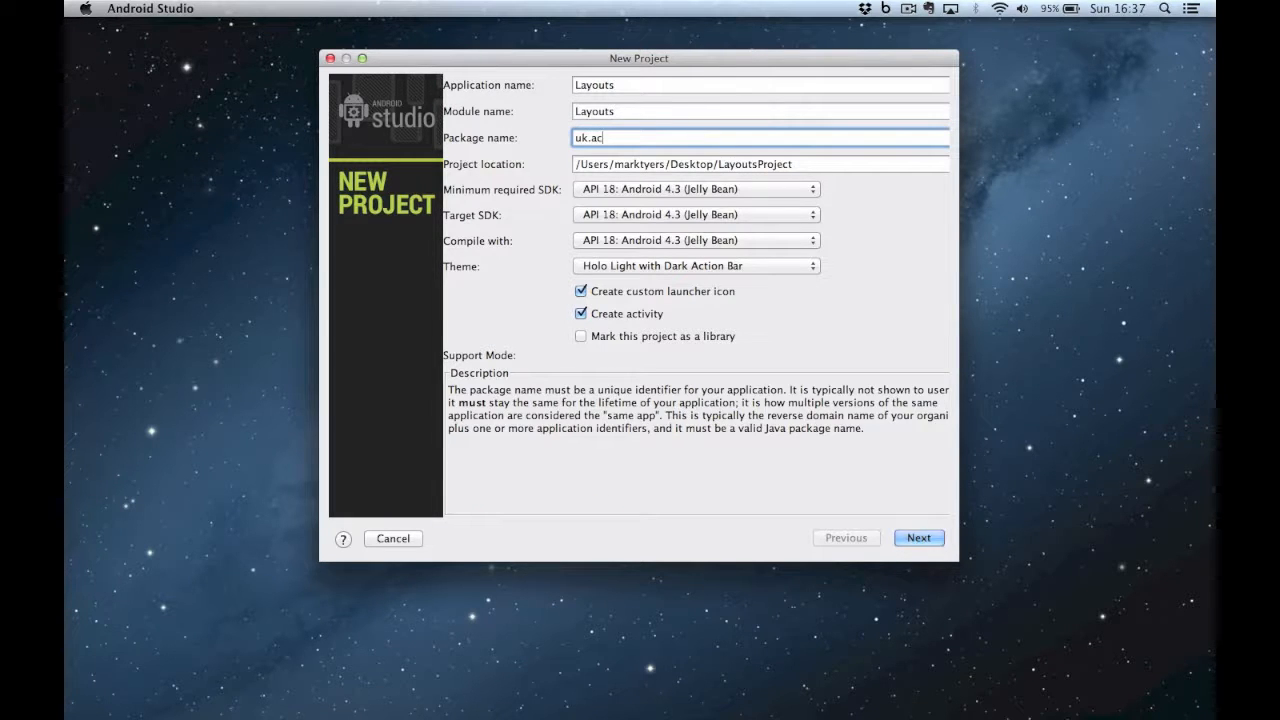
text(coventry)
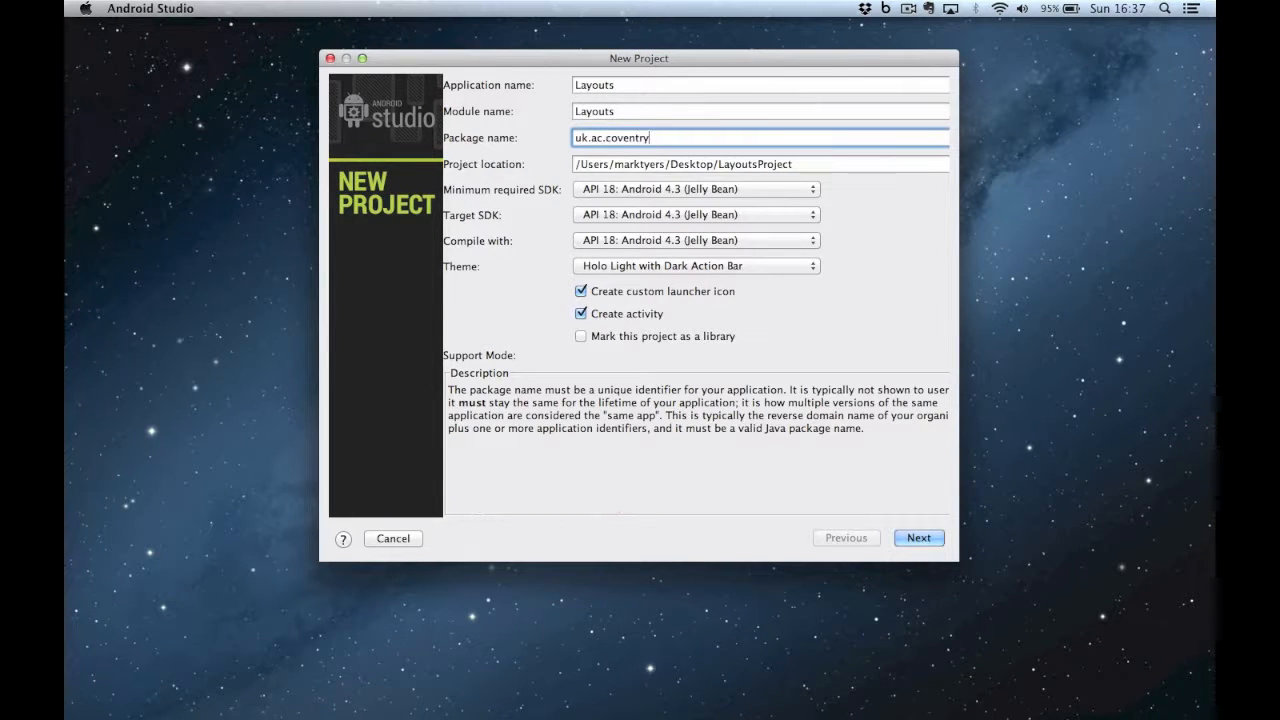
text(.aa740)
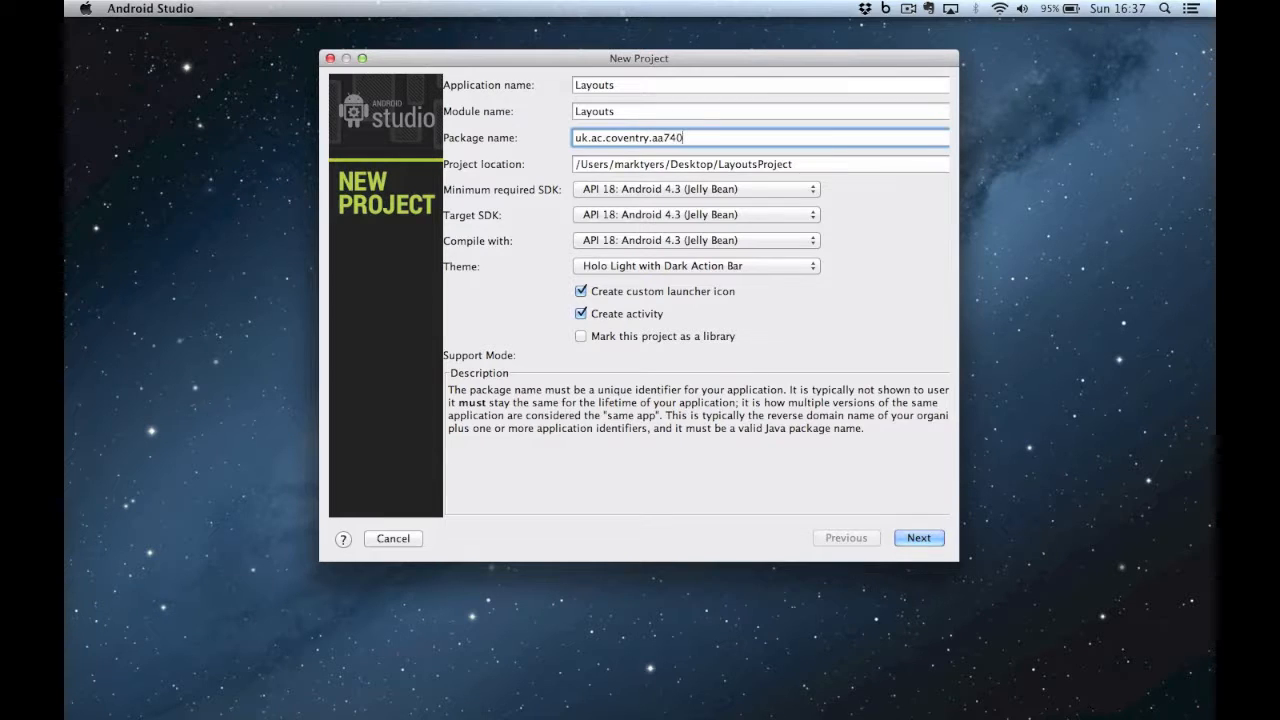
text(1)
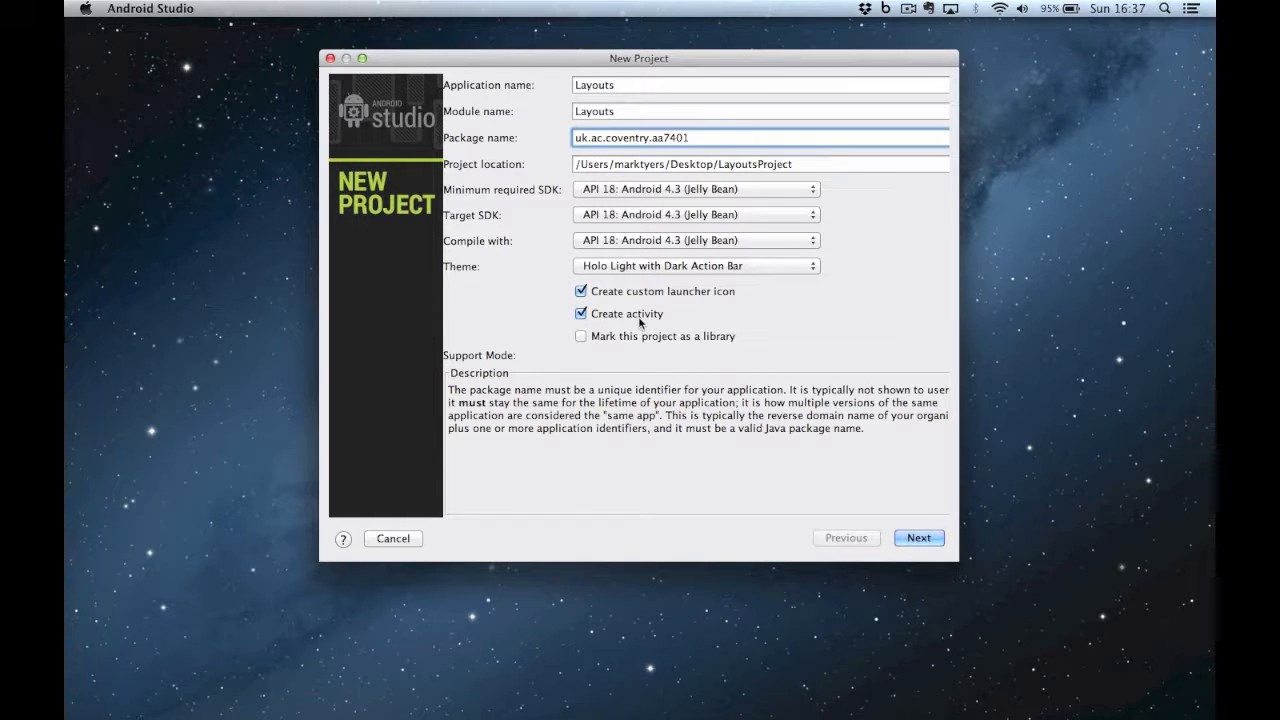
click(917, 537)
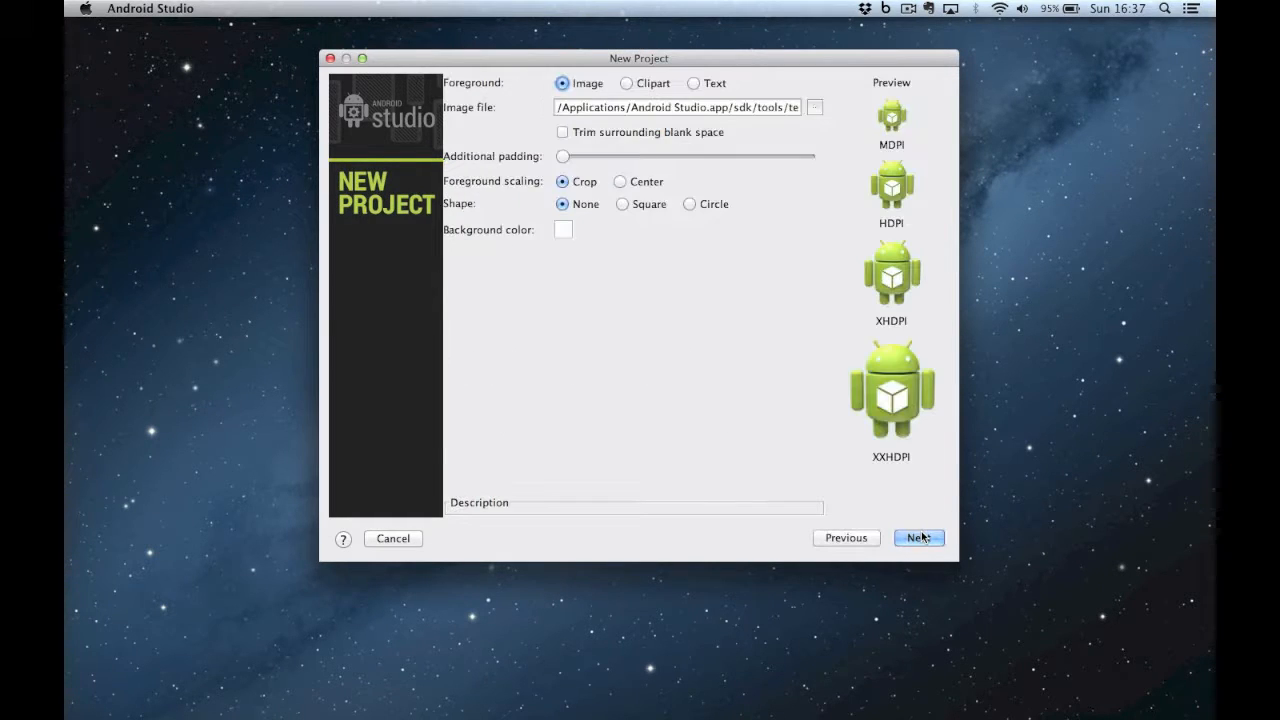
Accept the default launcher icon and create the project from the Blank Activity template.
click(917, 537)
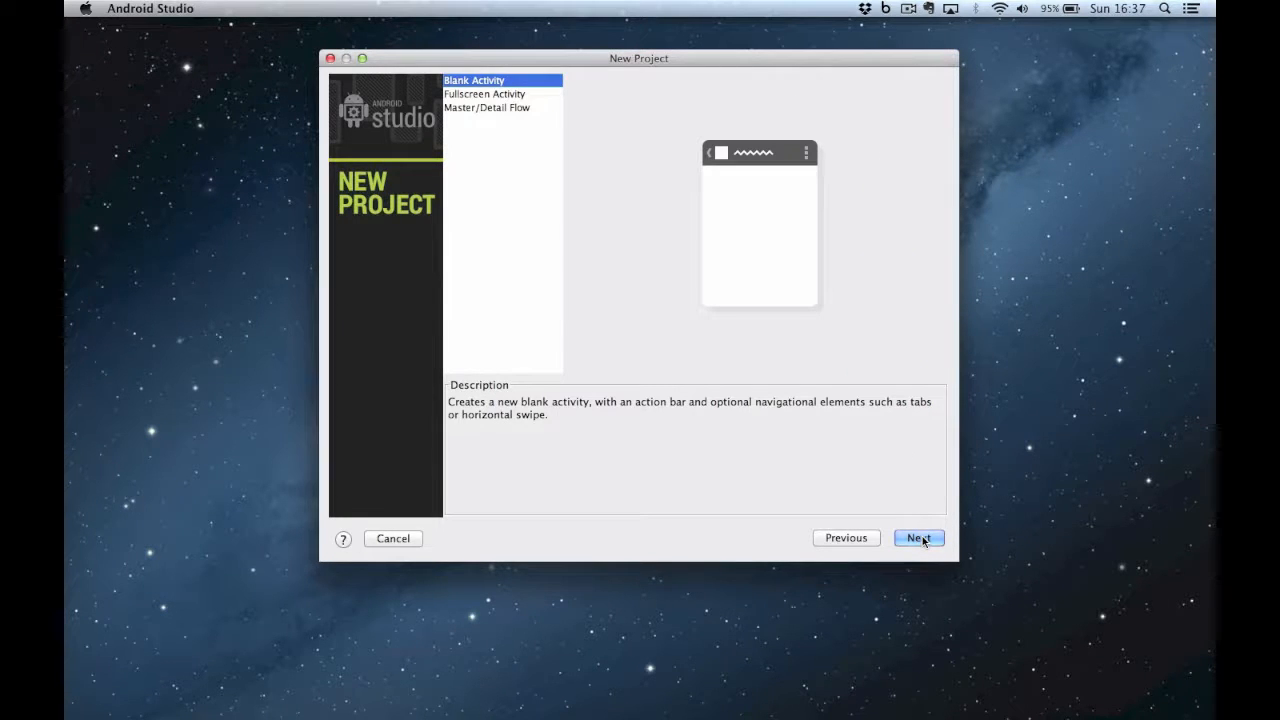
click(392, 538)
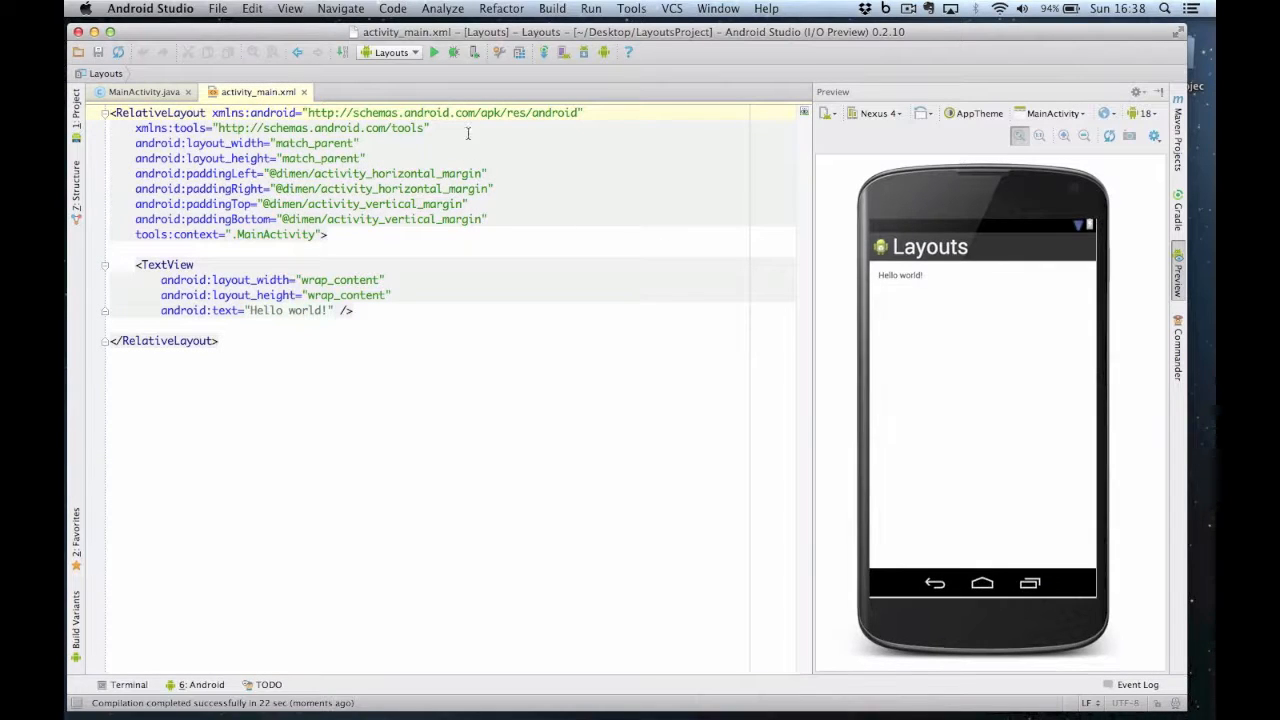
Close the activity_main.xml and MainActivity tabs, then reopen activity_main.xml from res/layout.
click(144, 91)
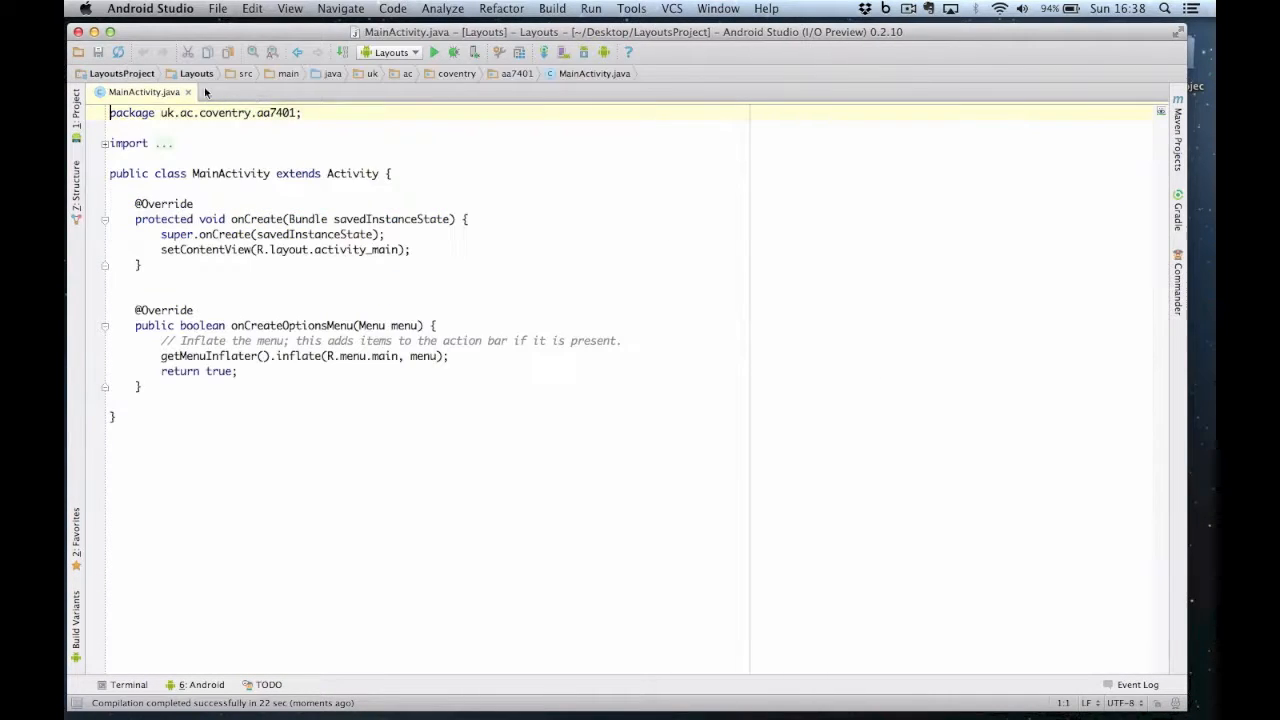
click(188, 91)
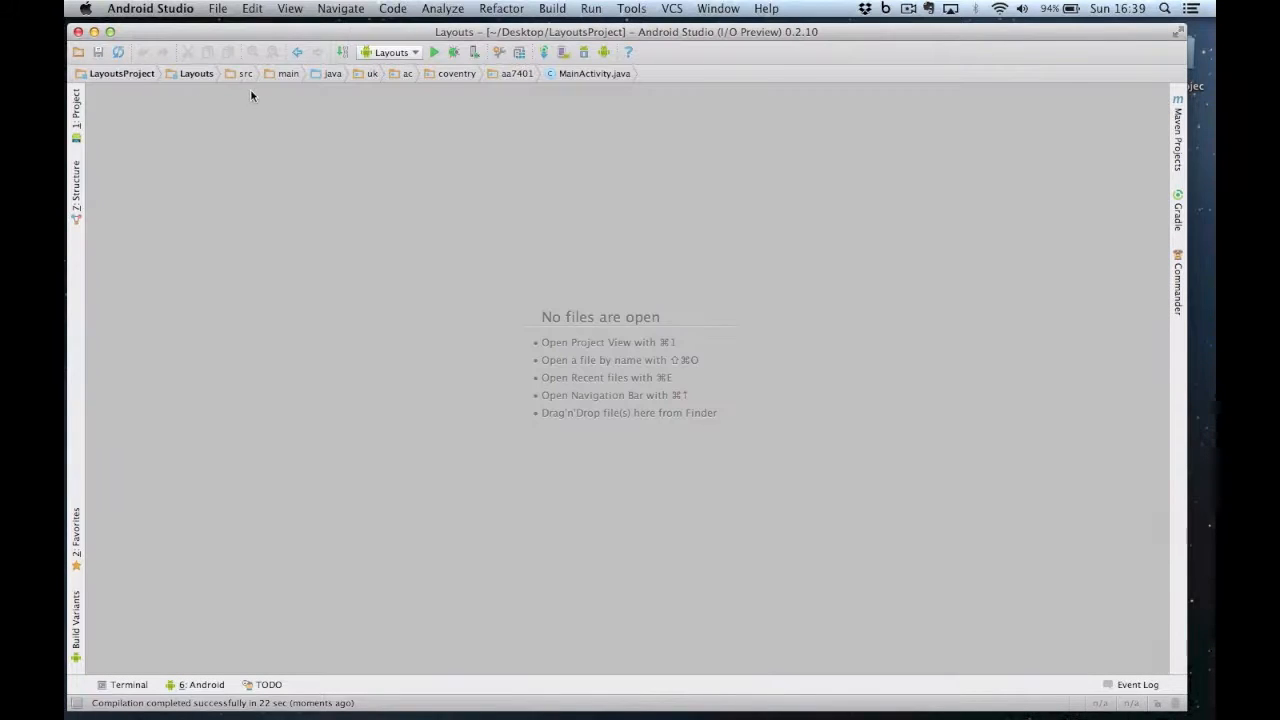
mouse_move(302, 78)
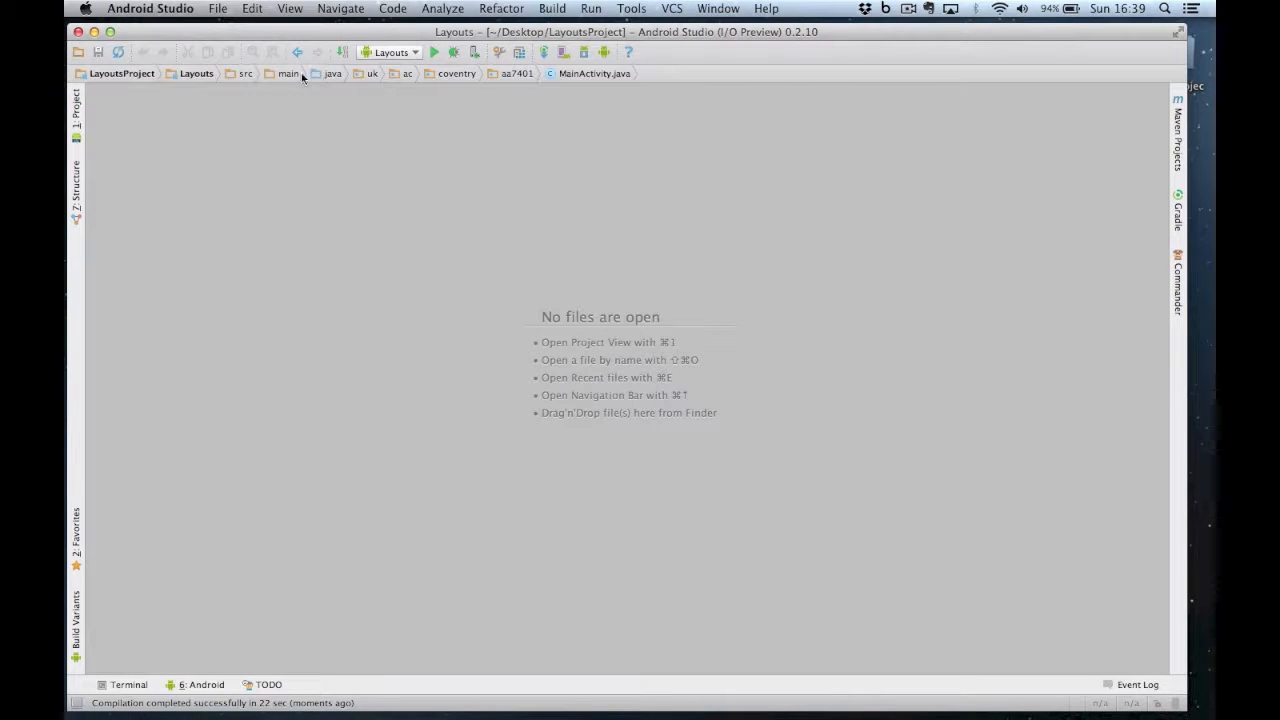
click(330, 73)
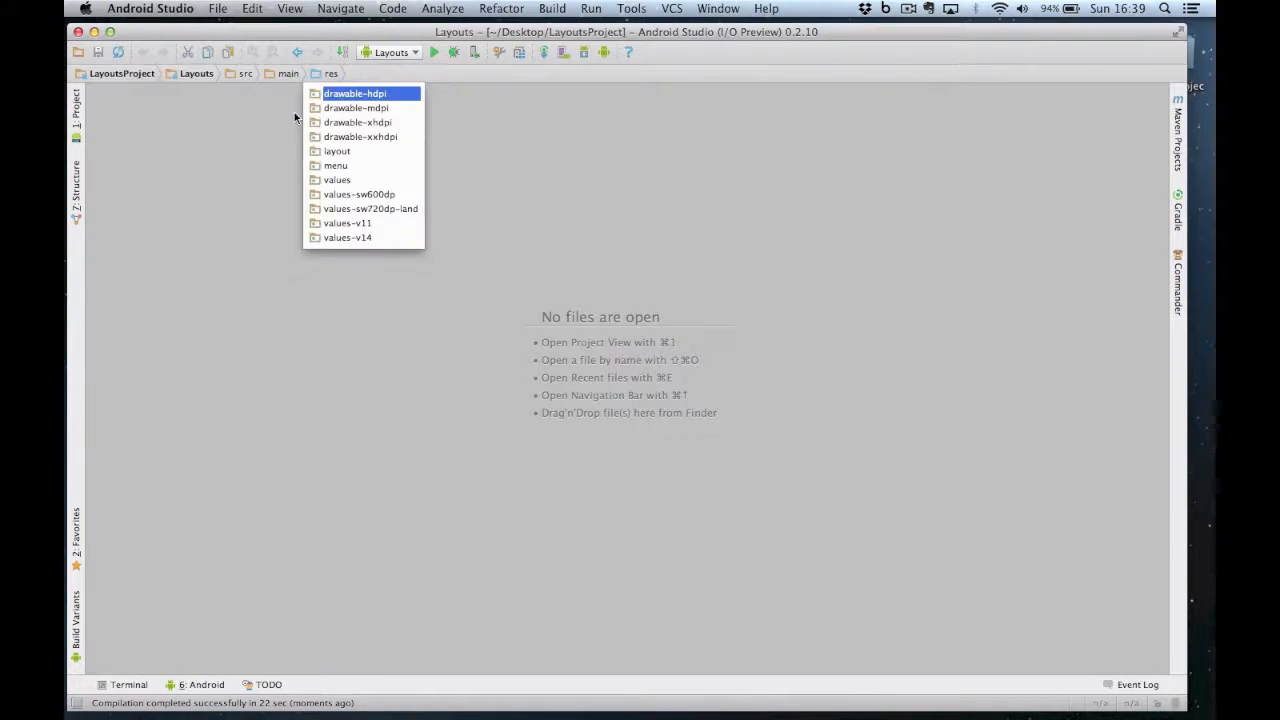
click(337, 151)
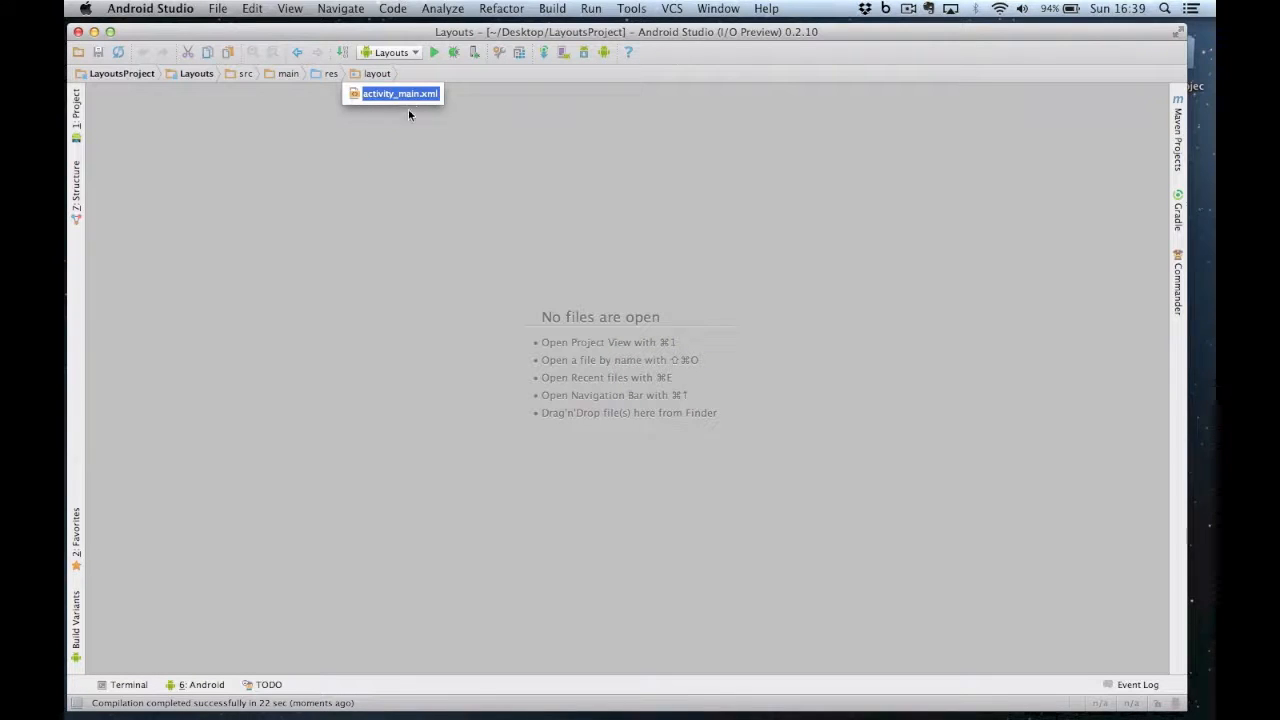
click(399, 93)
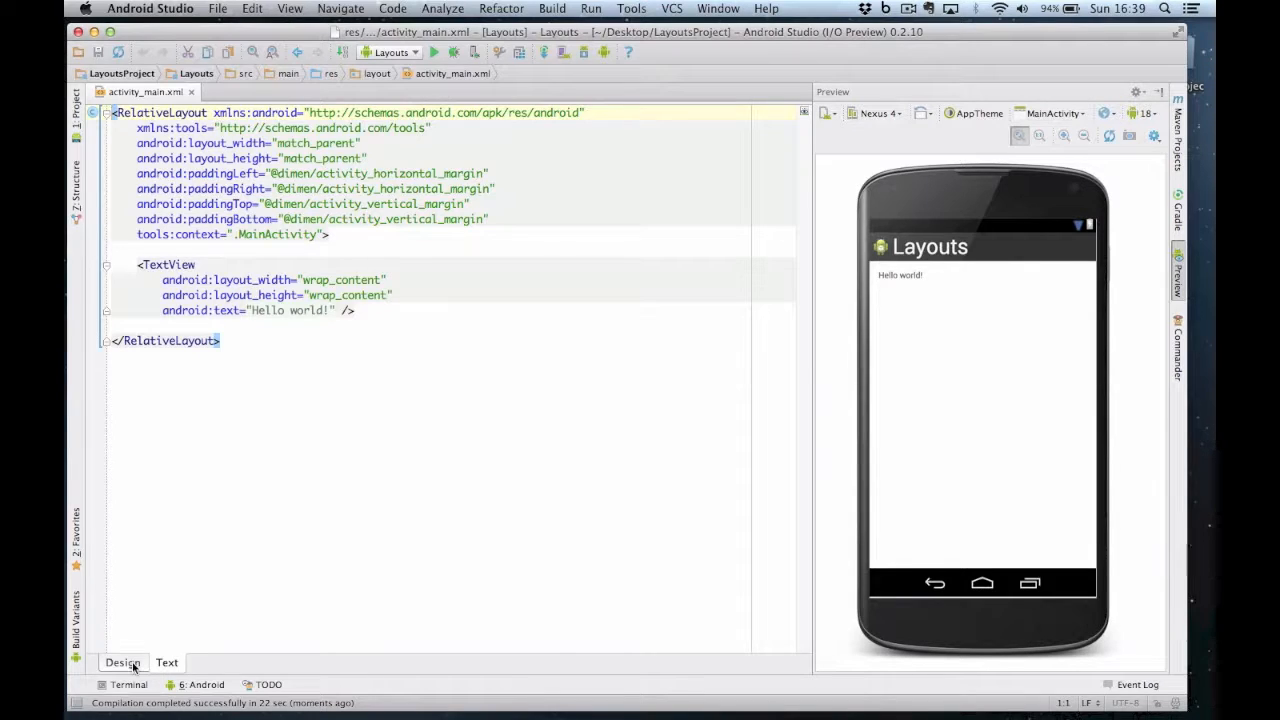
In Design view, replace the Hello world text with a Large Text widget at the top left.
click(122, 662)
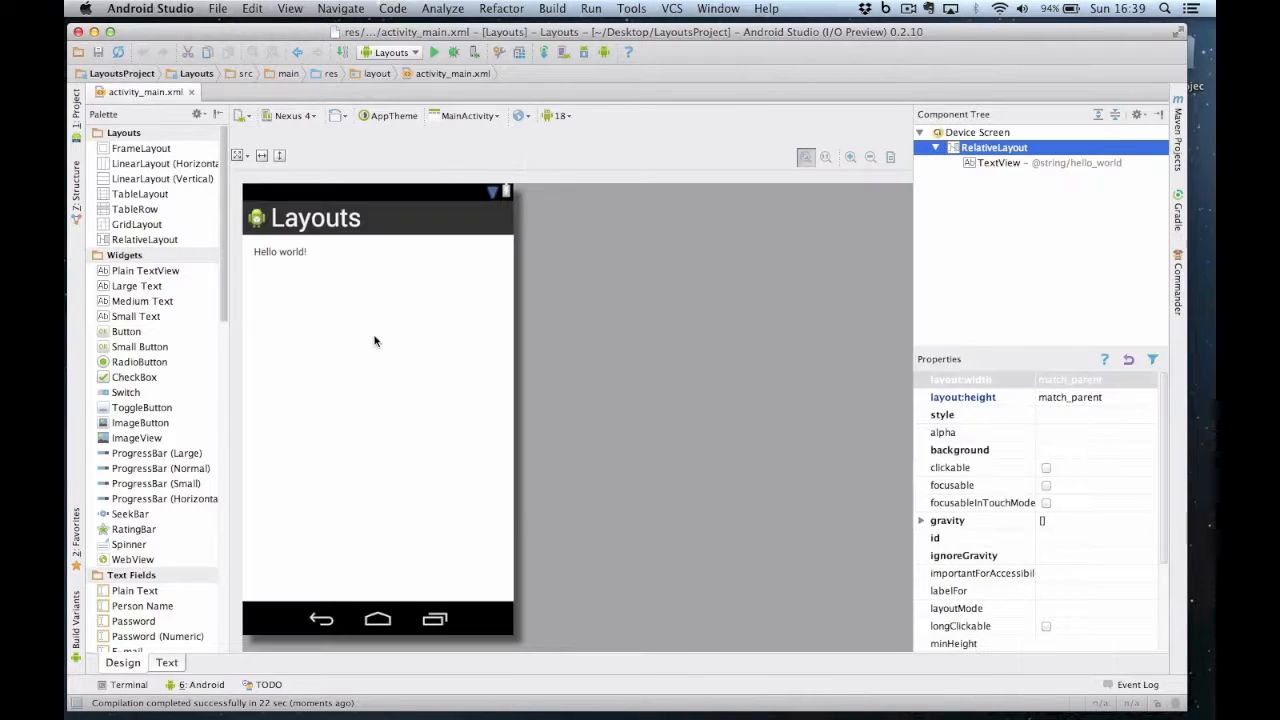
click(280, 251)
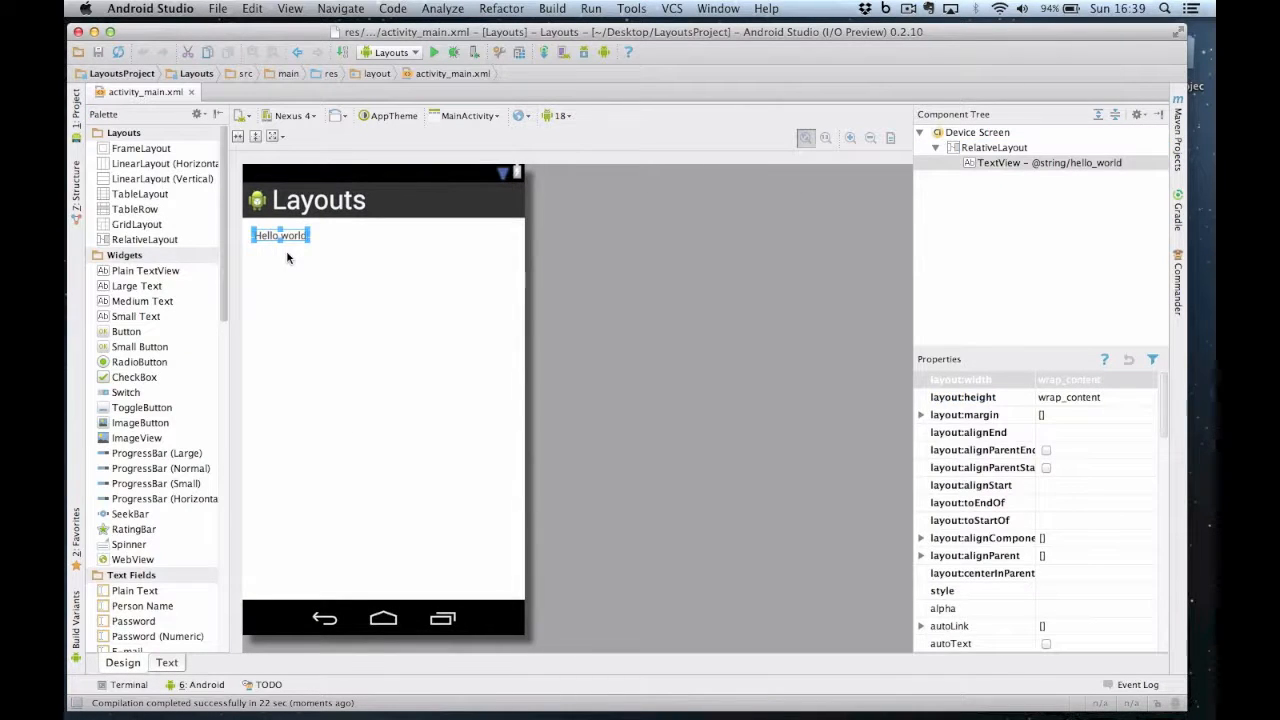
key(Delete)
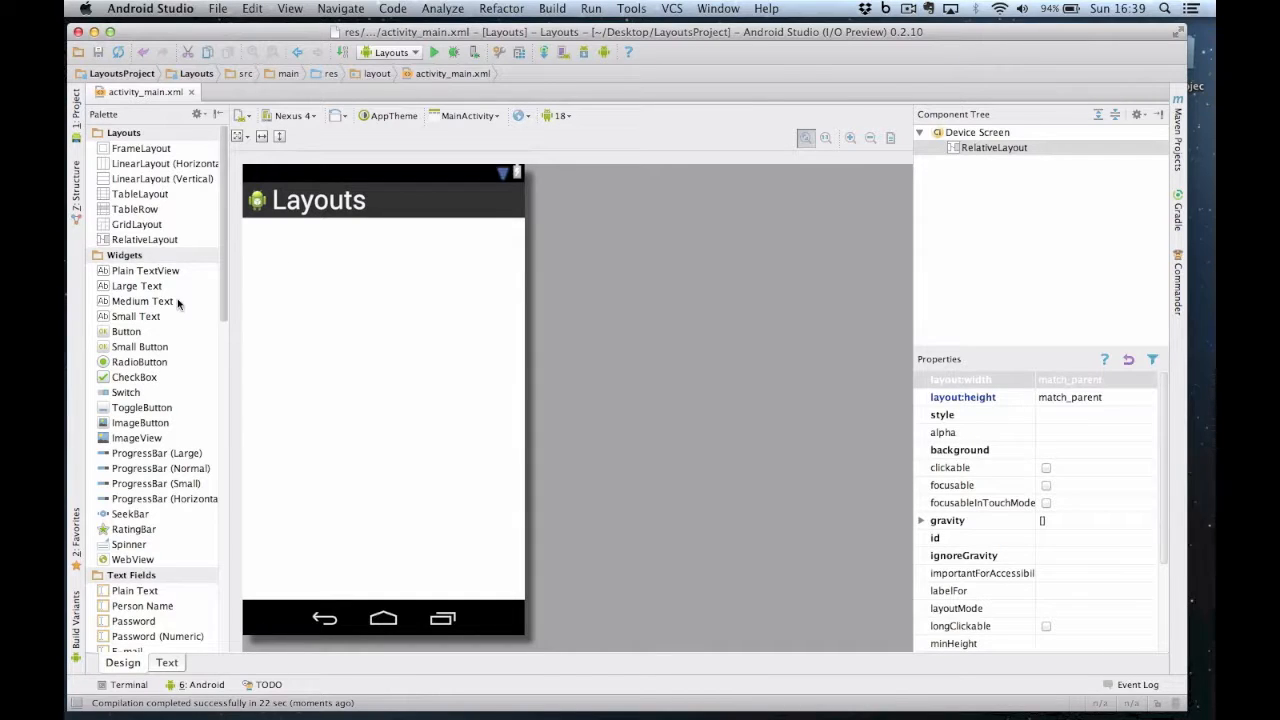
click(137, 286)
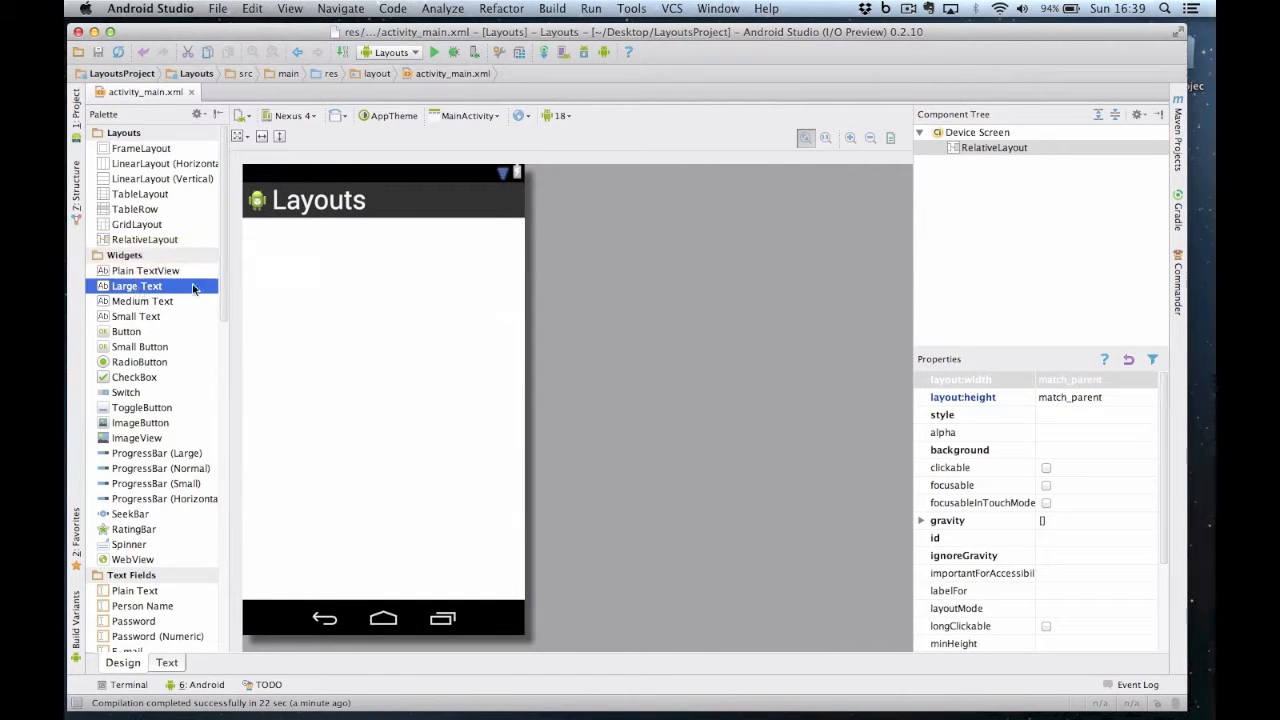
drag(137, 285, 285, 240)
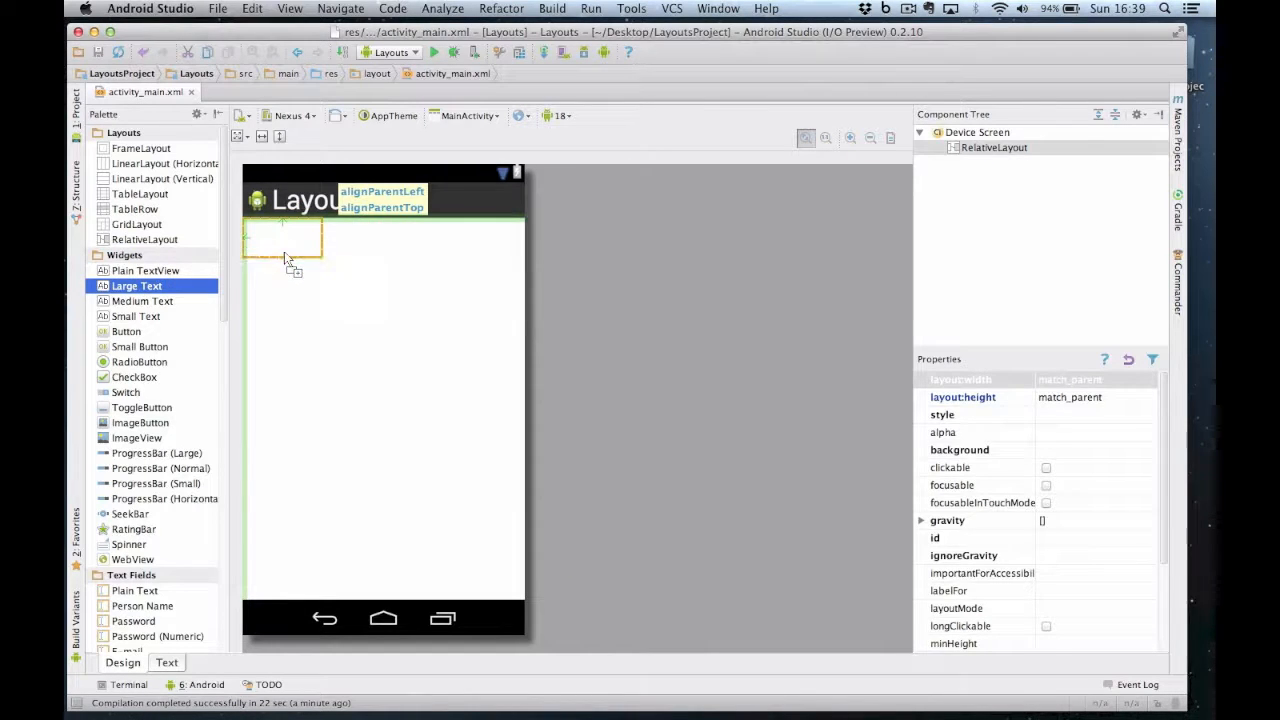
drag(137, 286, 290, 238)
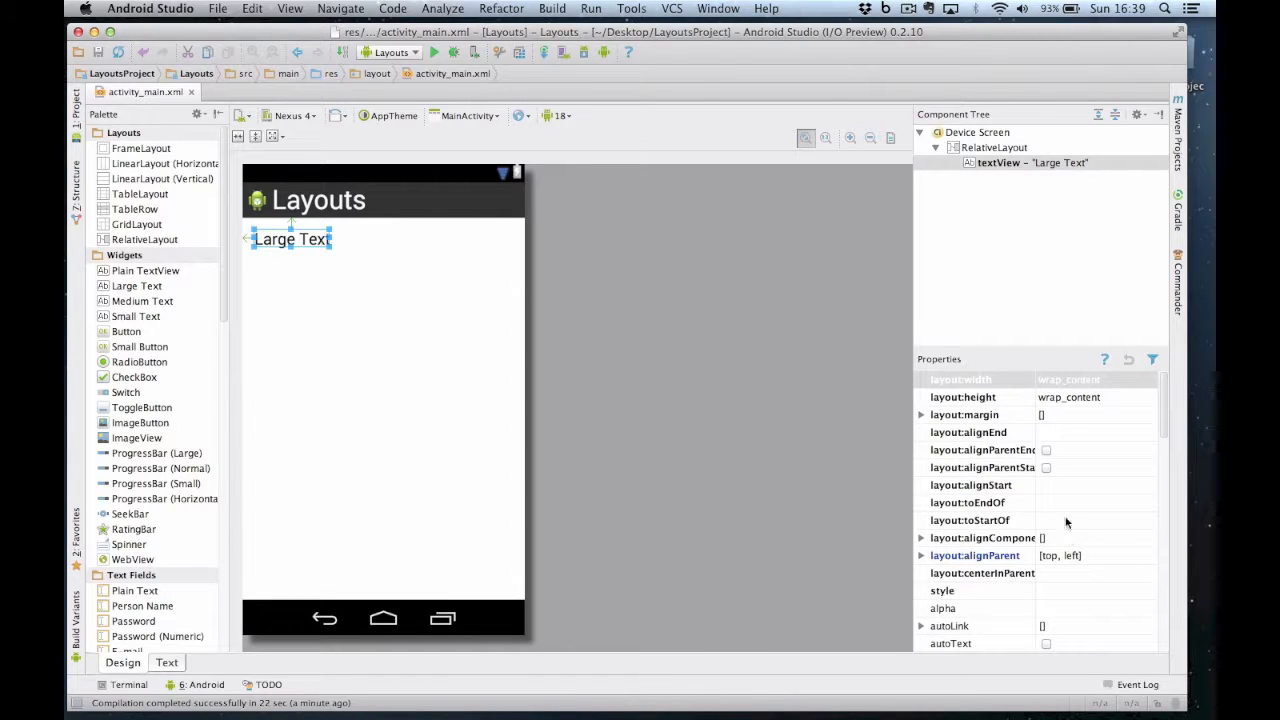
Give the new label 10dp left and top margins and change its text to 42.
click(920, 414)
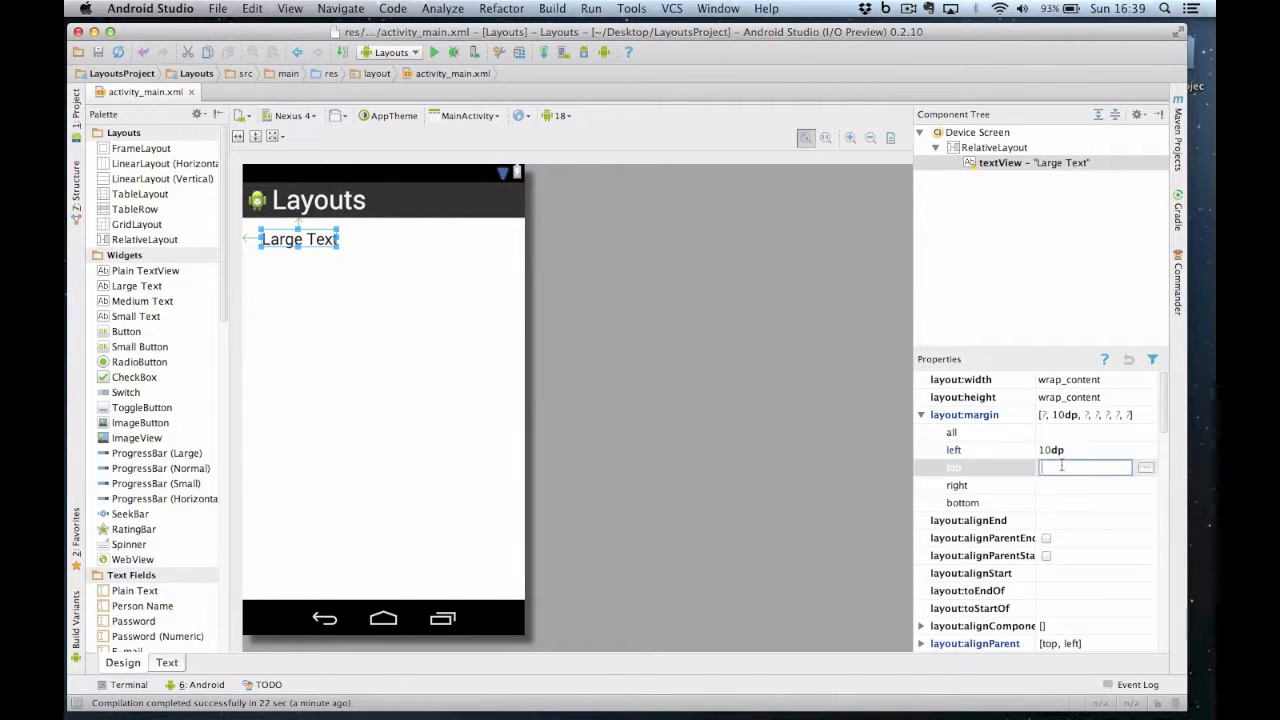
text(10)
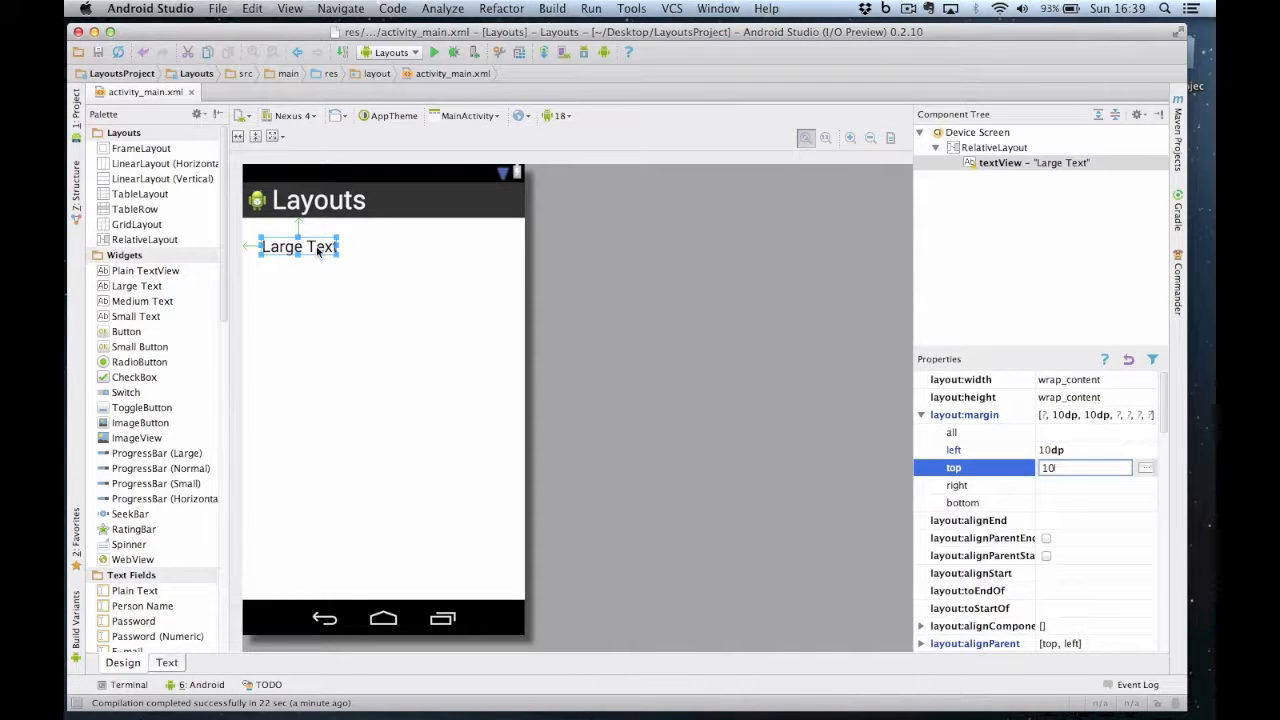
double_click(298, 246)
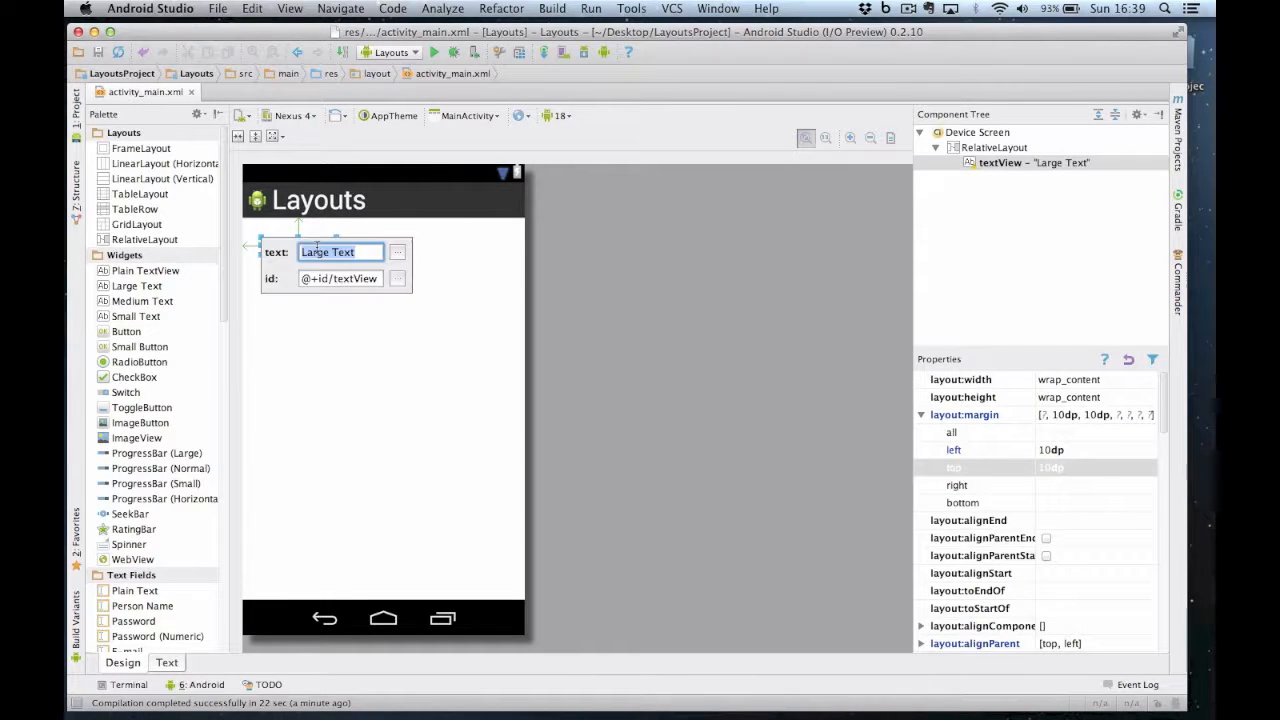
text(42)
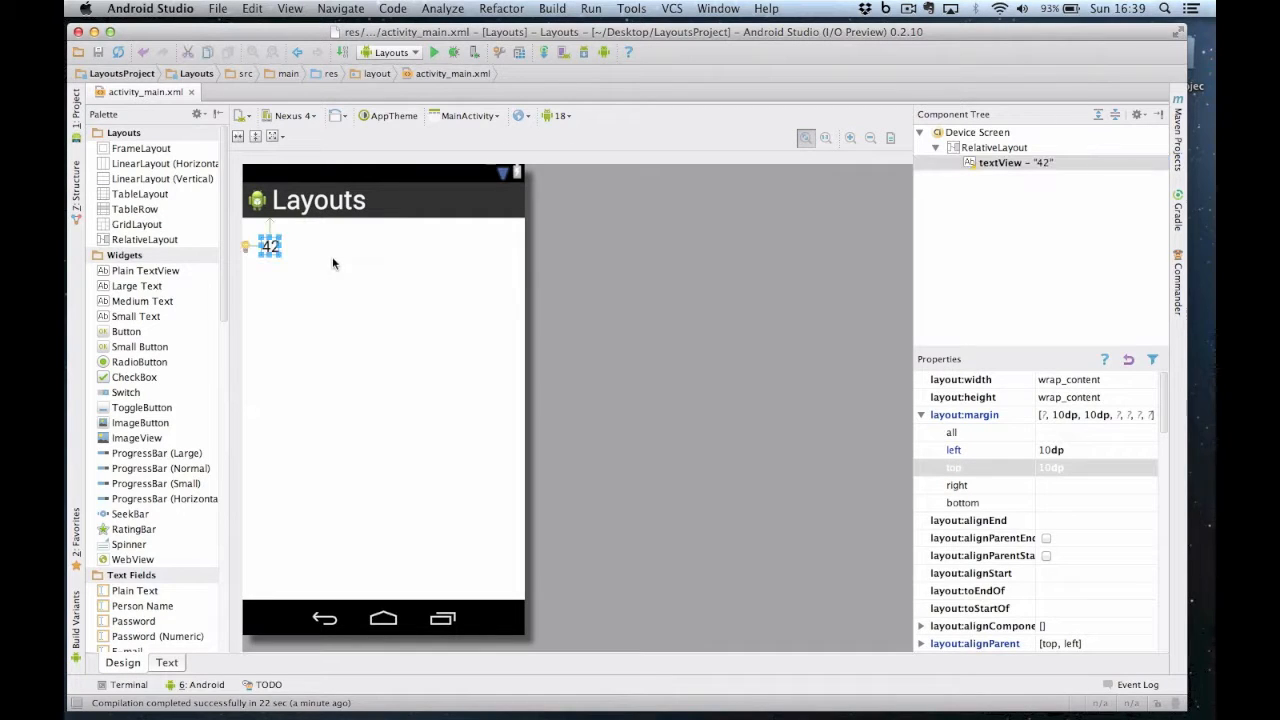
click(994, 147)
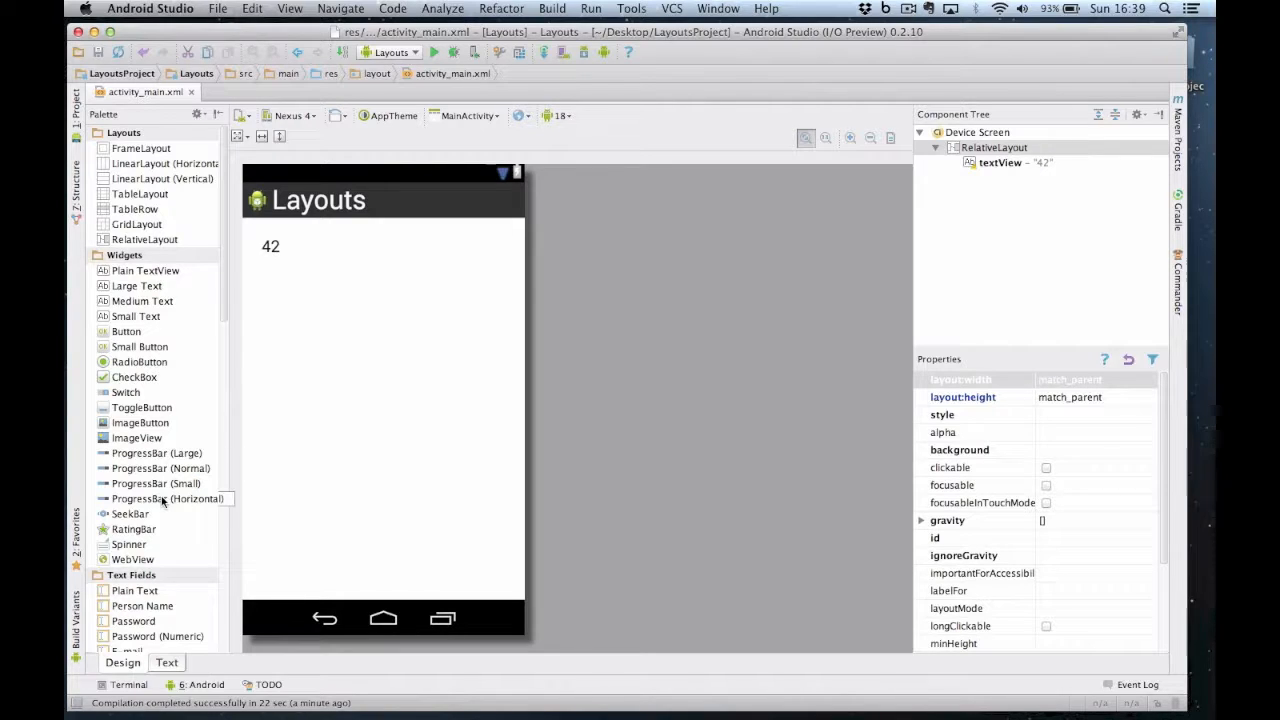
Drop a horizontal ProgressBar in the top-right corner and expand its alignParent settings.
drag(165, 498, 363, 355)
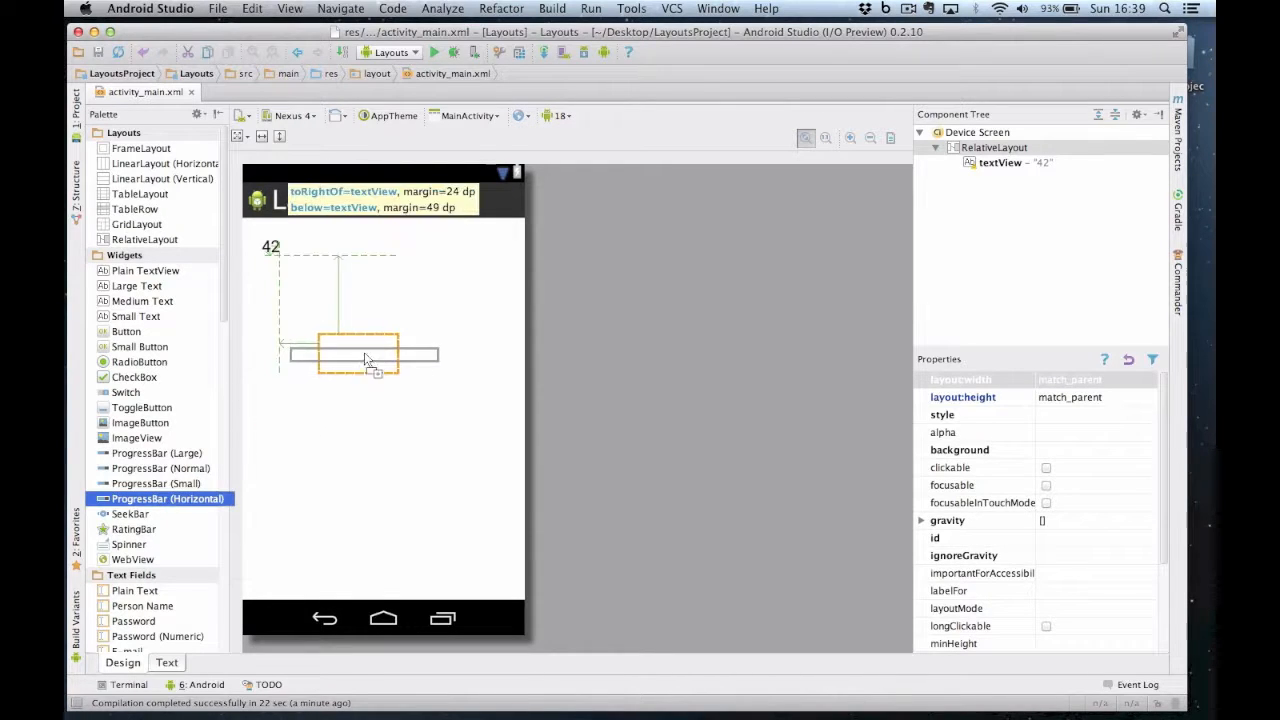
drag(363, 355, 462, 247)
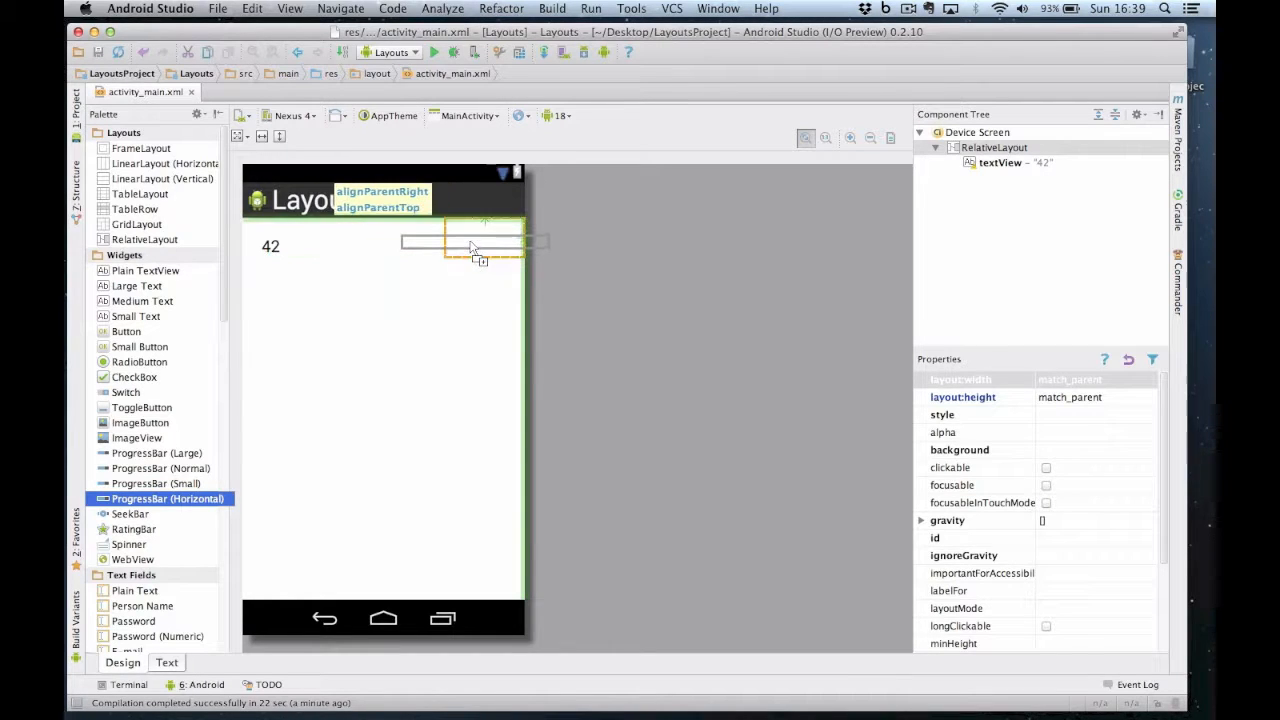
click(483, 240)
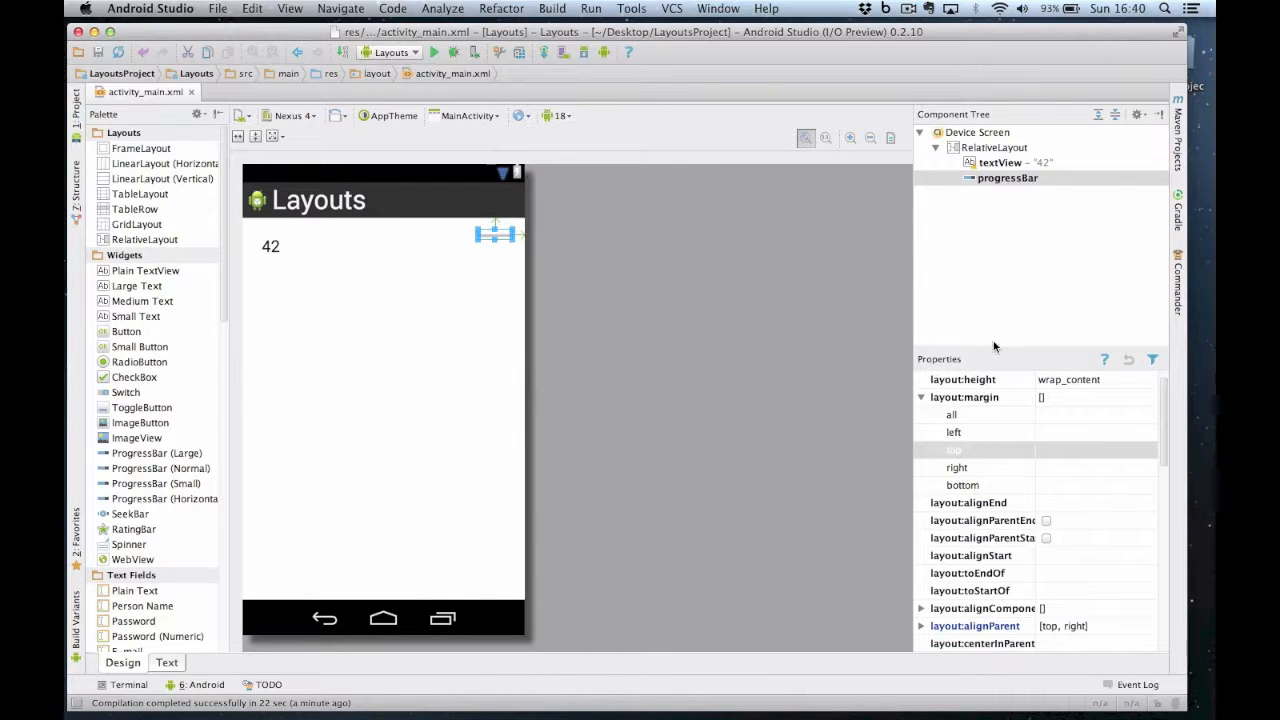
scroll(down, 3)
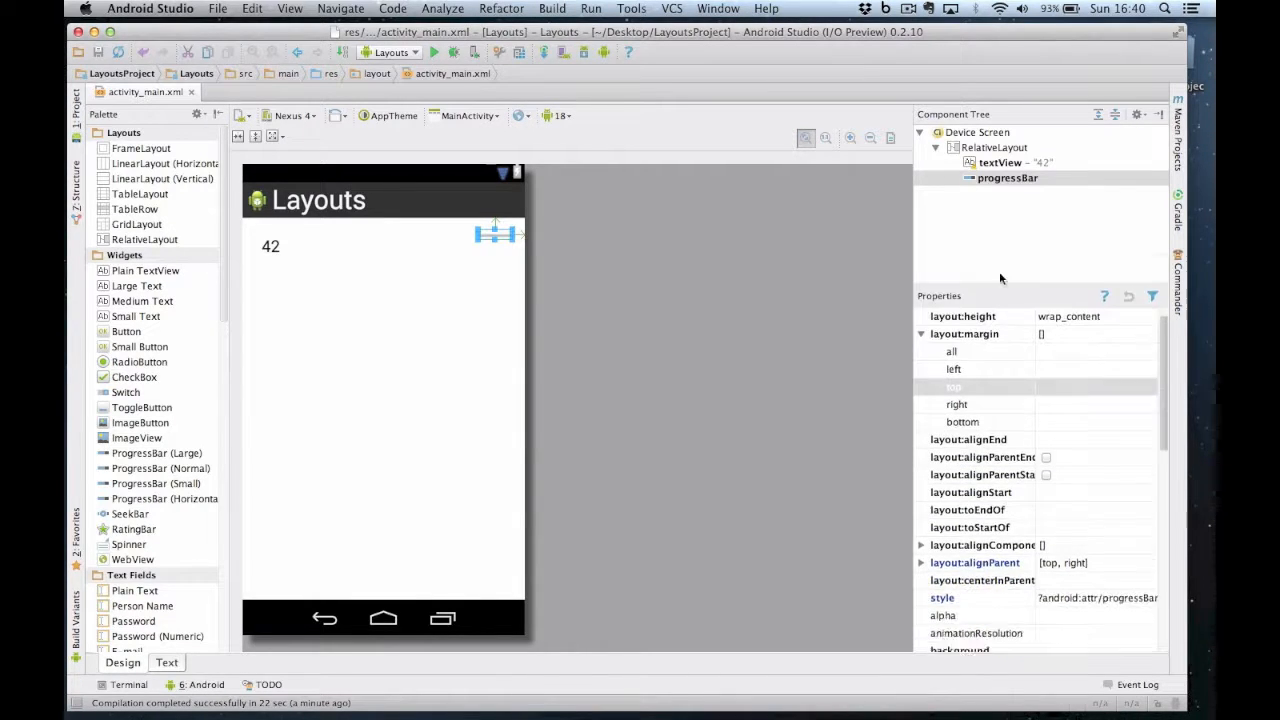
scroll(down, 3)
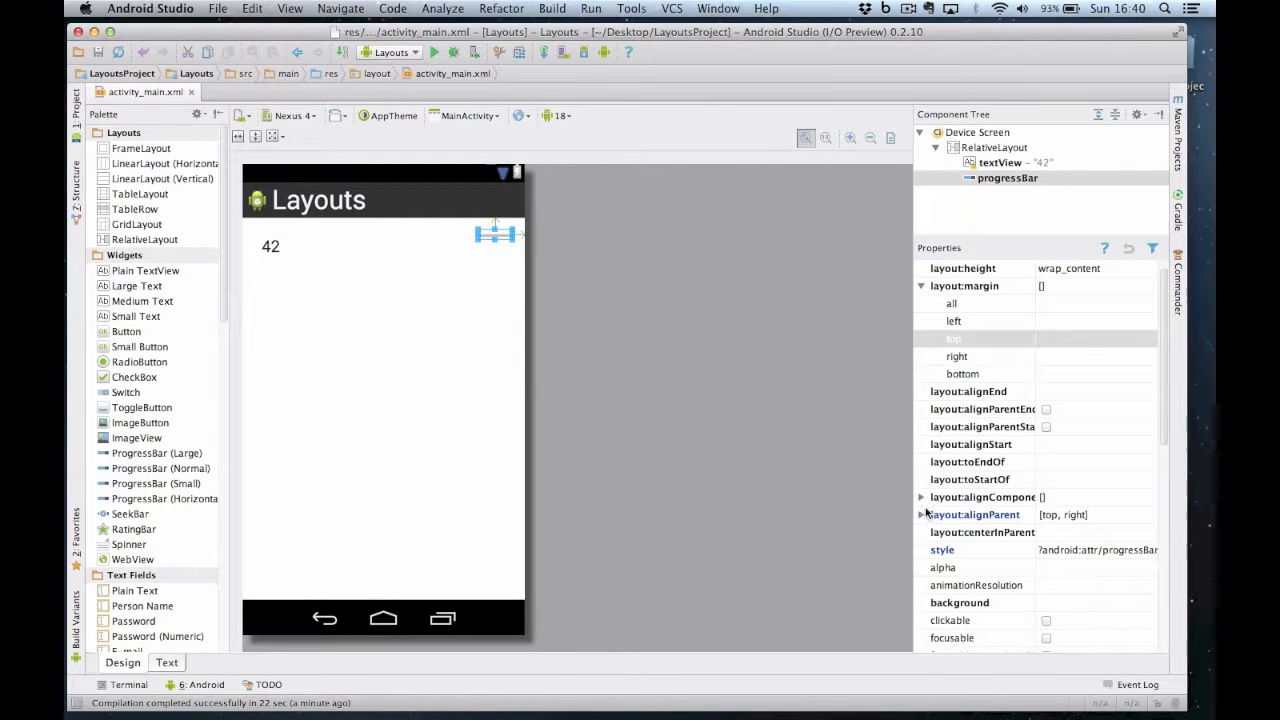
click(920, 514)
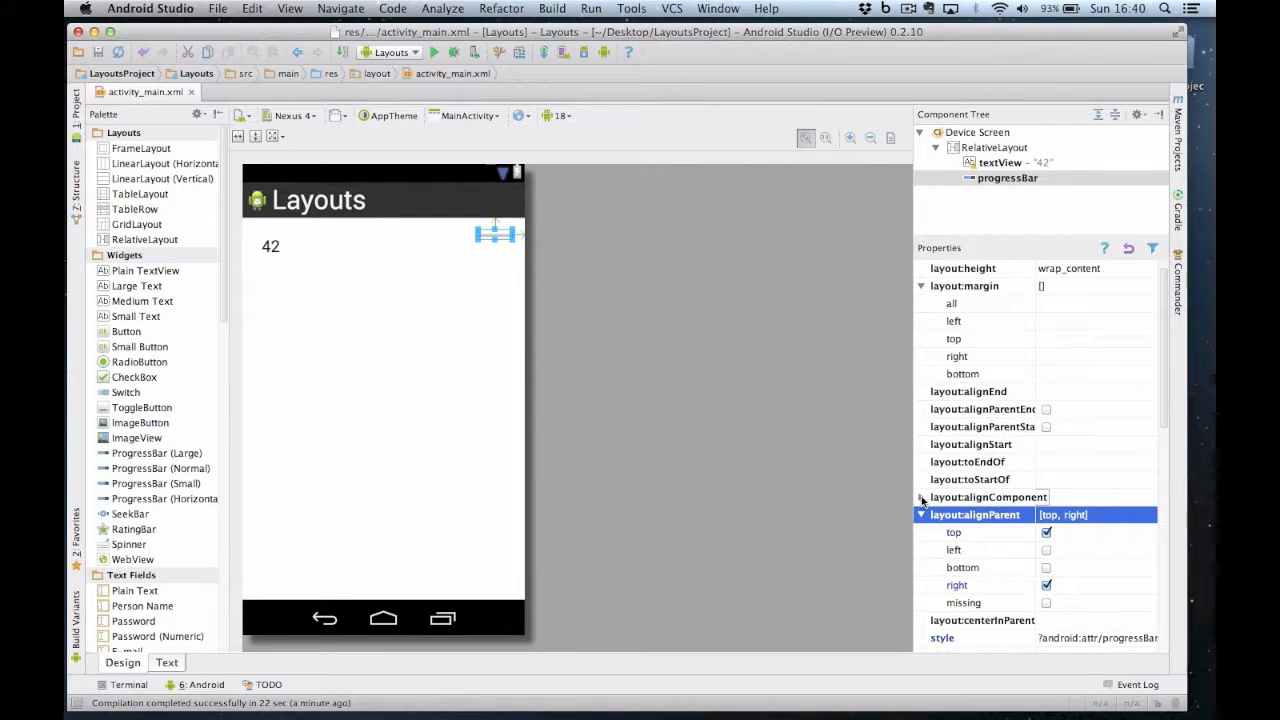
Align the progress bar right of textView, with a 30dp left and 15dp top margin.
click(921, 497)
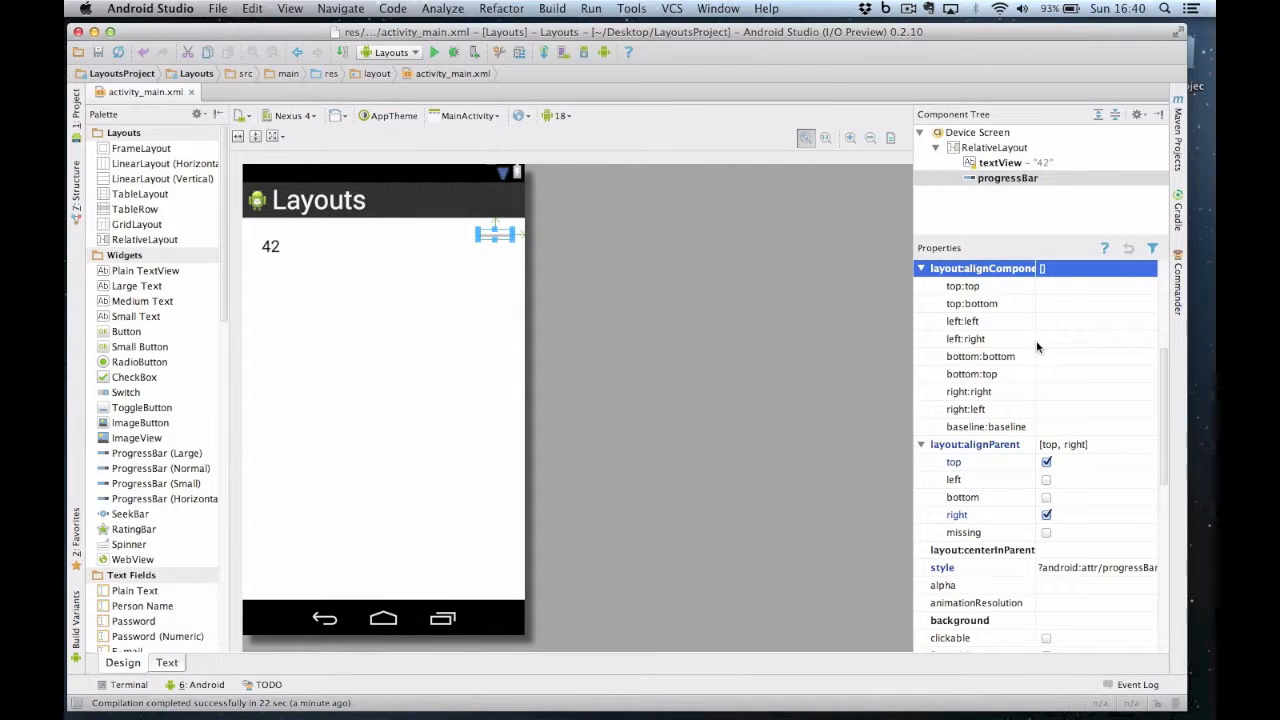
mouse_move(1048, 341)
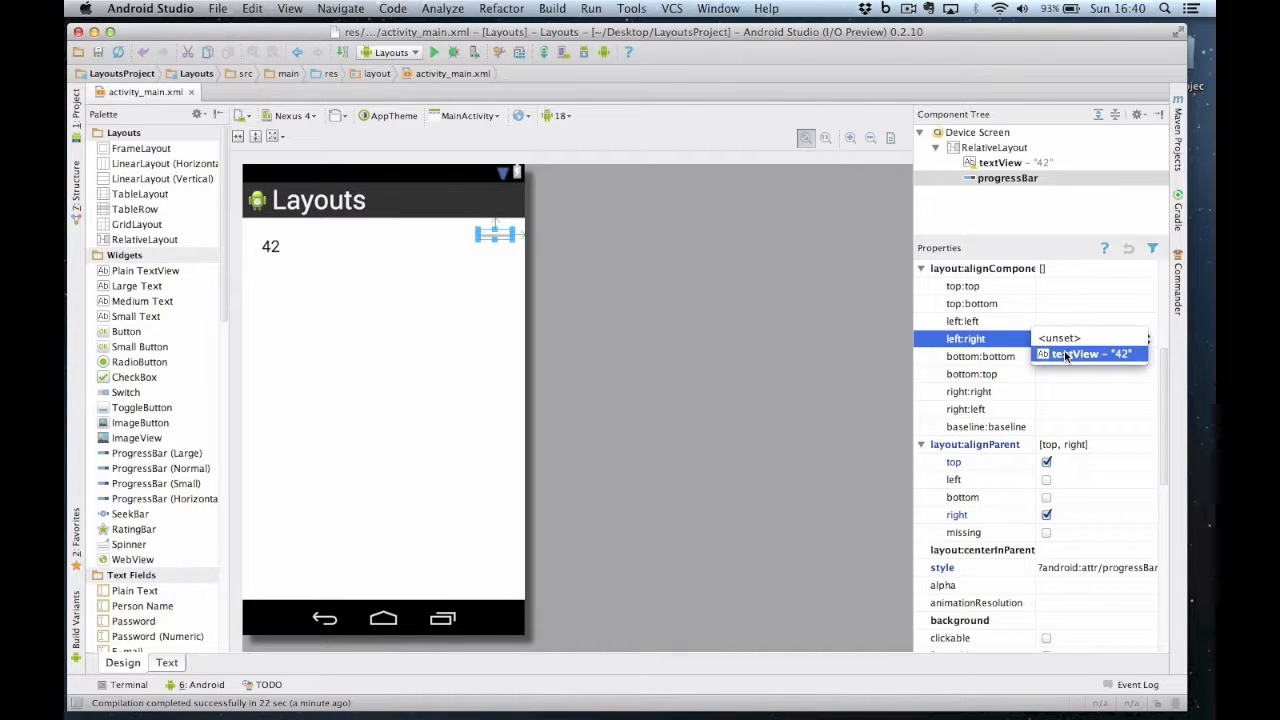
click(1088, 354)
text(30)
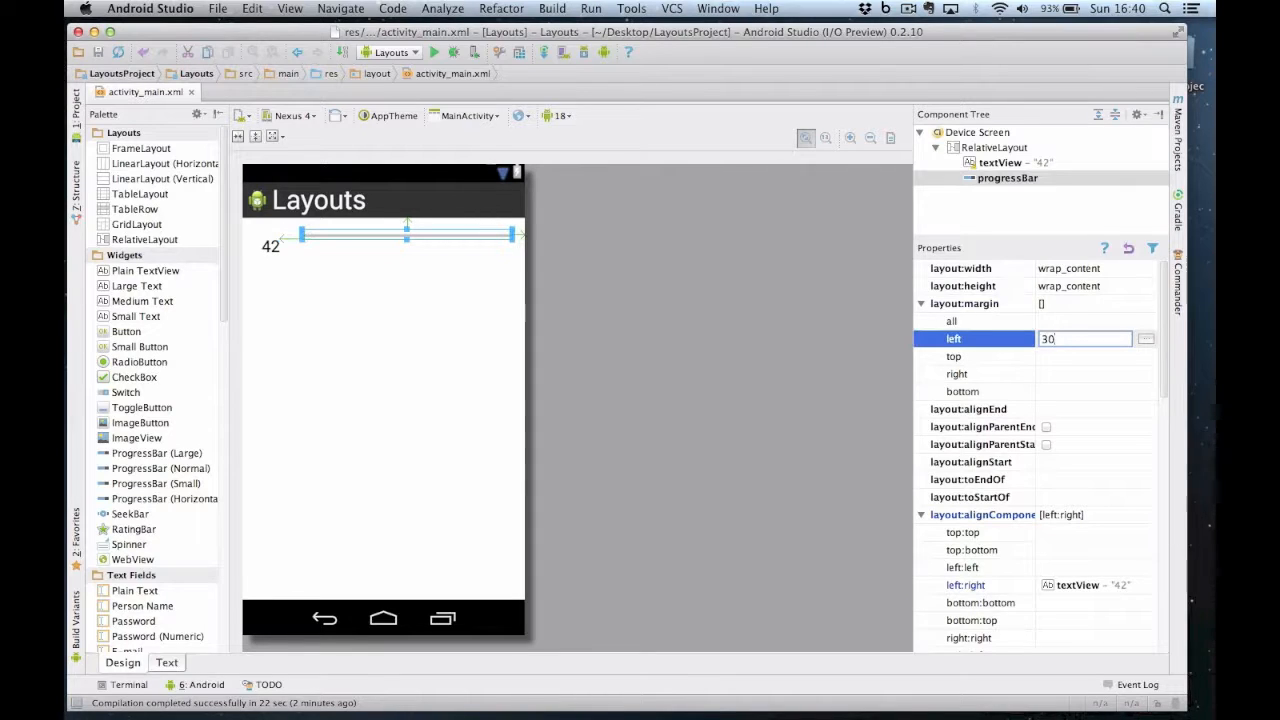
key(Return)
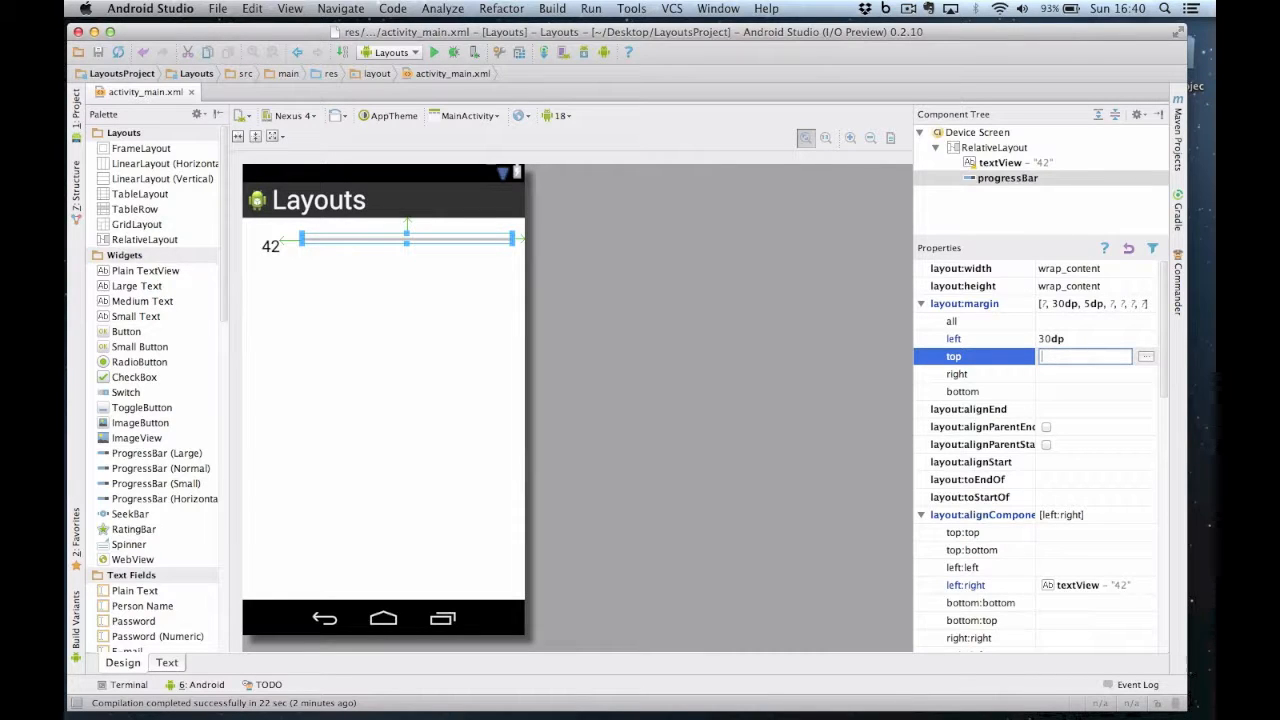
text(15)
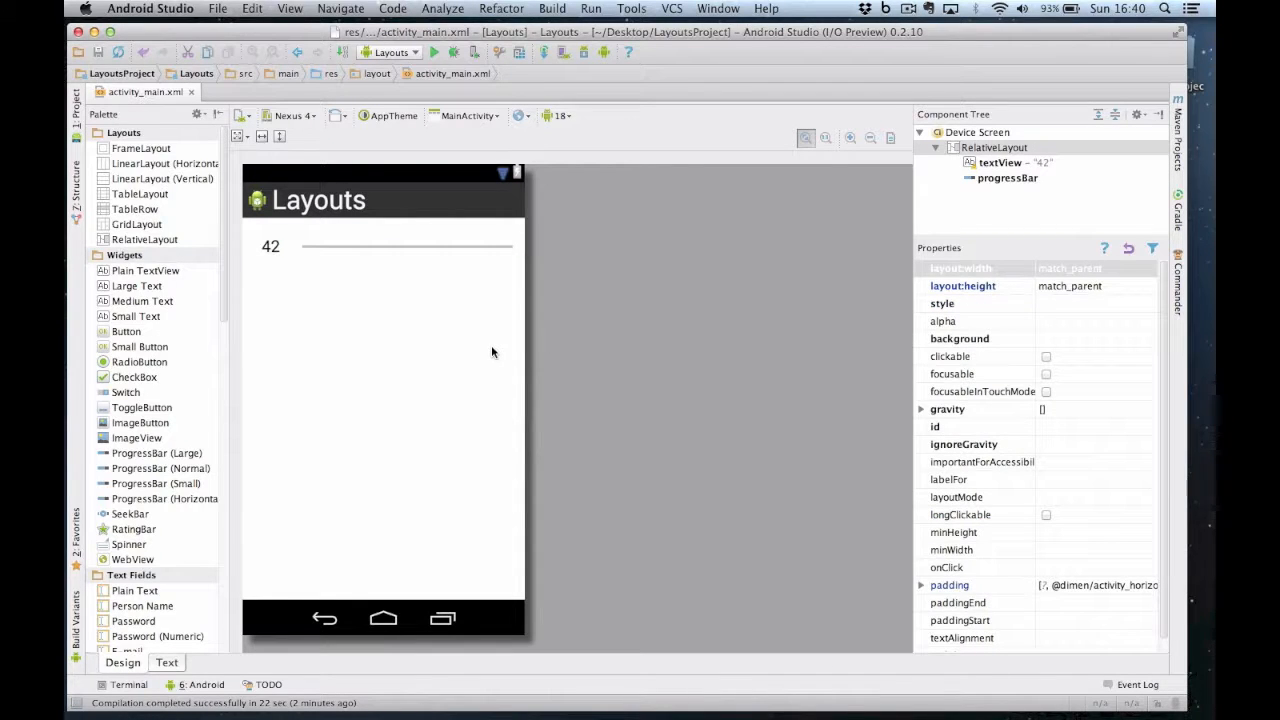
mouse_move(175, 303)
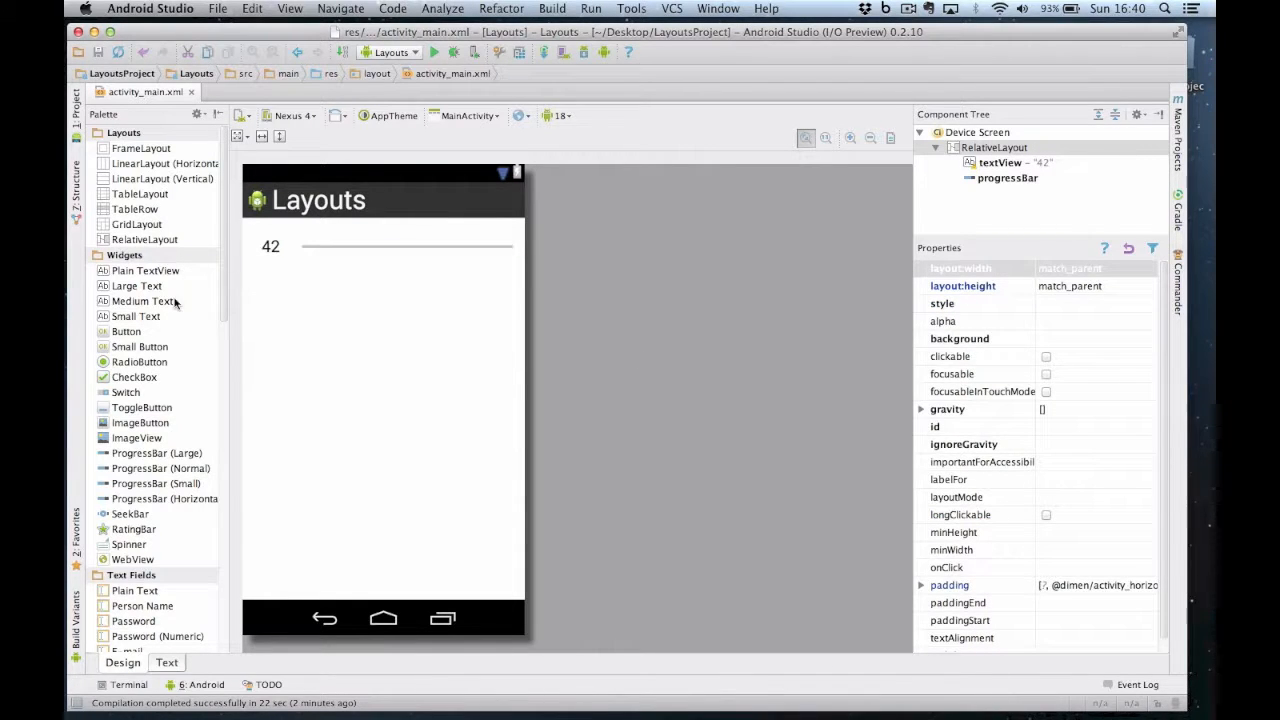
Place a Large Text reading 100 at the bottom left with a 10dp left margin.
drag(137, 285, 298, 500)
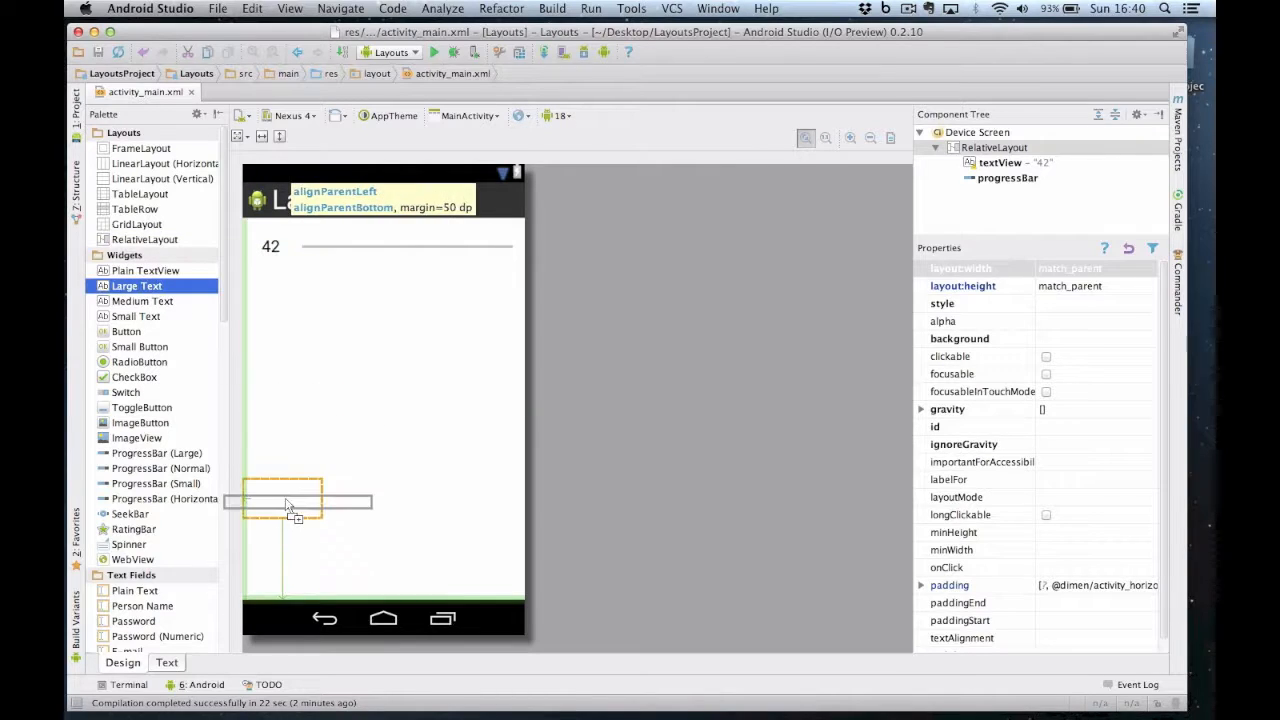
drag(137, 285, 290, 578)
text(1)
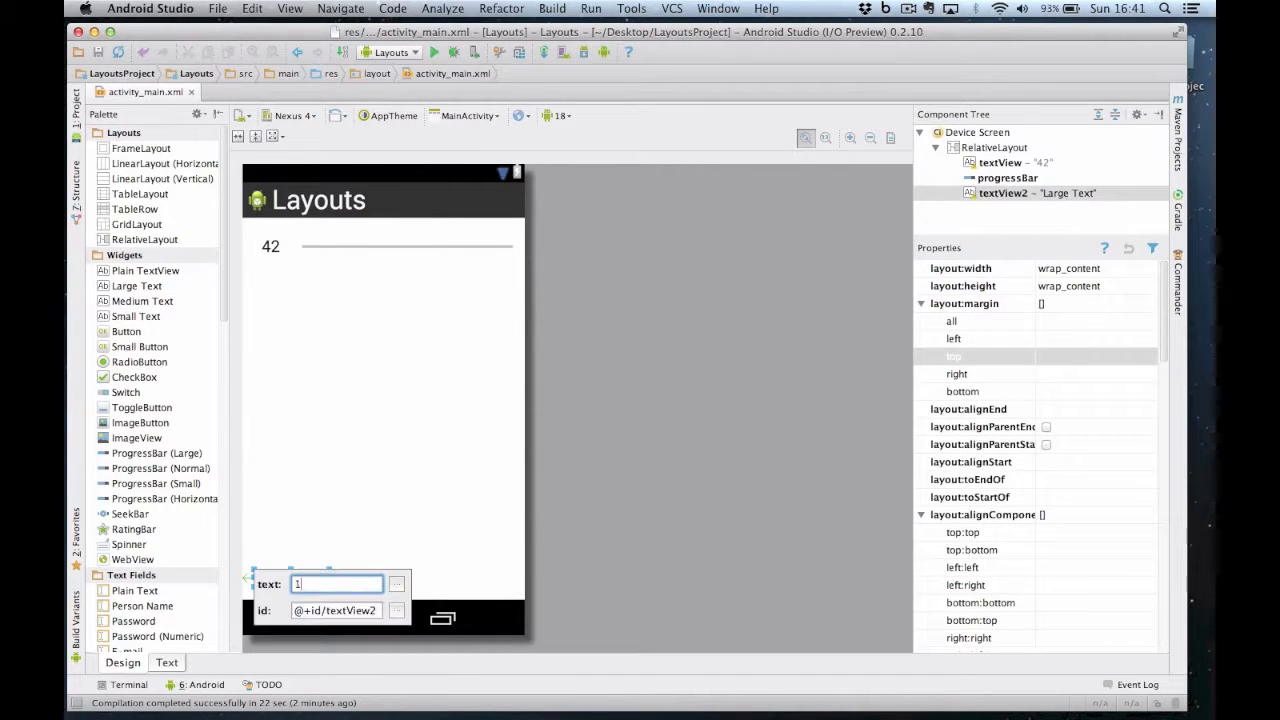
text(00)
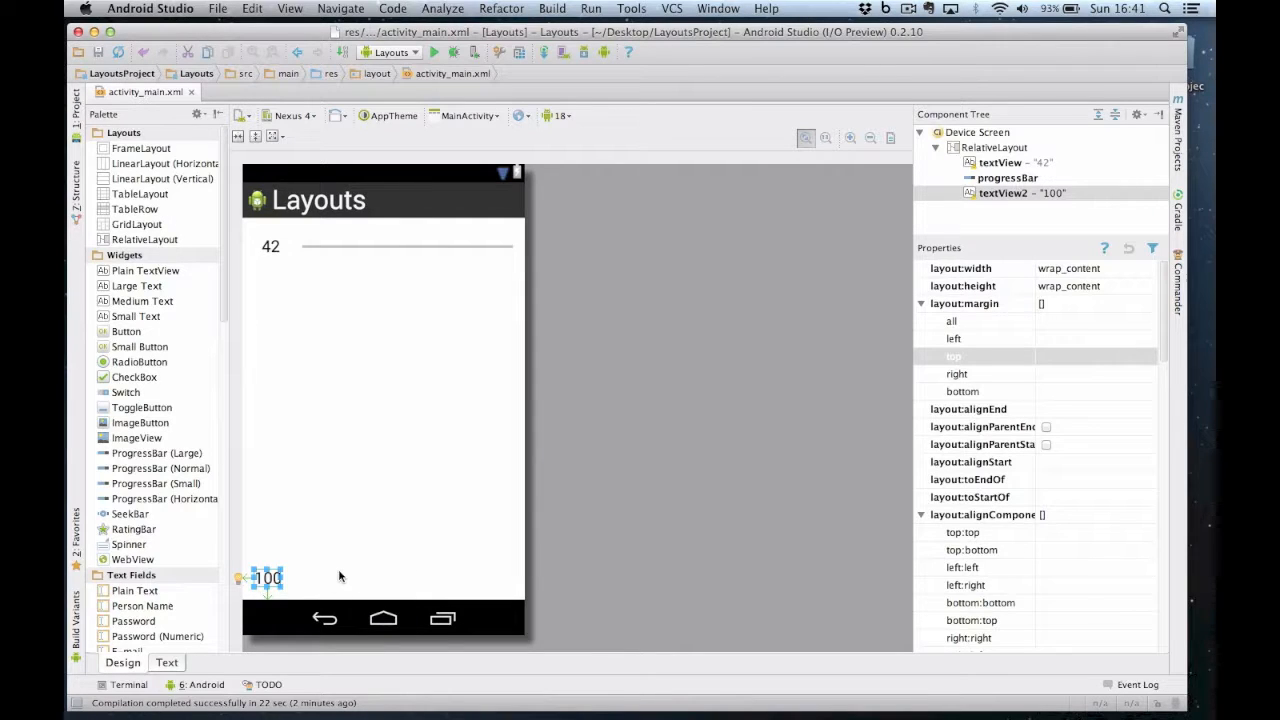
mouse_move(323, 517)
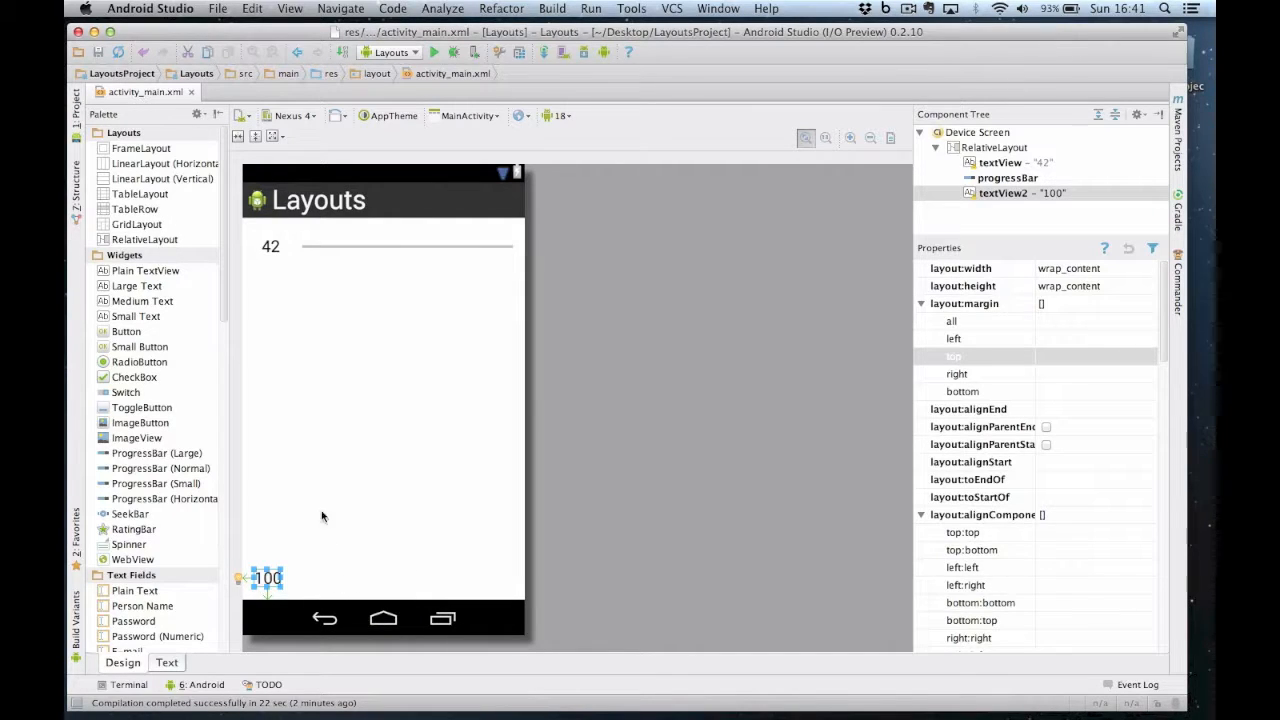
click(270, 247)
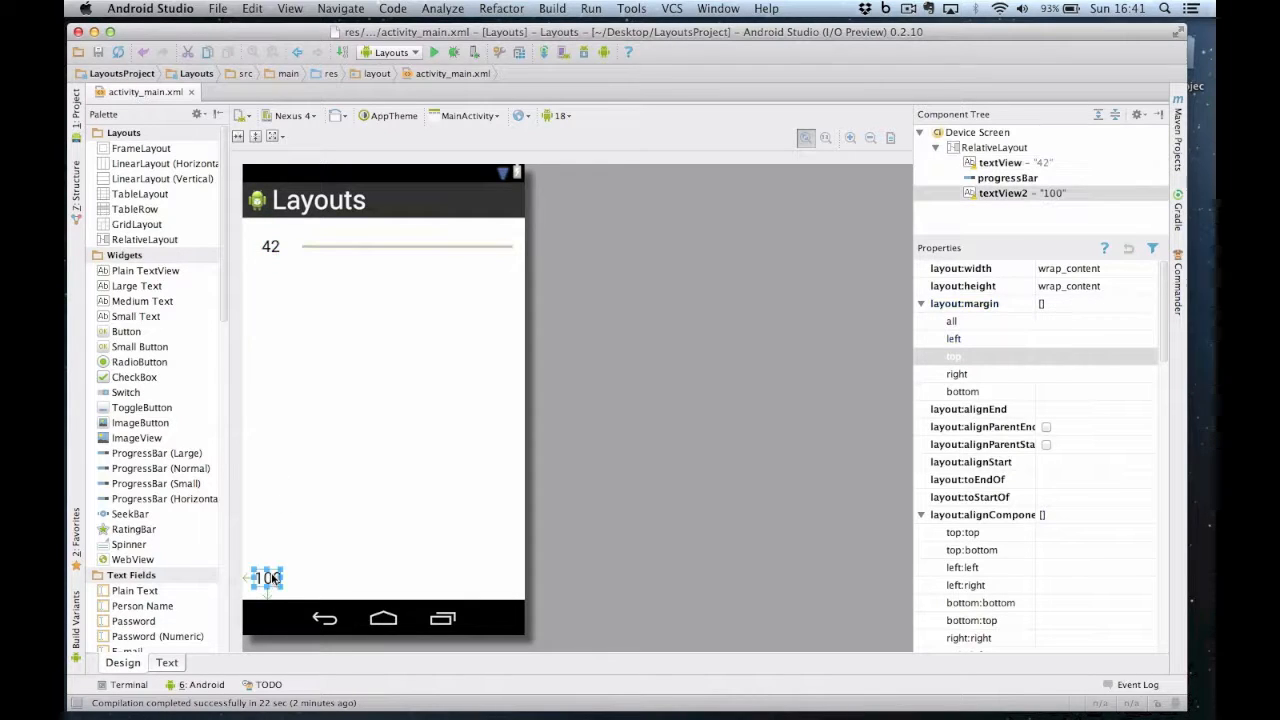
click(953, 338)
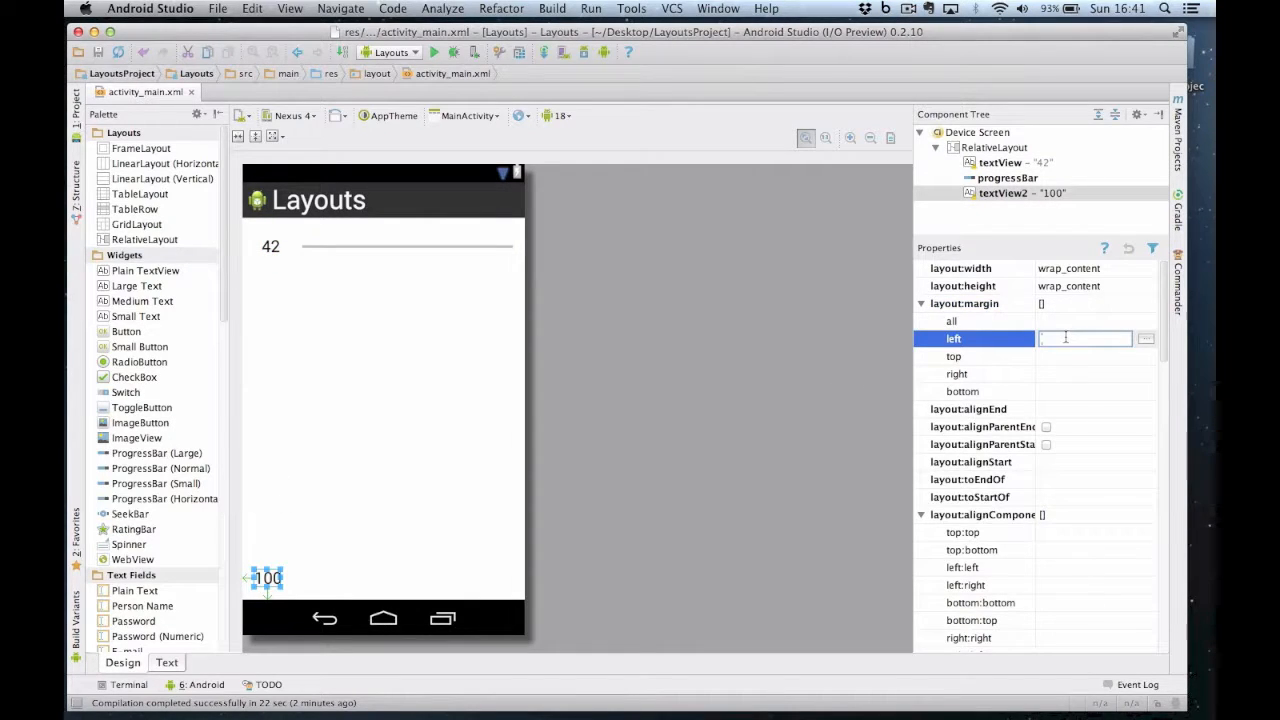
text(10)
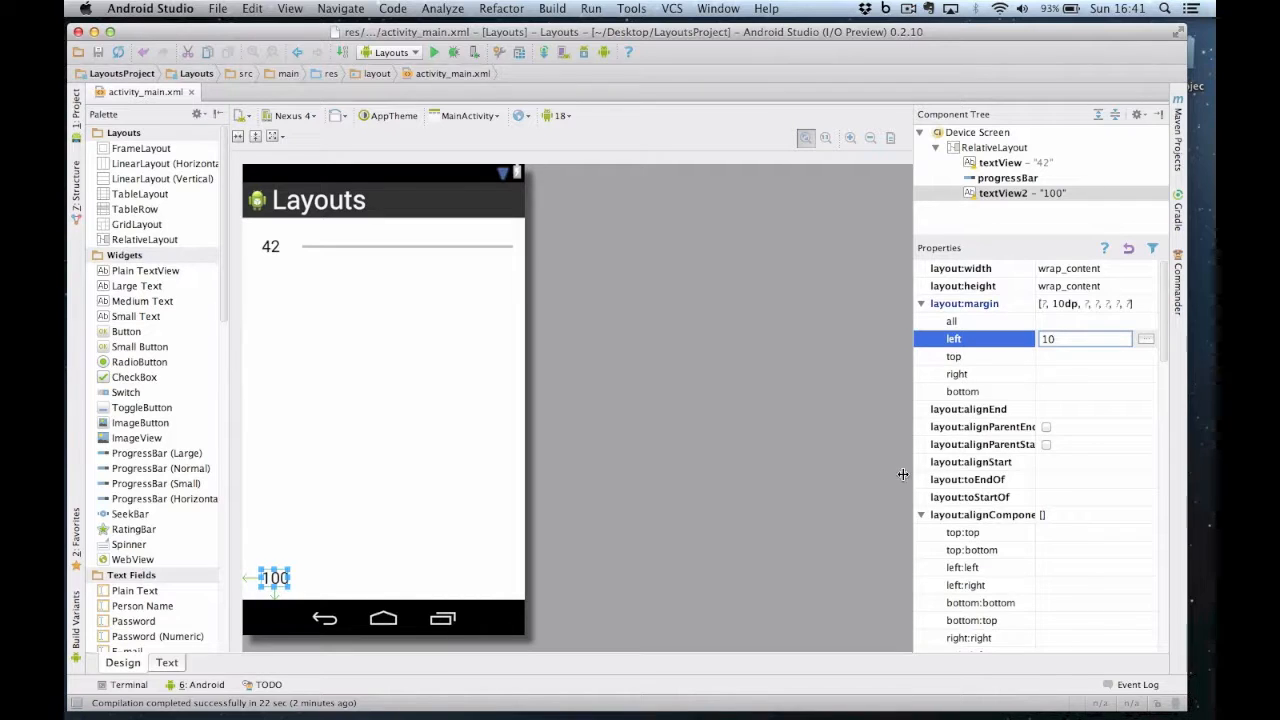
Place a SeekBar at the bottom, aligned right of textView2, with a 30dp left margin.
click(130, 513)
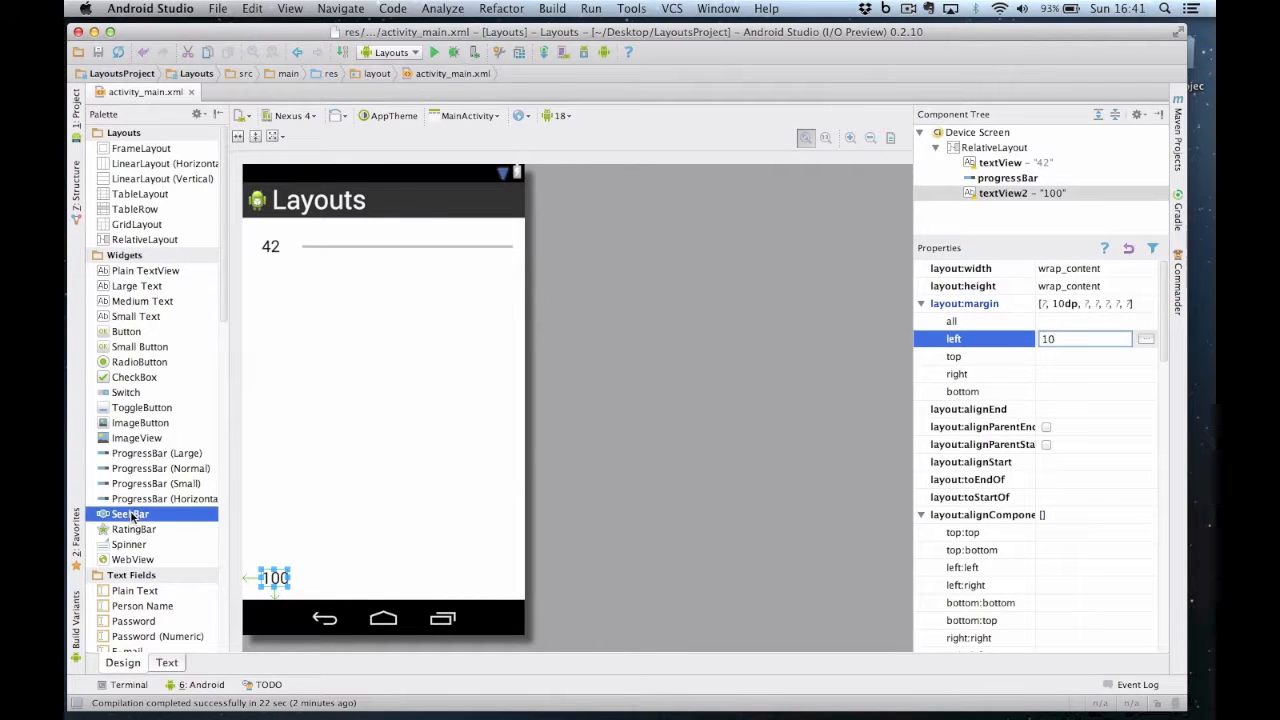
drag(130, 513, 472, 578)
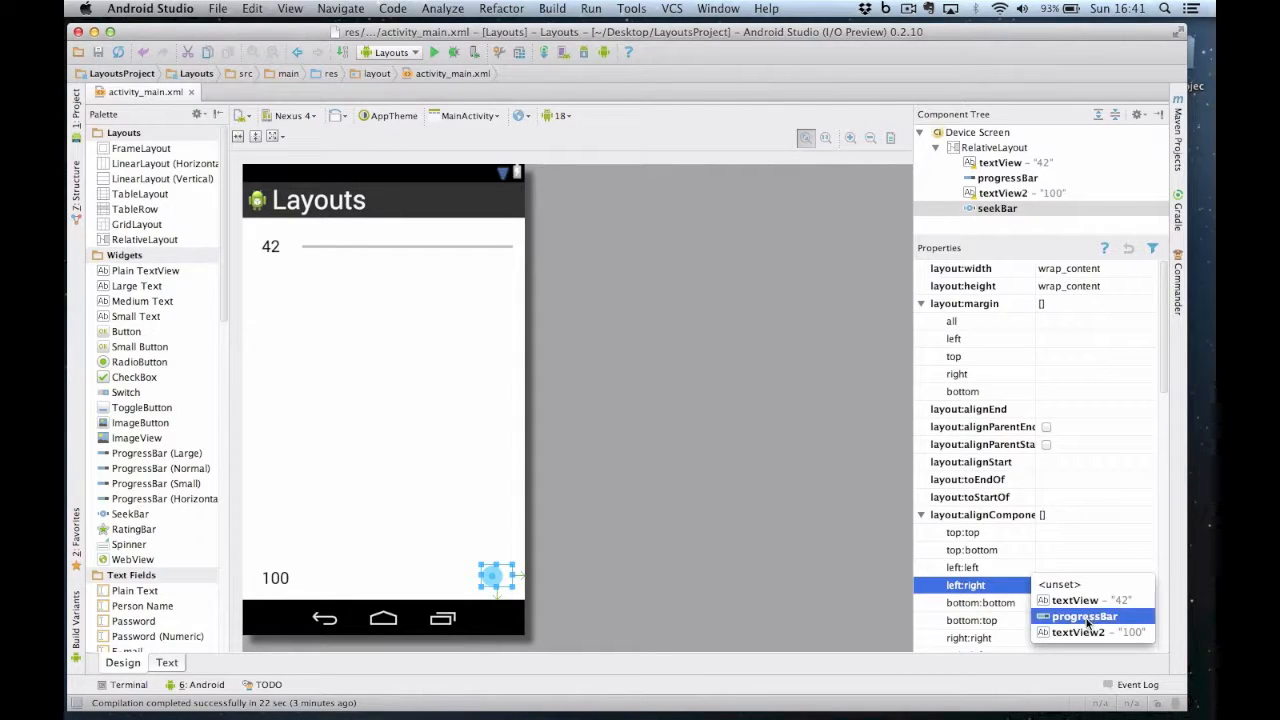
click(1082, 632)
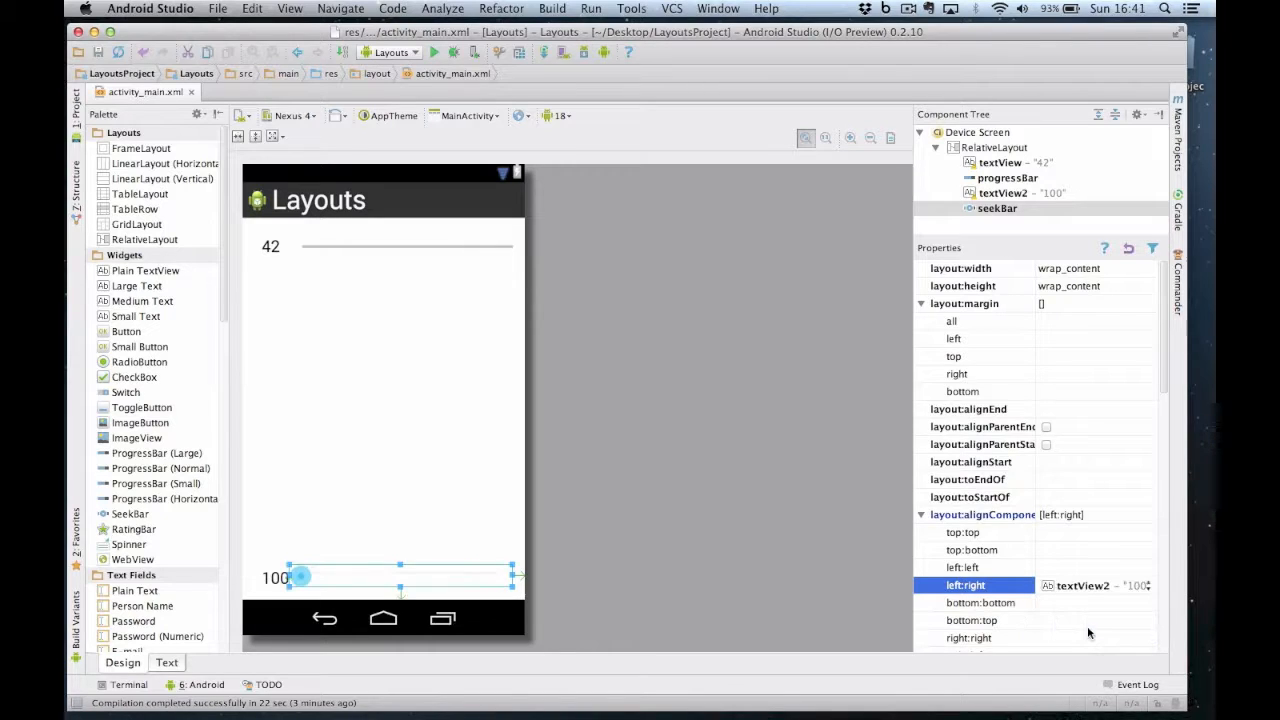
mouse_move(1058, 353)
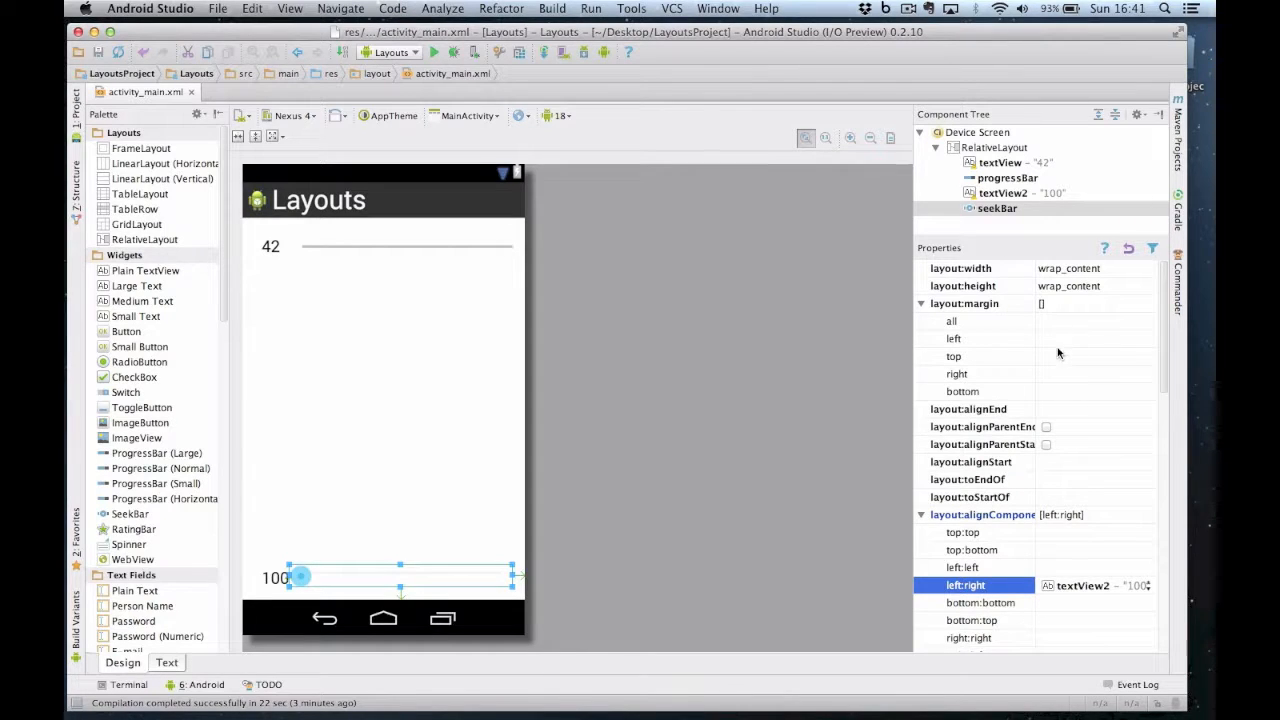
mouse_move(424, 243)
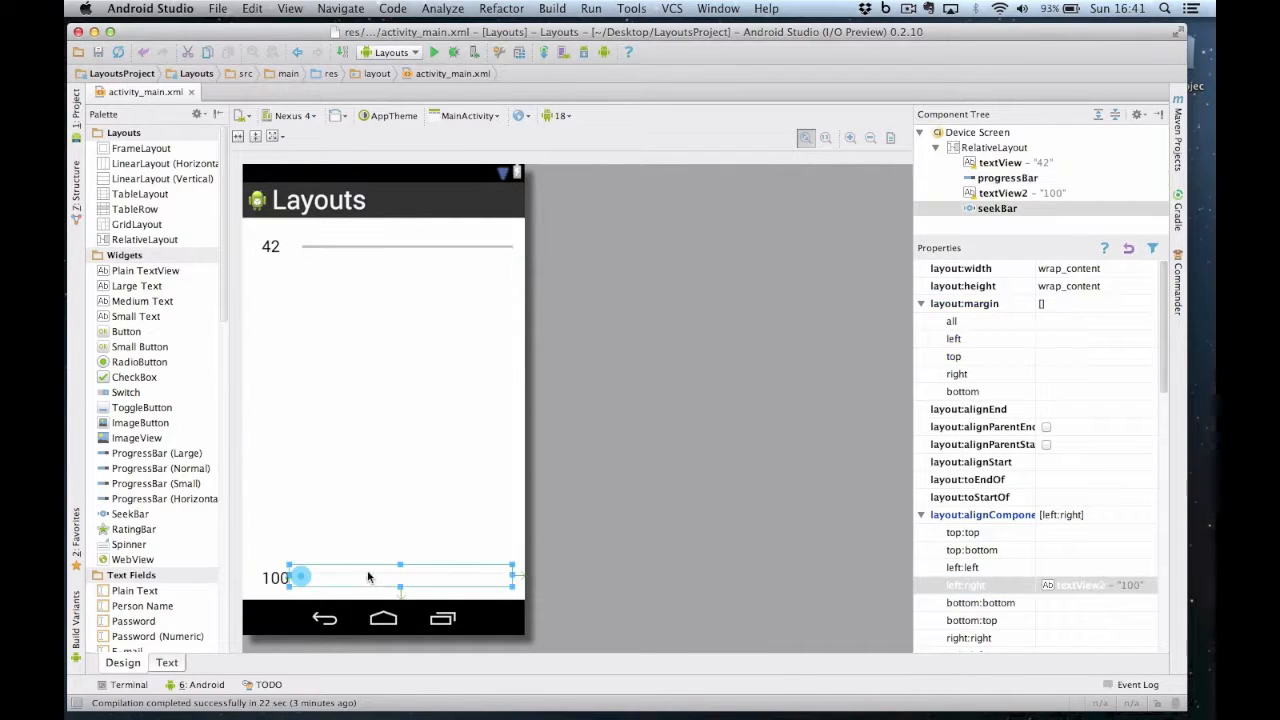
click(953, 338)
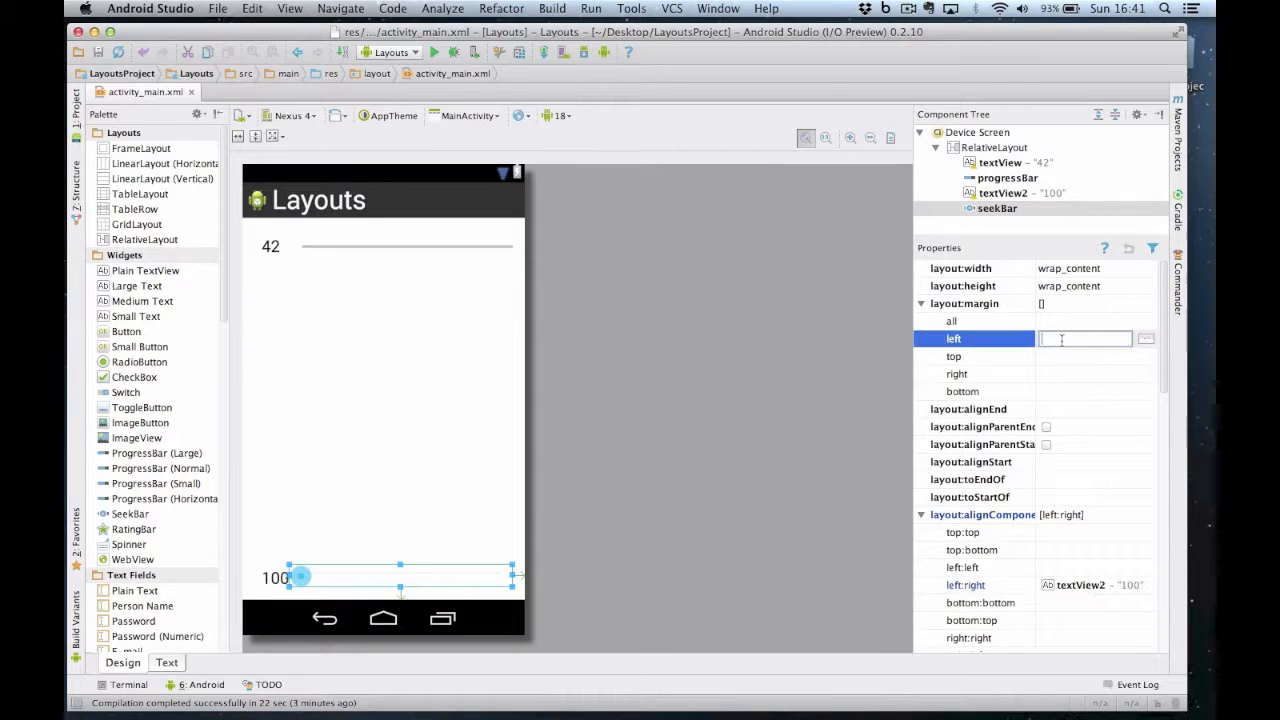
text(30)
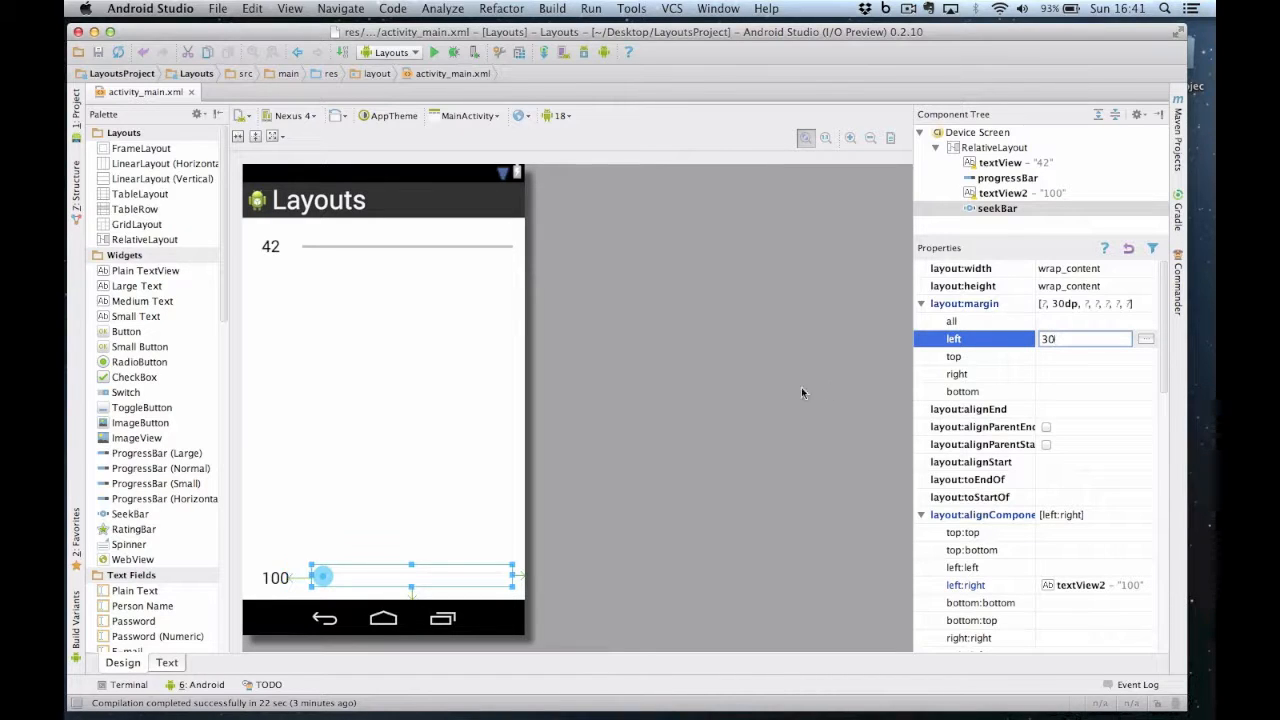
click(993, 147)
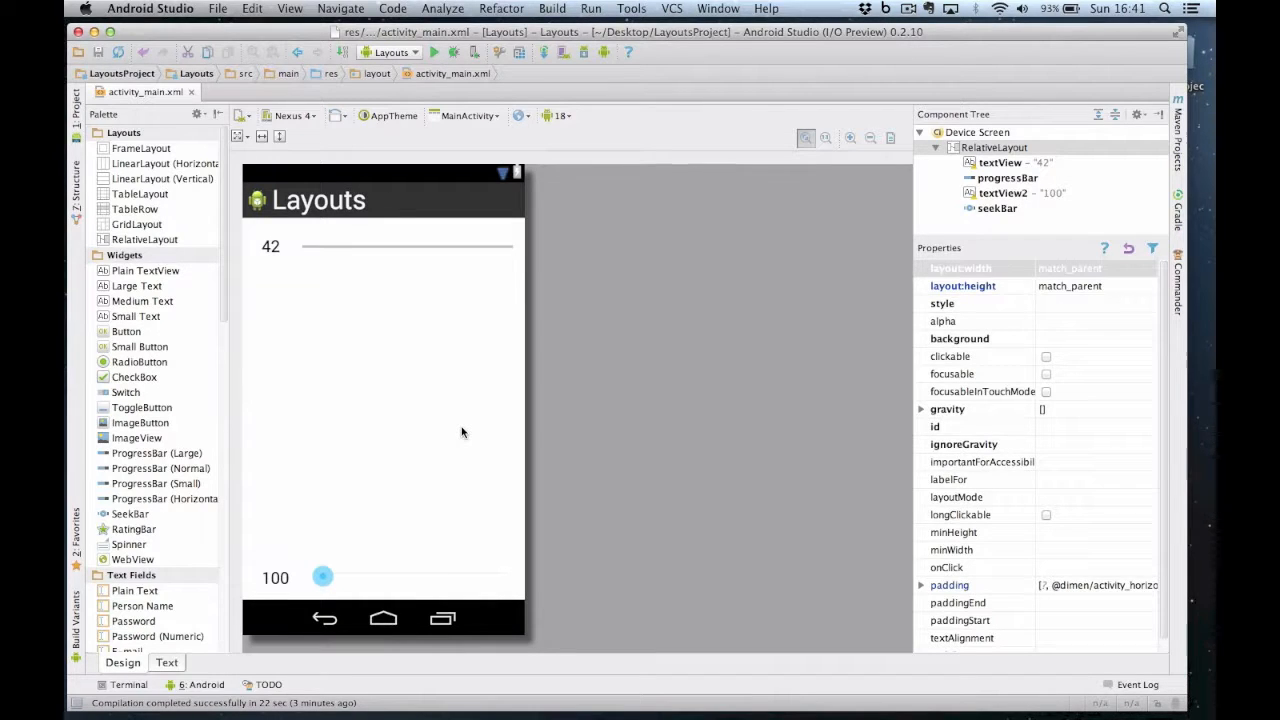
mouse_move(360, 529)
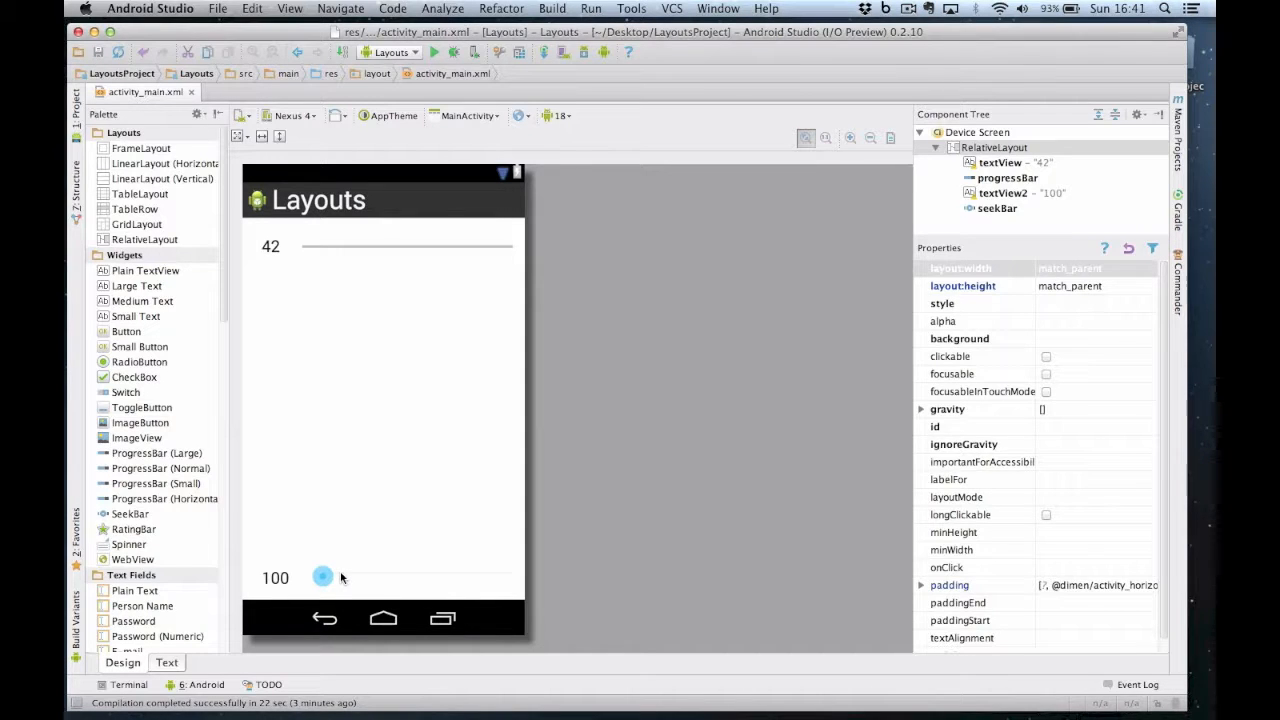
Set the progress bar's max property to 100.
click(405, 247)
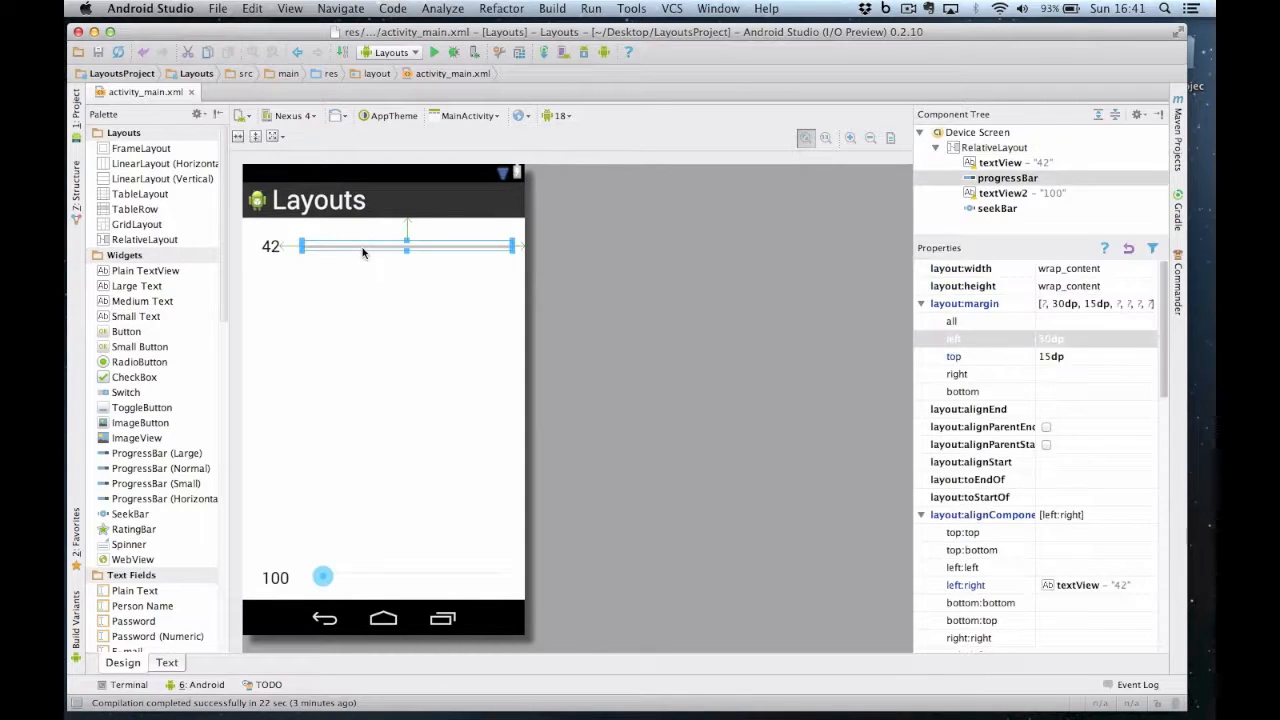
scroll(down, 3)
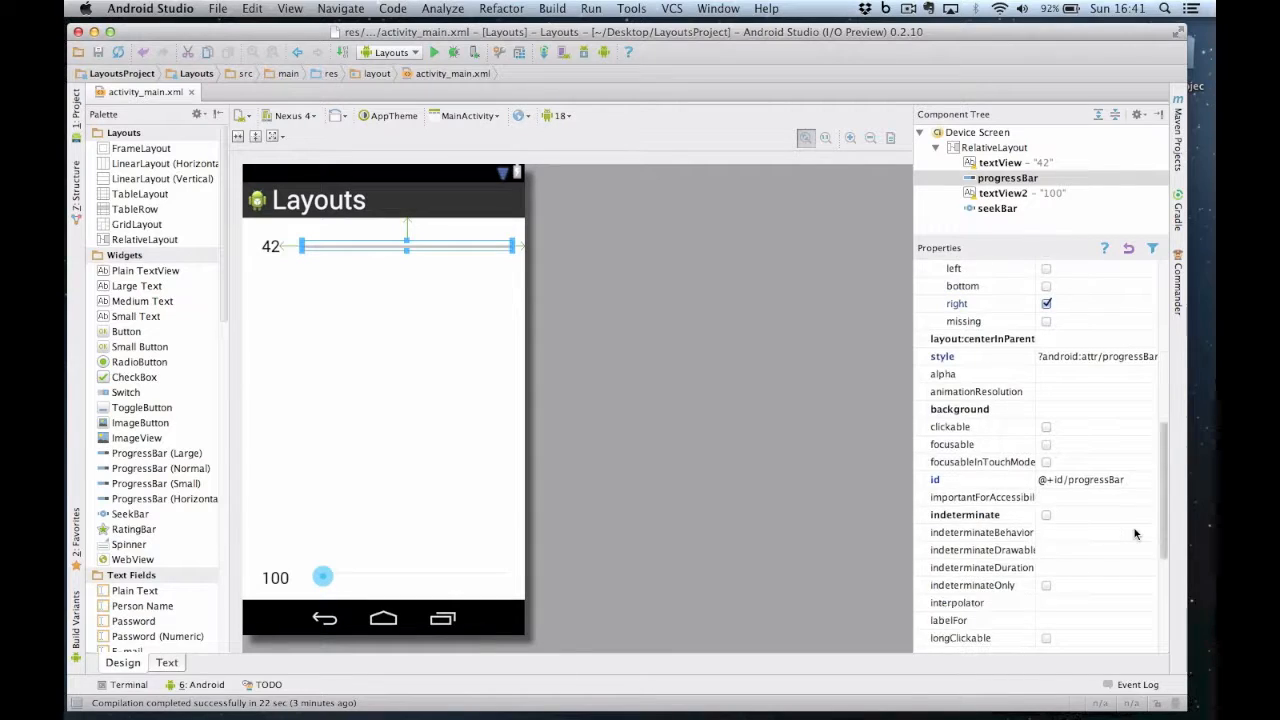
scroll(down, 3)
text(100)
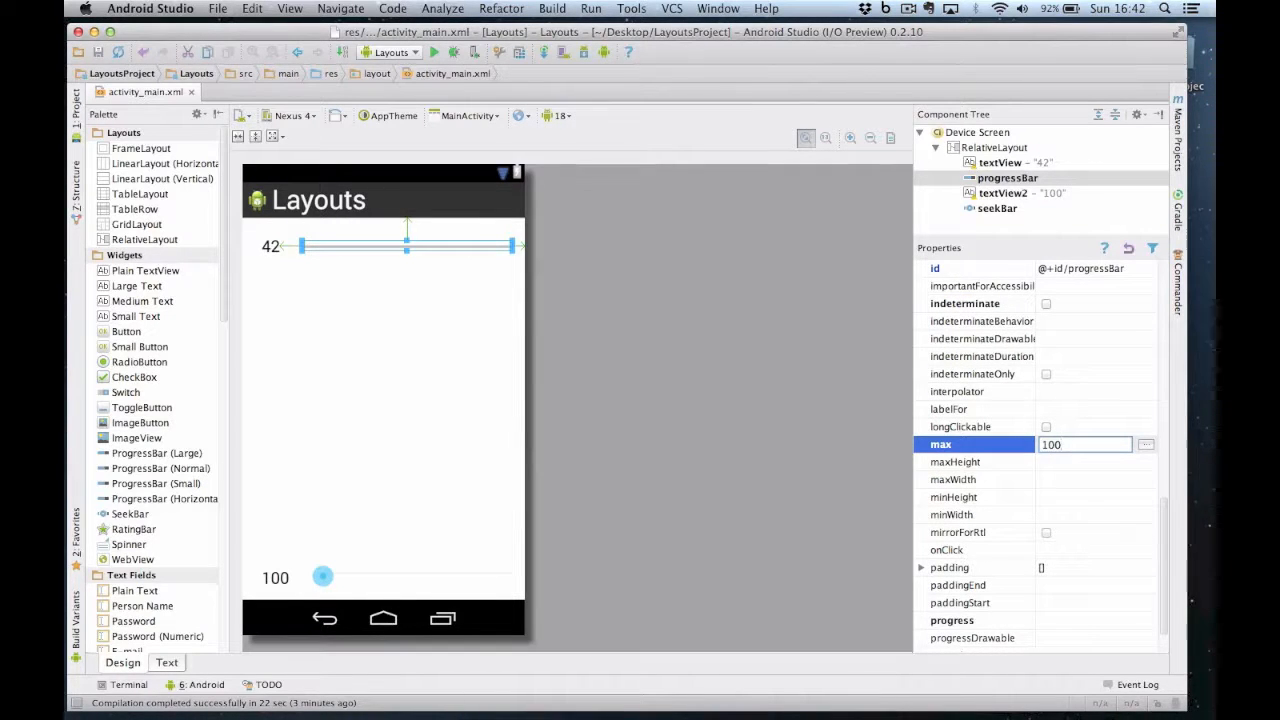
click(985, 479)
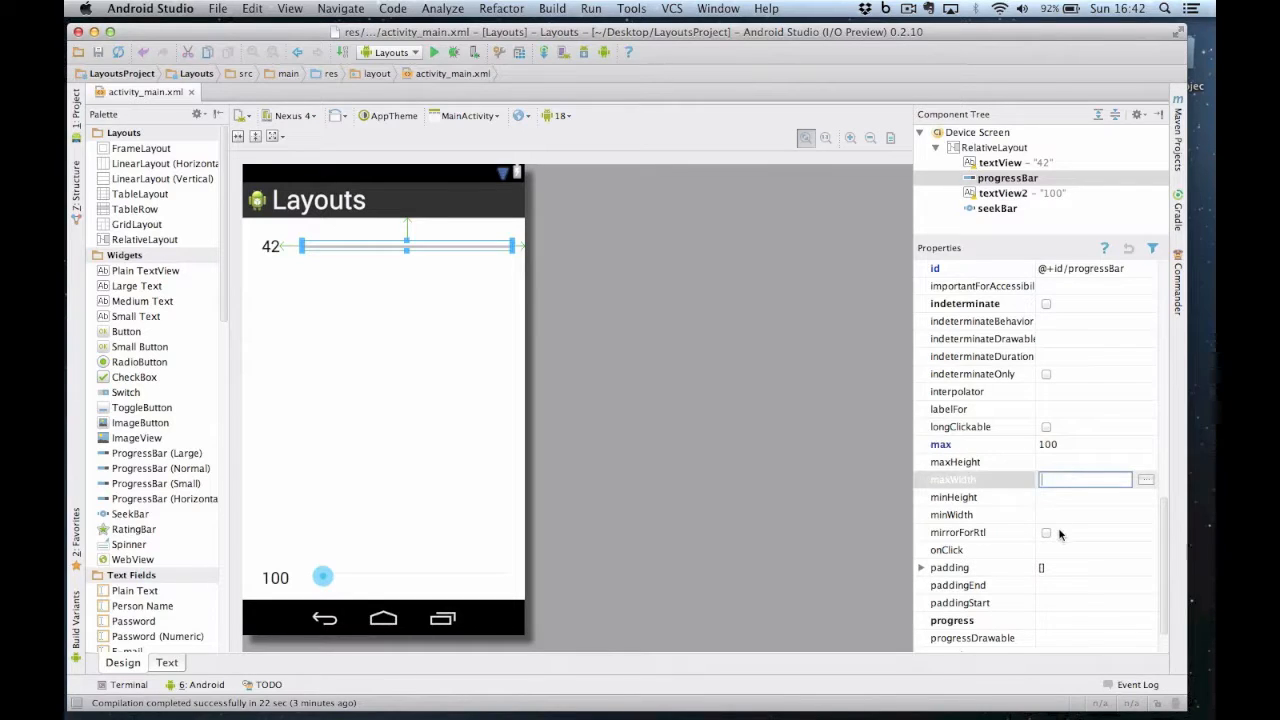
Set the seek bar's max to 100 and its progress to 0.
click(1085, 620)
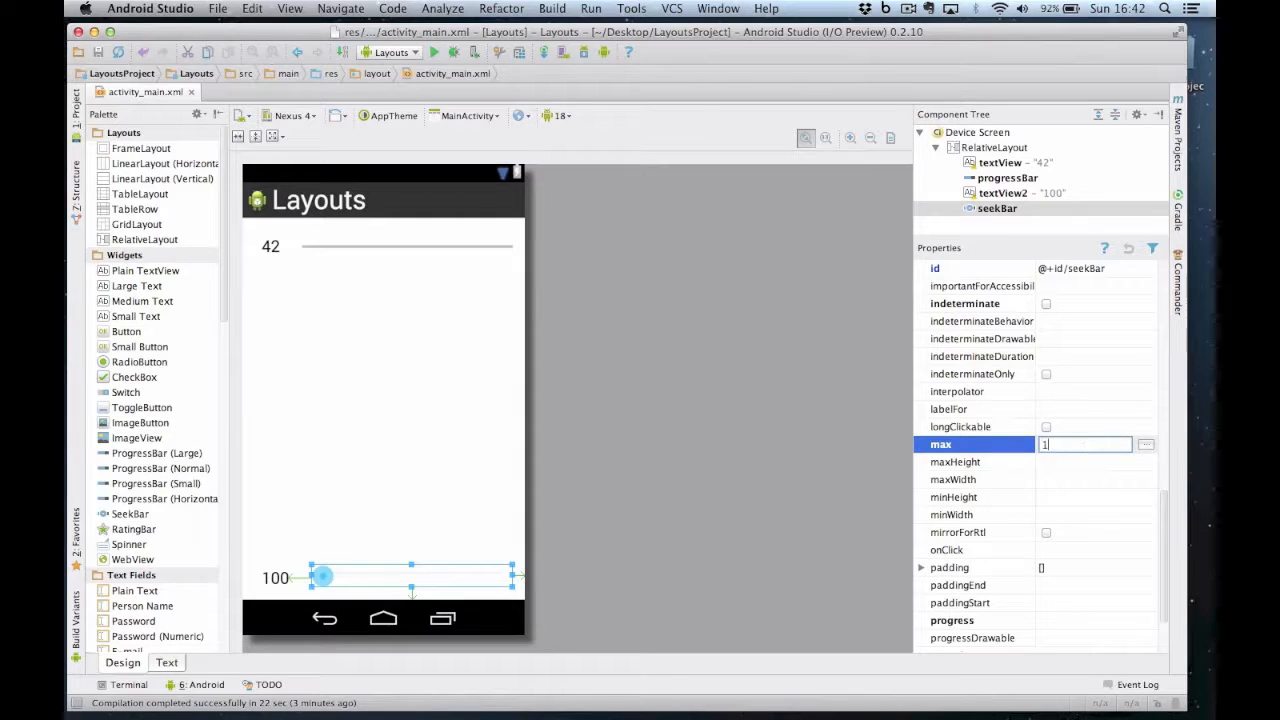
text(00)
click(1084, 620)
text(0)
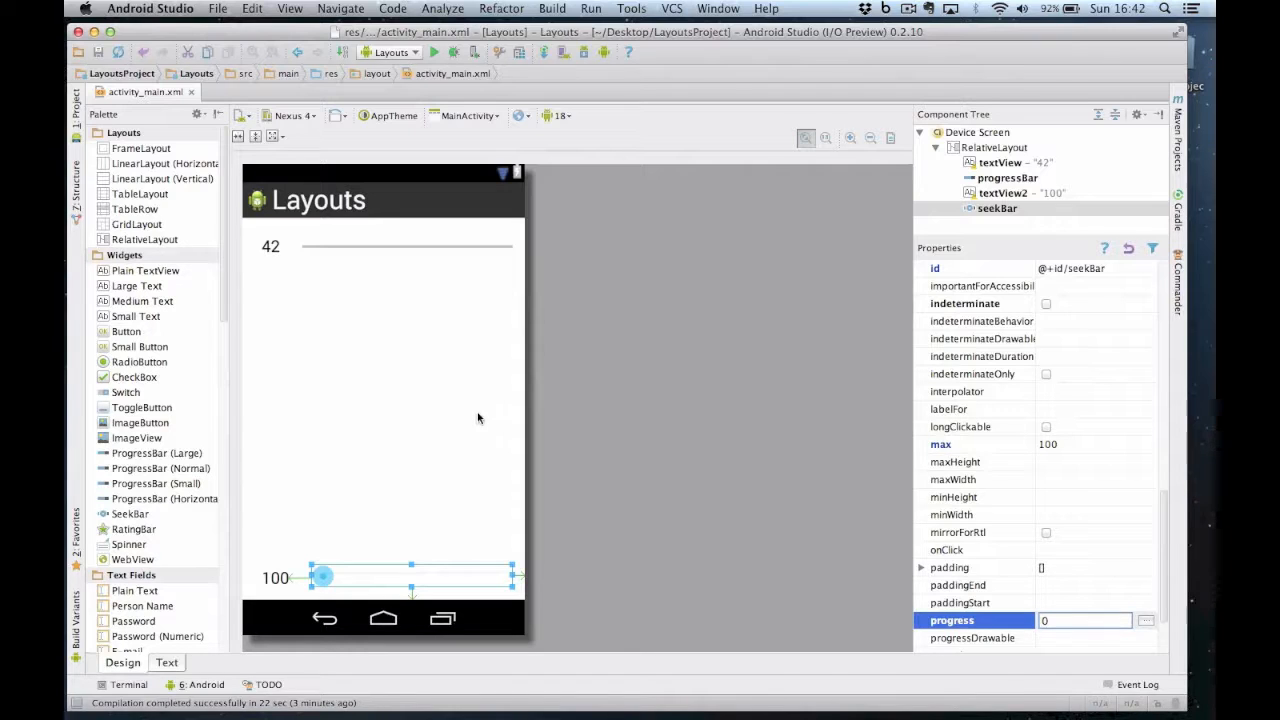
click(993, 147)
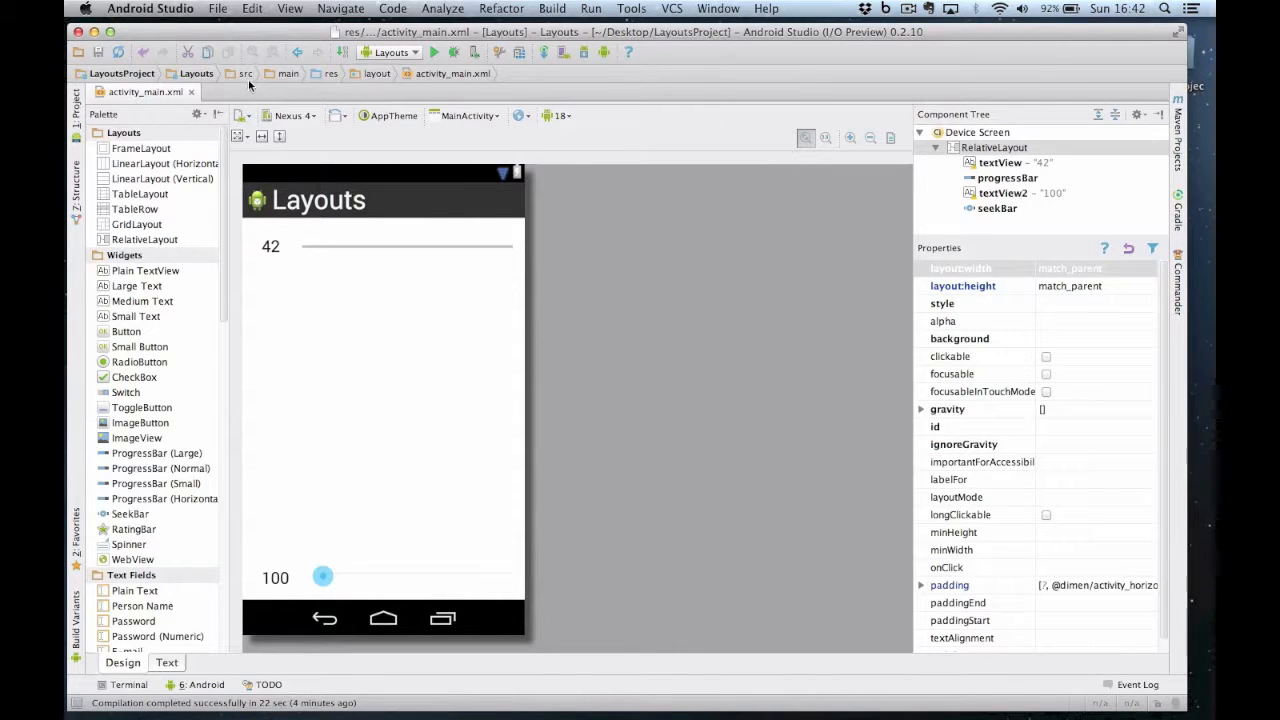
Open MainActivity.java and begin declaring SeekBar seekBar inside onCreate.
click(288, 73)
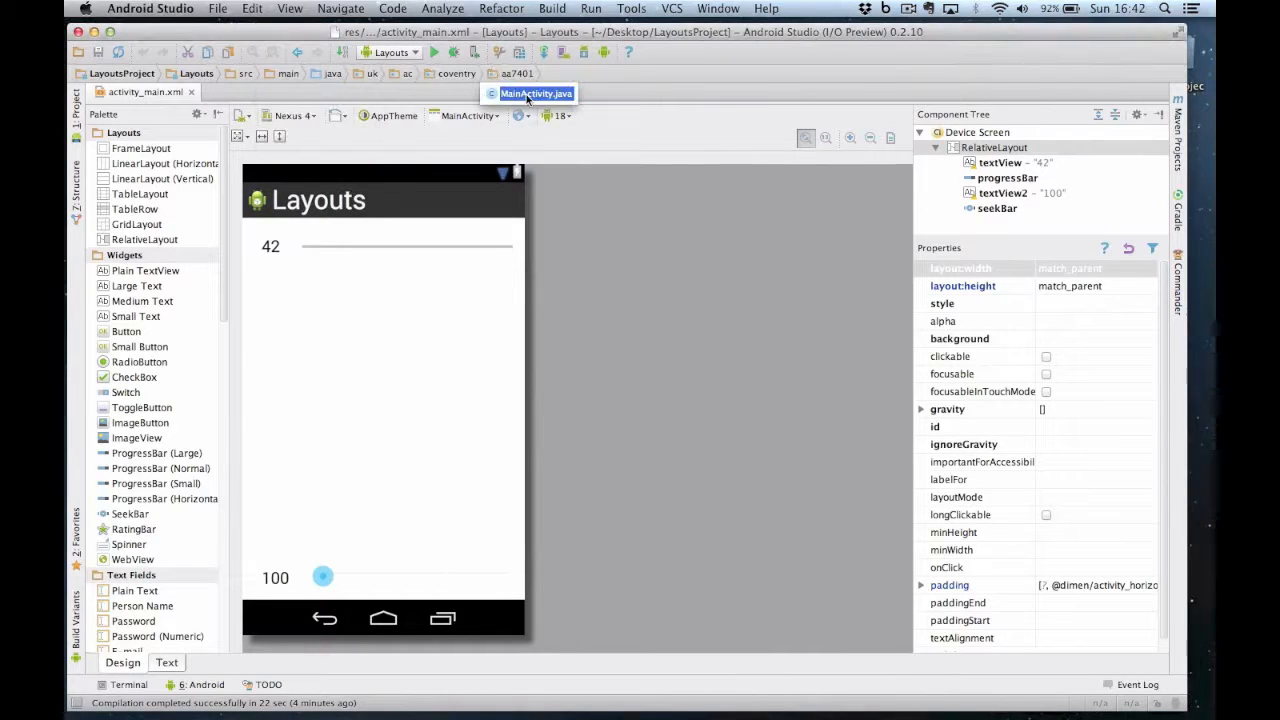
click(535, 93)
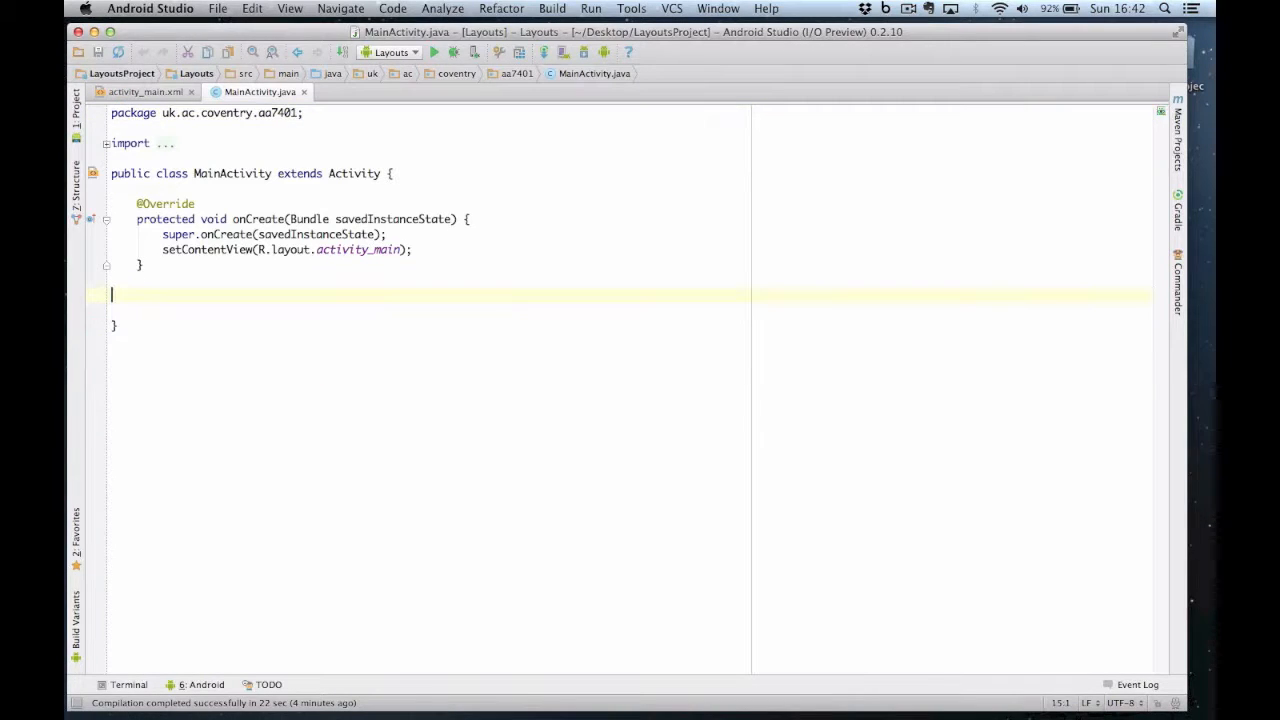
click(178, 274)
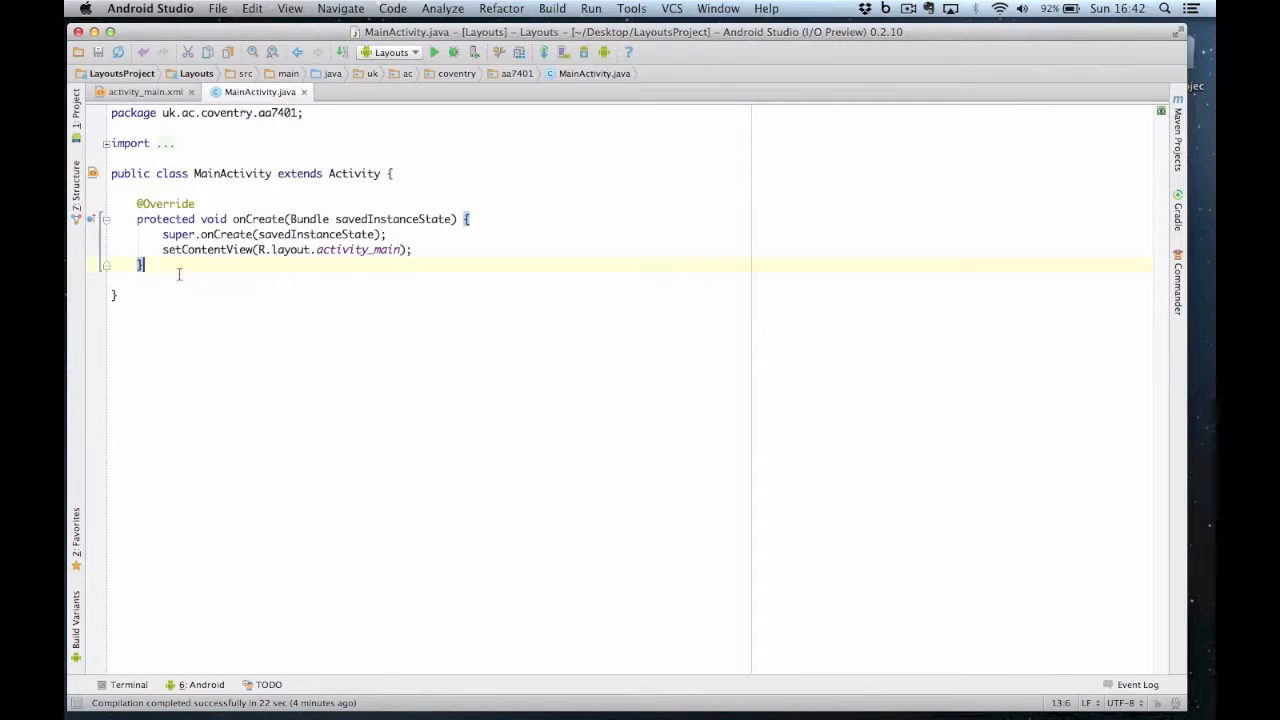
text(S)
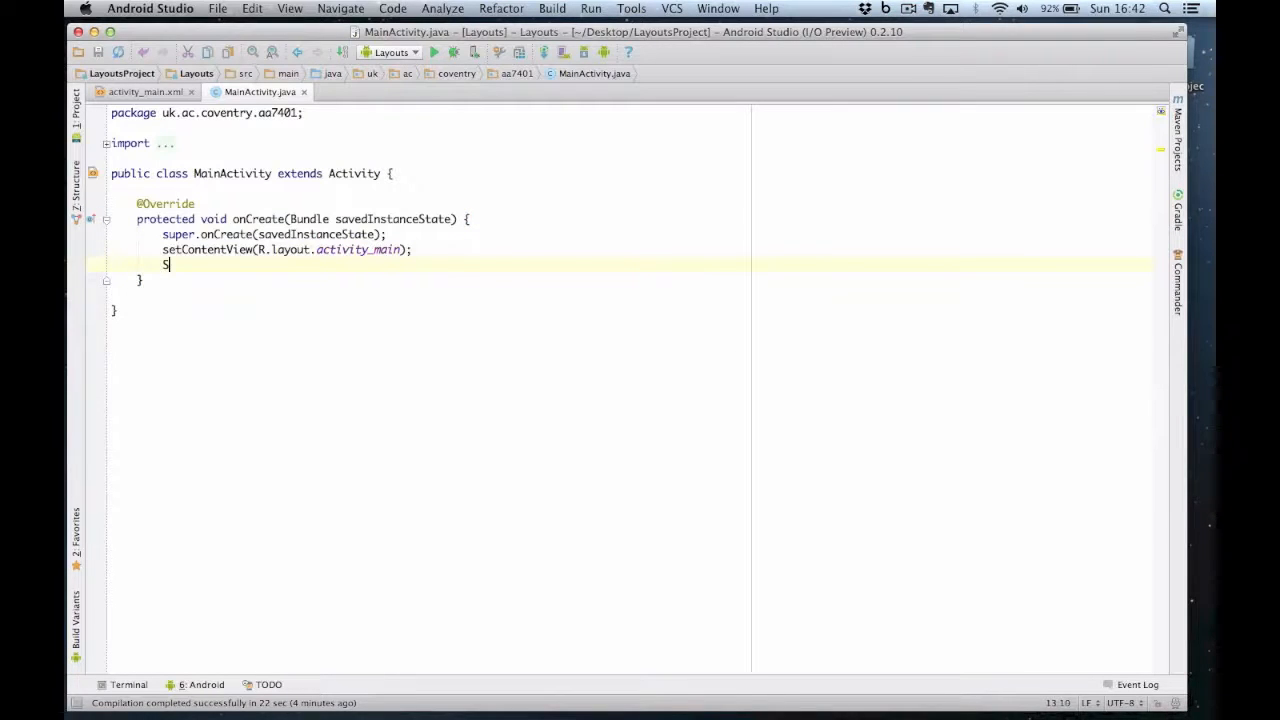
text(eekBar)
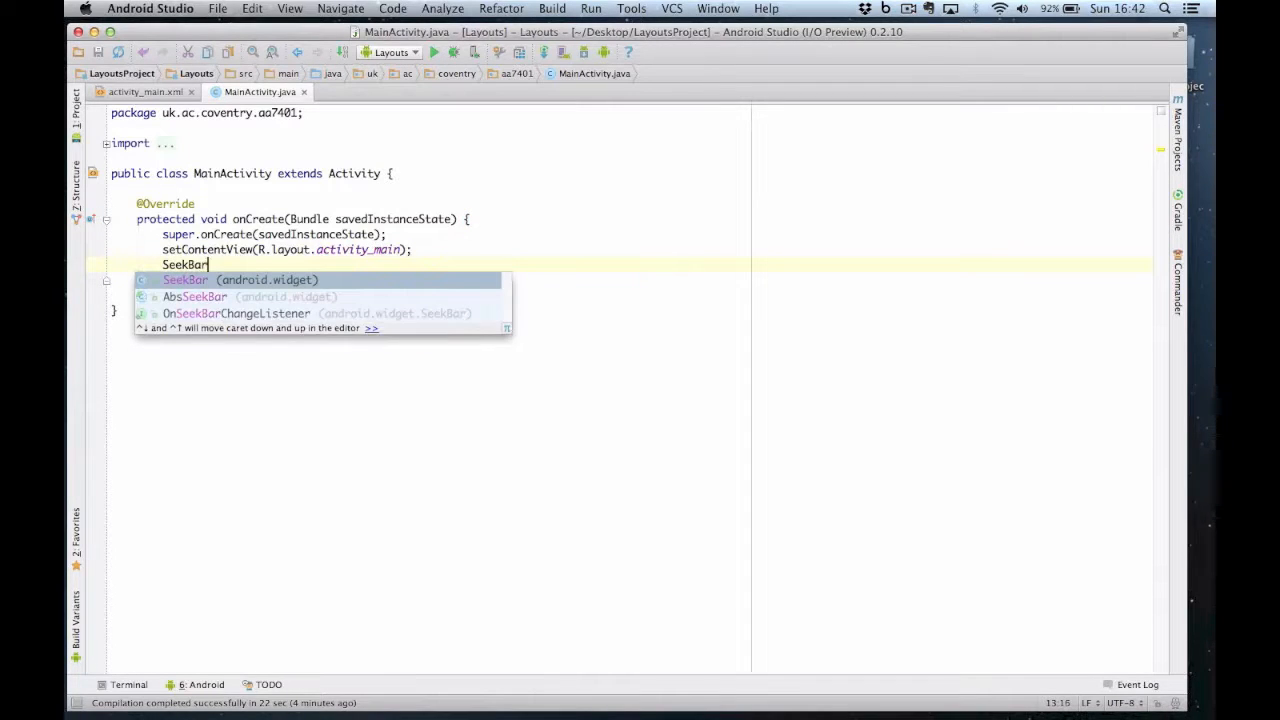
text(seekBar =)
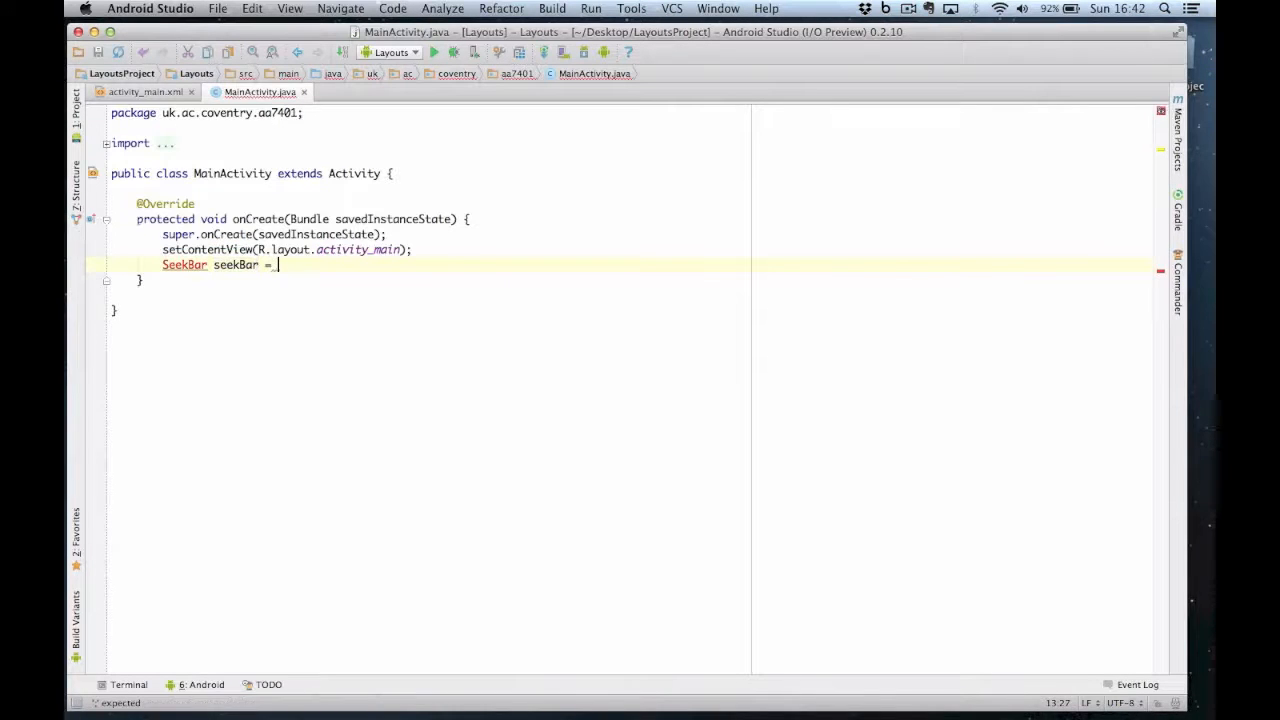
text((SeekBa)
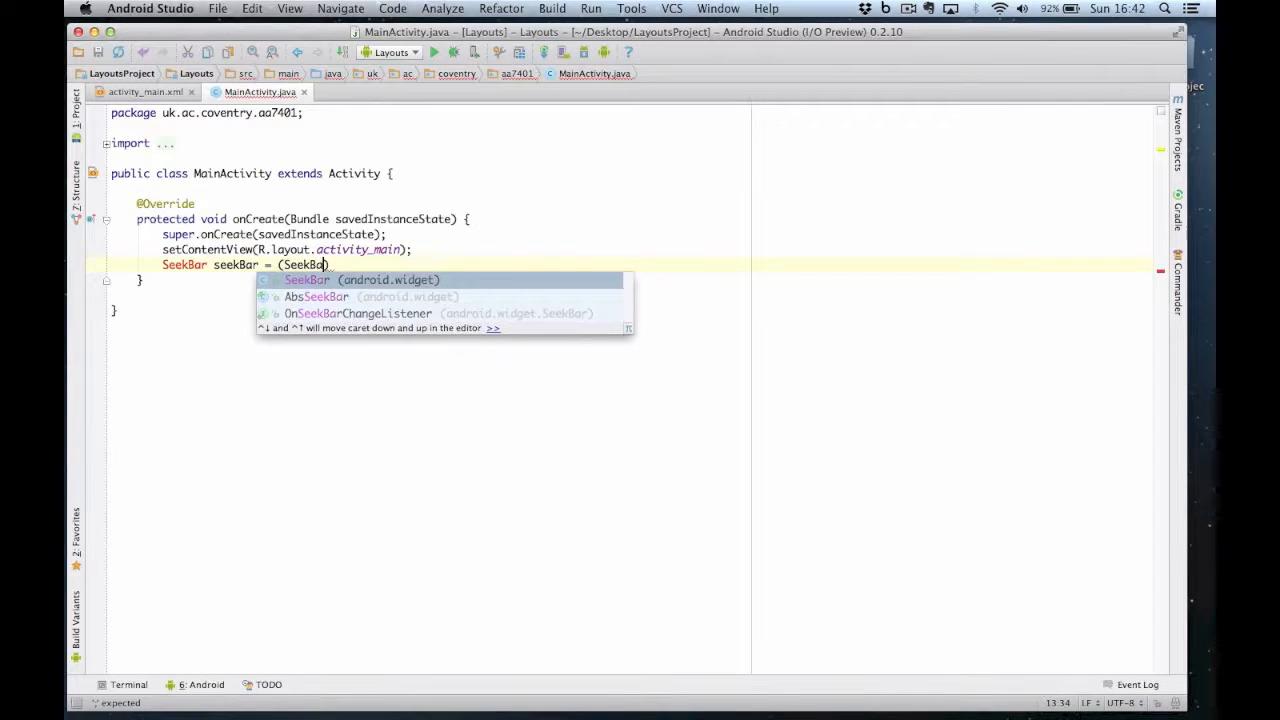
Finish the line with findViewById(R.id.seekBar); and import the SeekBar class.
text()fin)
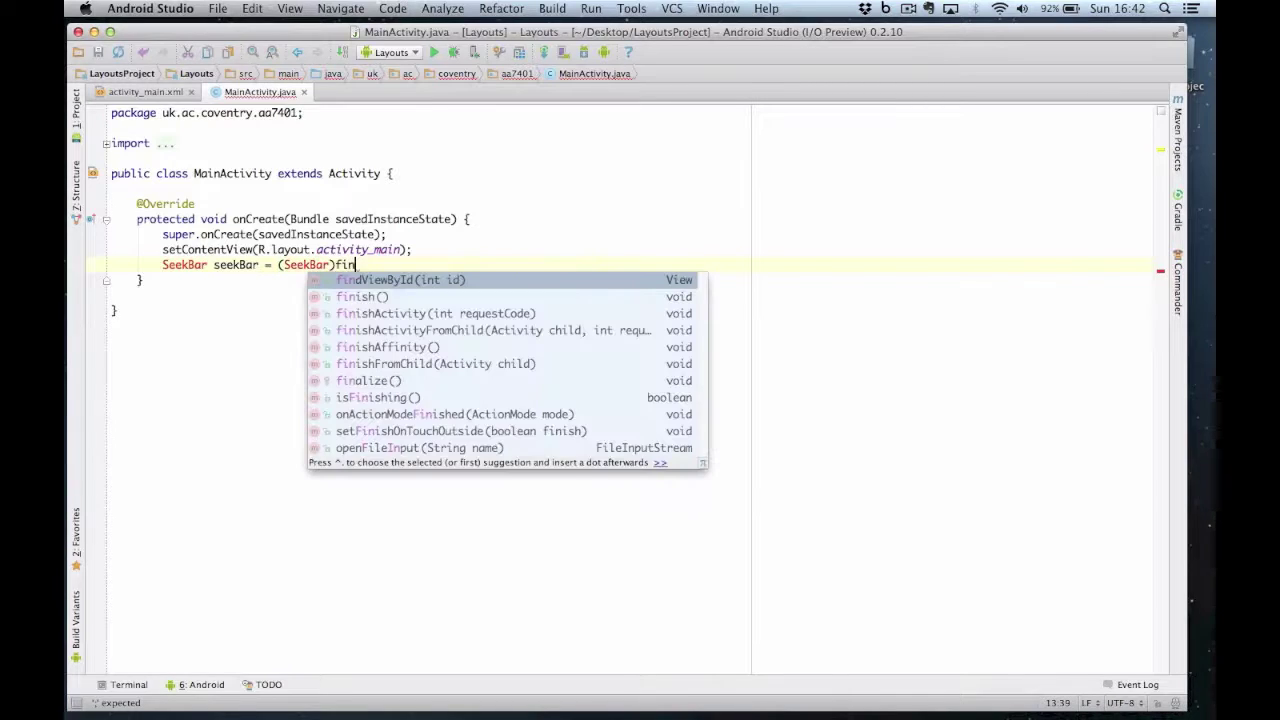
click(400, 279)
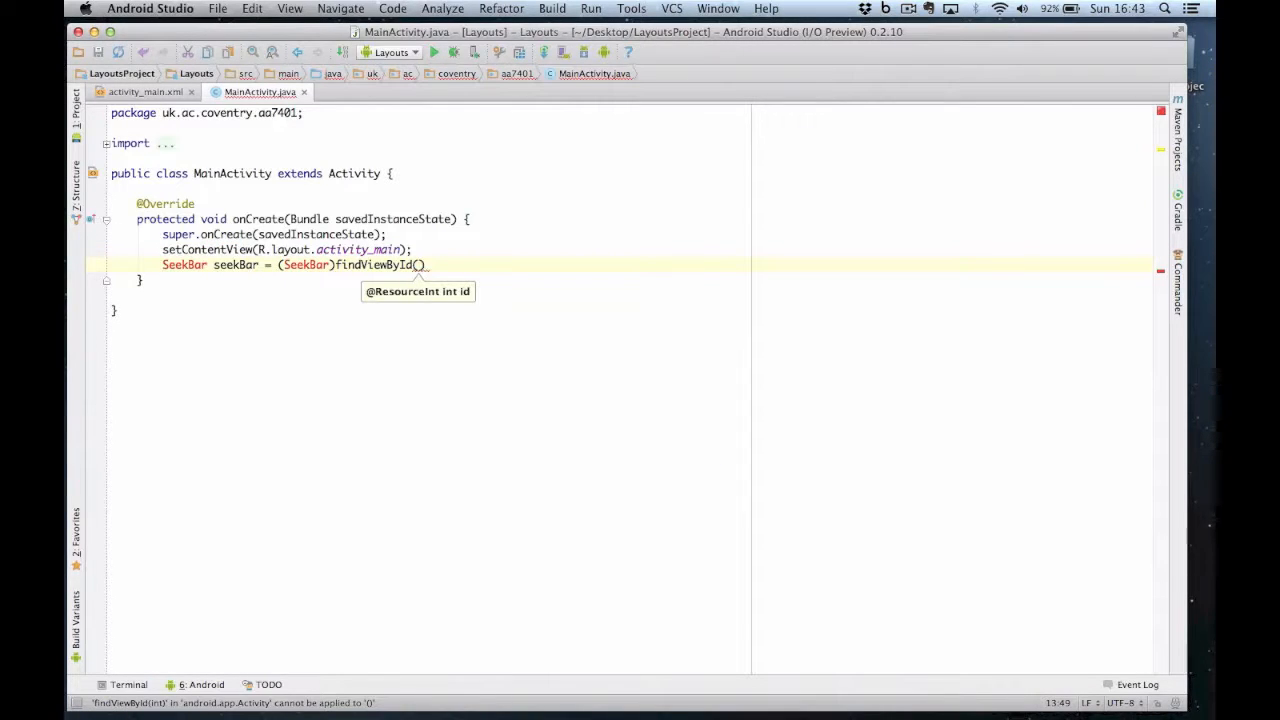
text(R.id.)
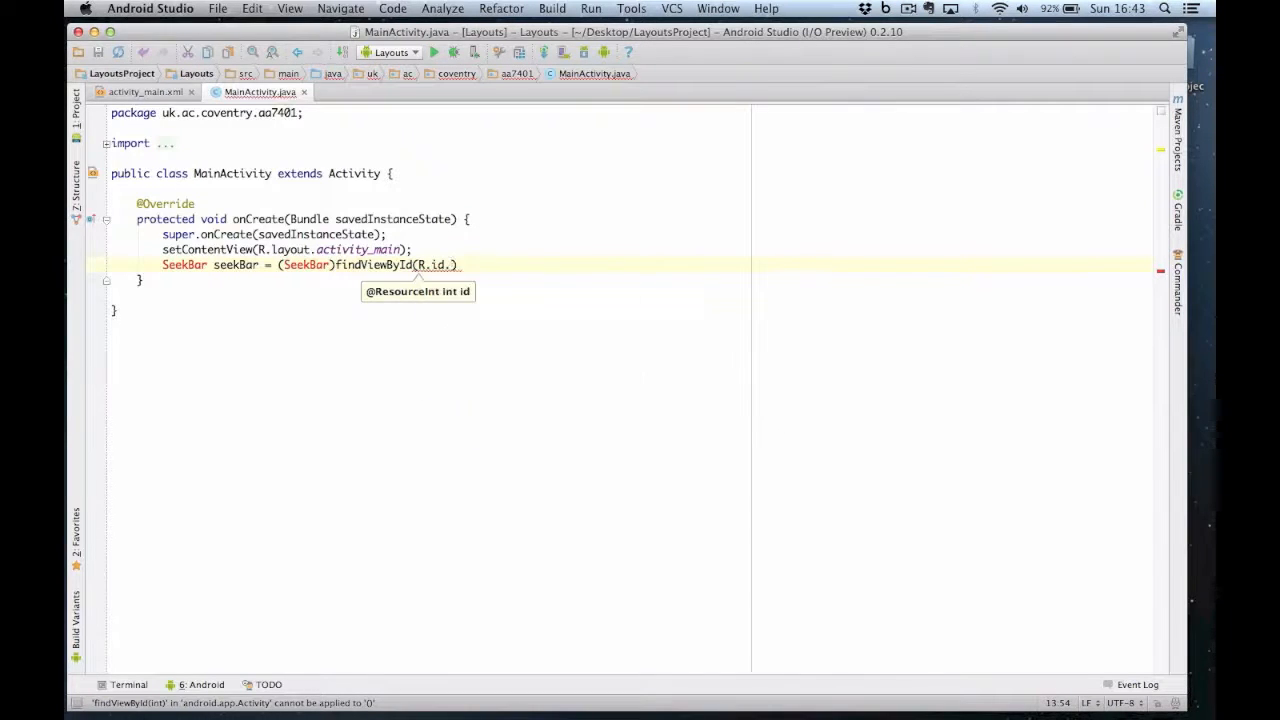
text(seekBar)
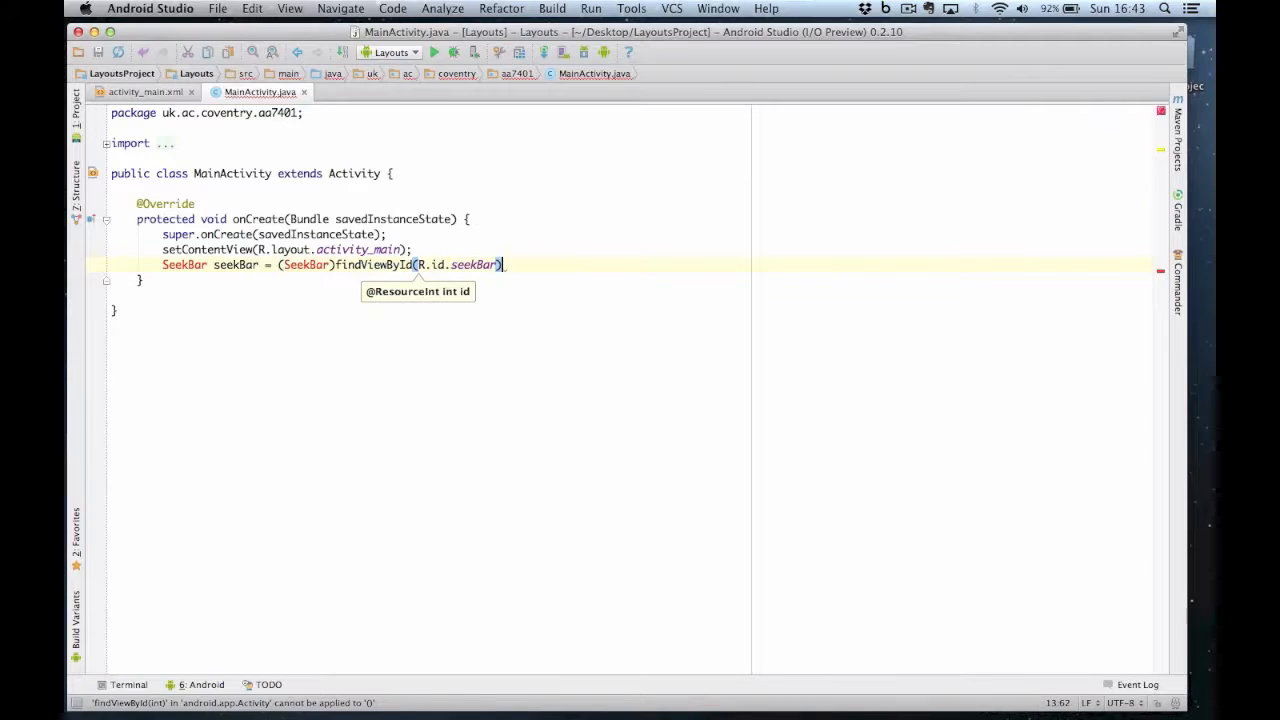
text(;)
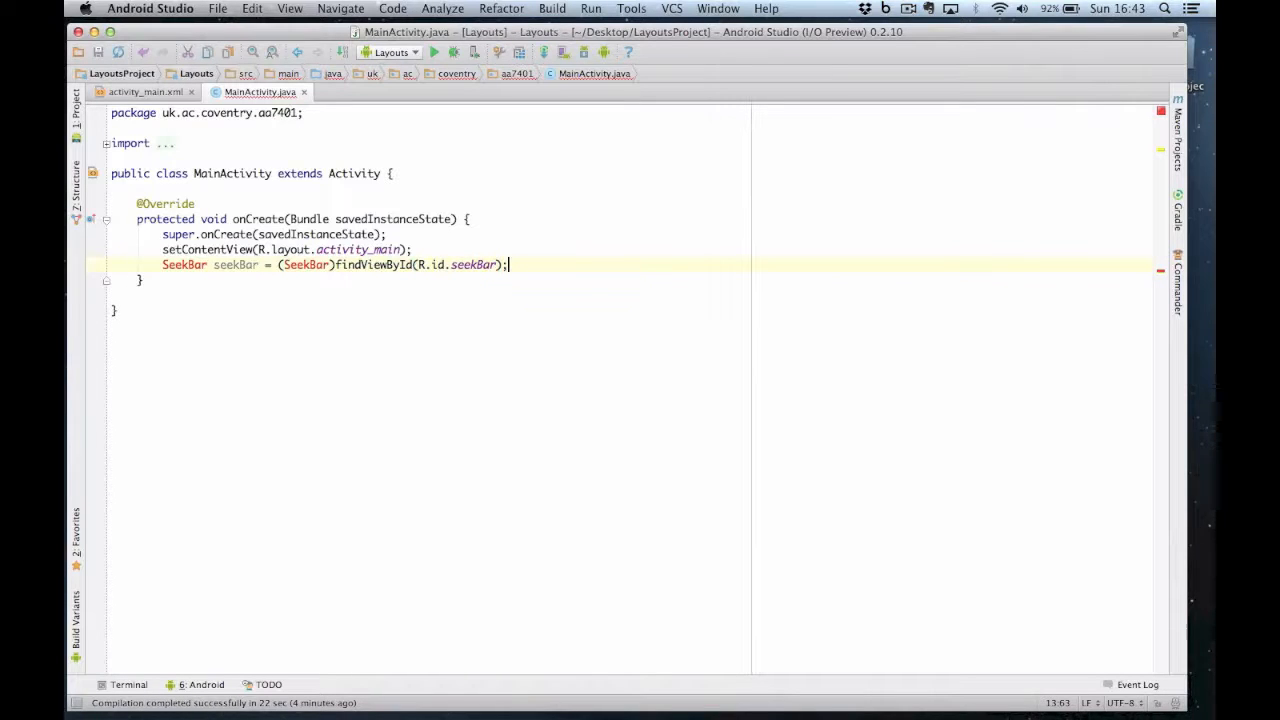
click(185, 264)
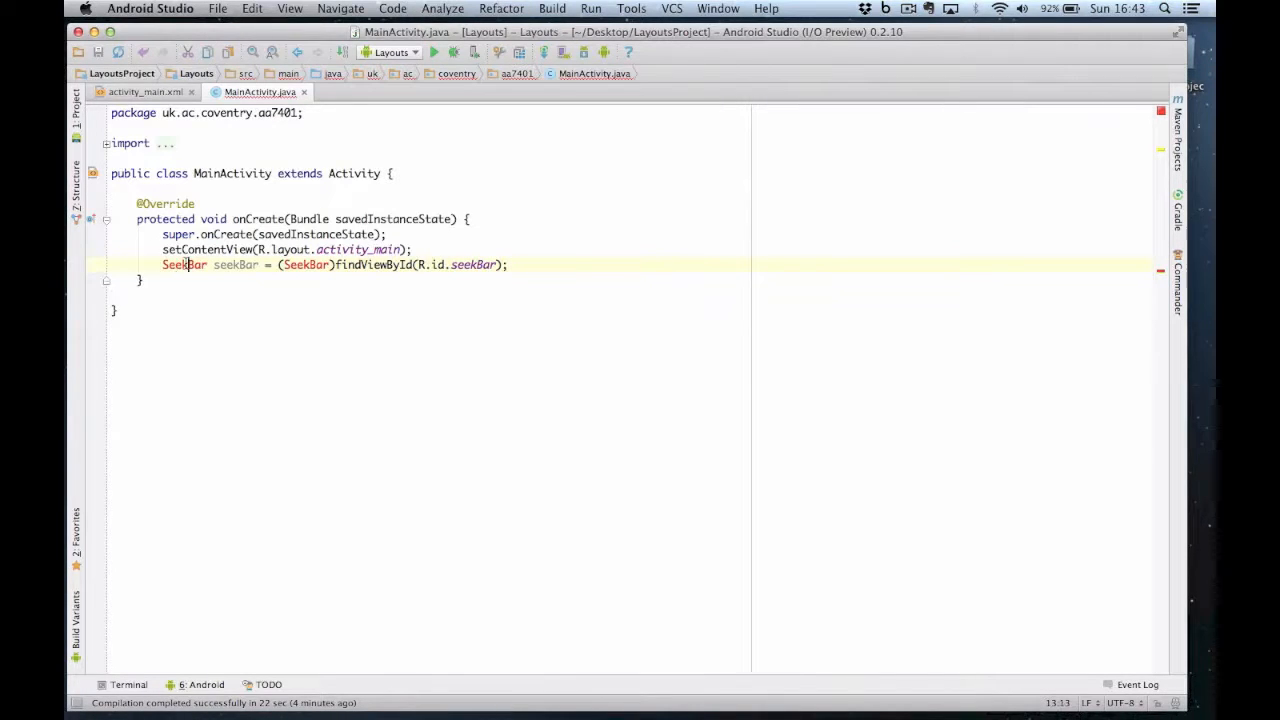
mouse_move(184, 264)
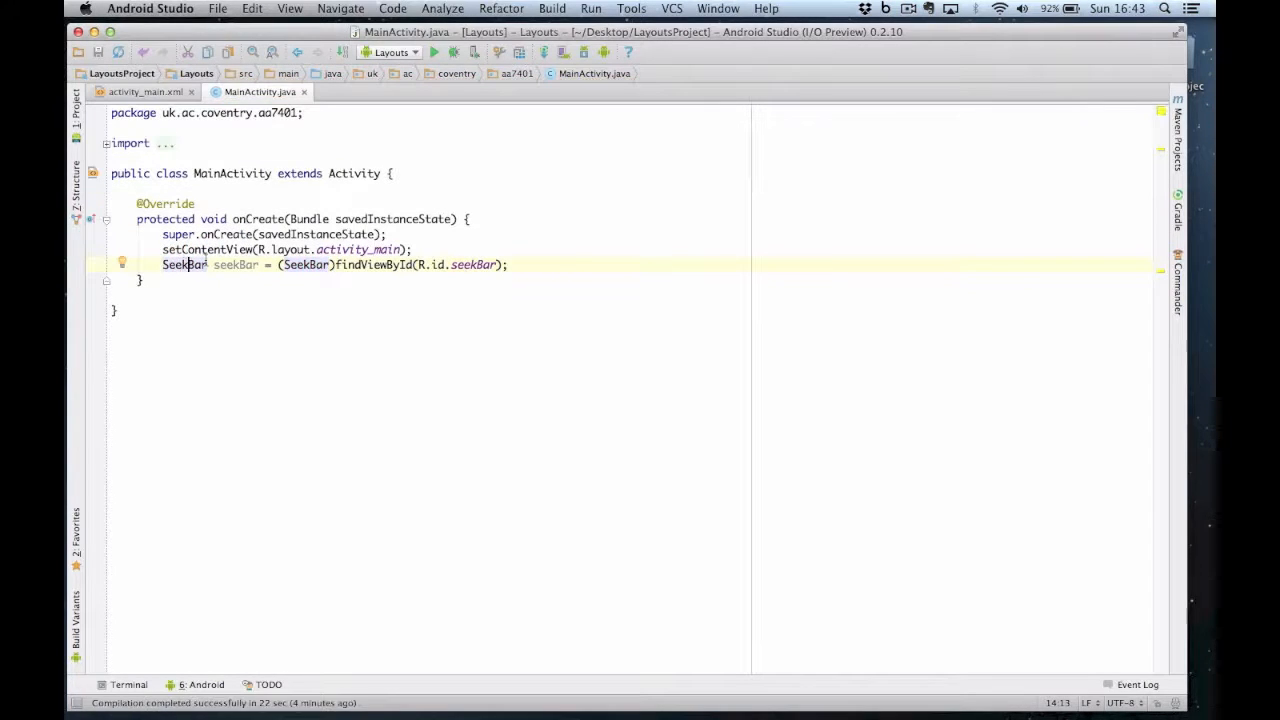
click(510, 264)
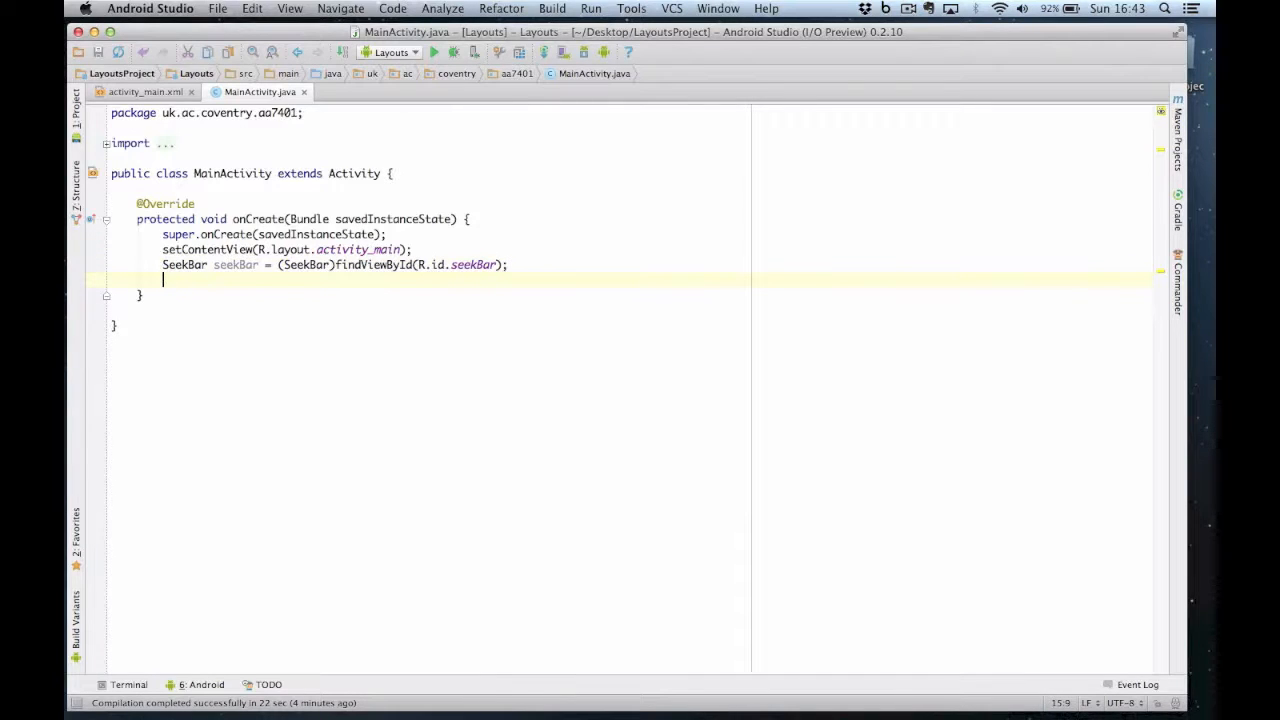
Attach an anonymous OnSeekBarChangeListener to seekBar and fold its three empty override methods.
text(seekBar.)
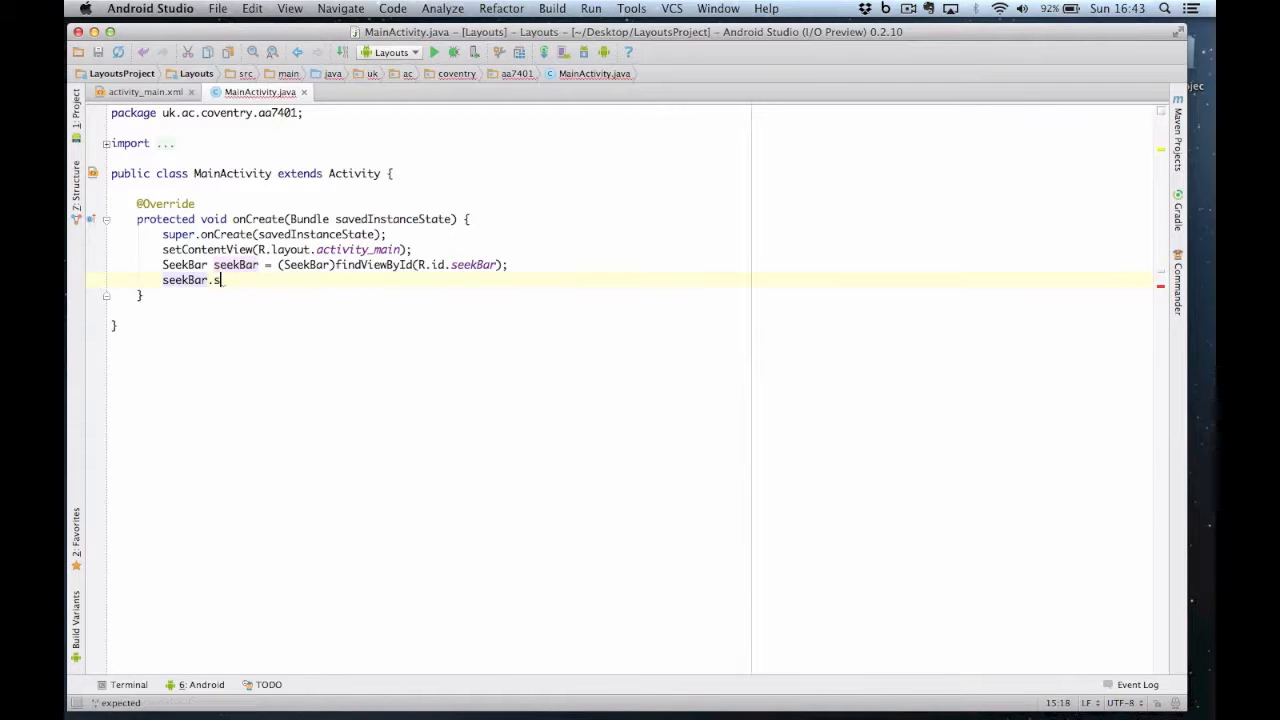
text(setOn)
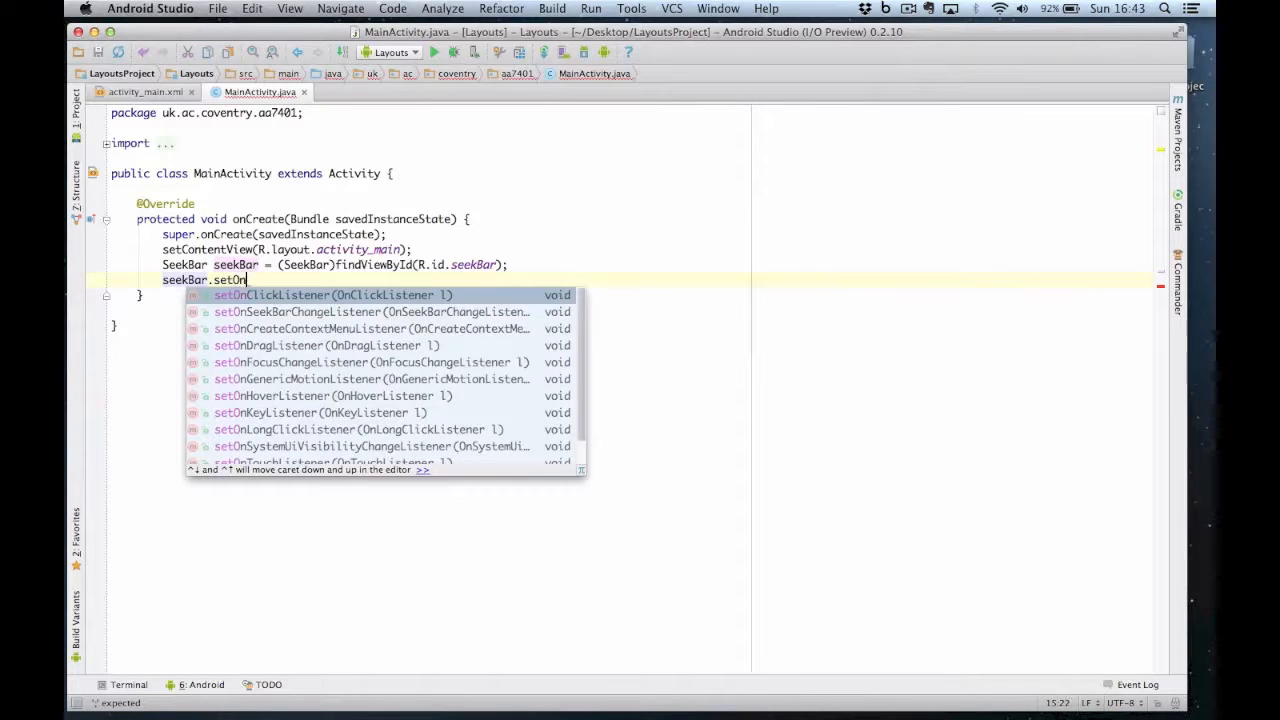
text(SeekBarChangeListener(new );)
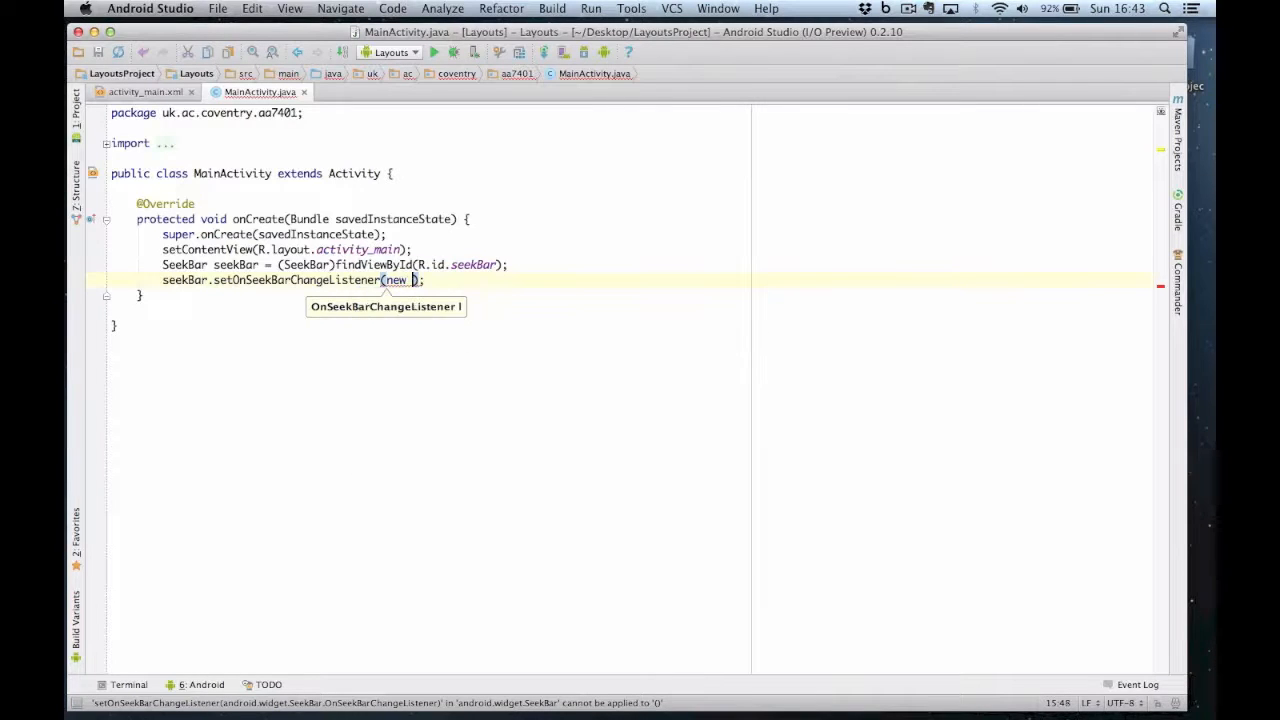
text(SeekBar.OnSeekBarChangeListener()
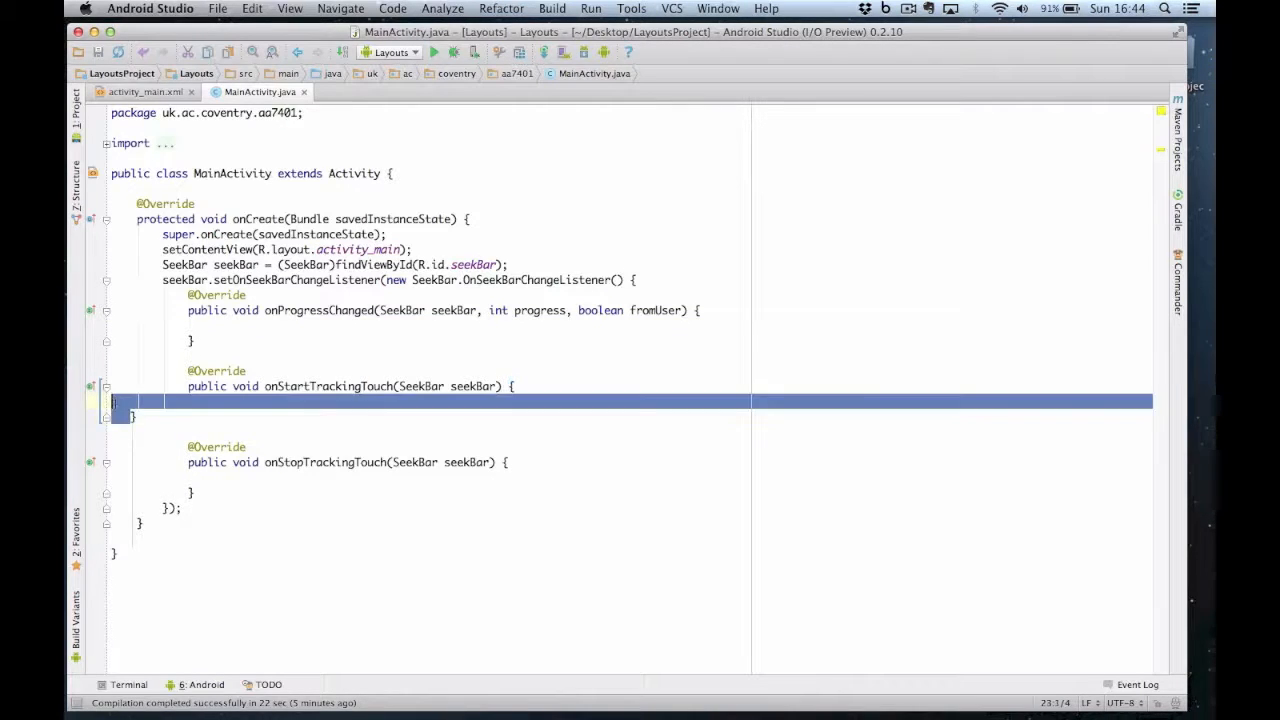
key(delete)
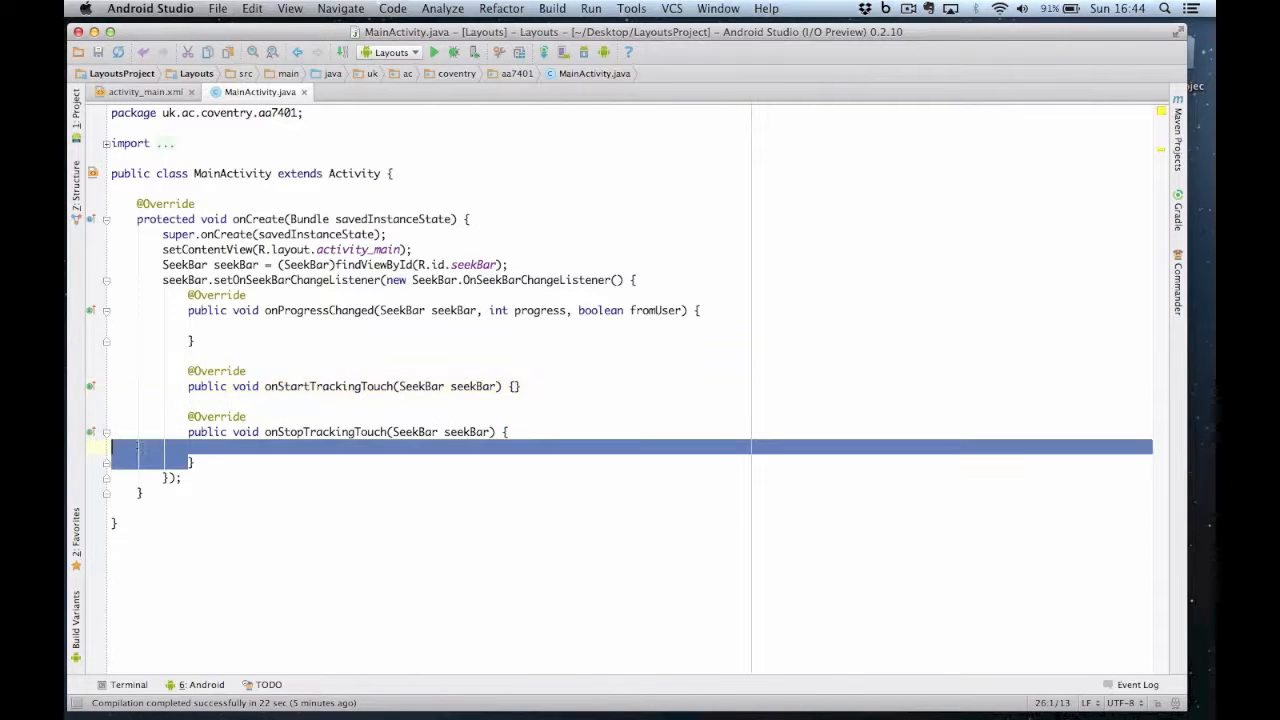
key(Delete)
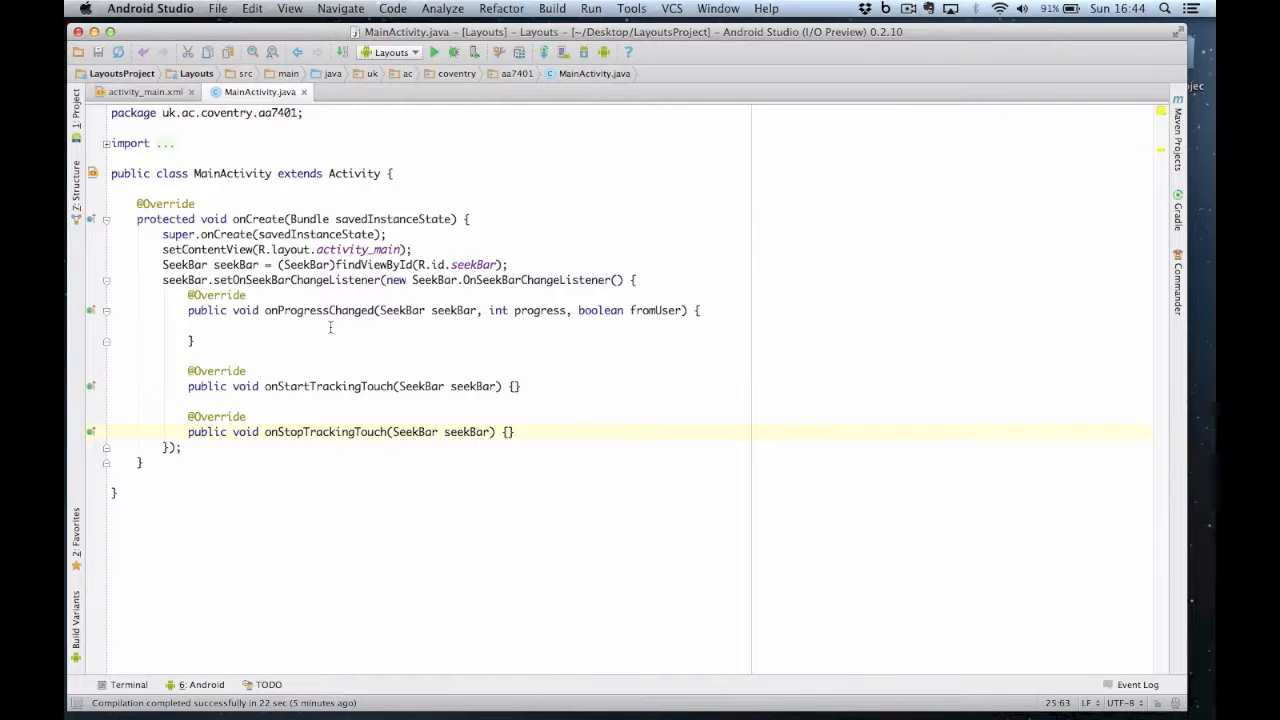
mouse_move(322, 340)
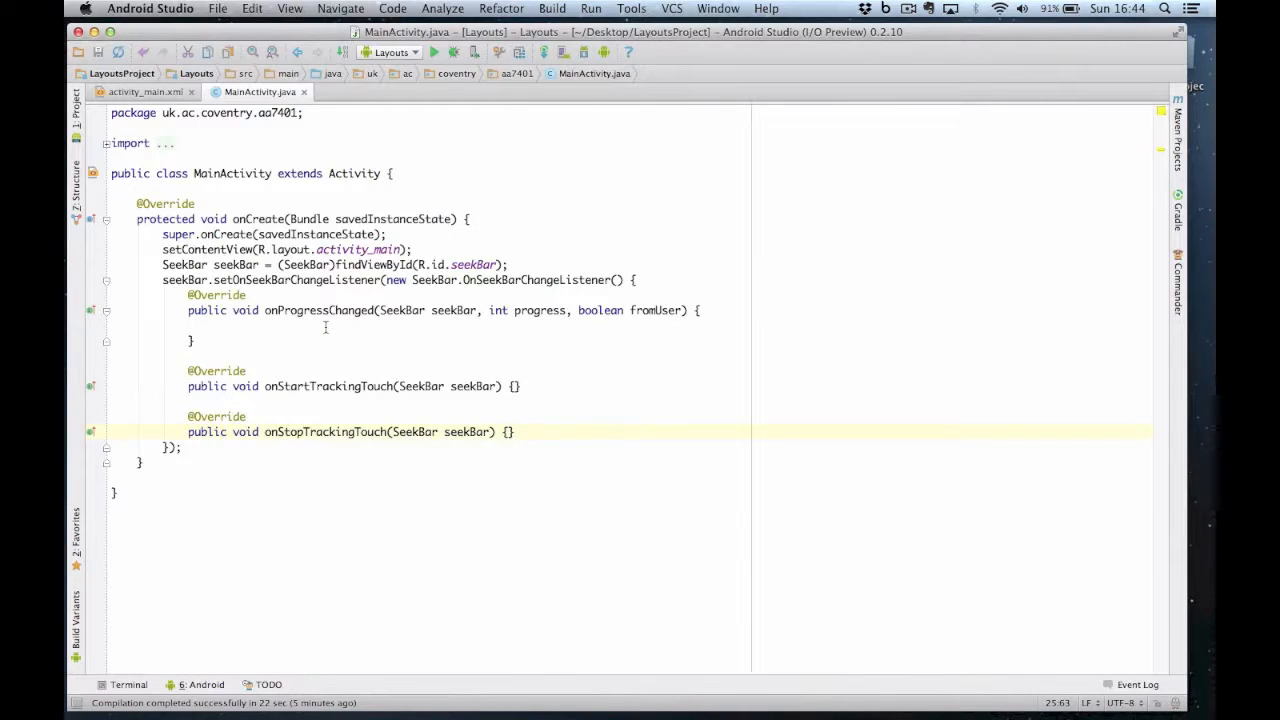
Make onProgressChanged call Log.v("LOG", String.valueOf(seekBar.getProgress())).
text(Log.v();)
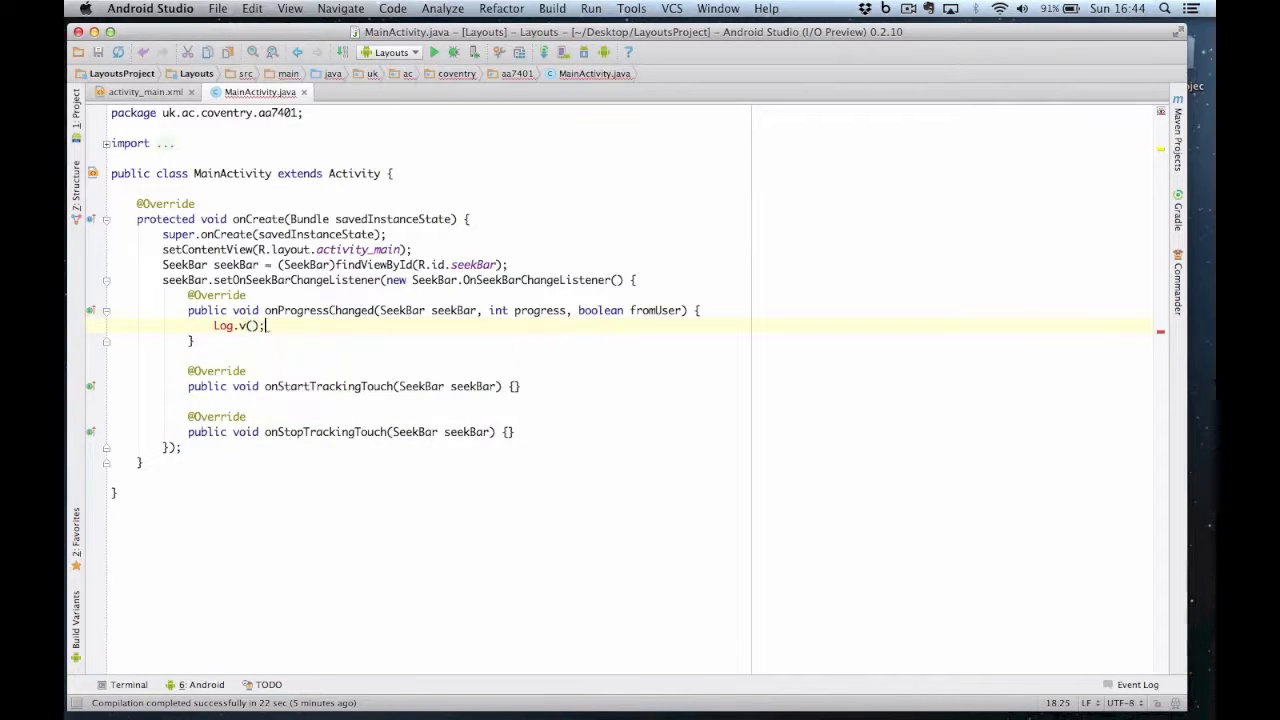
text("")
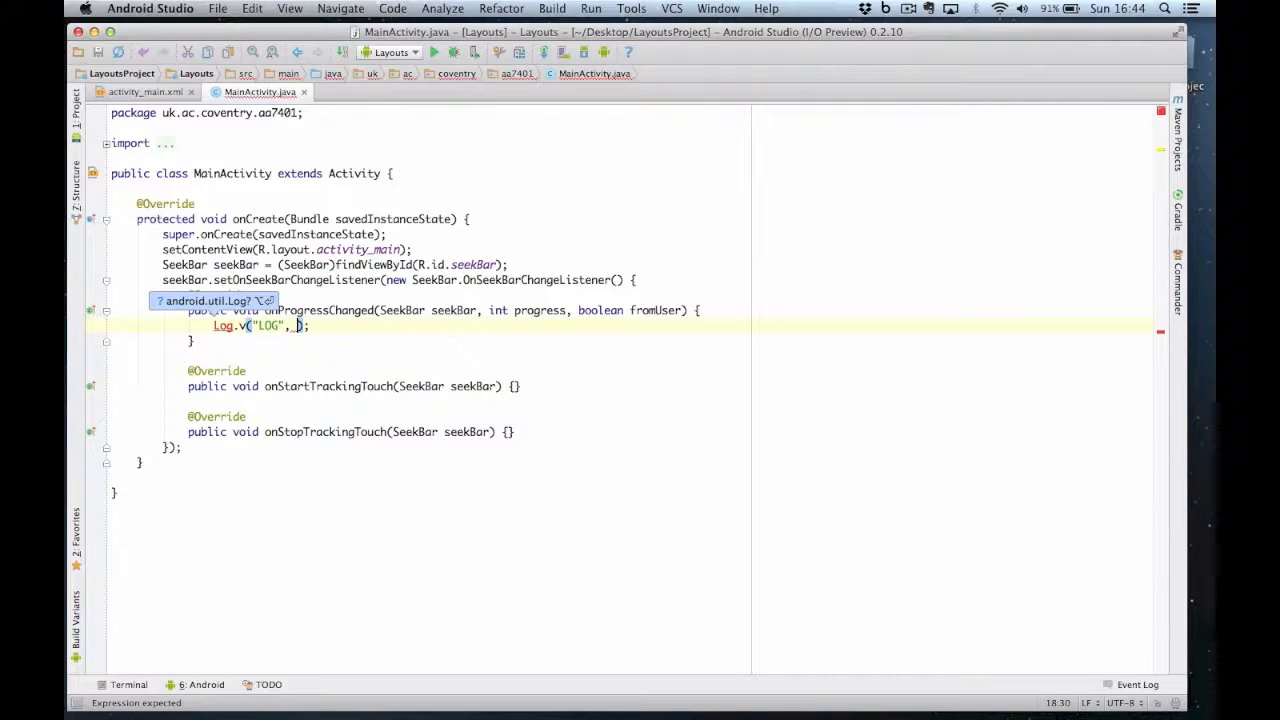
text(String.valueOf()
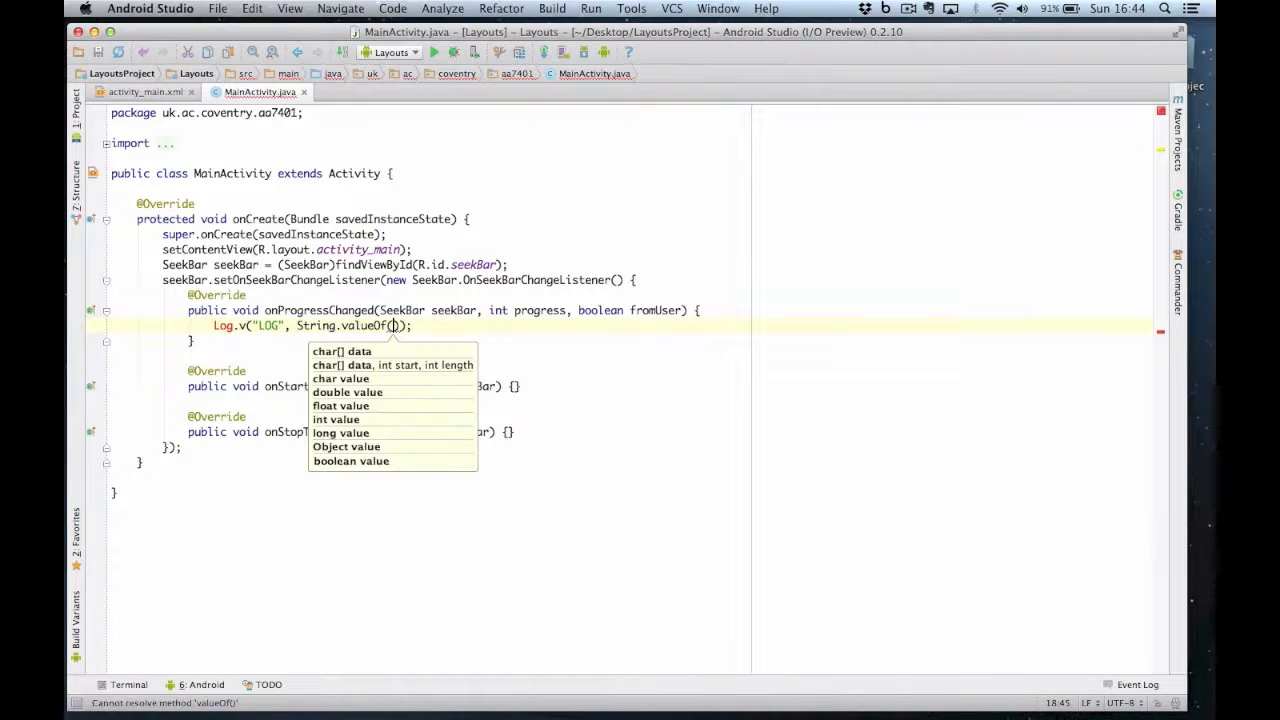
text(seekBar)
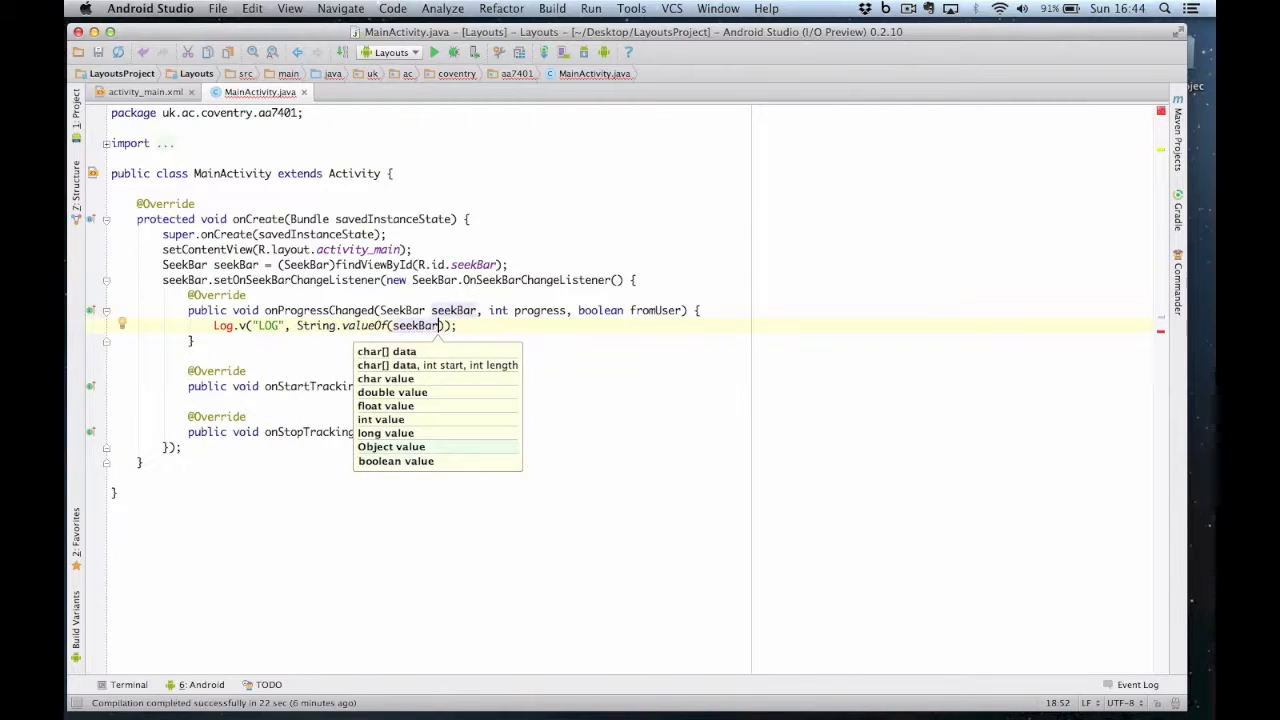
text(.get)
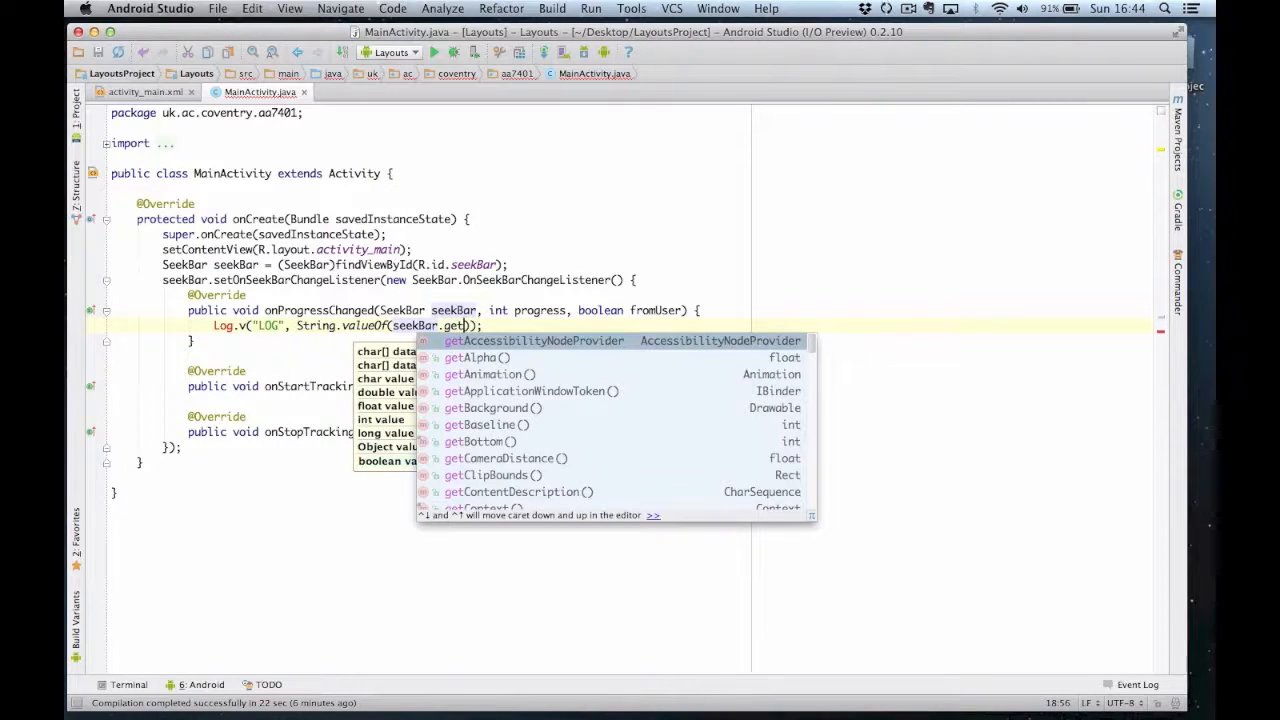
text(Progress()
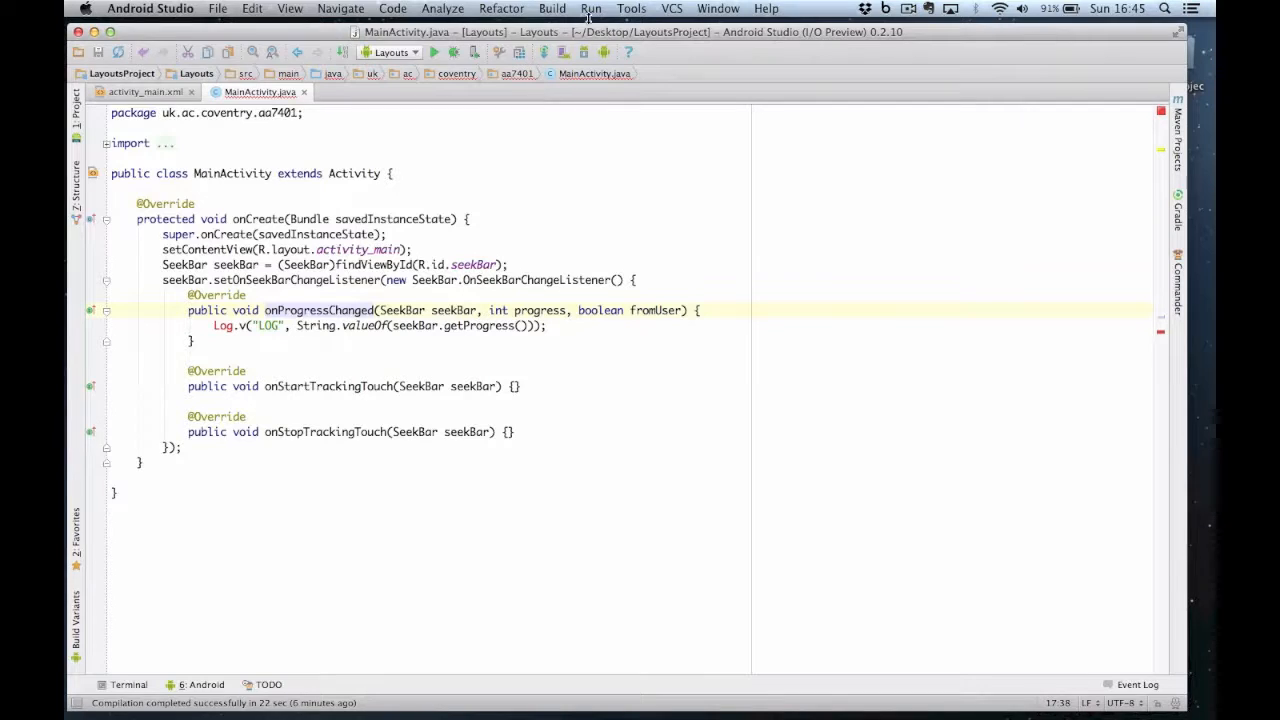
click(590, 8)
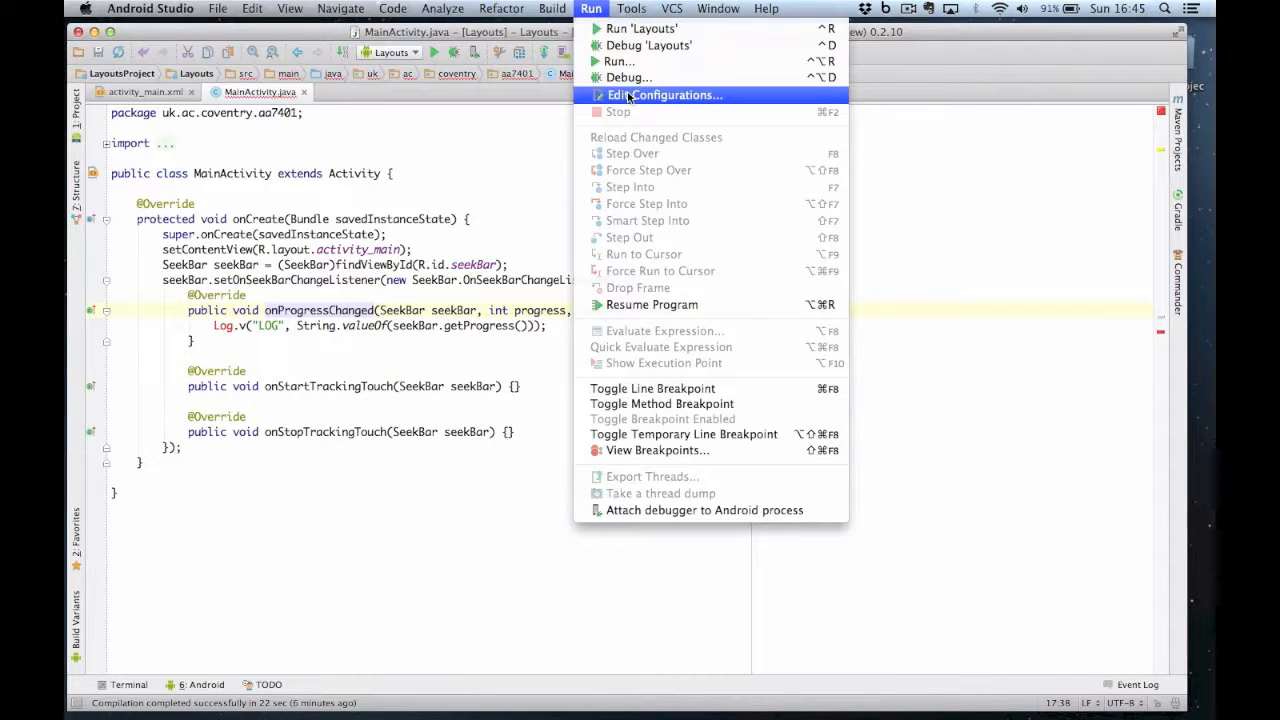
Set the Layouts run configuration's target to the Nexus_One emulator, then start a build.
click(662, 95)
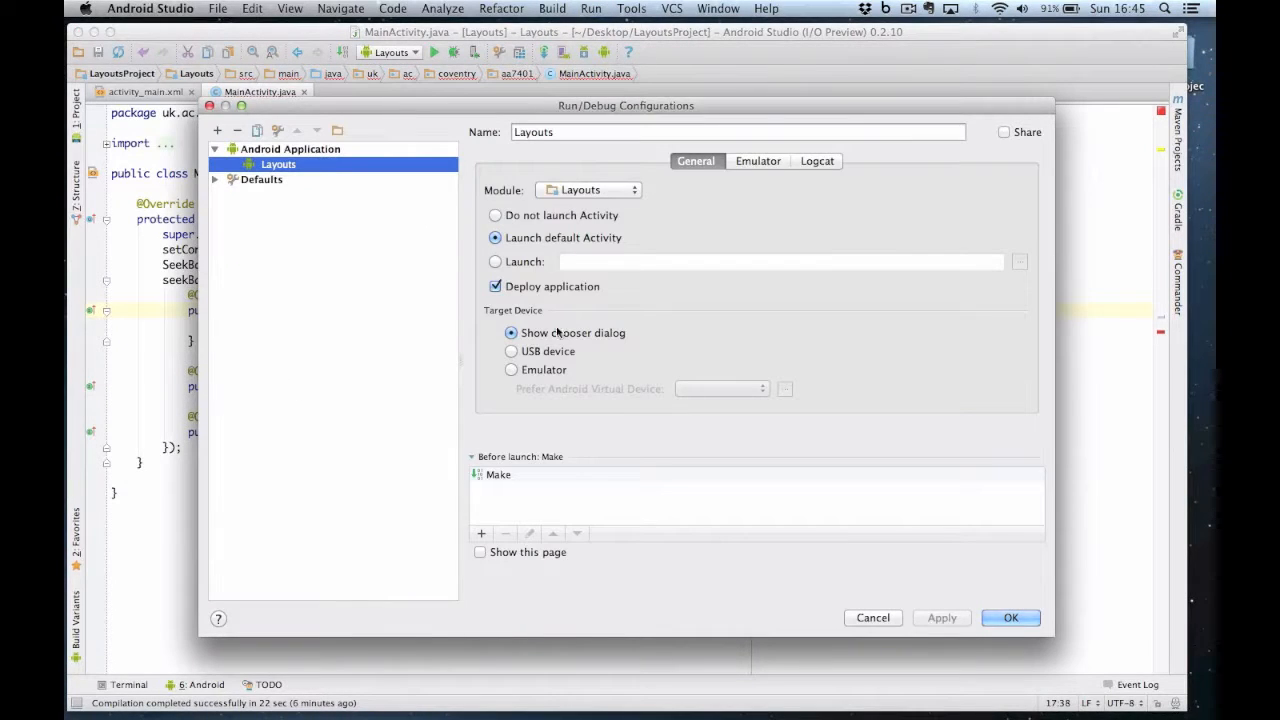
click(511, 369)
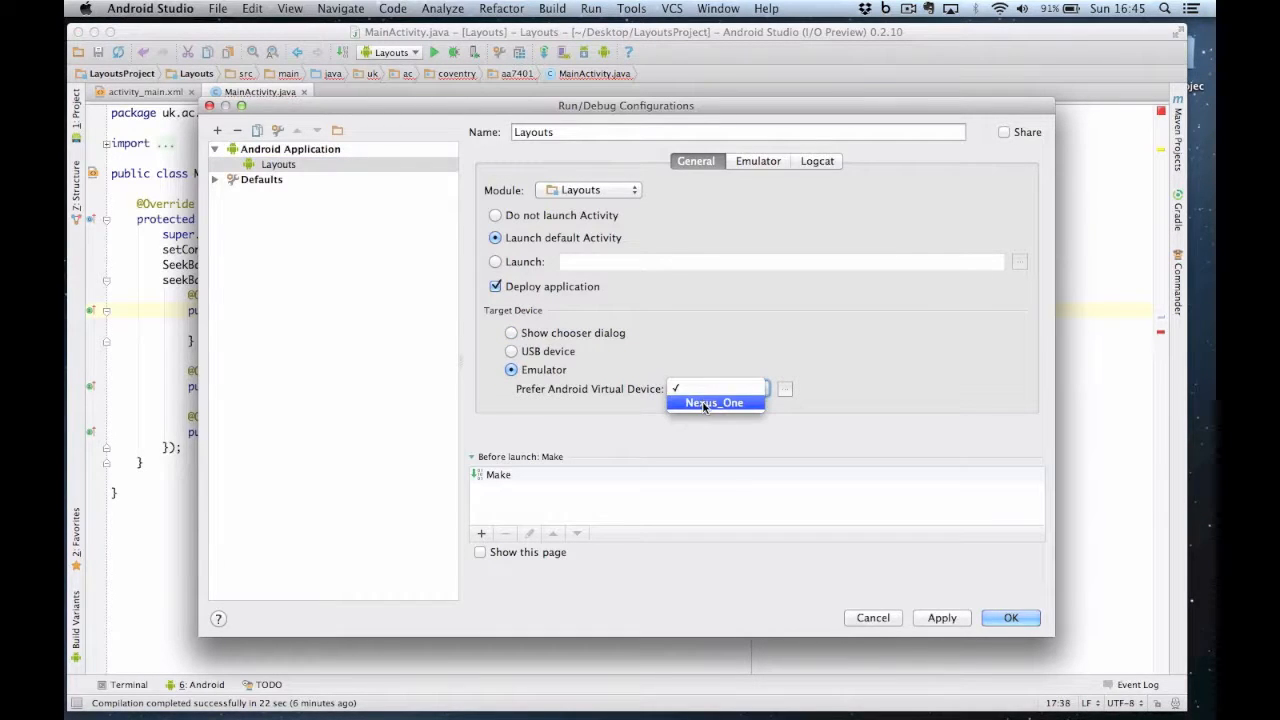
click(713, 402)
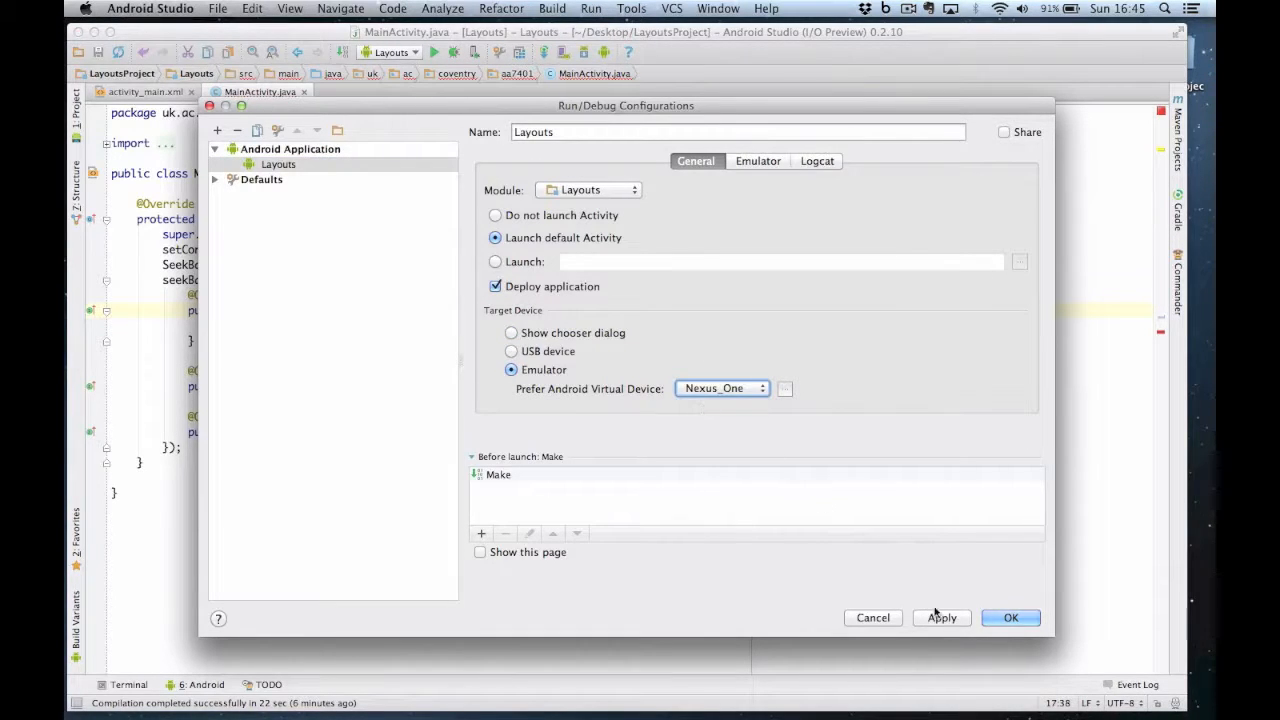
click(1010, 617)
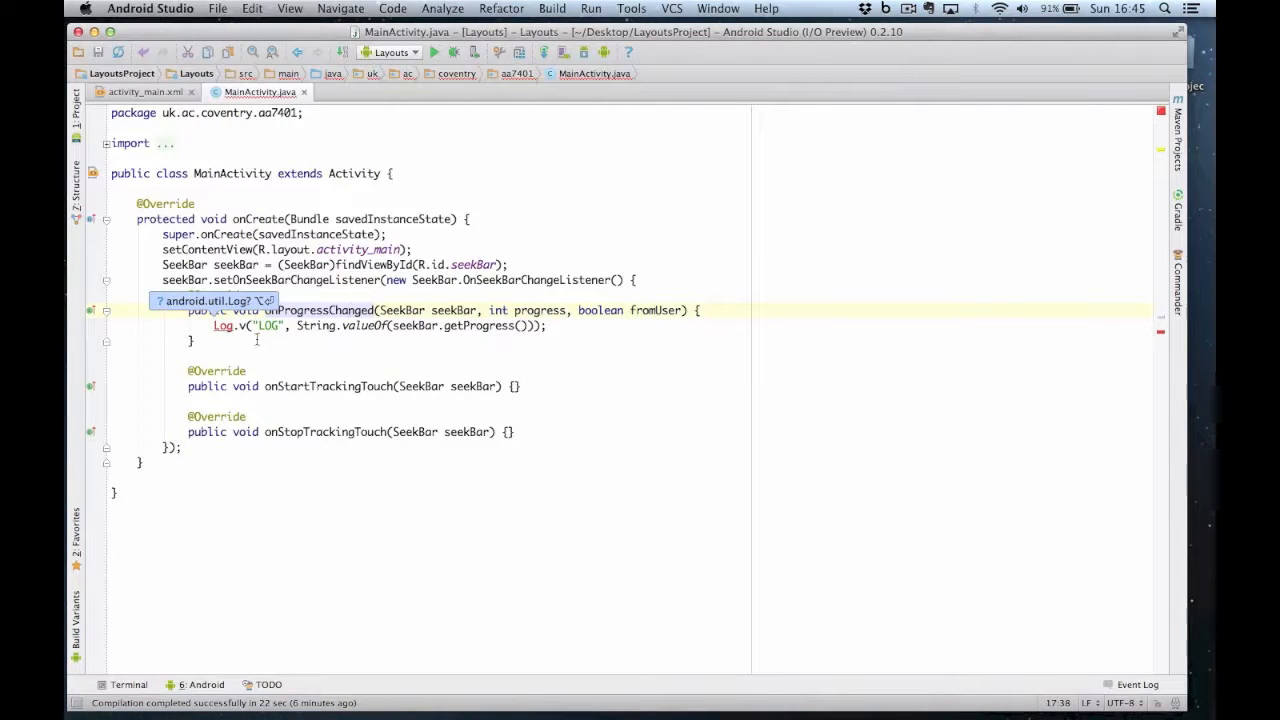
click(222, 325)
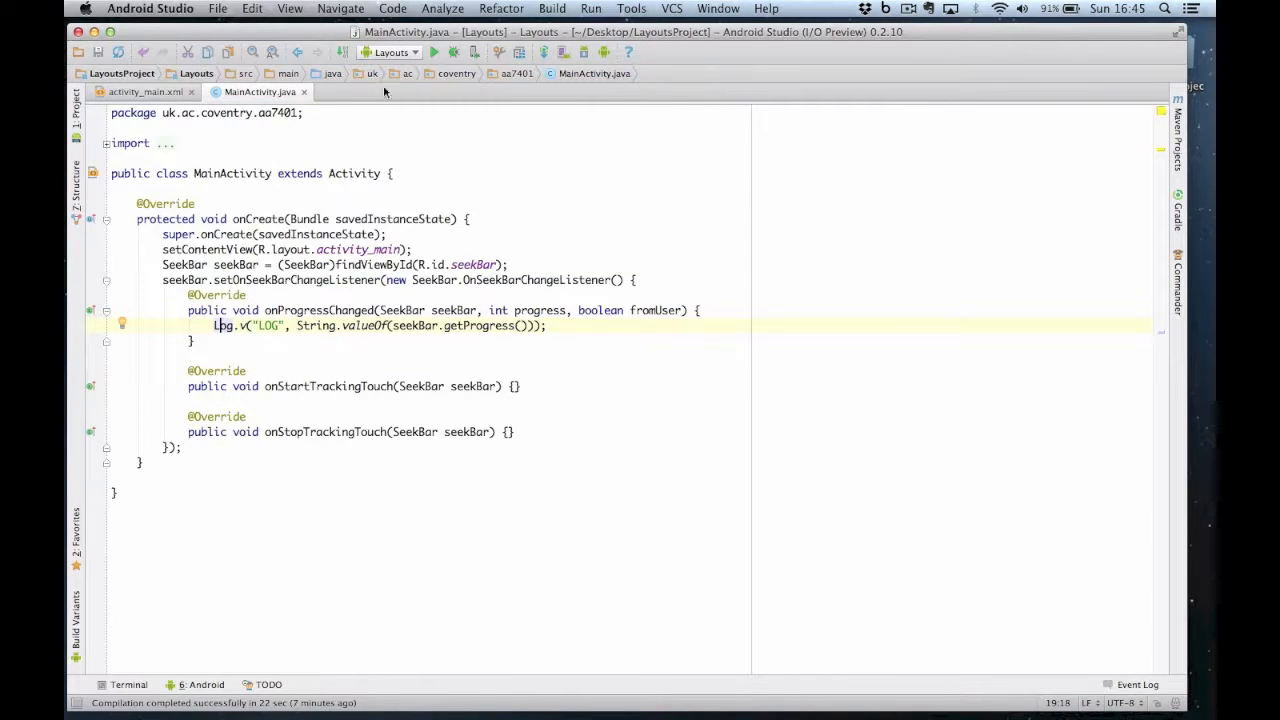
click(432, 52)
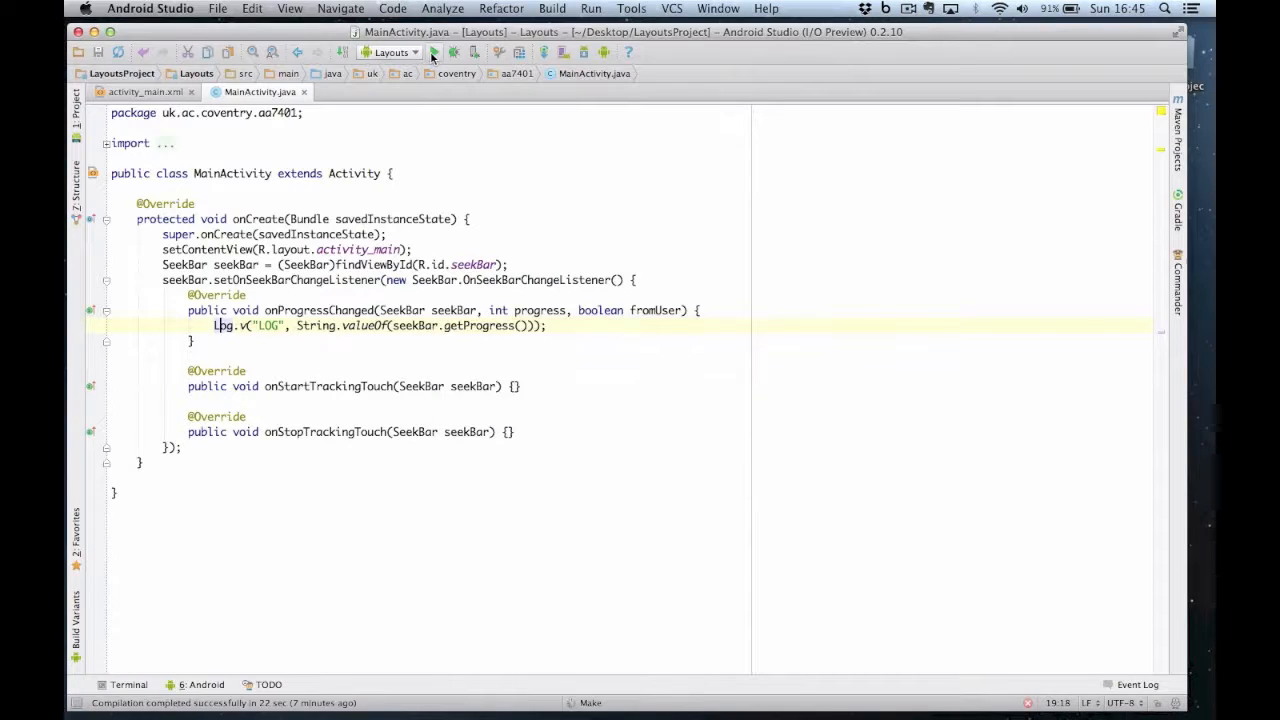
Run the app, filter logcat to the LOG tag, and slide the seek bar.
click(433, 52)
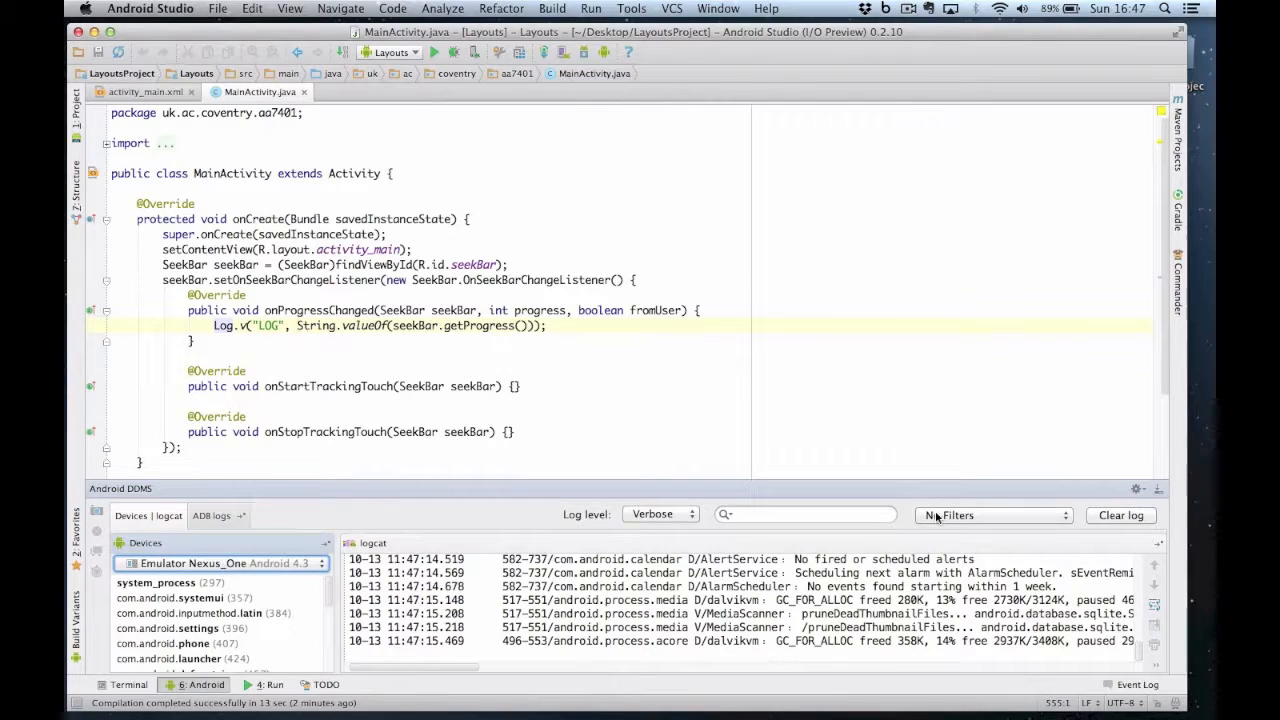
click(993, 515)
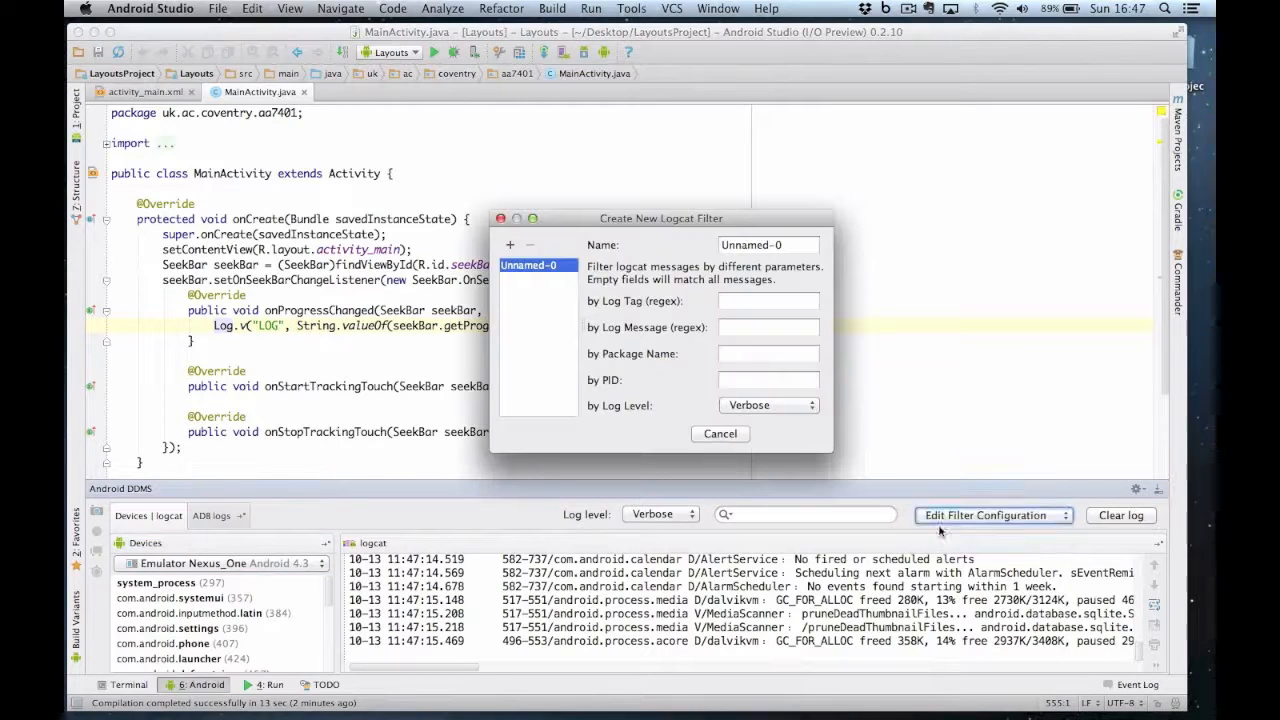
text(LOG)
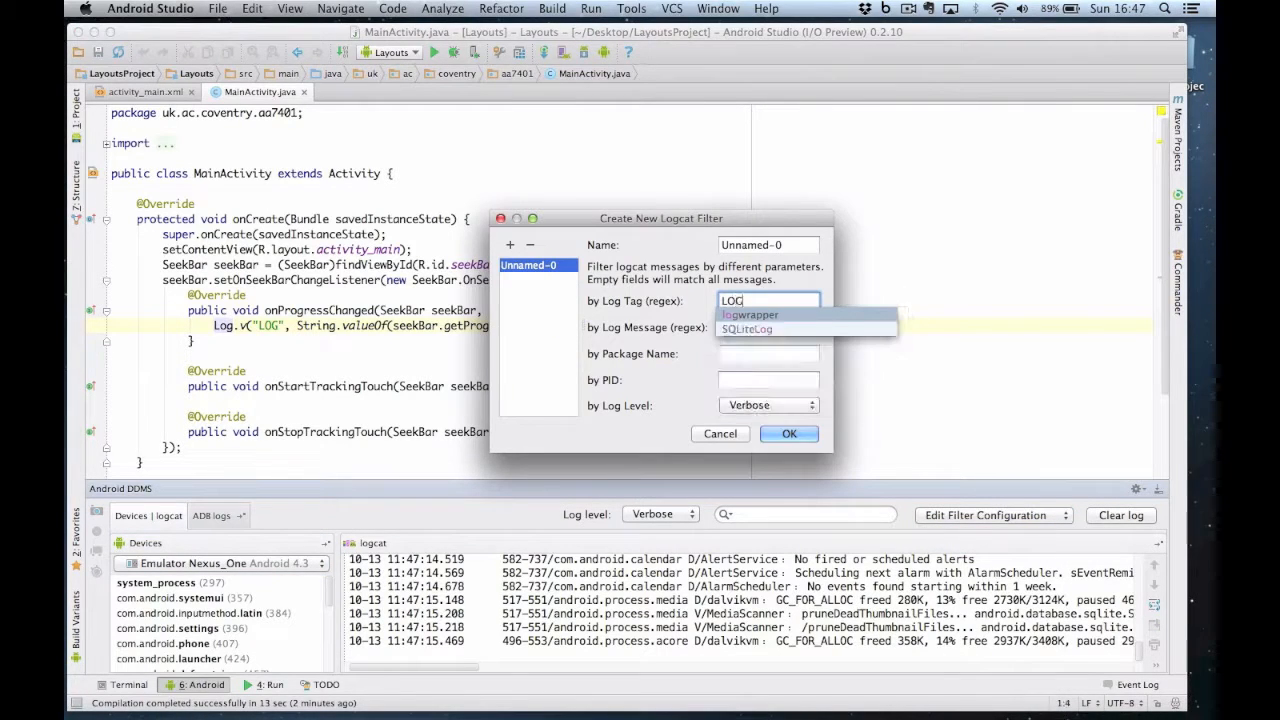
click(749, 314)
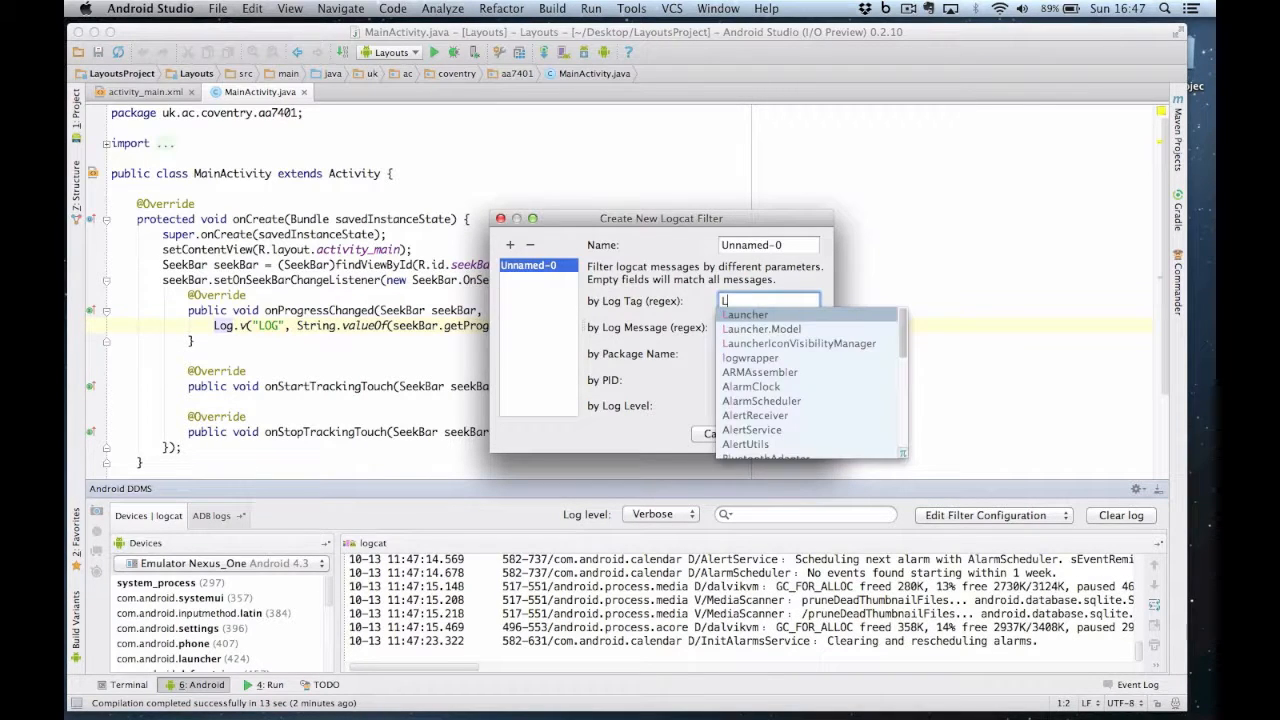
text(OG)
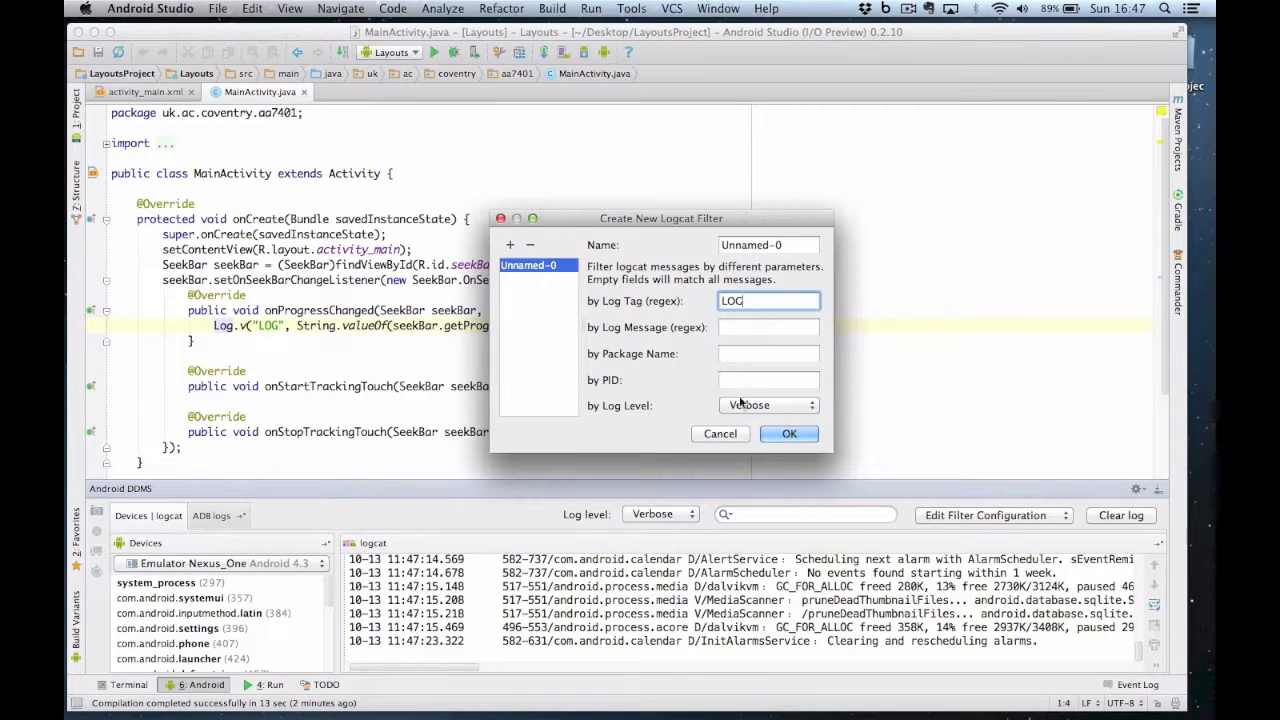
click(789, 433)
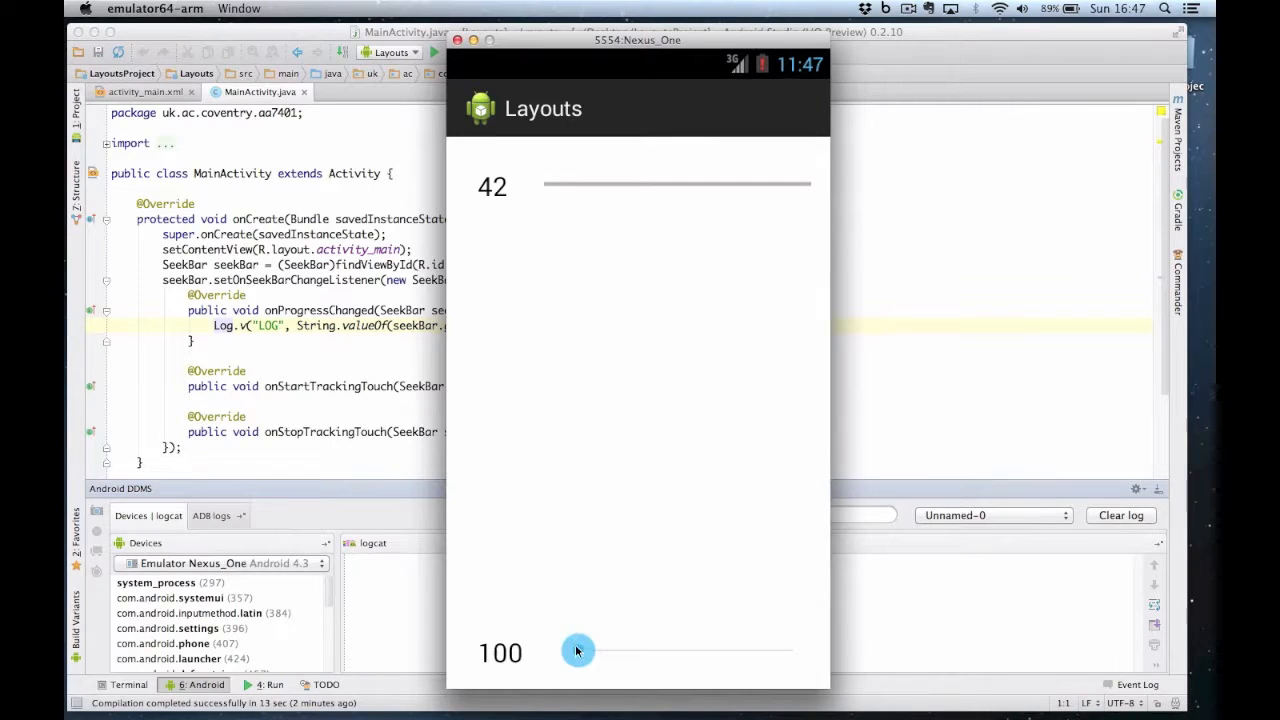
click(578, 651)
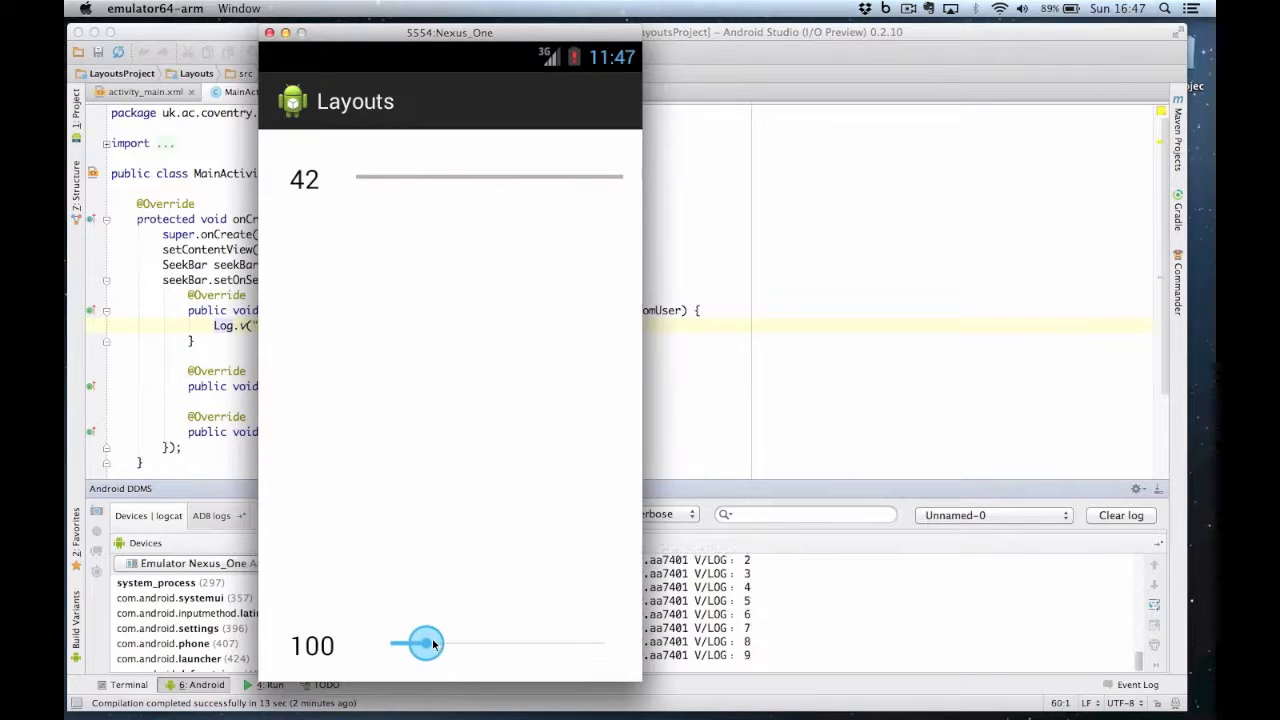
drag(430, 643, 390, 643)
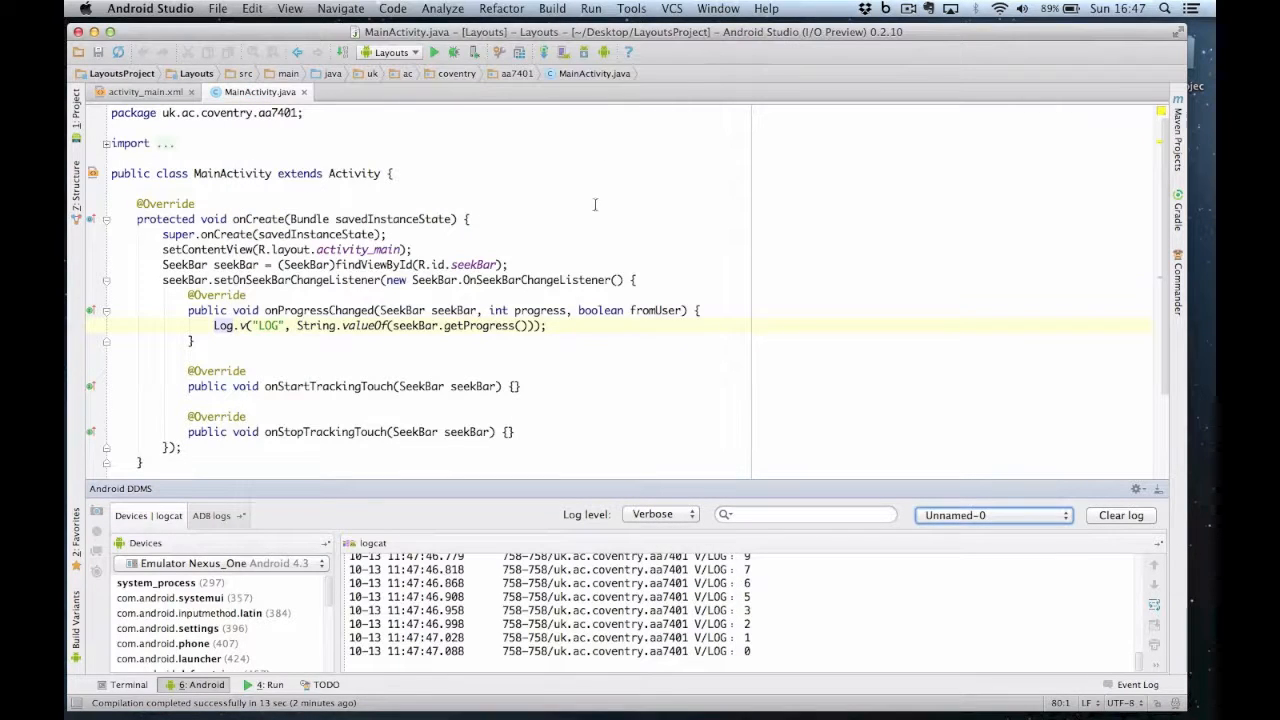
Declare TextView textView = (TextView)findViewById(R.id.textView) inside onProgressChanged.
click(555, 326)
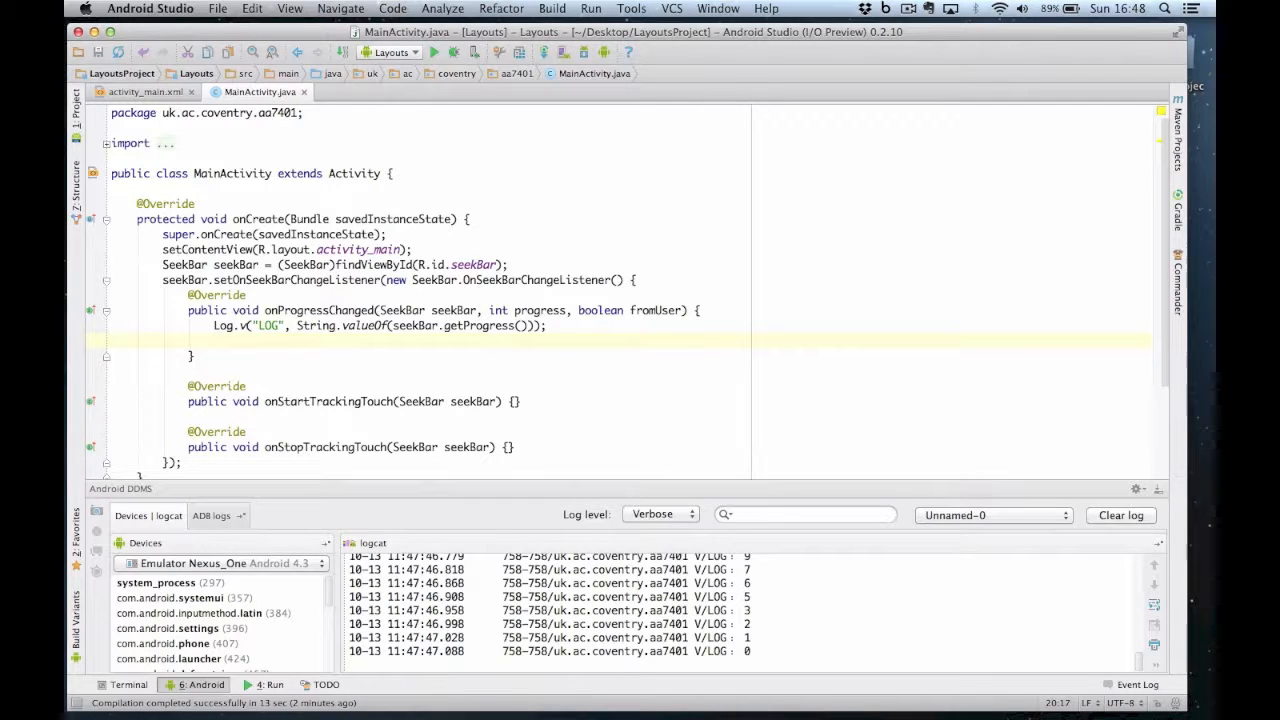
text(TextView textView =)
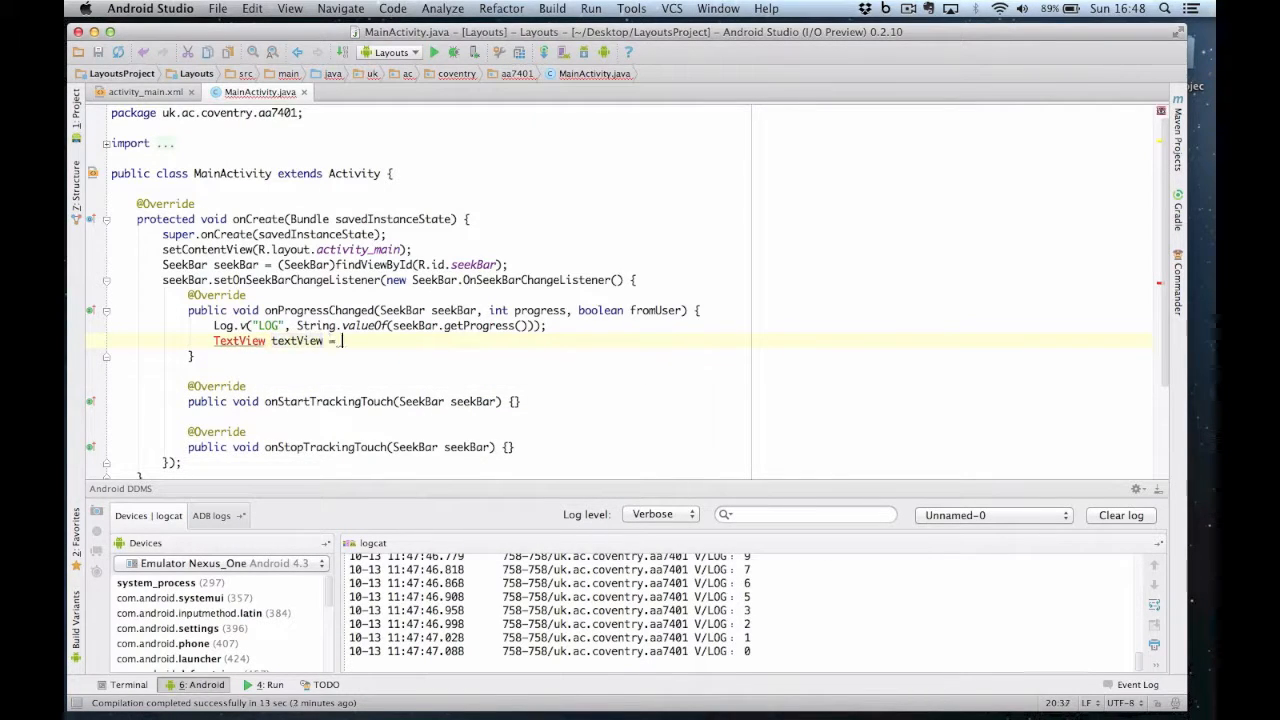
text((TextView)findViewById(R.i)
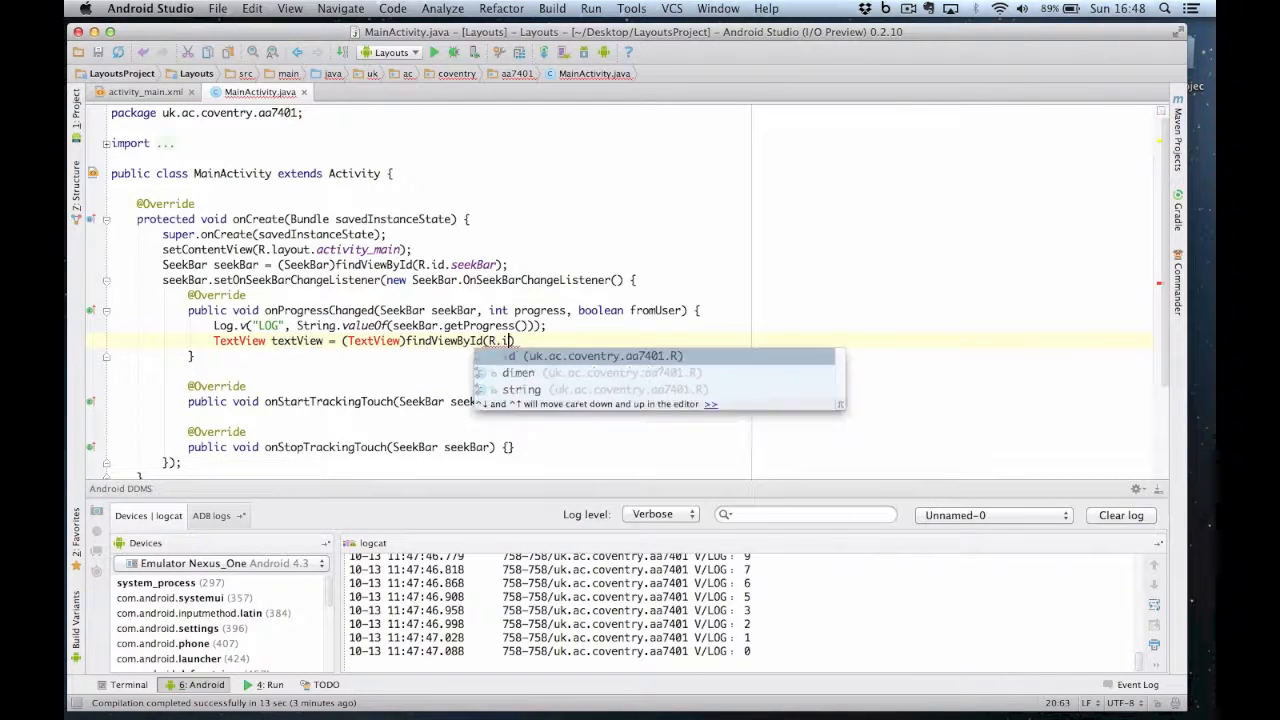
text(textView)
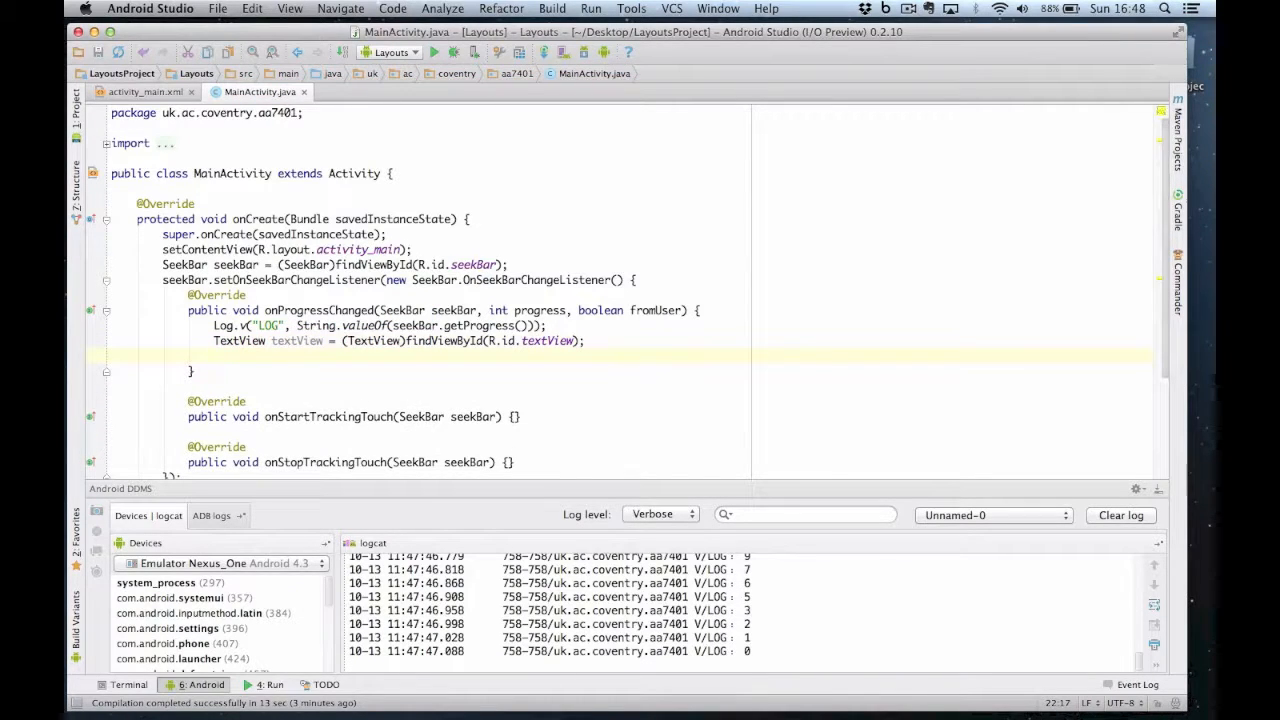
Set textView's text to String.valueOf(seekBar.getProgress()).
text(textView.setText();)
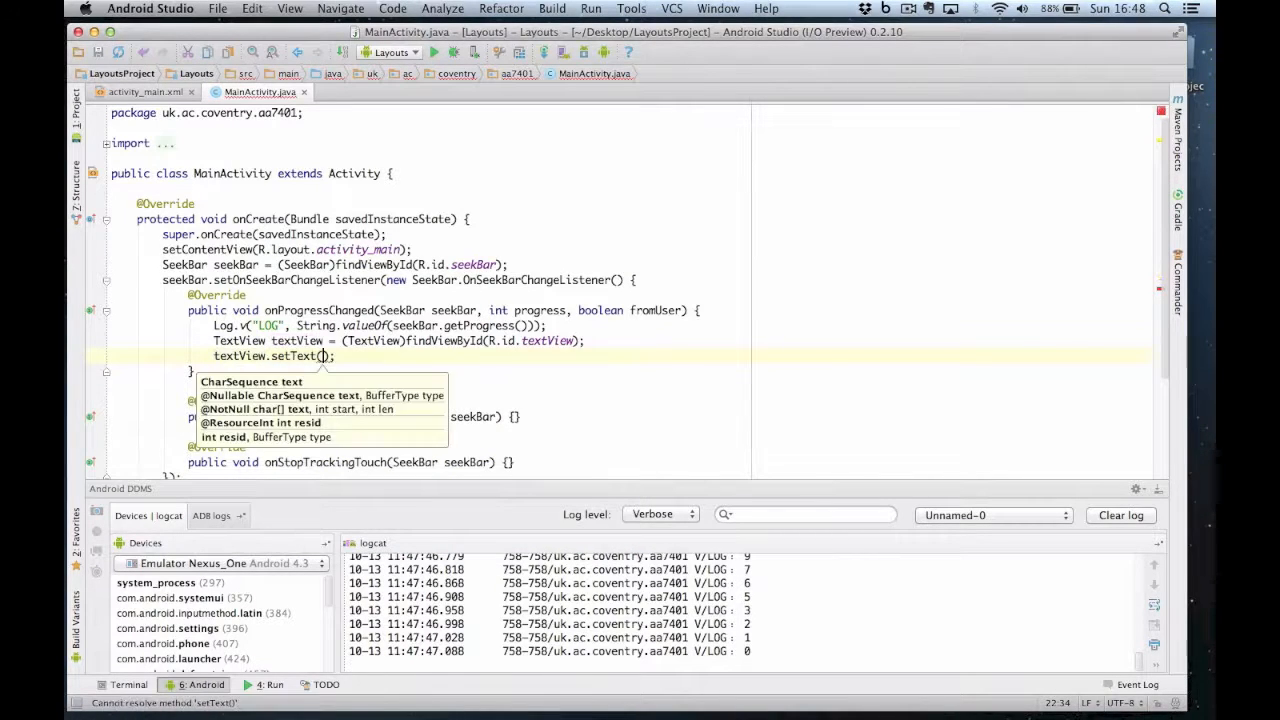
text(String.valueOf()
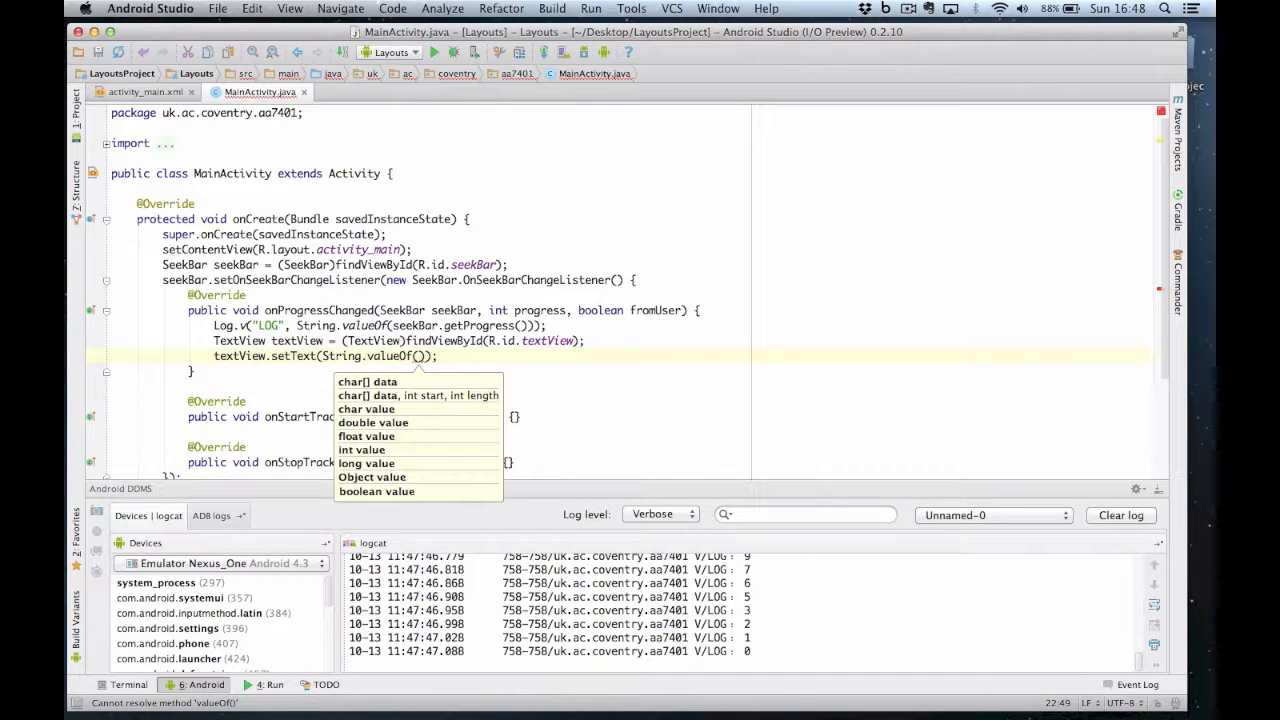
text(seek)
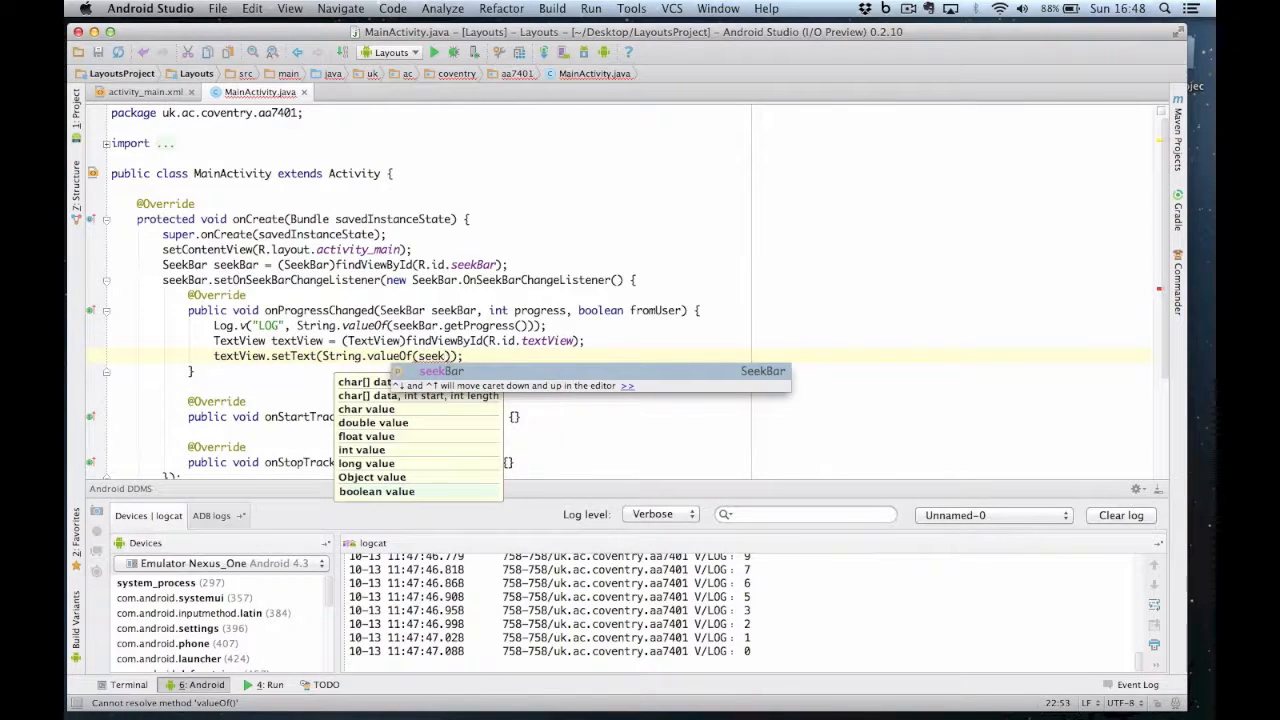
text(getProgress()
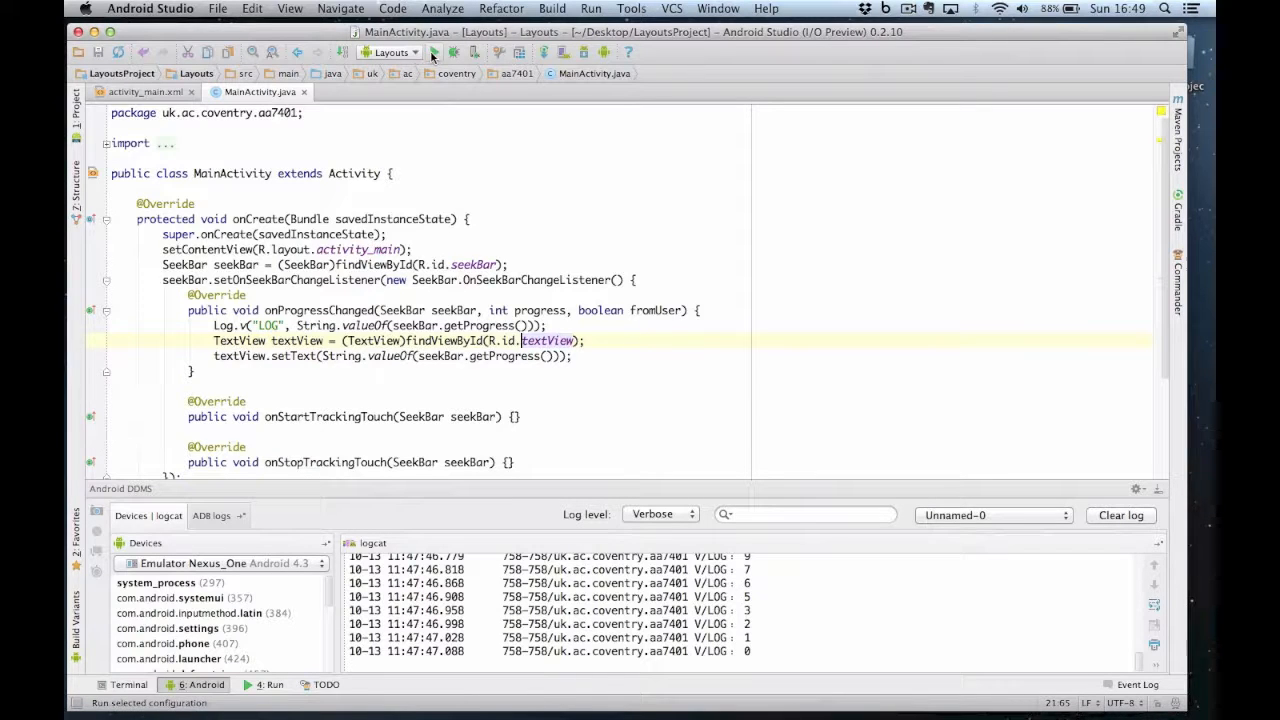
Rerun the app and slide the seek bar to check the number label follows it.
click(473, 52)
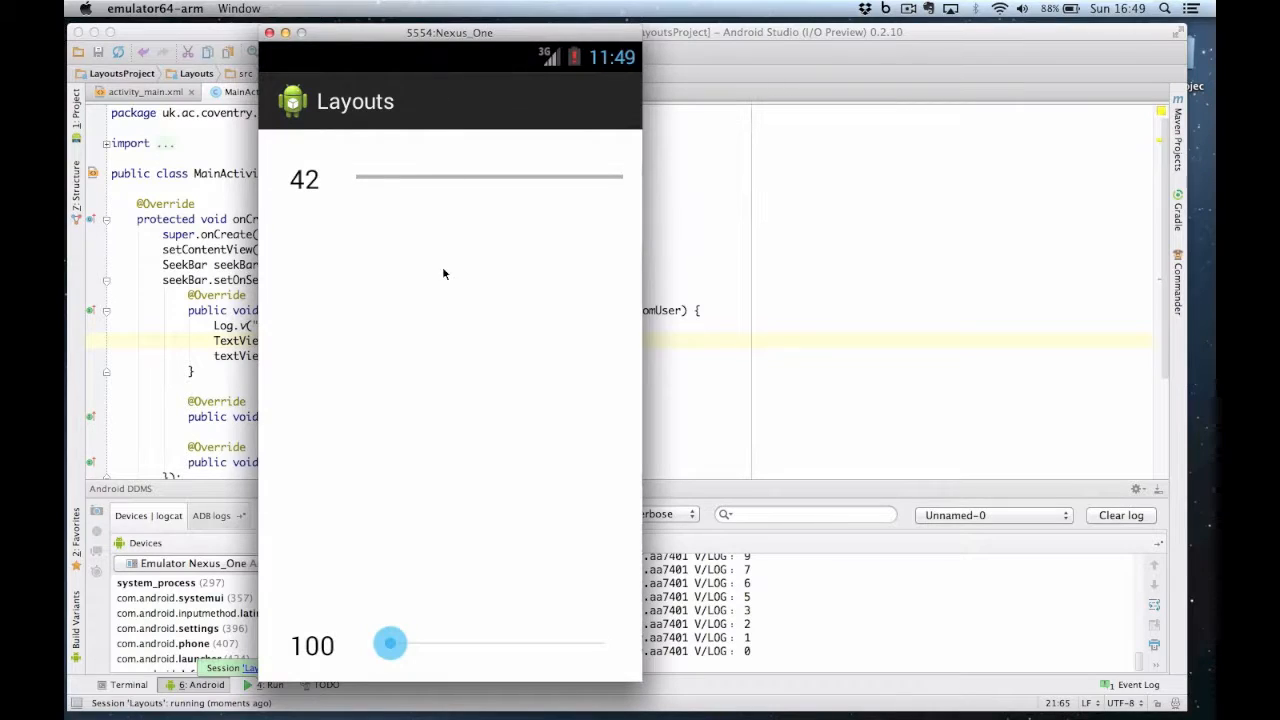
drag(390, 643, 393, 643)
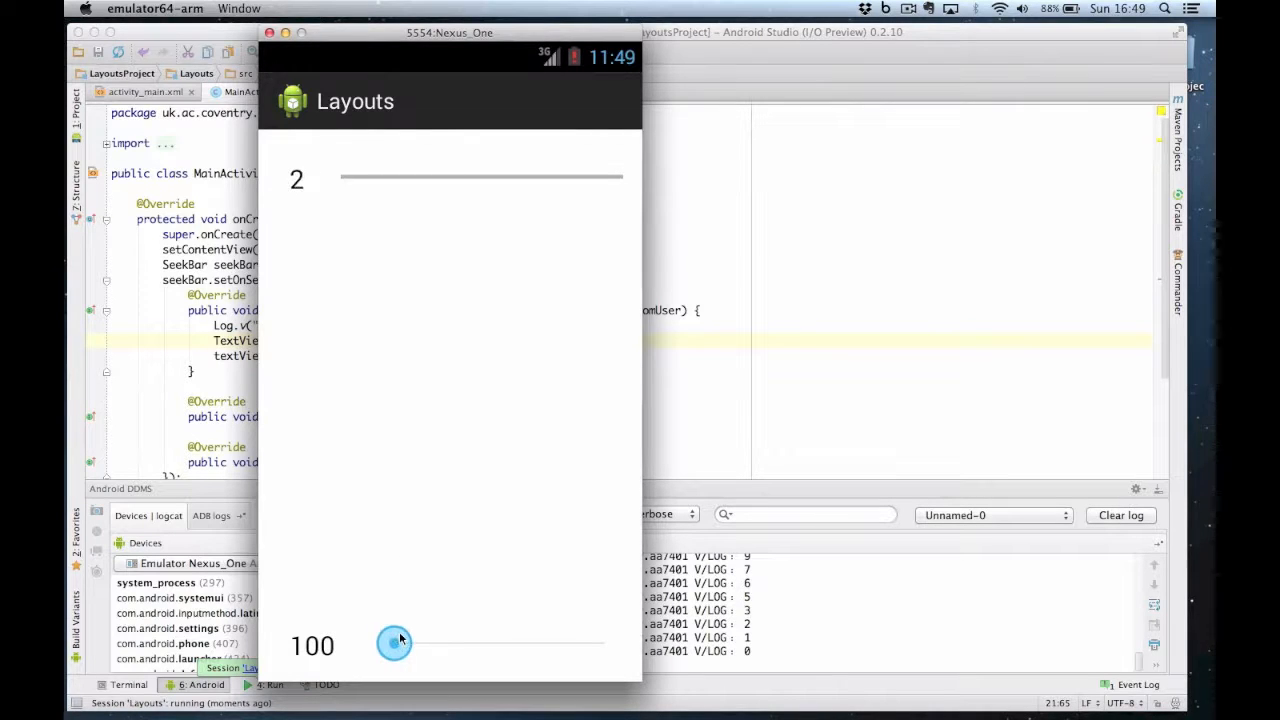
drag(393, 643, 420, 643)
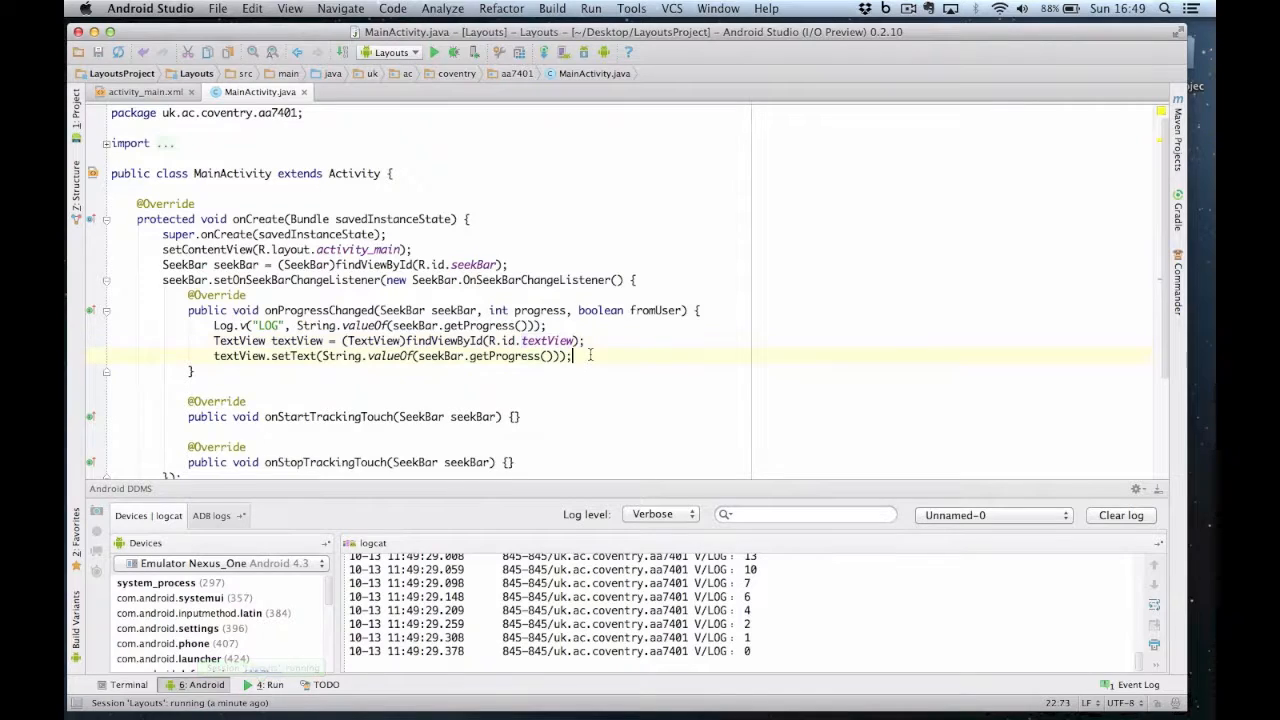
Declare ProgressBar progressBar = (ProgressBar)findViewById(R.id.progressBar) in onProgressChanged.
text(Pr)
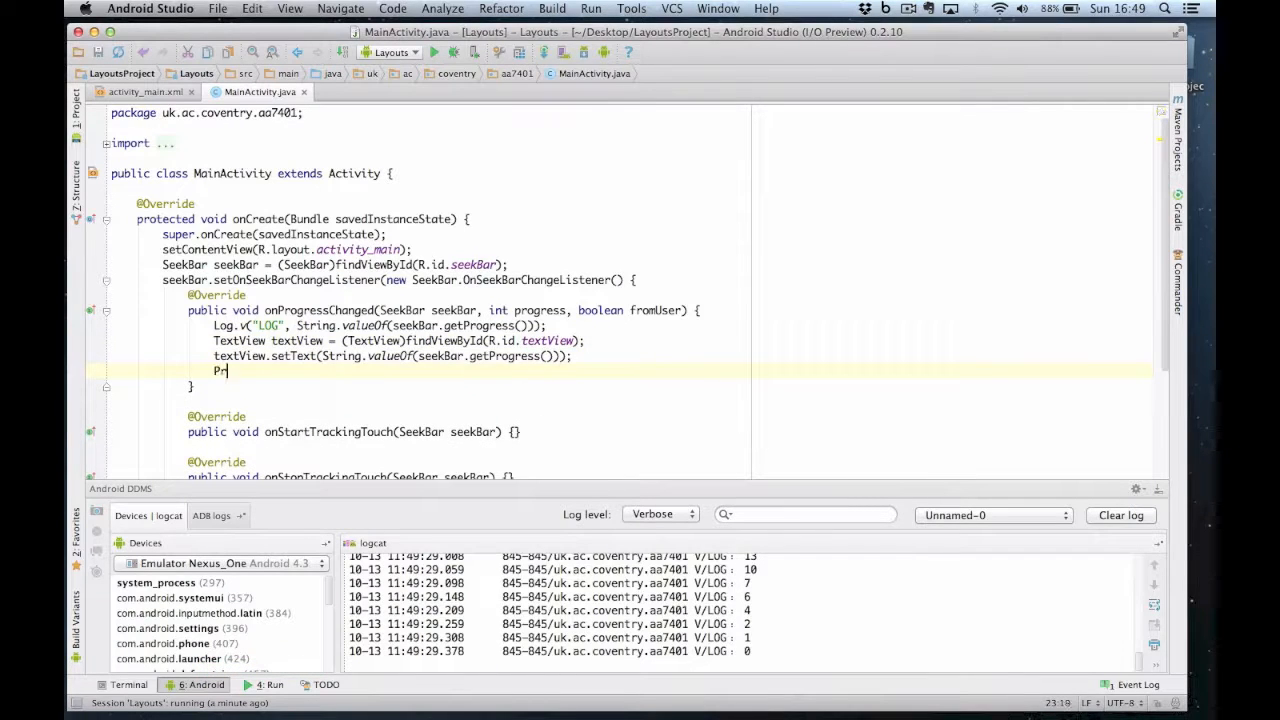
text(ogressBar)
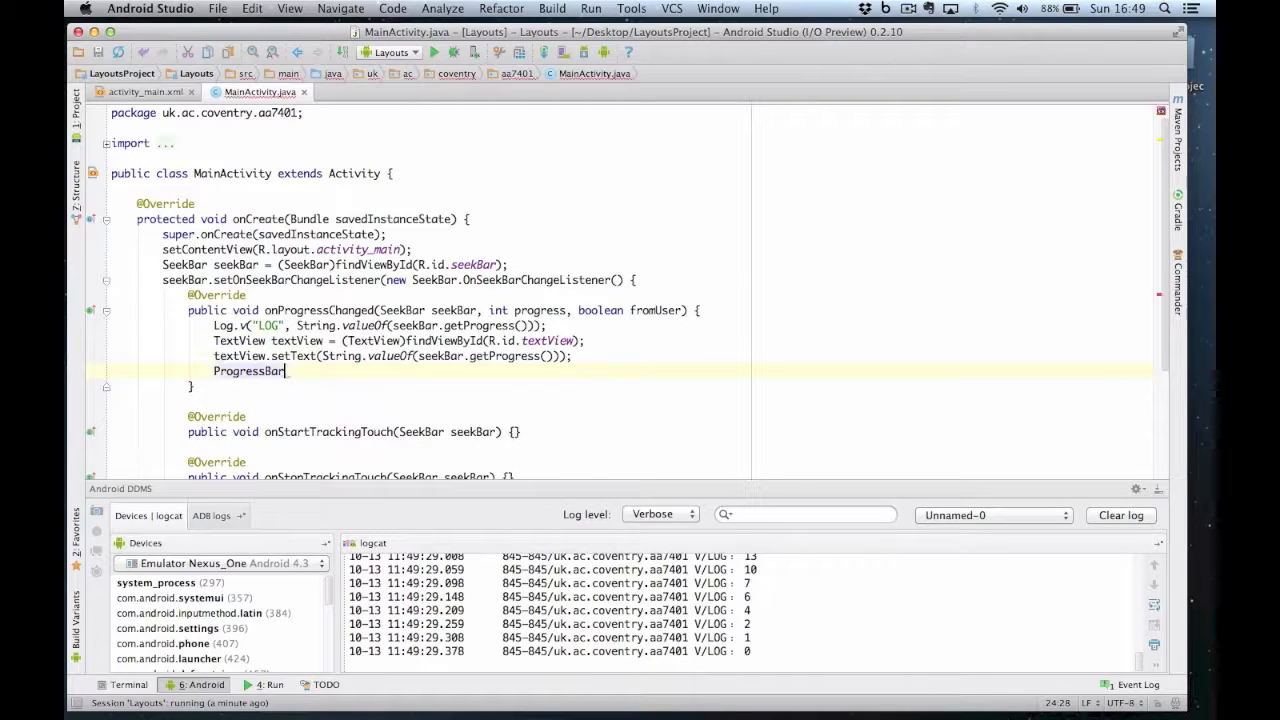
text(progressBar)
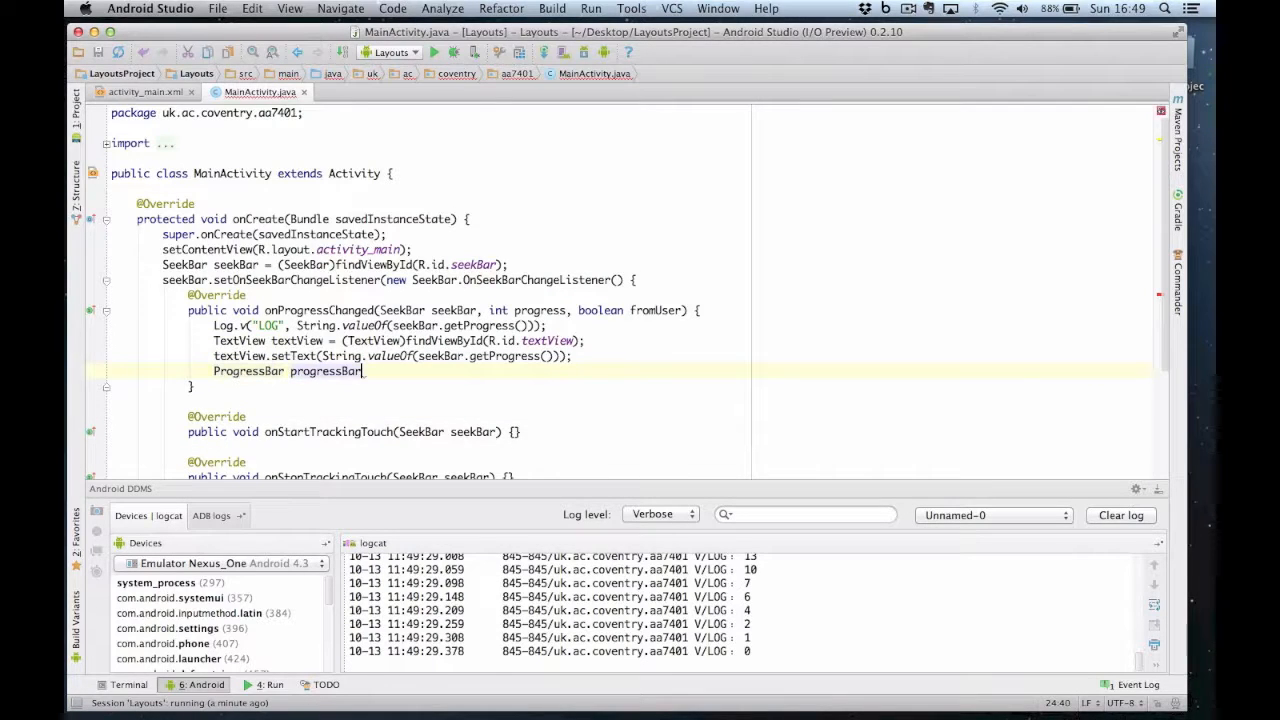
text(= (ProgressBar)findViewById()
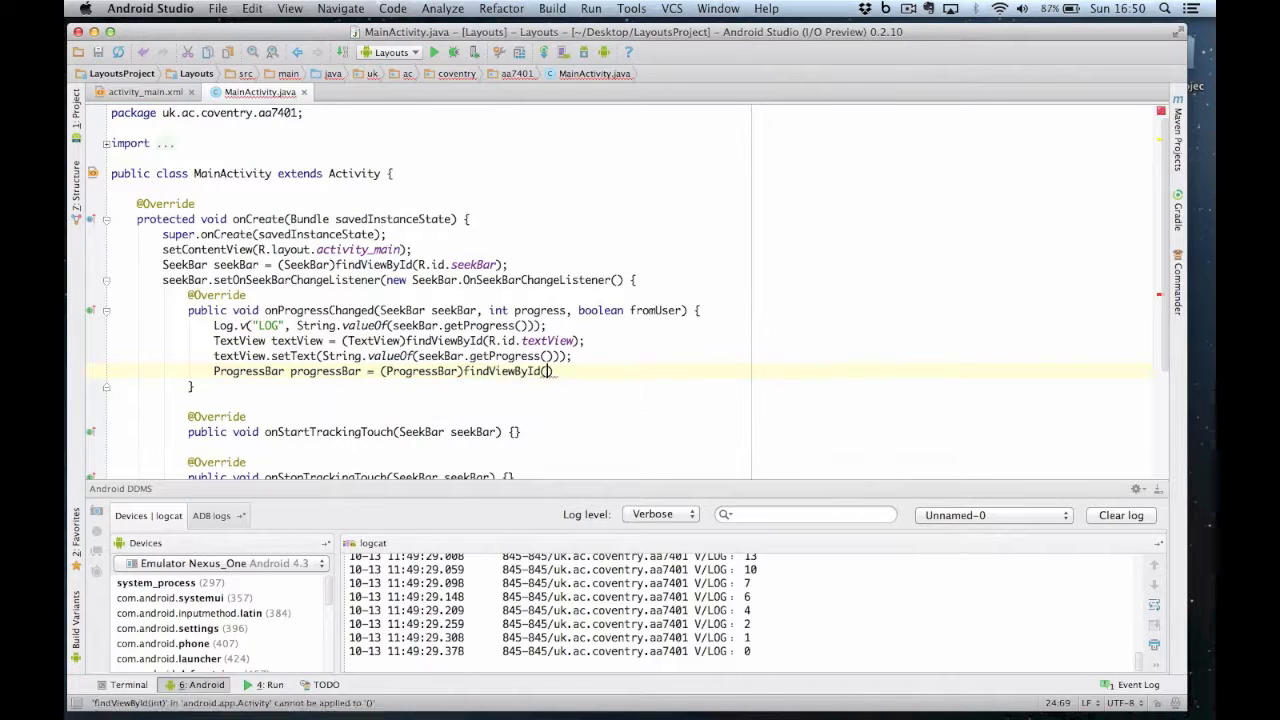
text(R.id.progressBar)
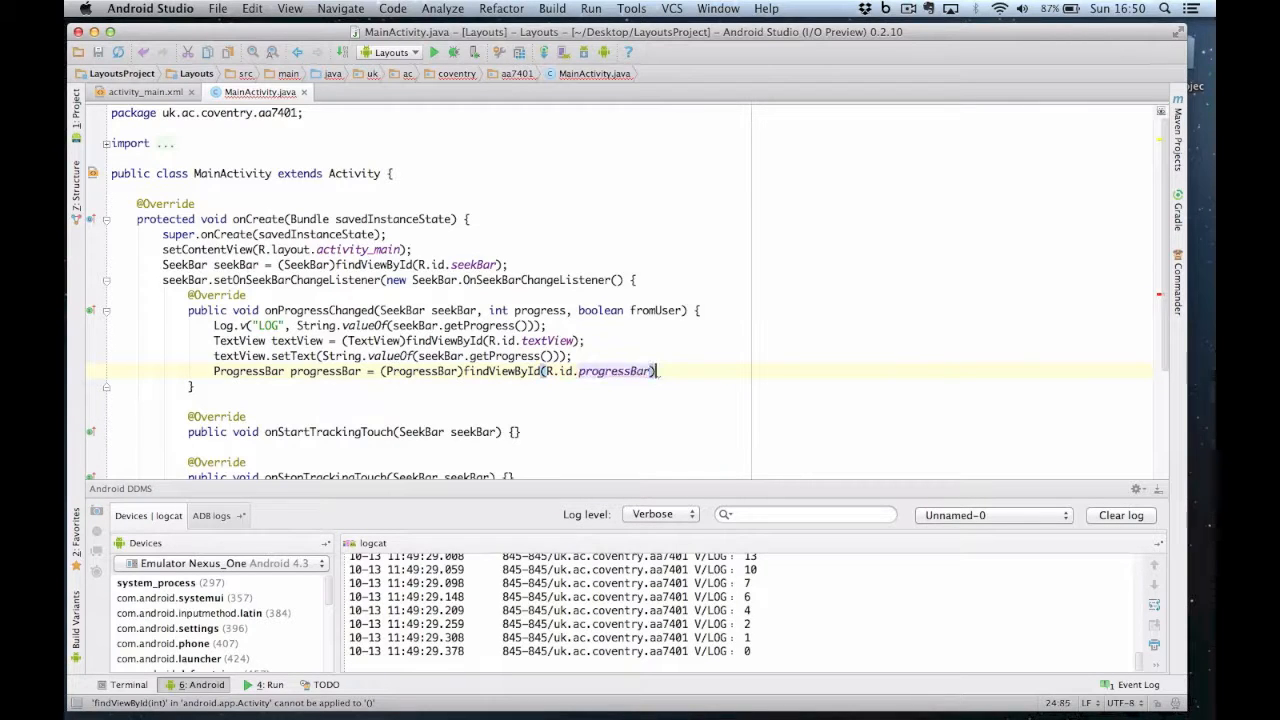
key(Return)
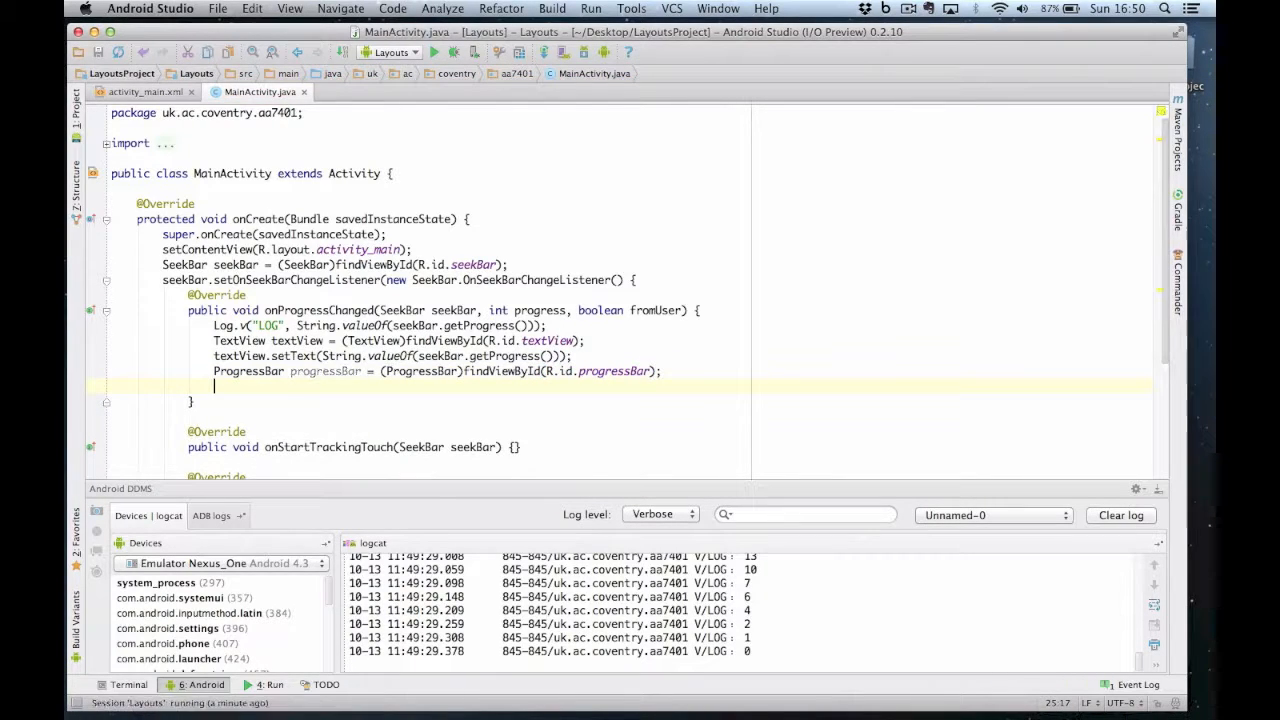
Call progressBar.setProgress(seekBar.getProgress()) on the next line.
text(progressBar.s)
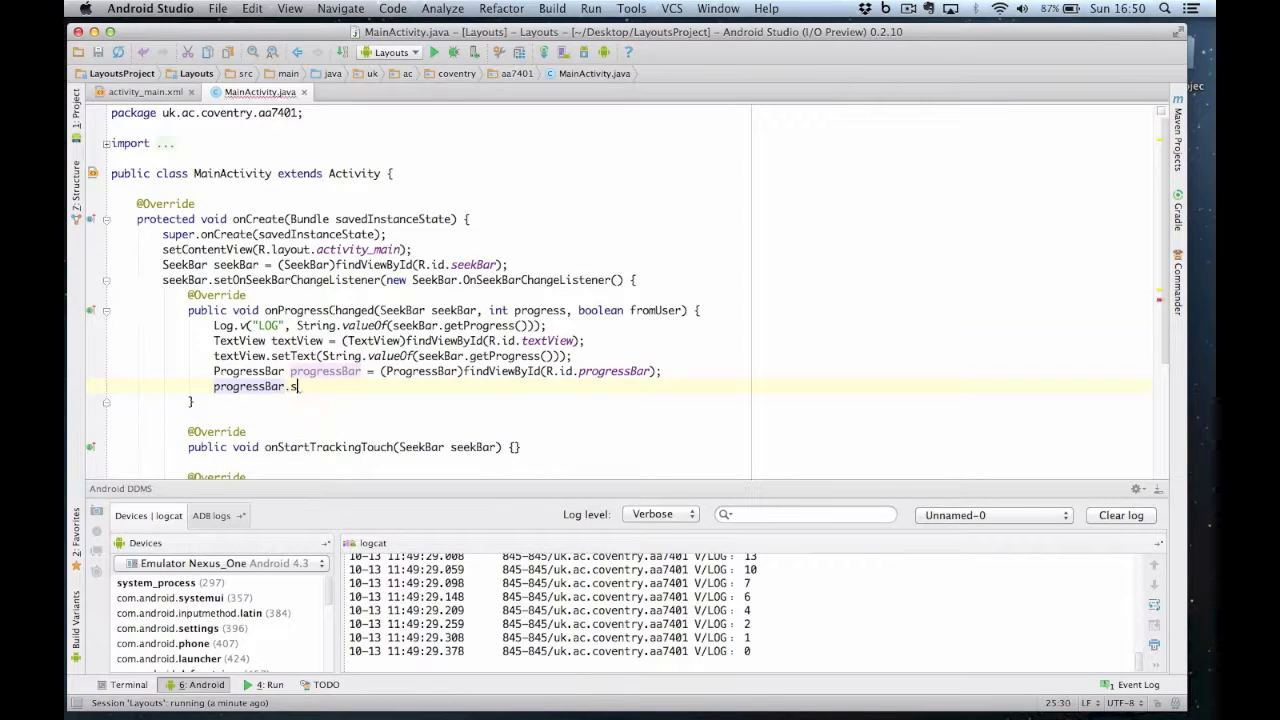
text(etProgress();)
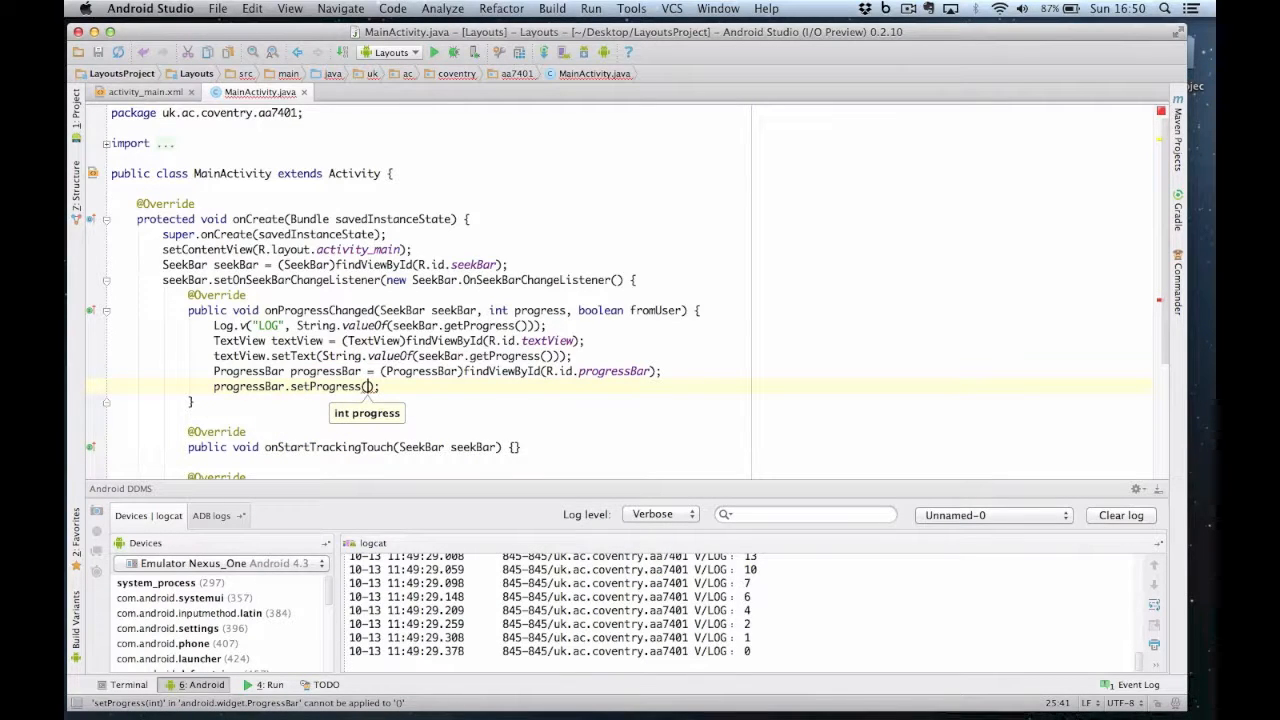
text(seekBar.get)
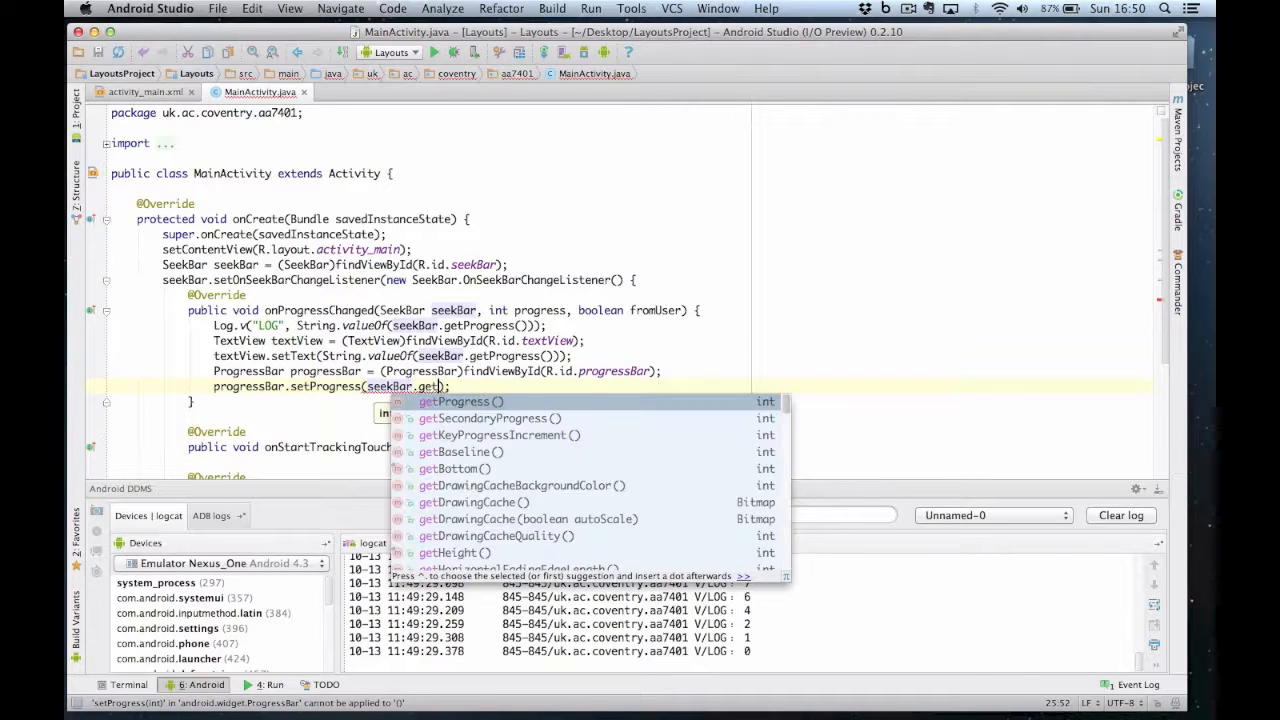
click(456, 401)
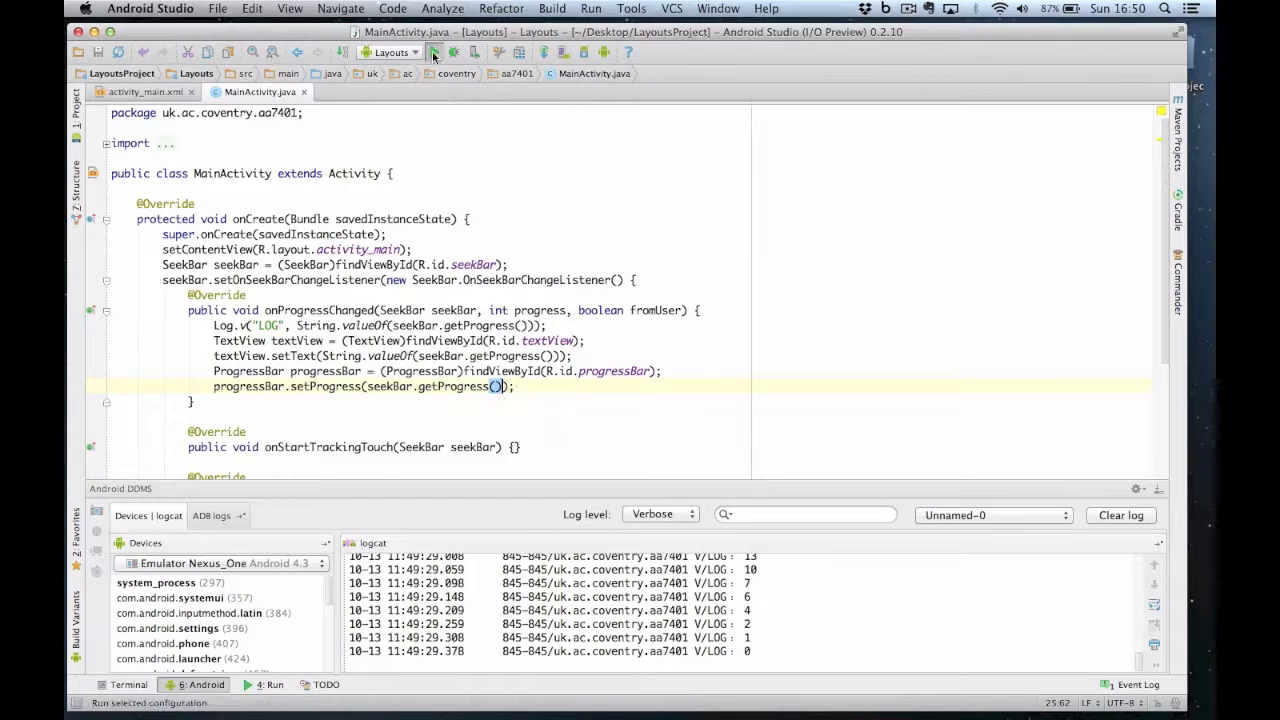
Run the app and drag the seek bar back and forth to check the progress bar.
click(452, 52)
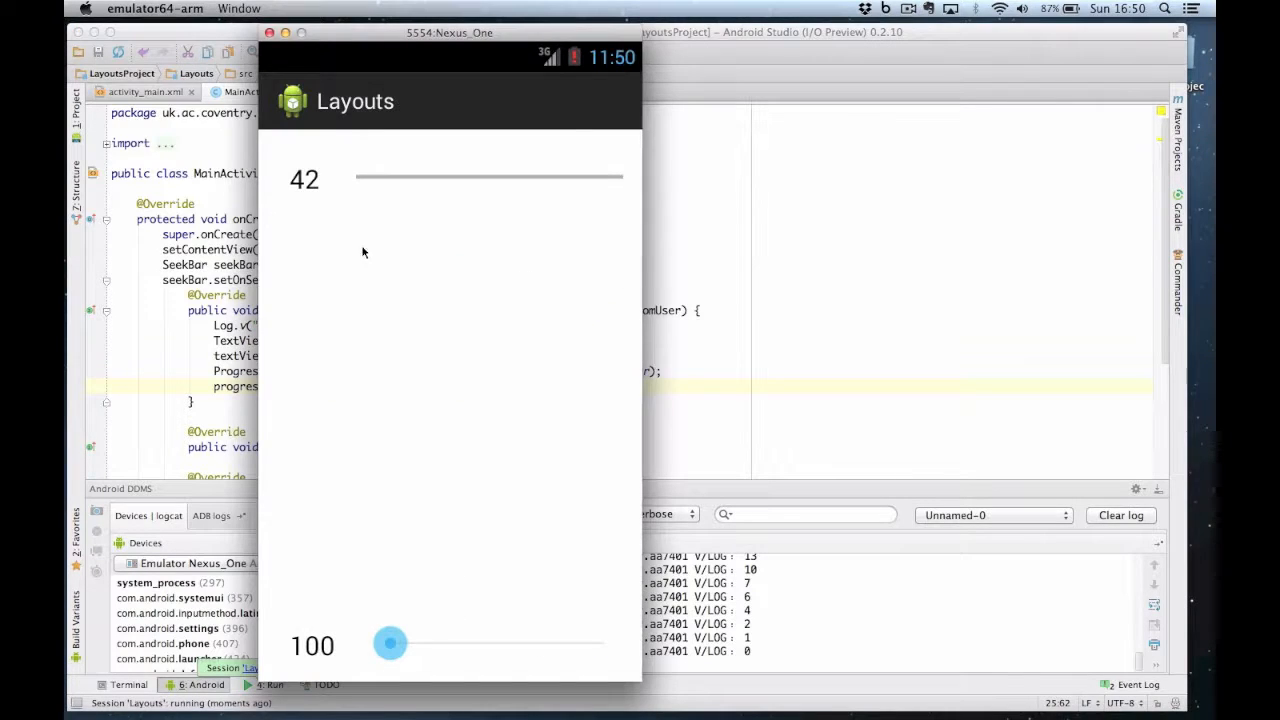
drag(390, 643, 400, 643)
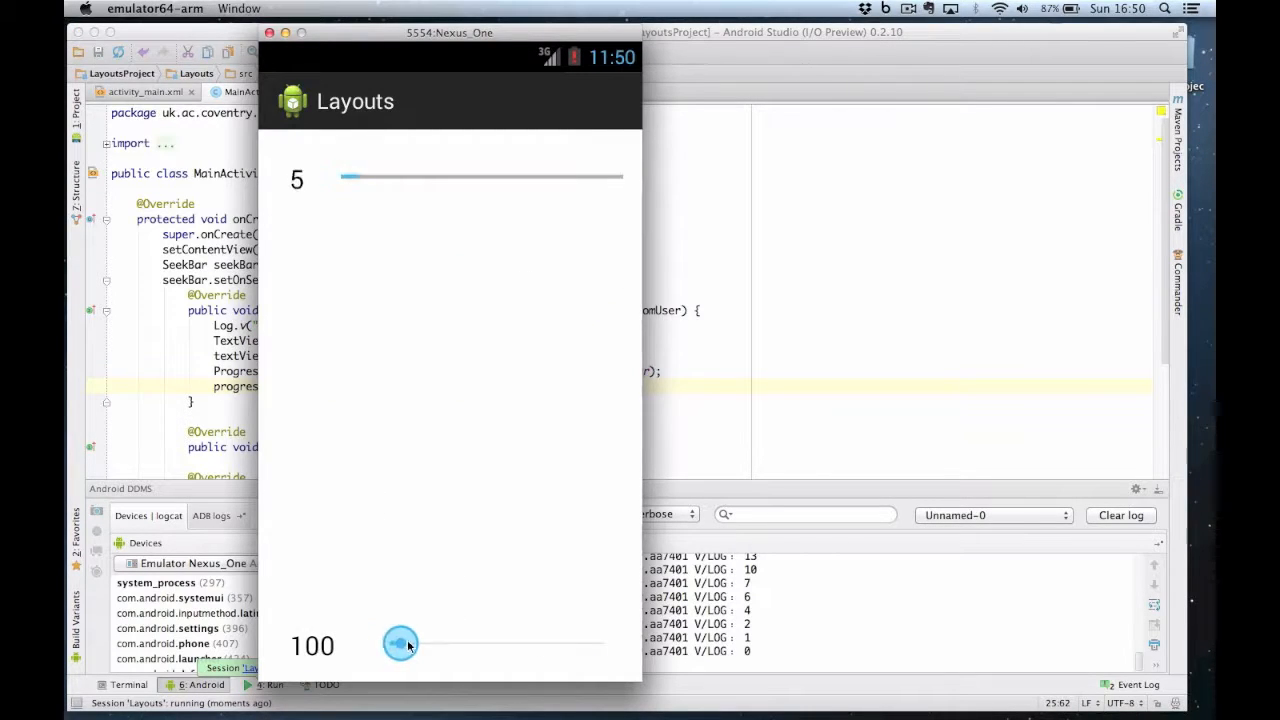
drag(400, 643, 478, 643)
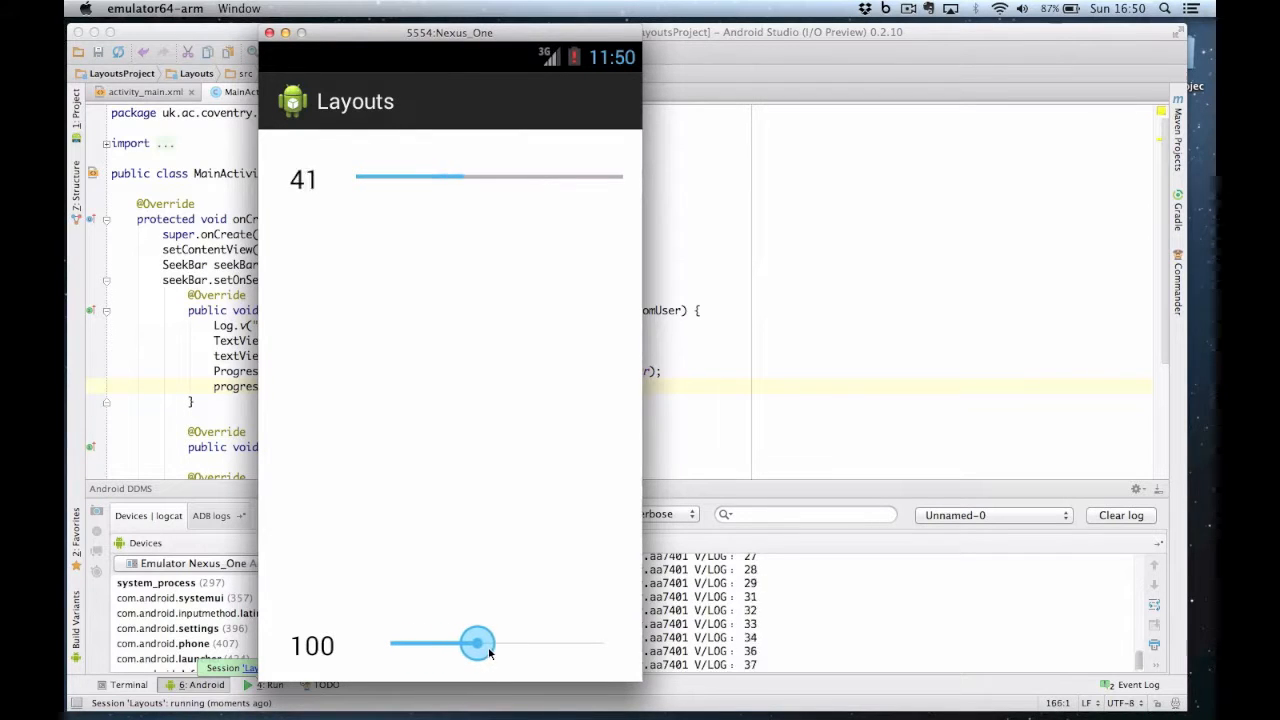
drag(478, 643, 418, 643)
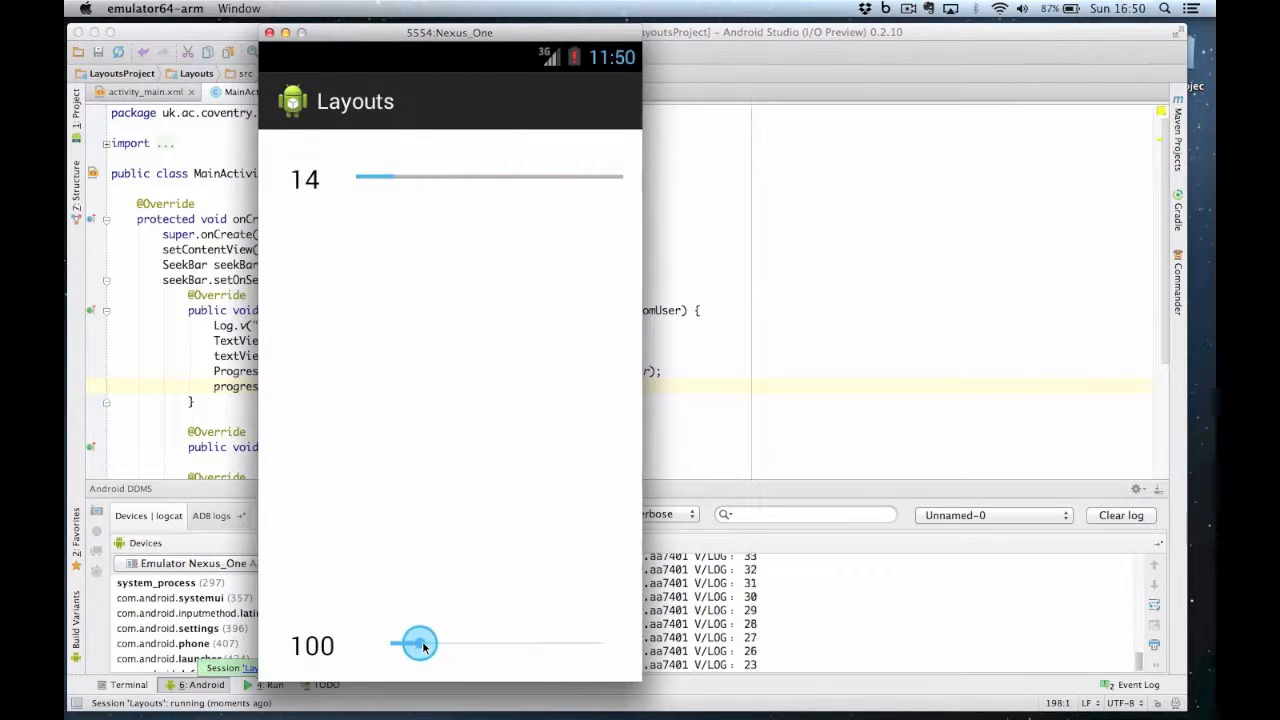
drag(420, 643, 460, 643)
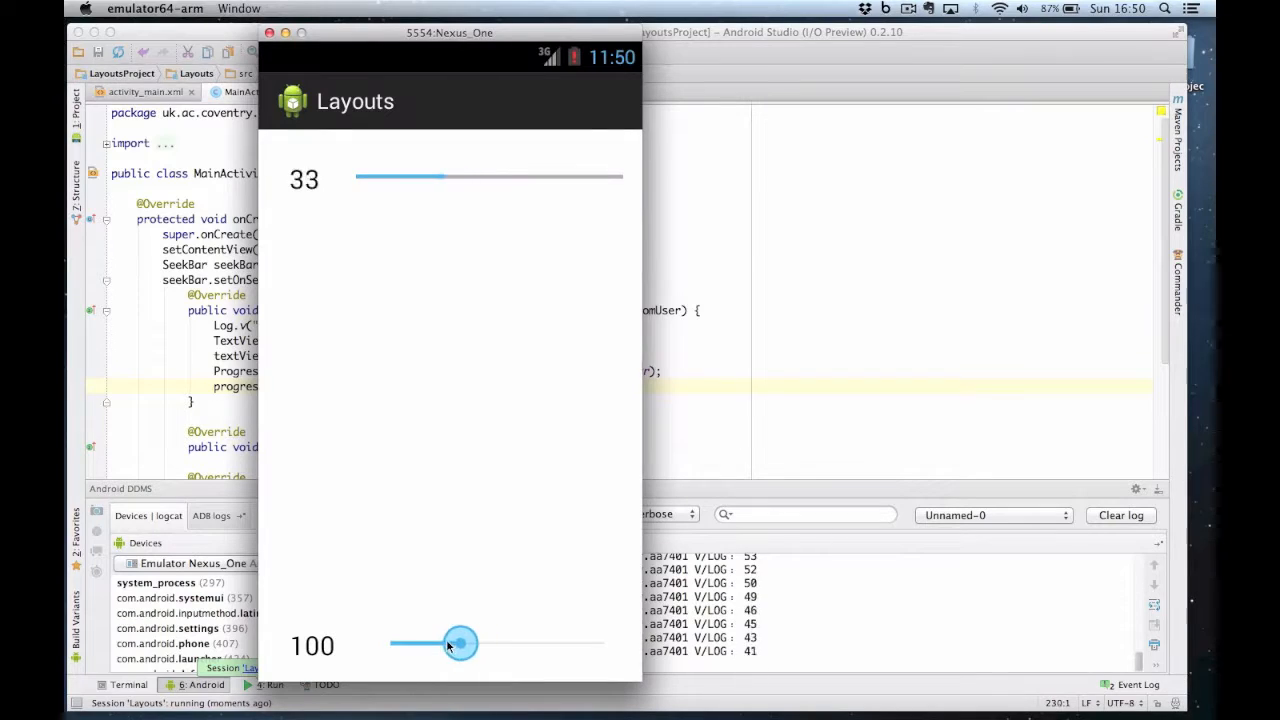
drag(460, 643, 420, 643)
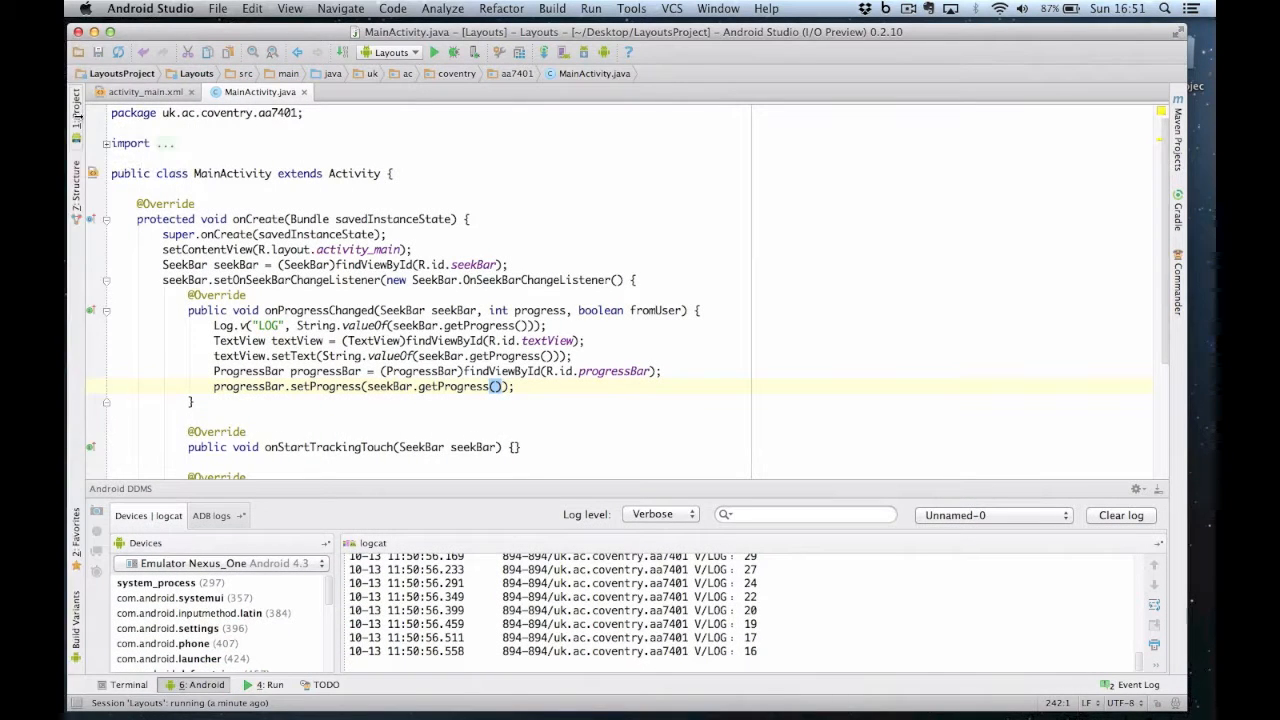
Expand LayoutsProject > src > res > values in the Project tree.
click(77, 103)
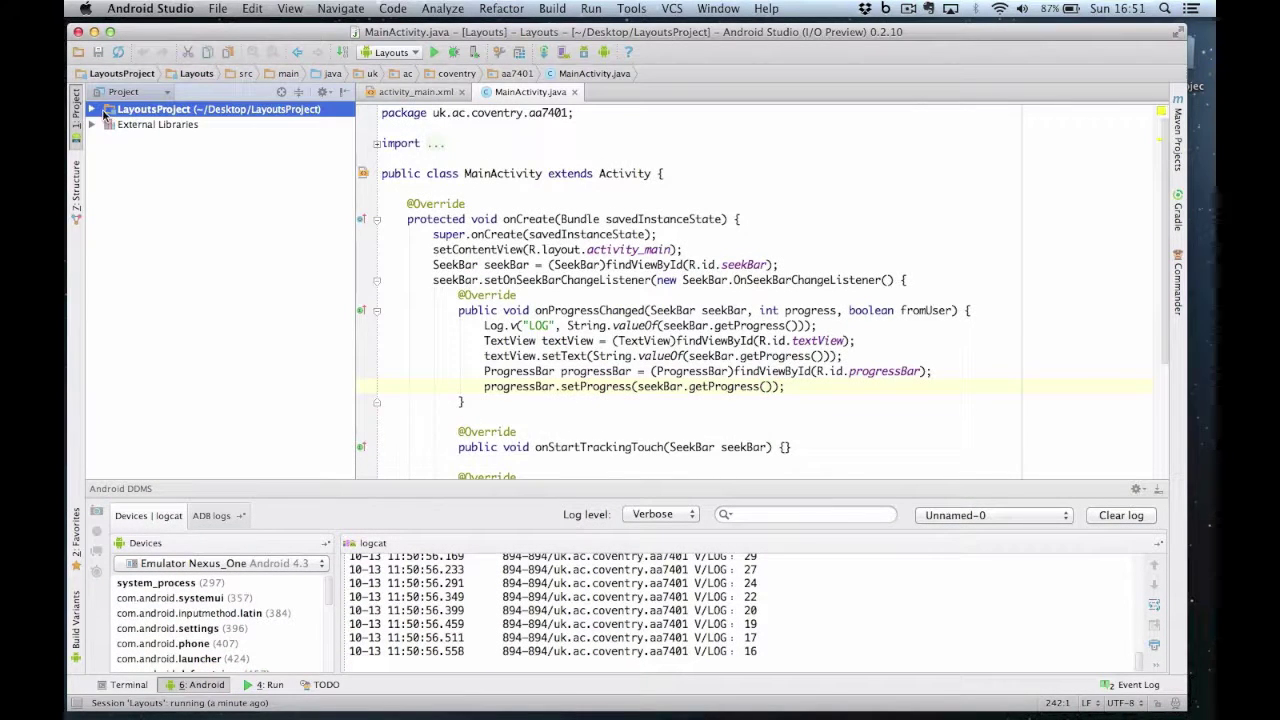
click(91, 108)
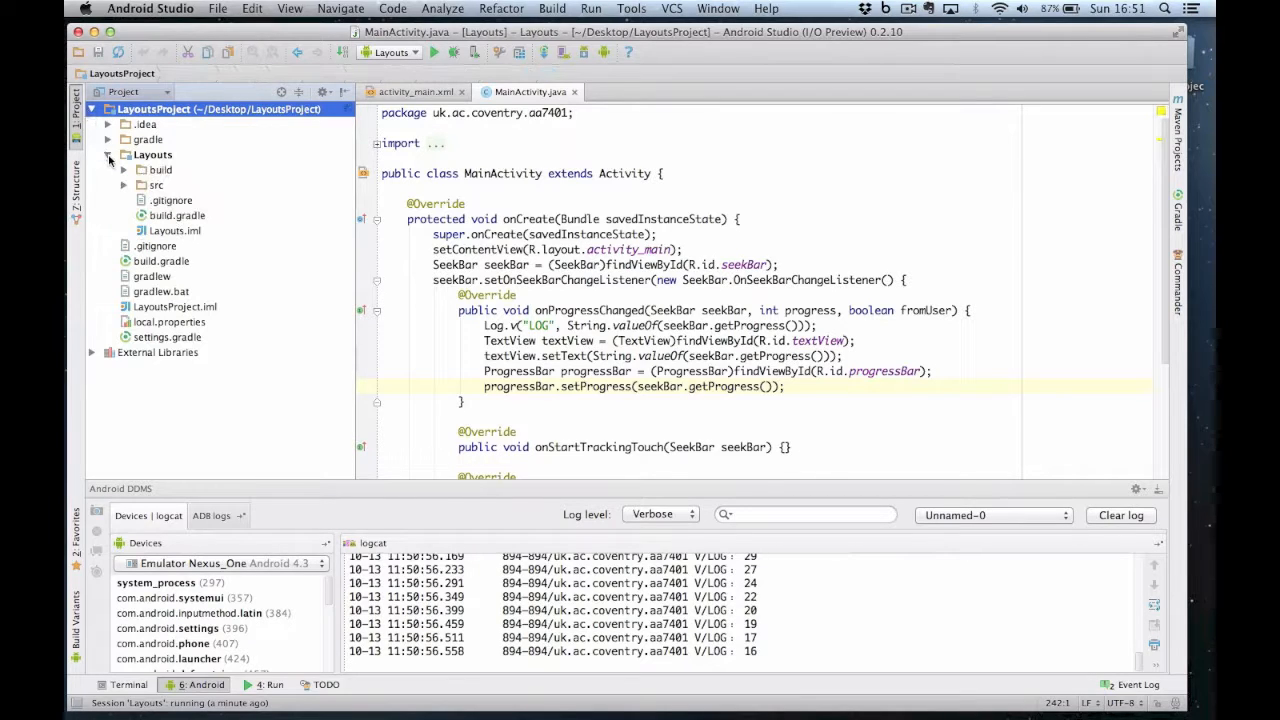
click(125, 185)
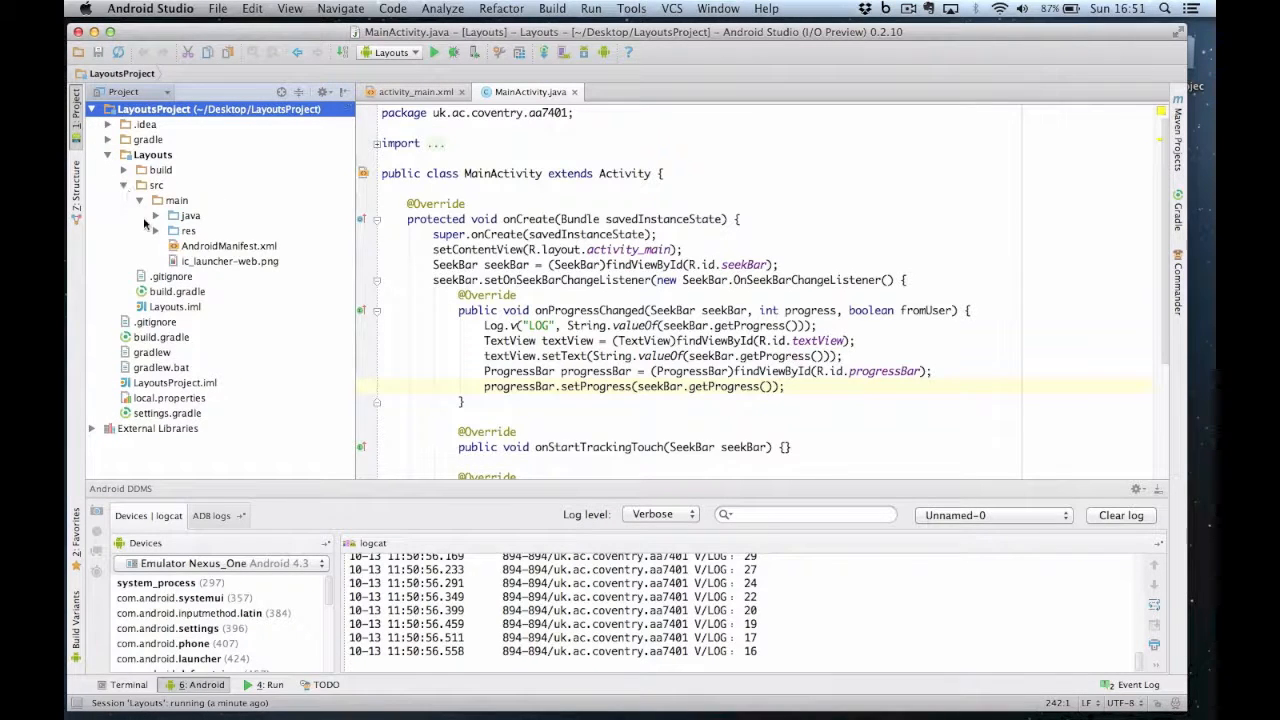
click(157, 231)
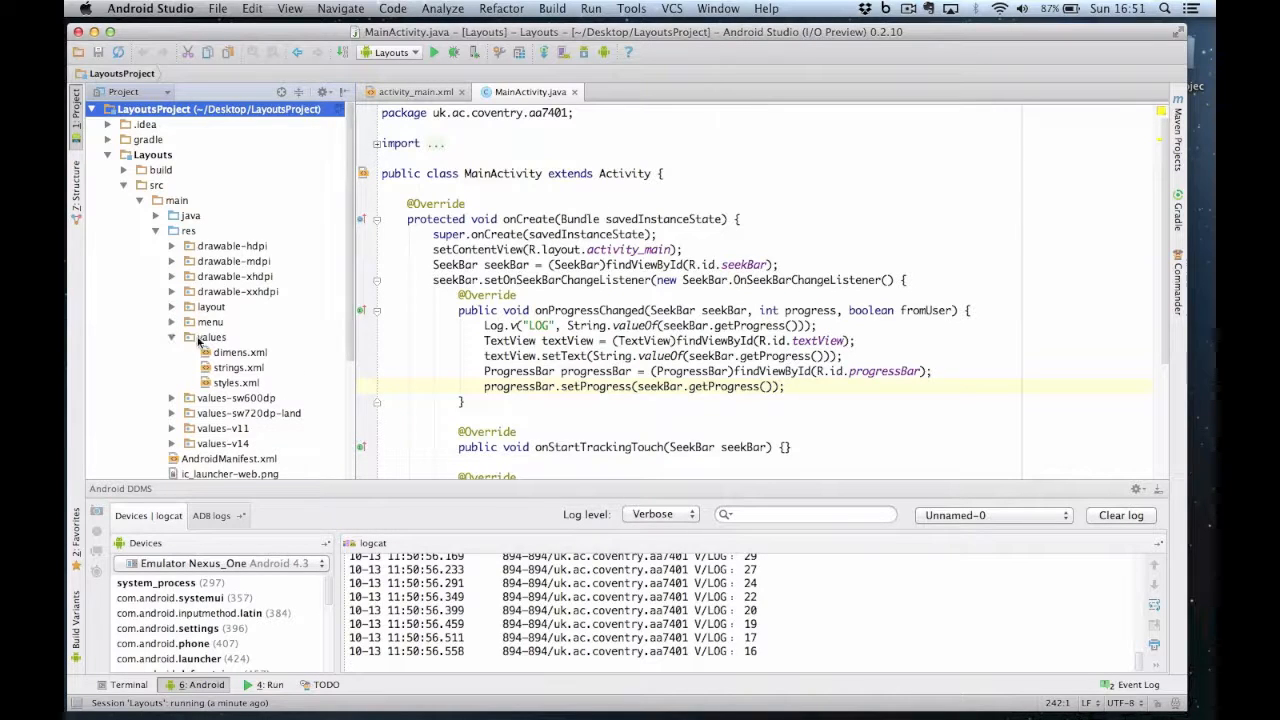
click(211, 337)
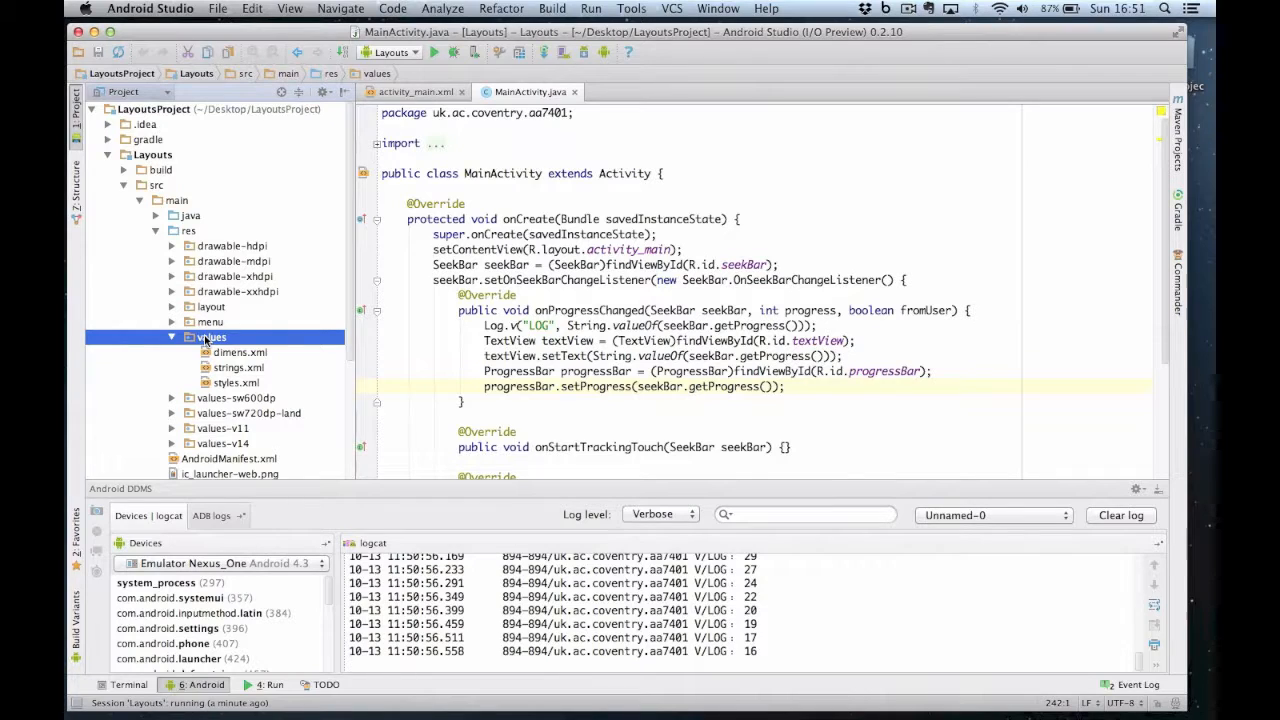
Create a new file named color.xml in res/values.
right_click(213, 337)
text(col)
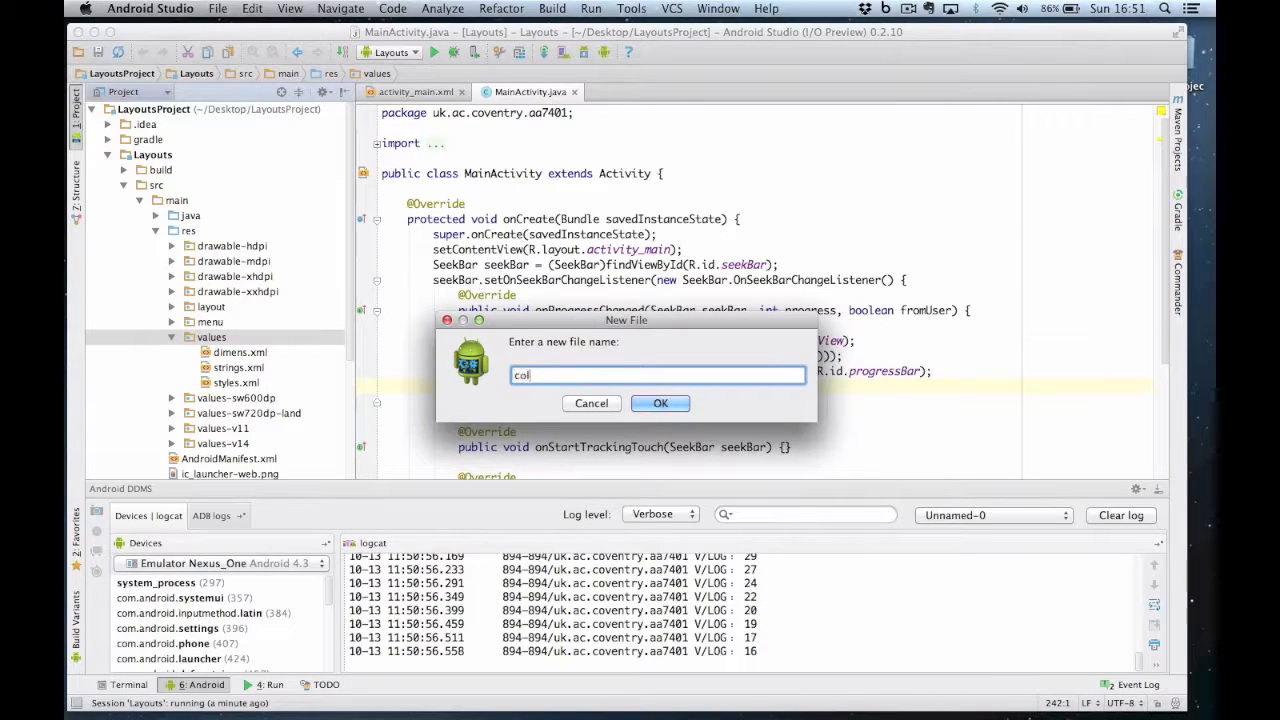
click(660, 403)
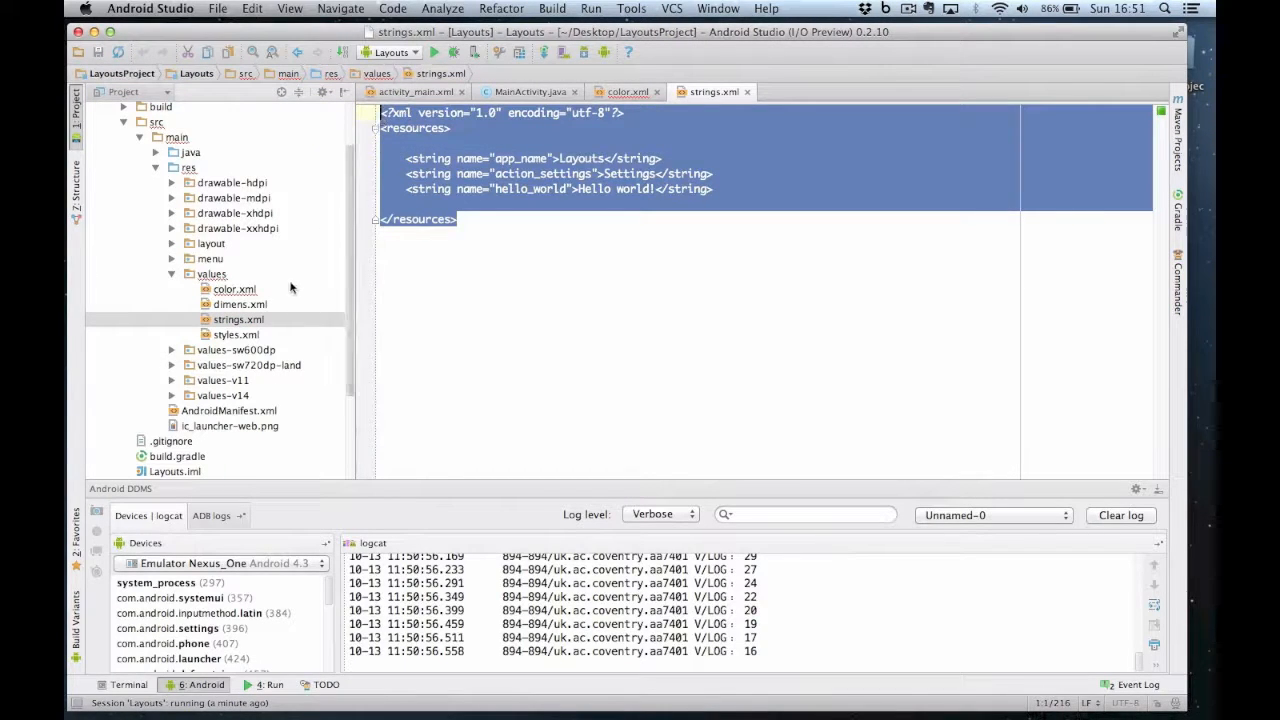
Replace the copied string entries in color.xml with a red color resource, #f00.
click(628, 91)
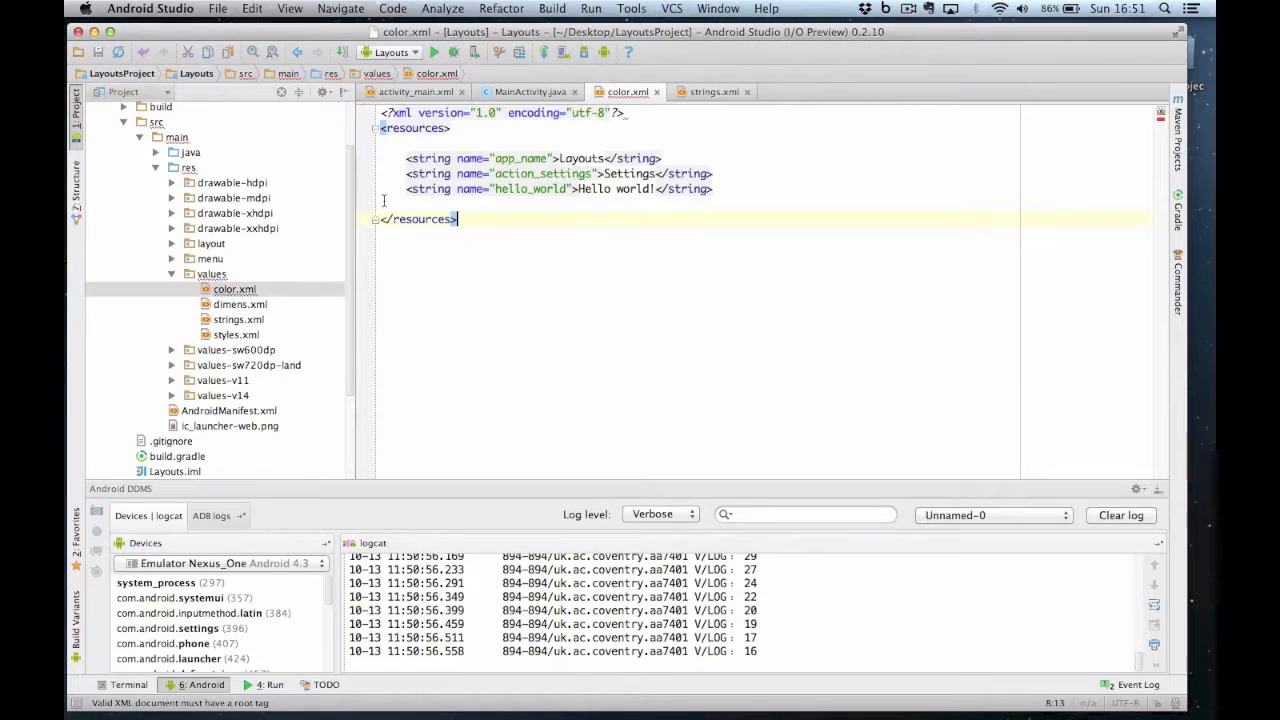
drag(405, 158, 713, 189)
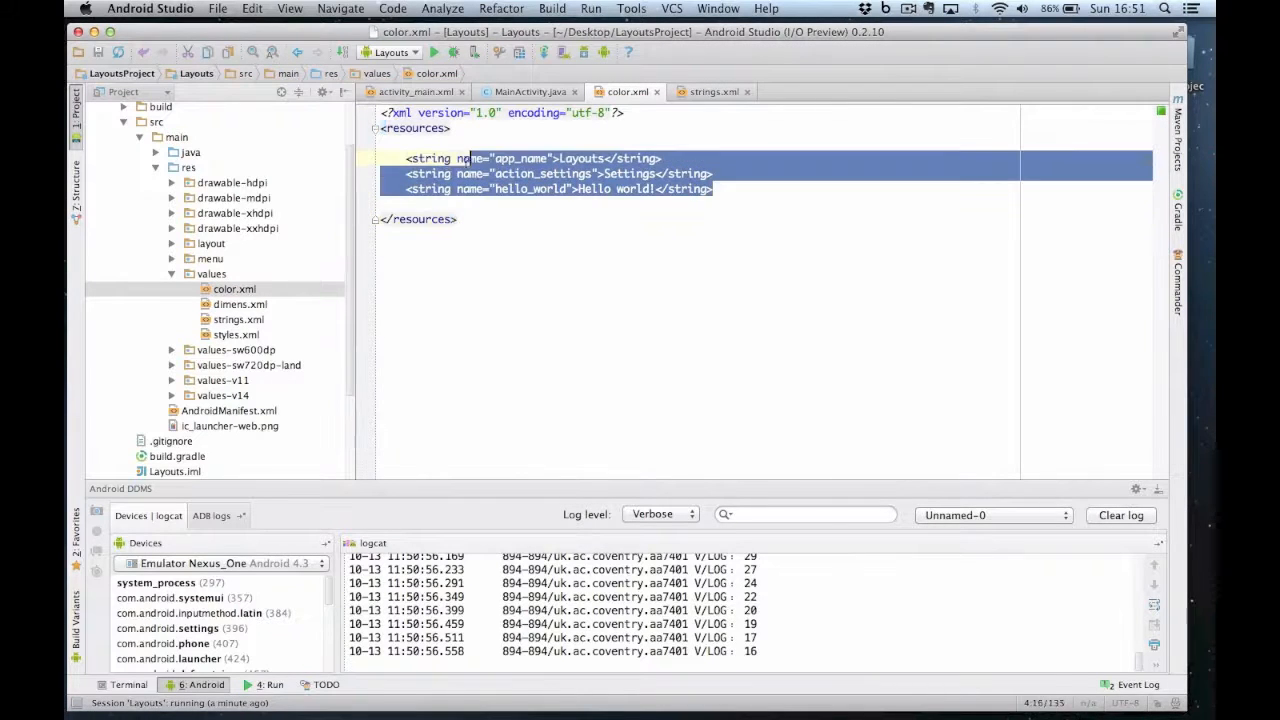
key(Delete)
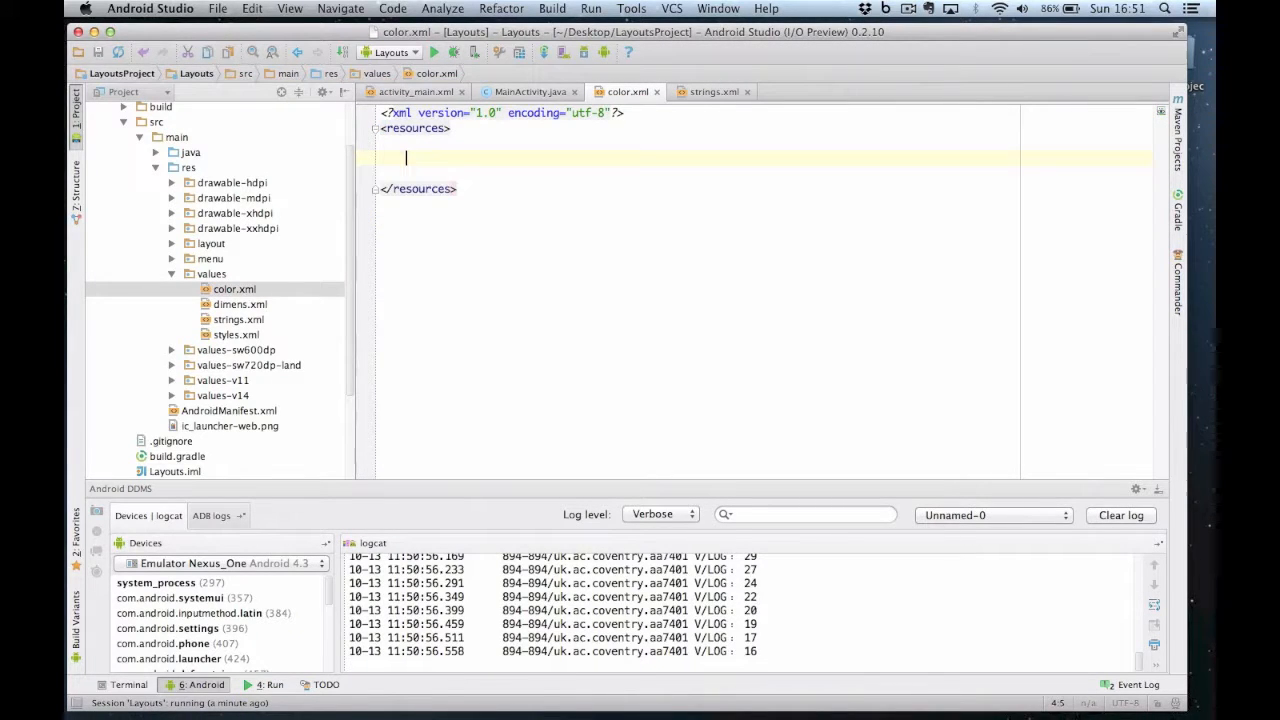
text(<color name=")
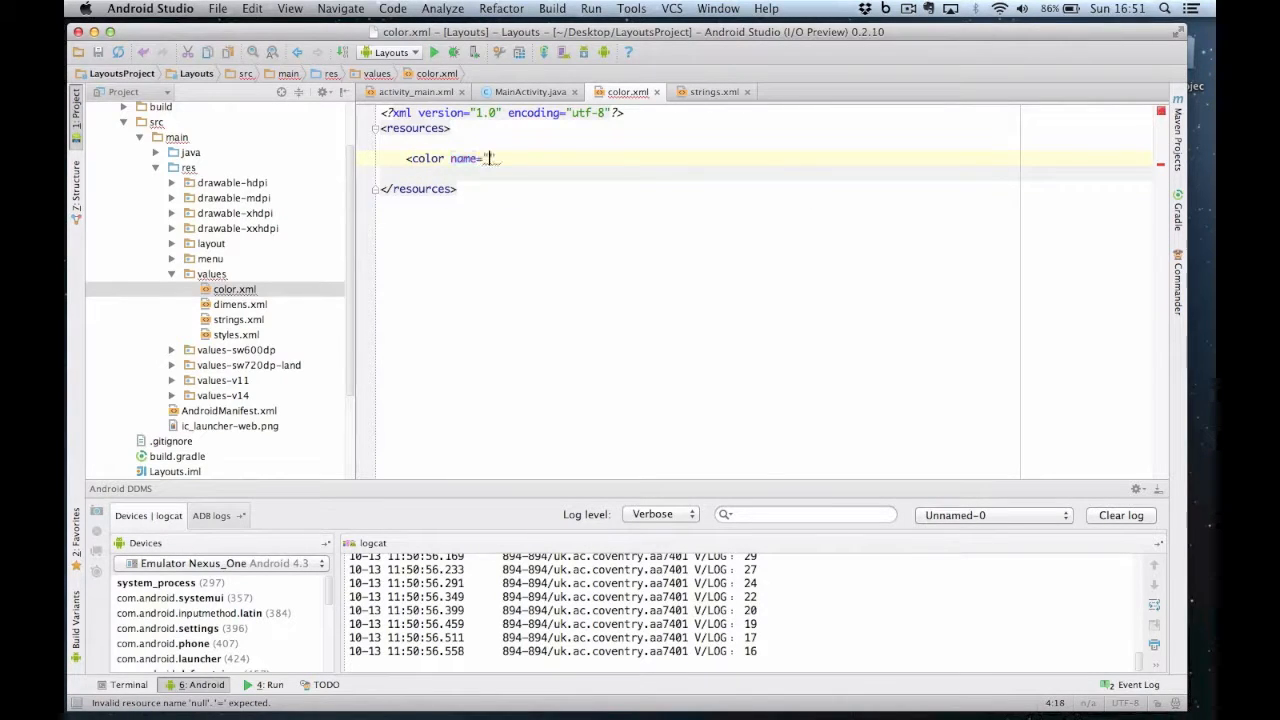
text(red"></color>)
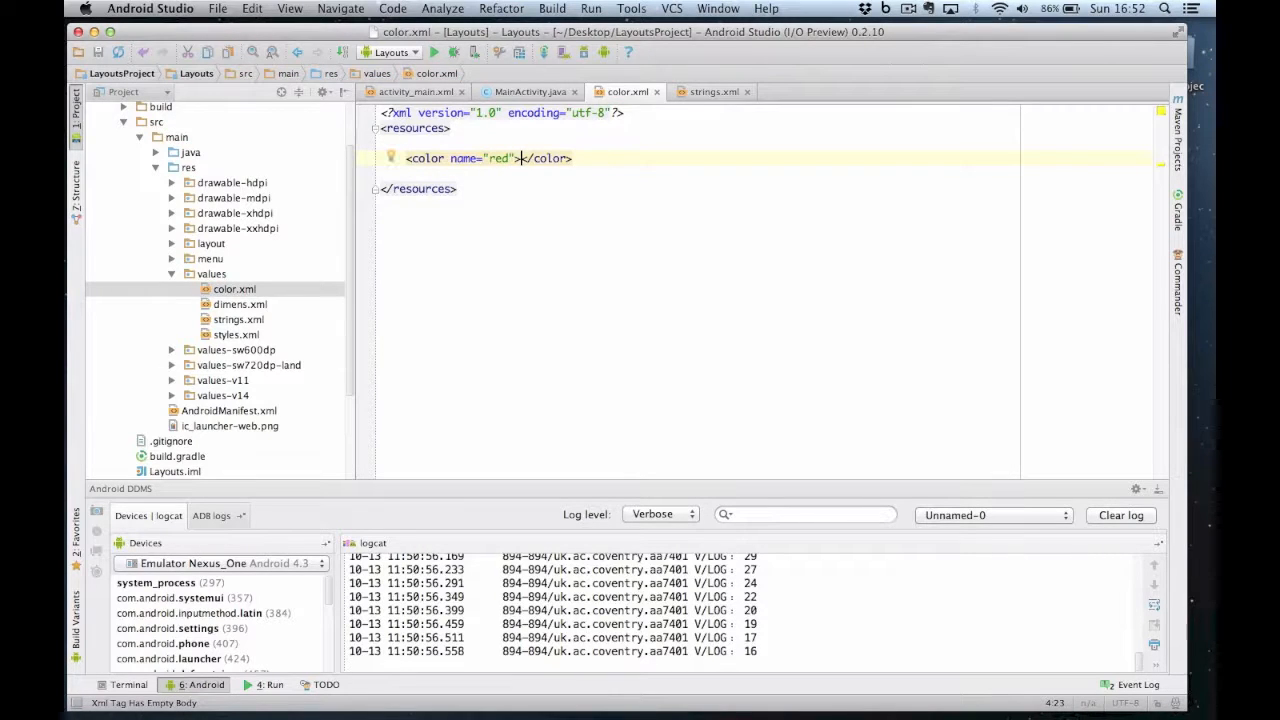
text(#)
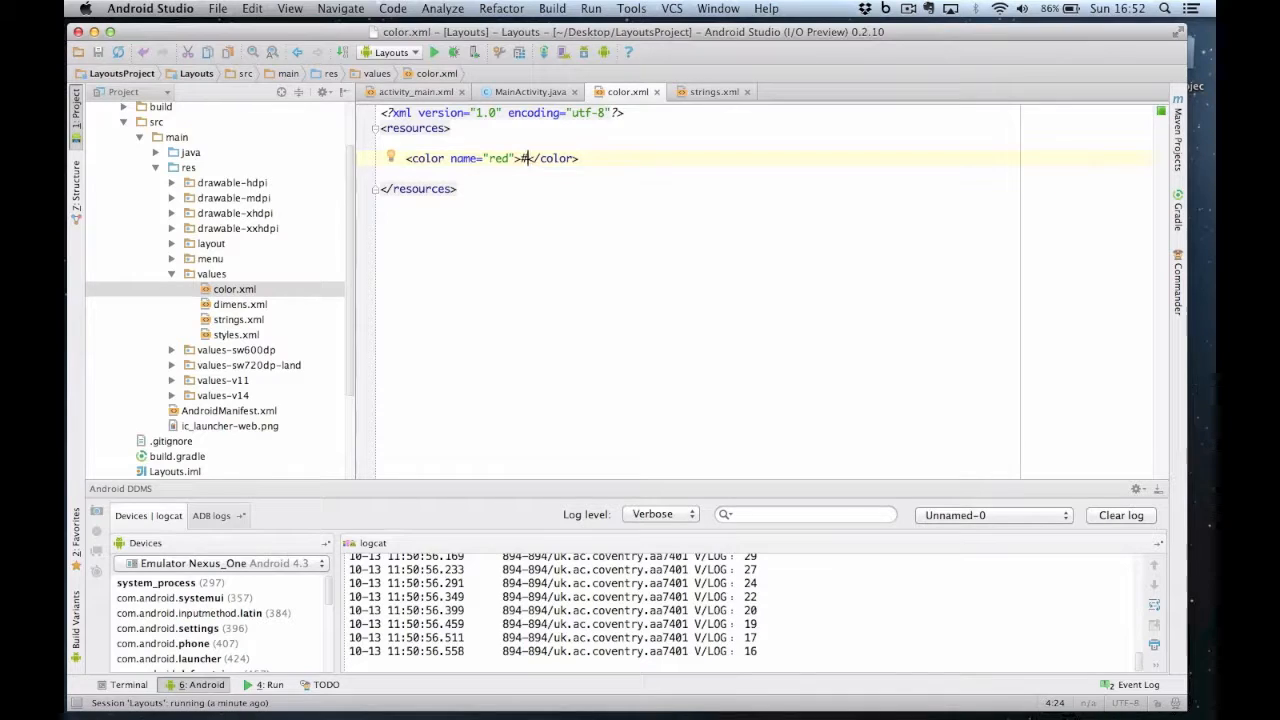
text(f00)
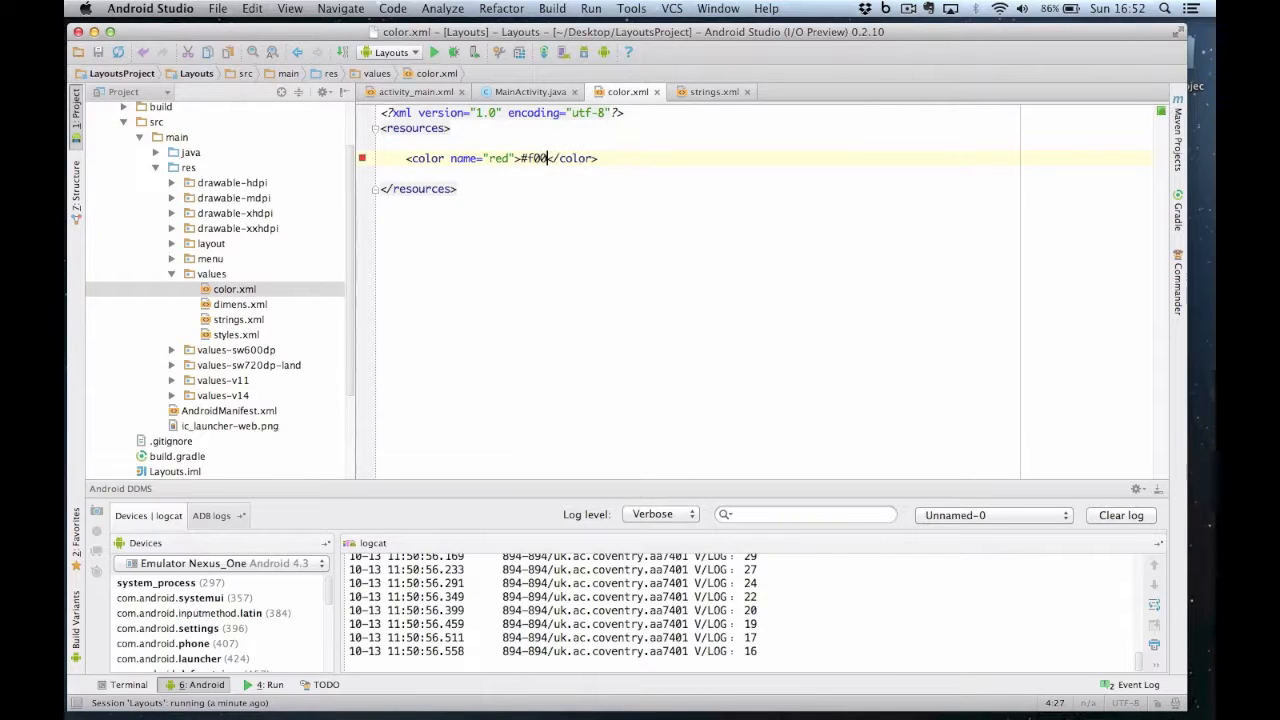
key(Return)
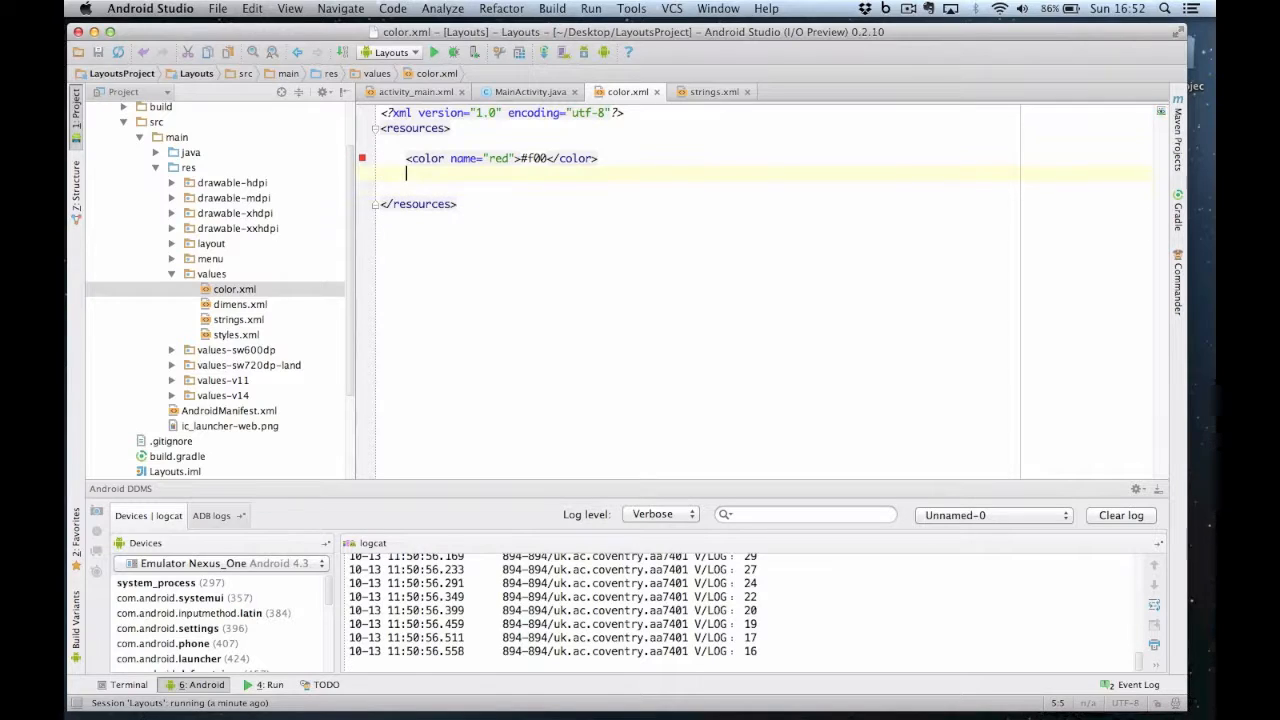
Add a black color resource with value #000.
text(<color)
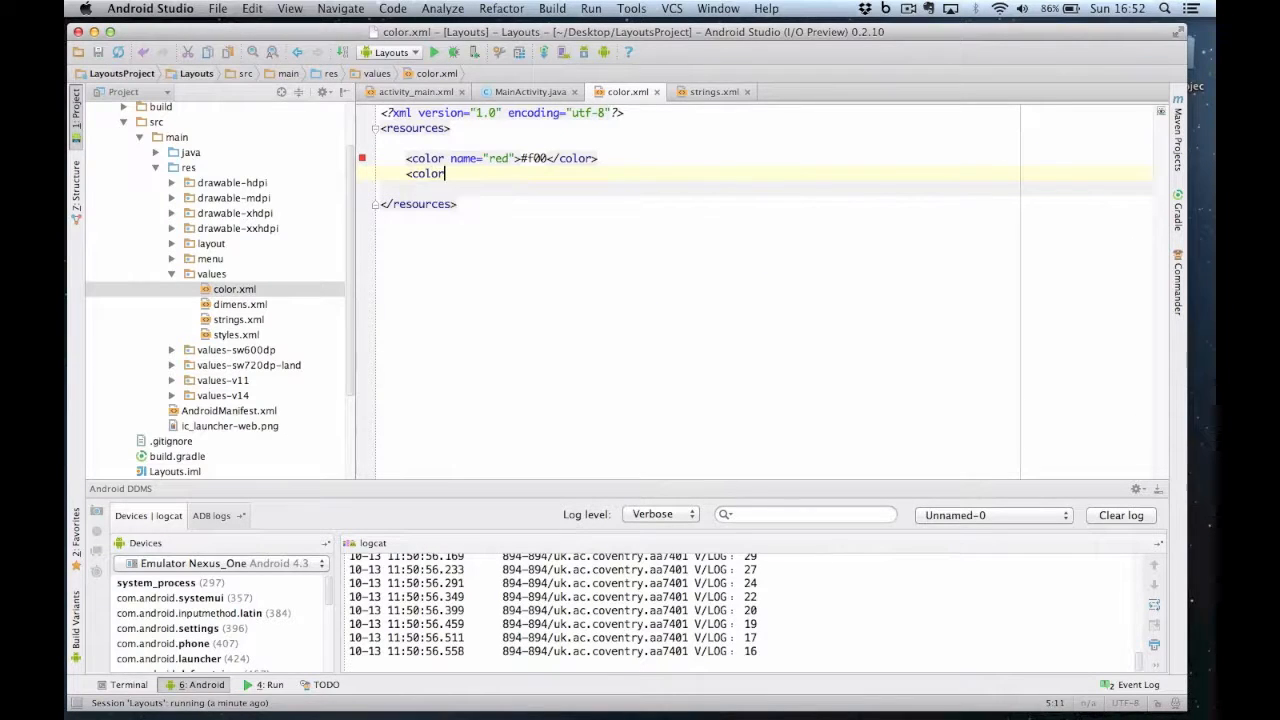
text(name="bl)
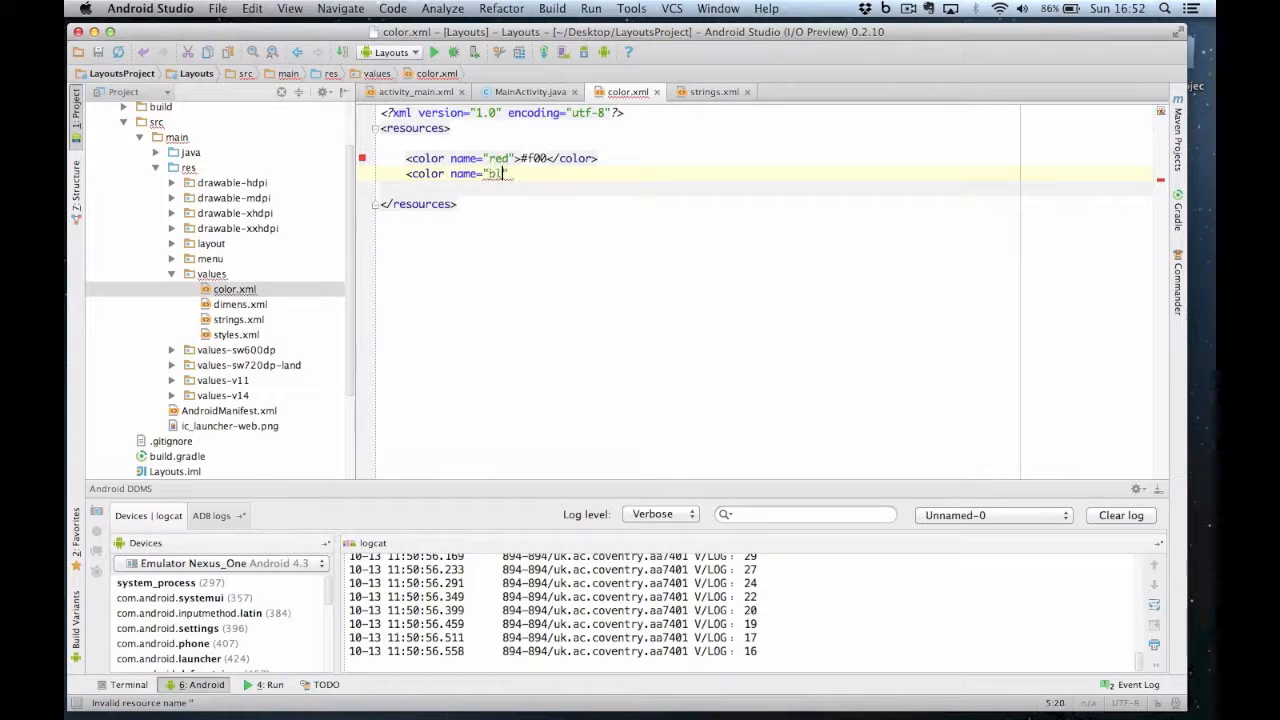
text(black)
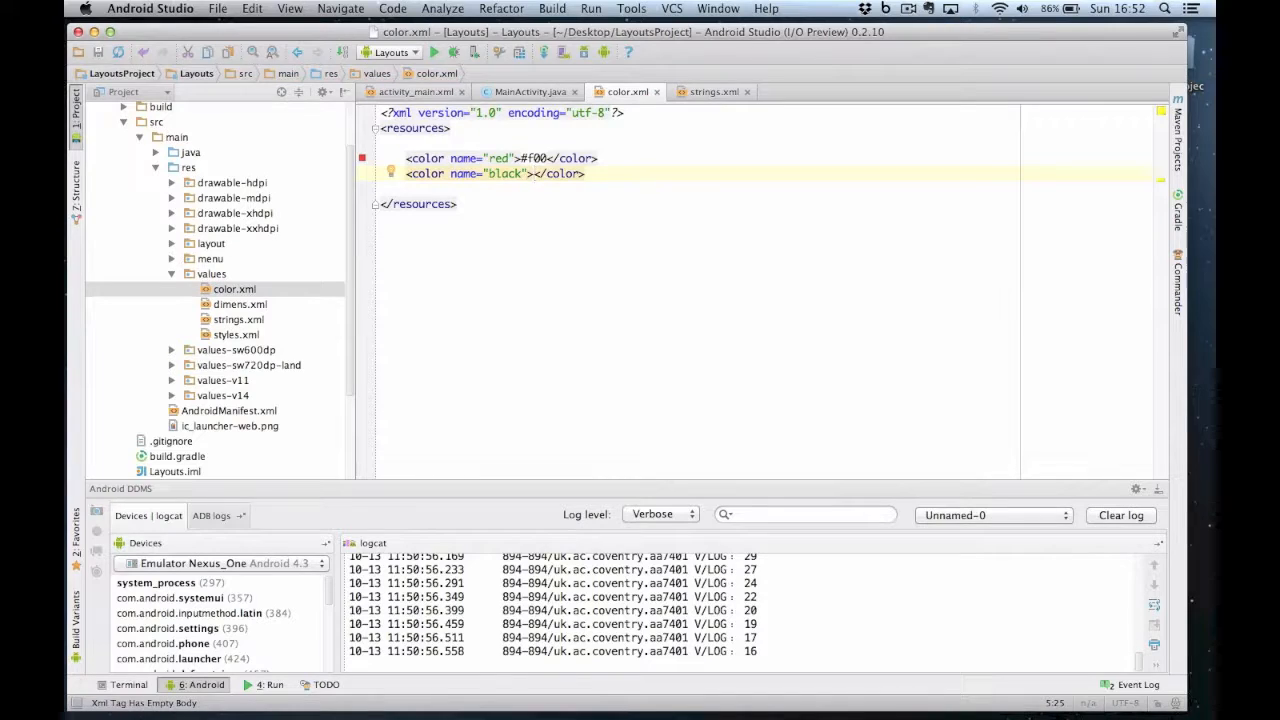
text(#000)
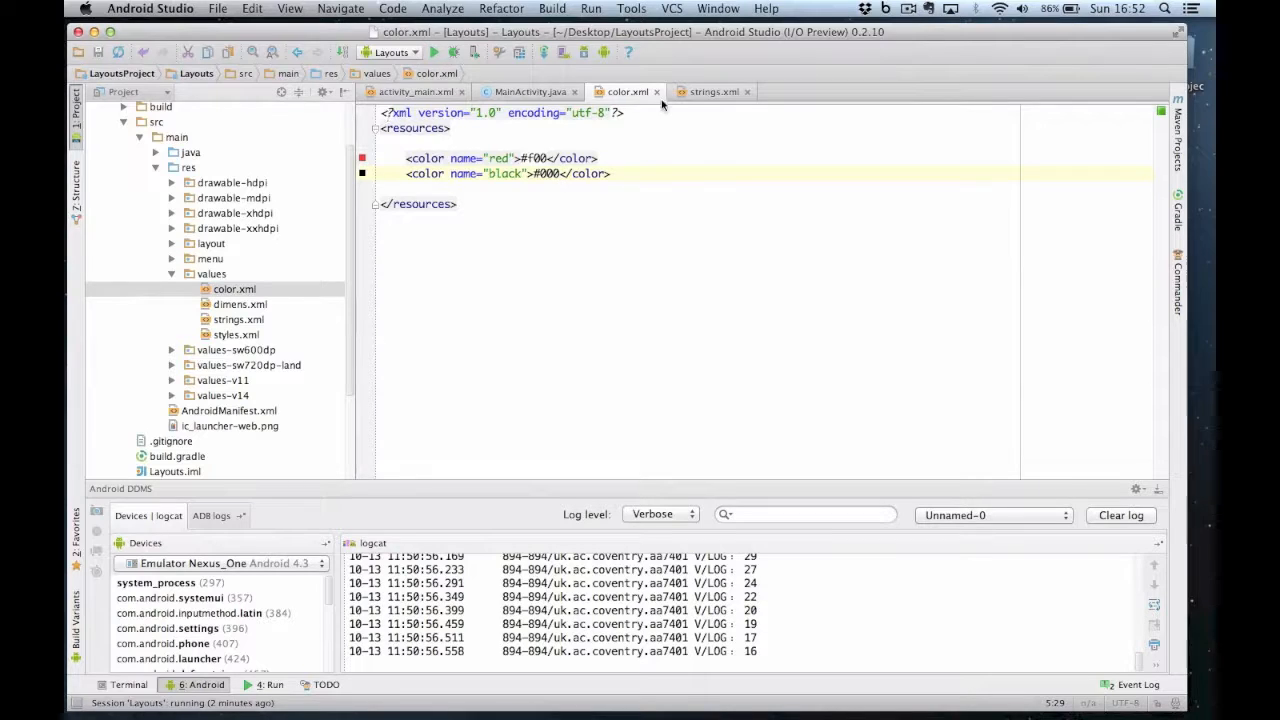
In MainActivity.java, add 'Resources res = getResources();' and an if testing progressBar.getProgress() > 80.
click(530, 91)
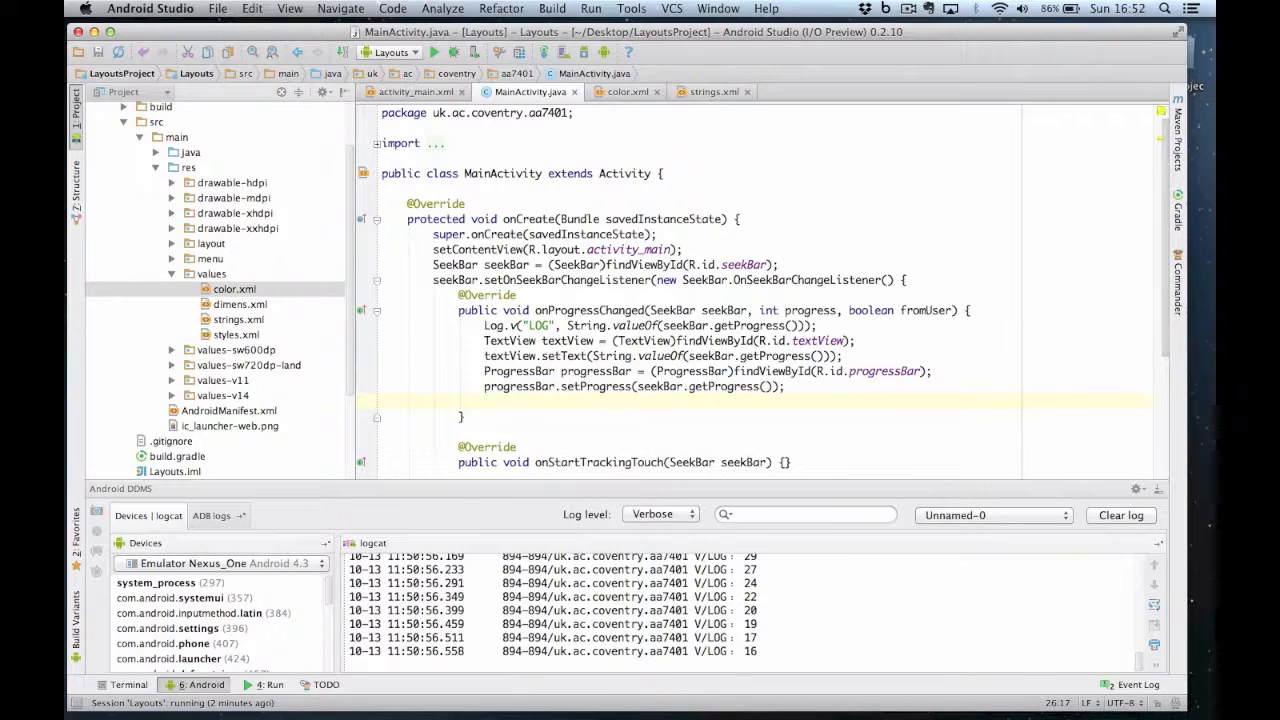
text(if)
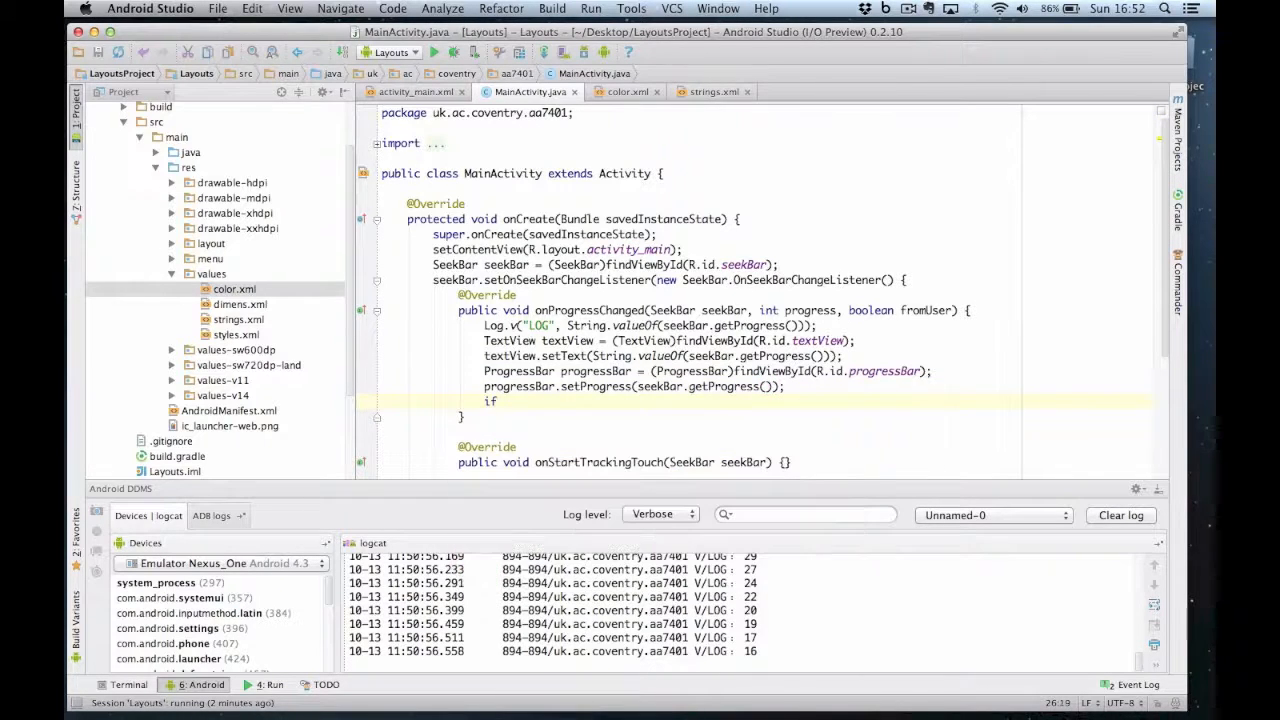
text(())
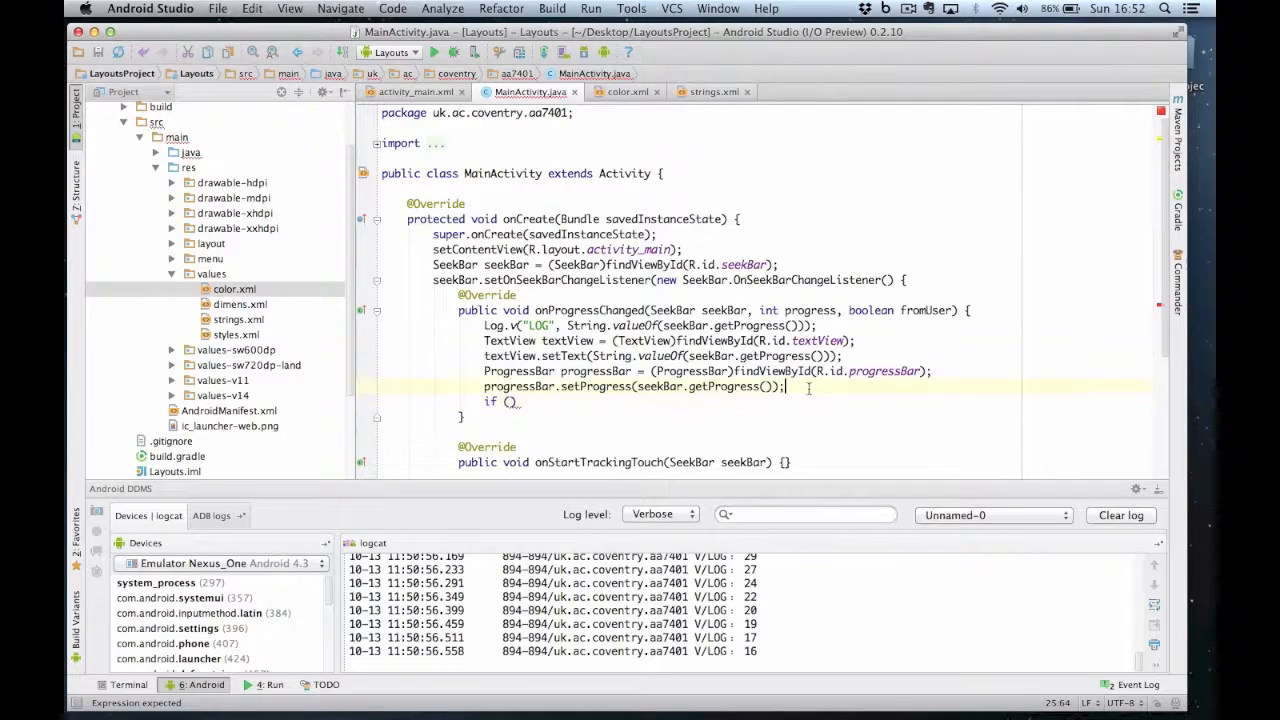
text(Resources res)
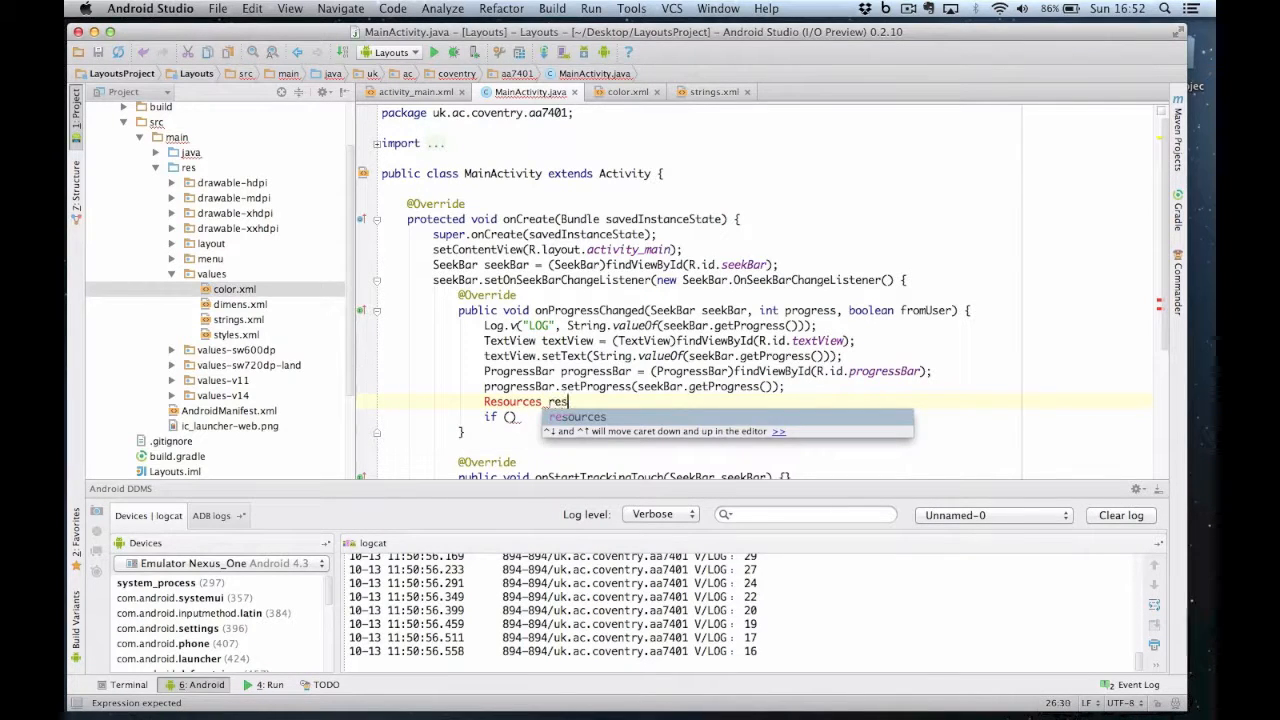
text(= get)
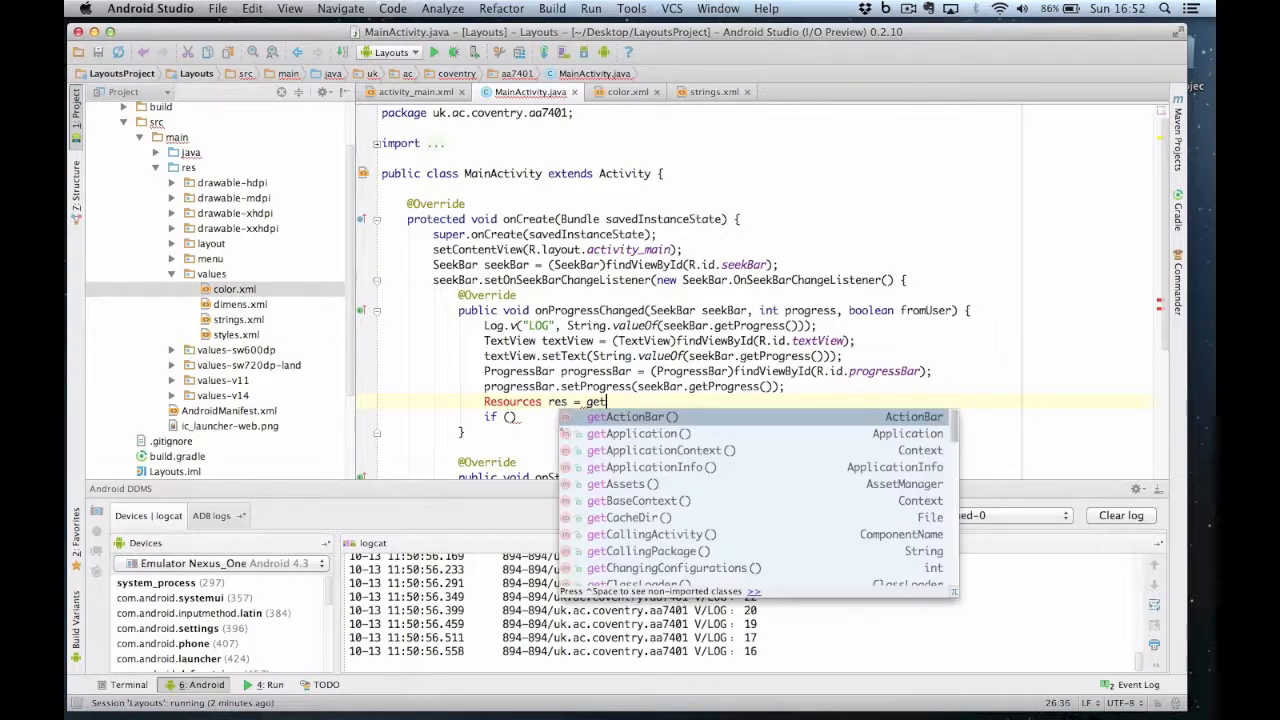
text(Resources();)
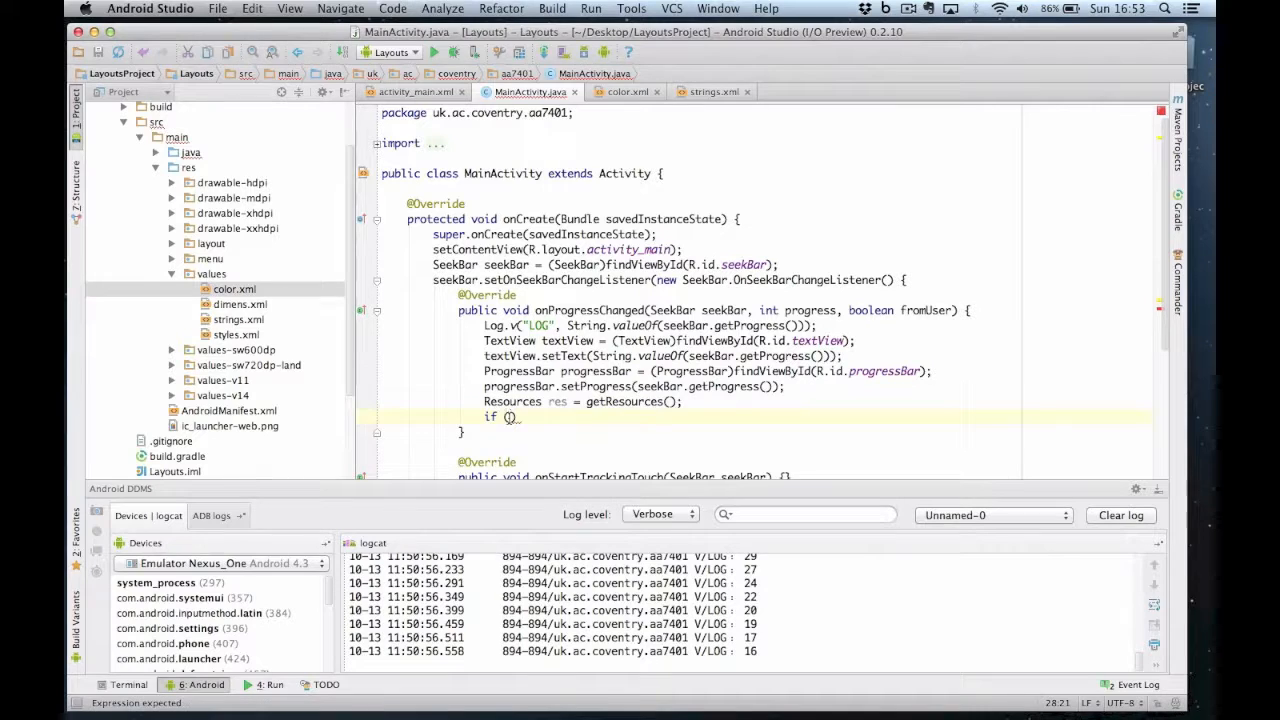
text(progressBar)
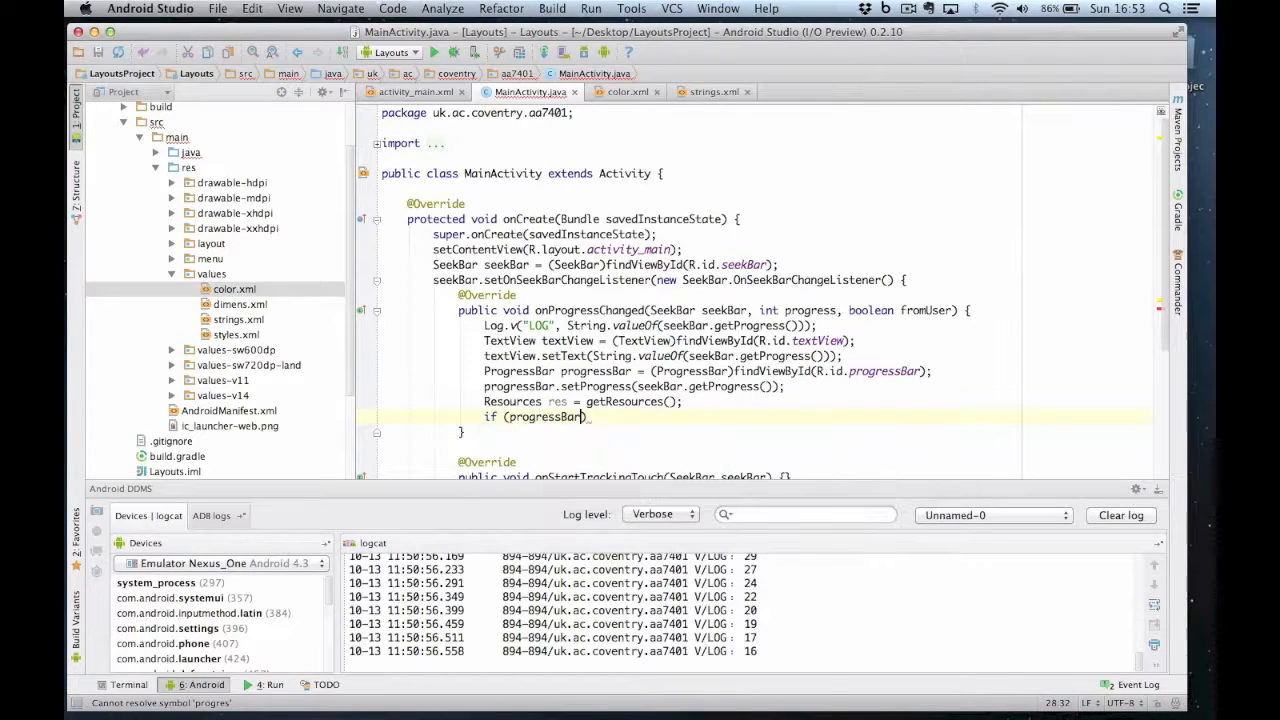
text(.getProgress()
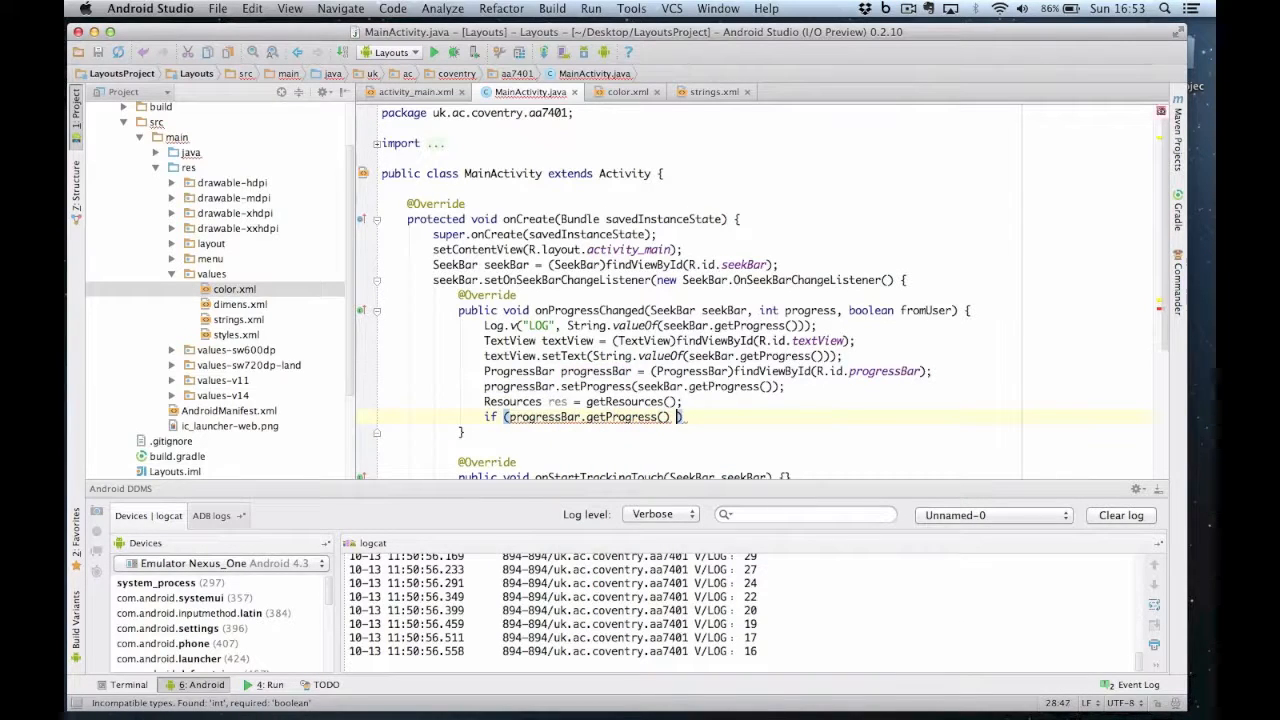
text(> 80)
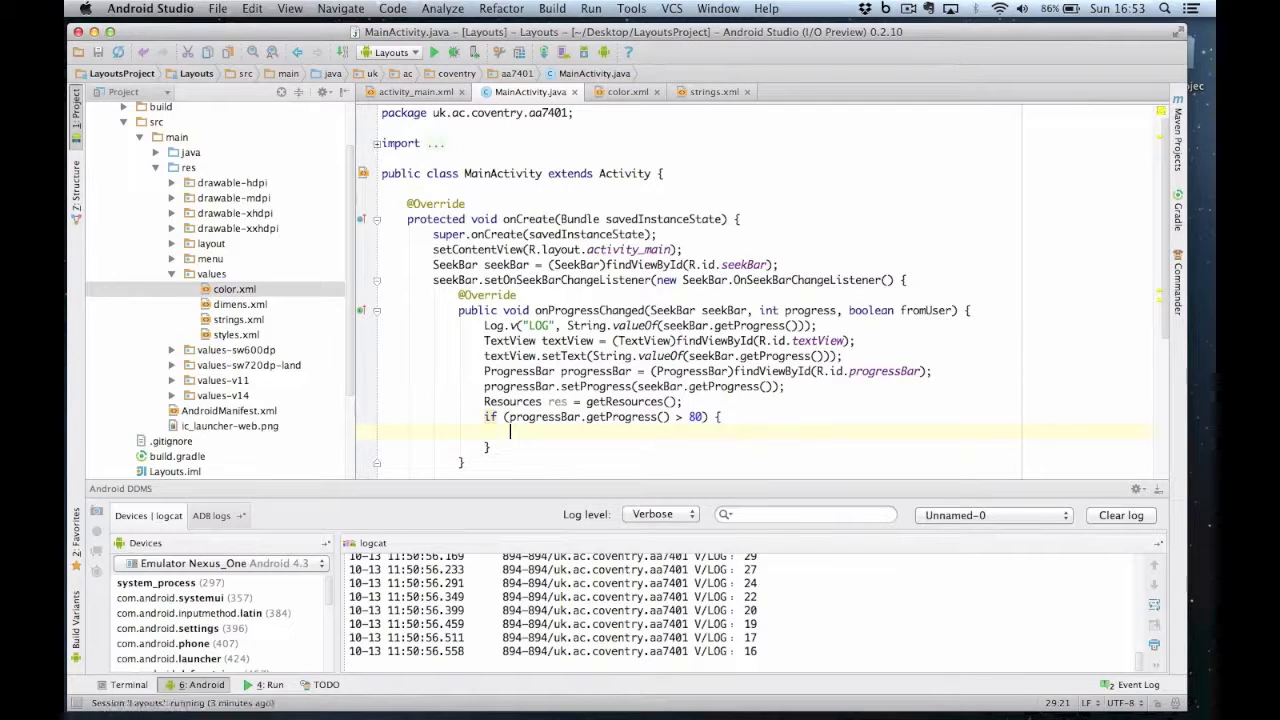
Inside the if, set textView's text colour to res.getColor(R.color.red).
text(text)
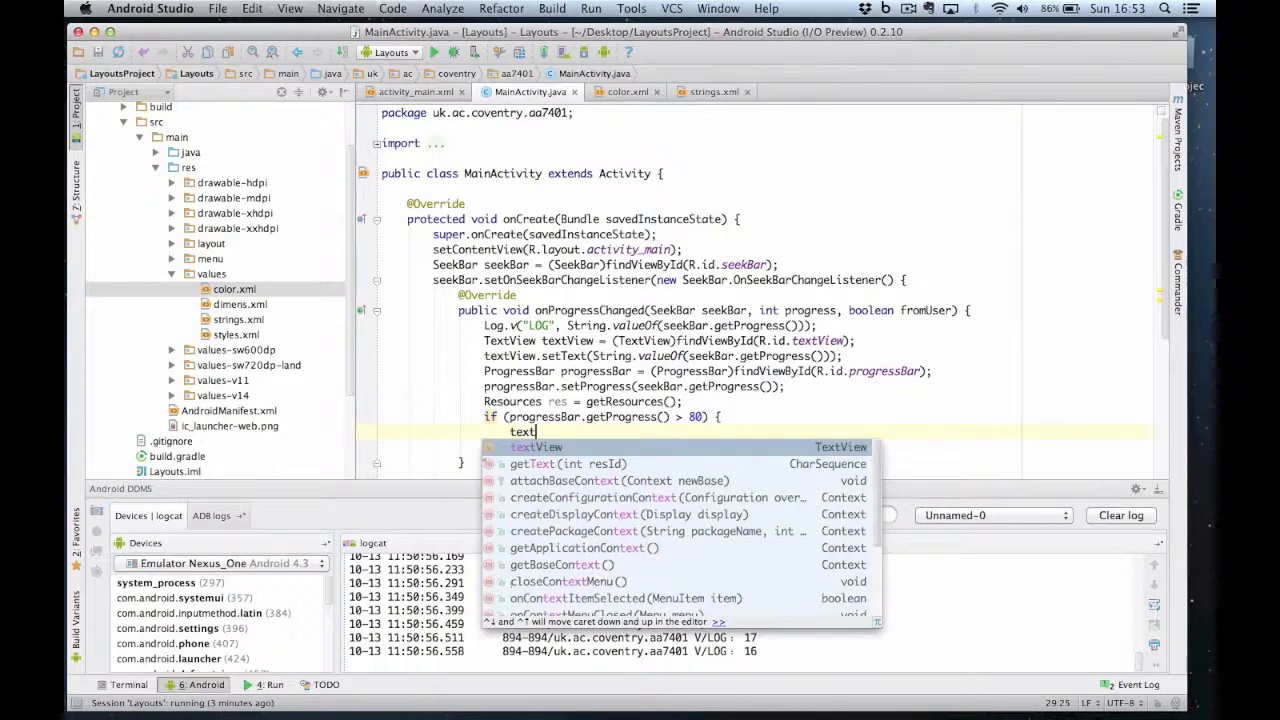
text(View.se)
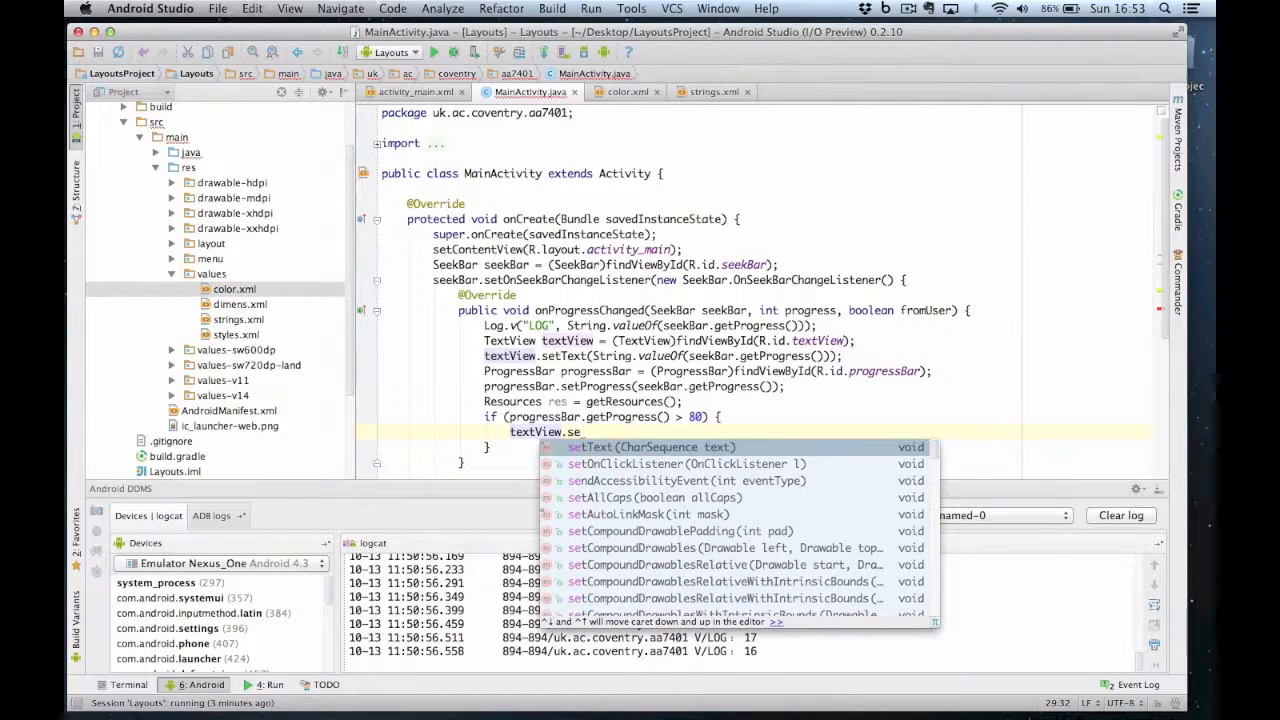
text(TextColor();)
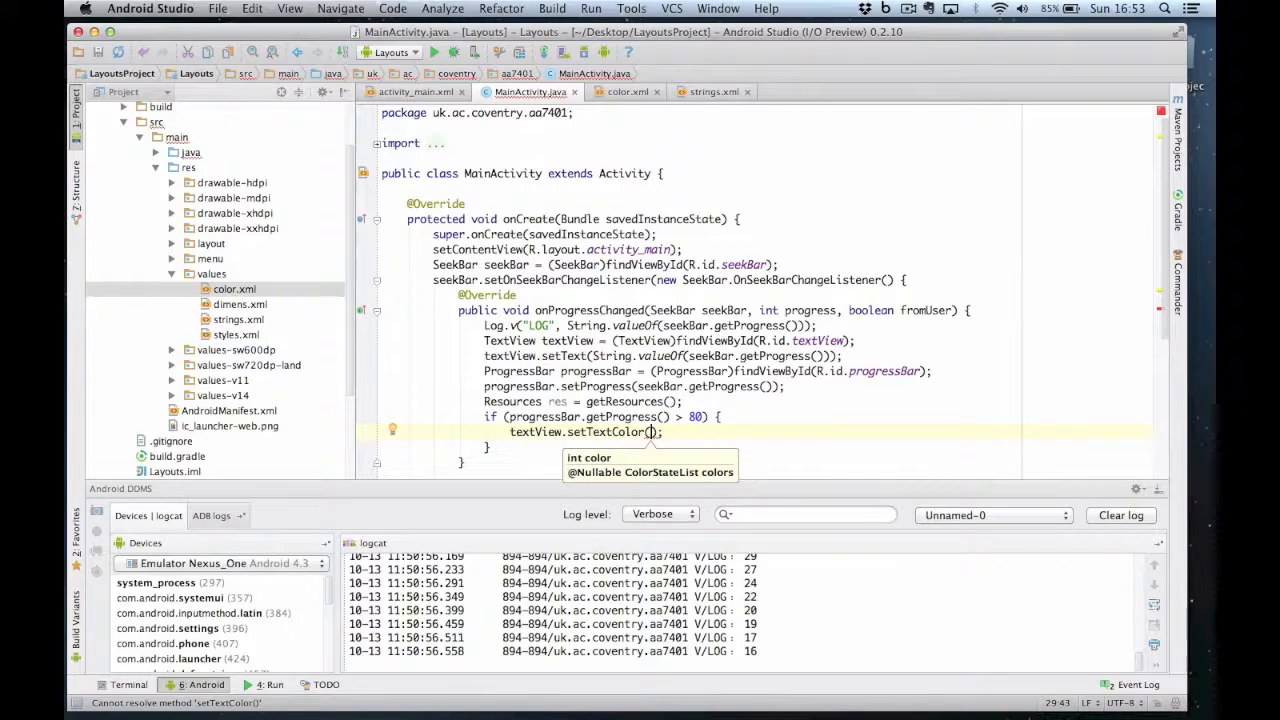
text(res.getColor(R)
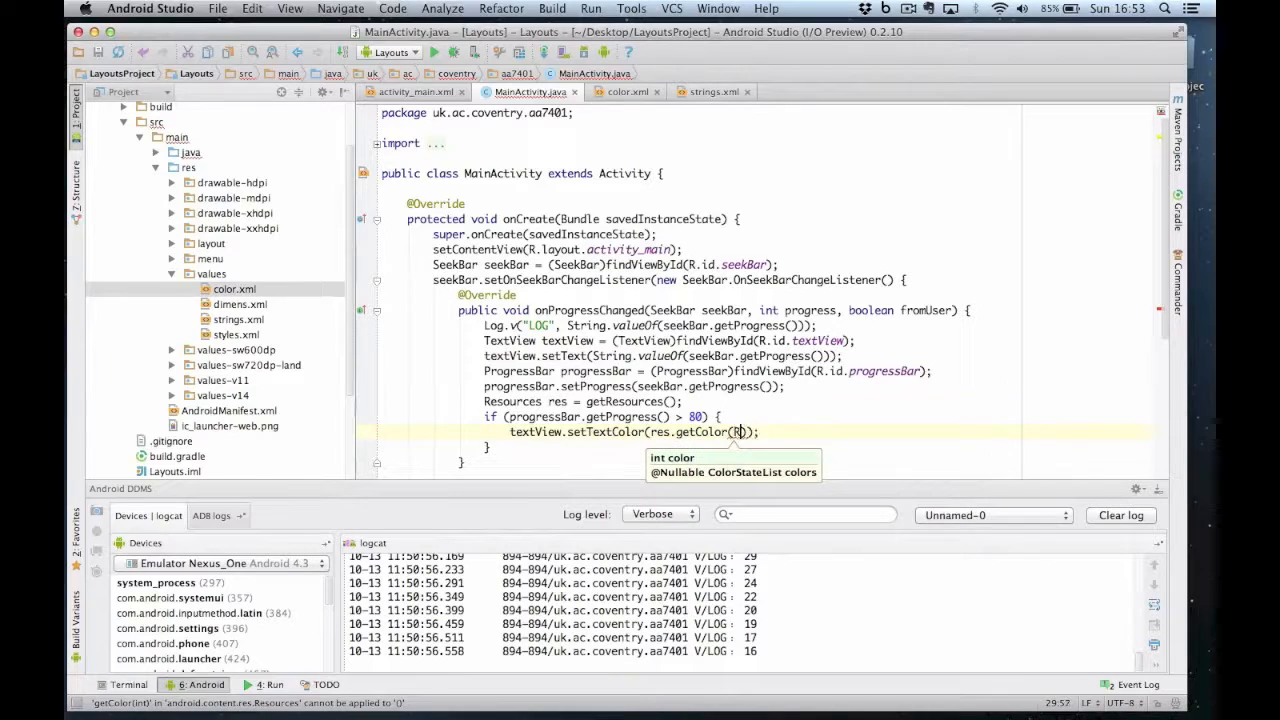
text(.color)
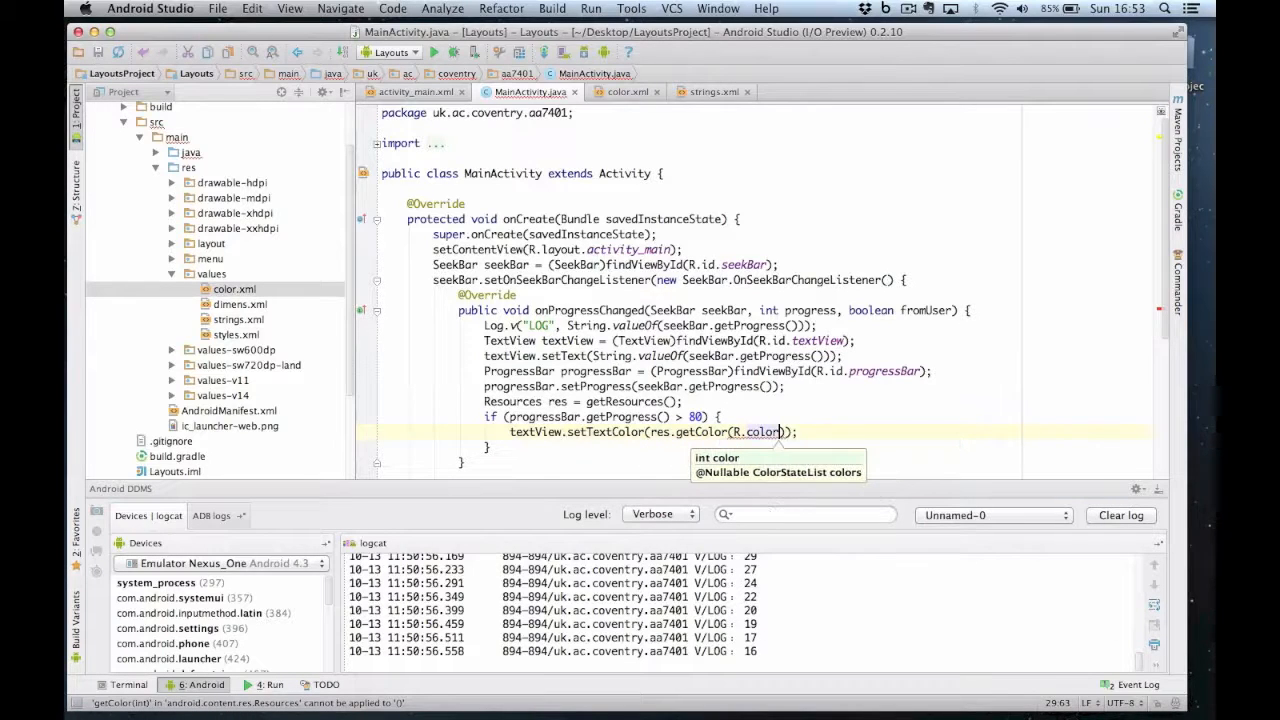
text(.red)
click(815, 446)
text( else {)
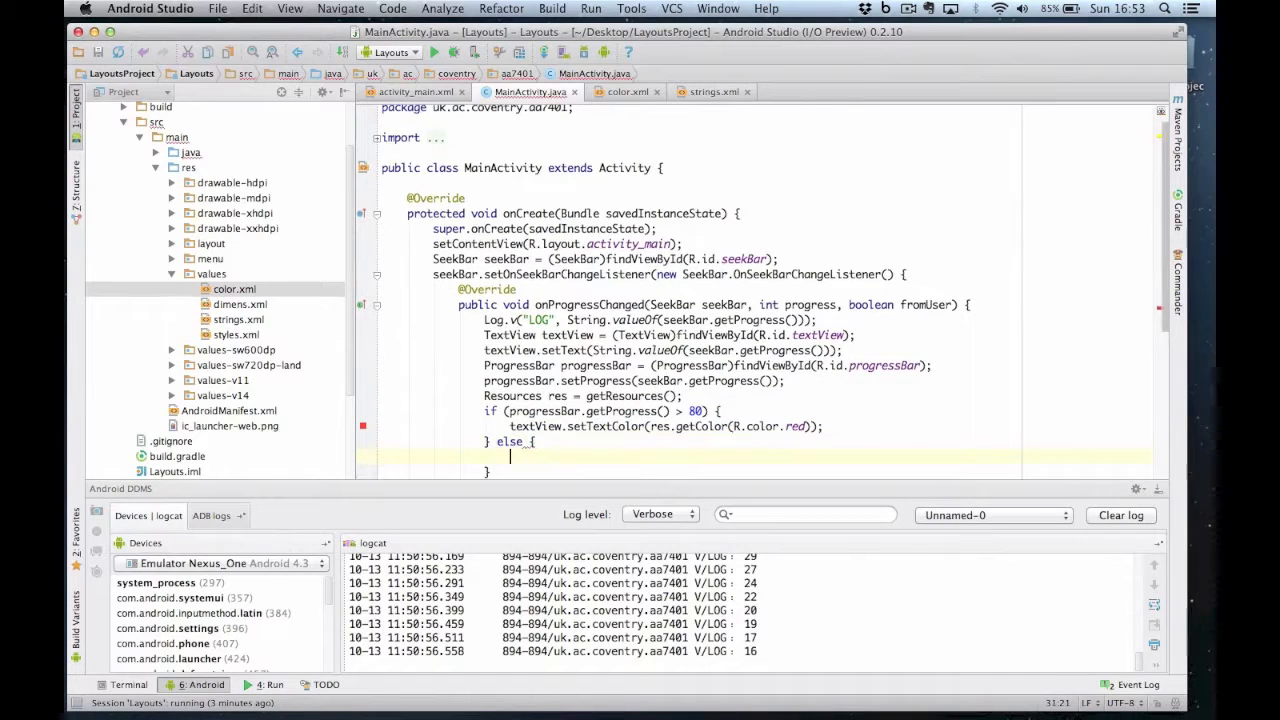
Add an else branch setting textView's text colour to R.color.black.
text(textView.s)
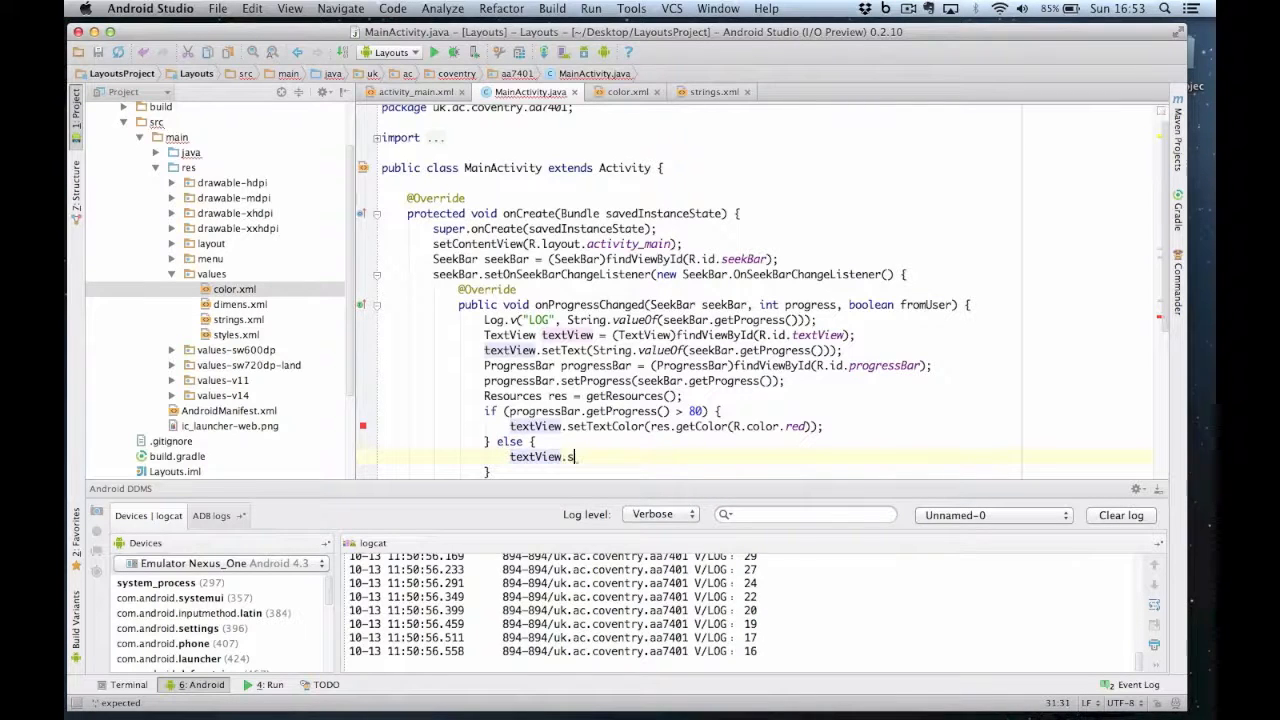
text(etTextColor();)
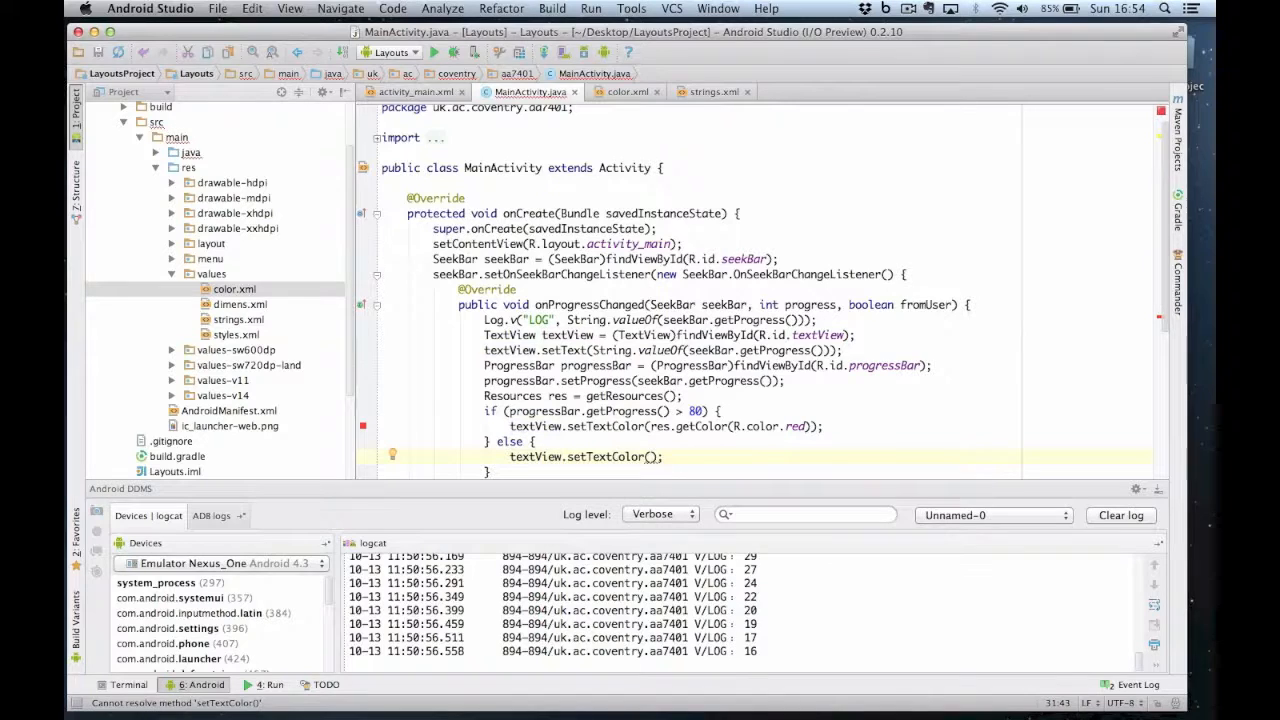
text(res.getColor(R.color.black)
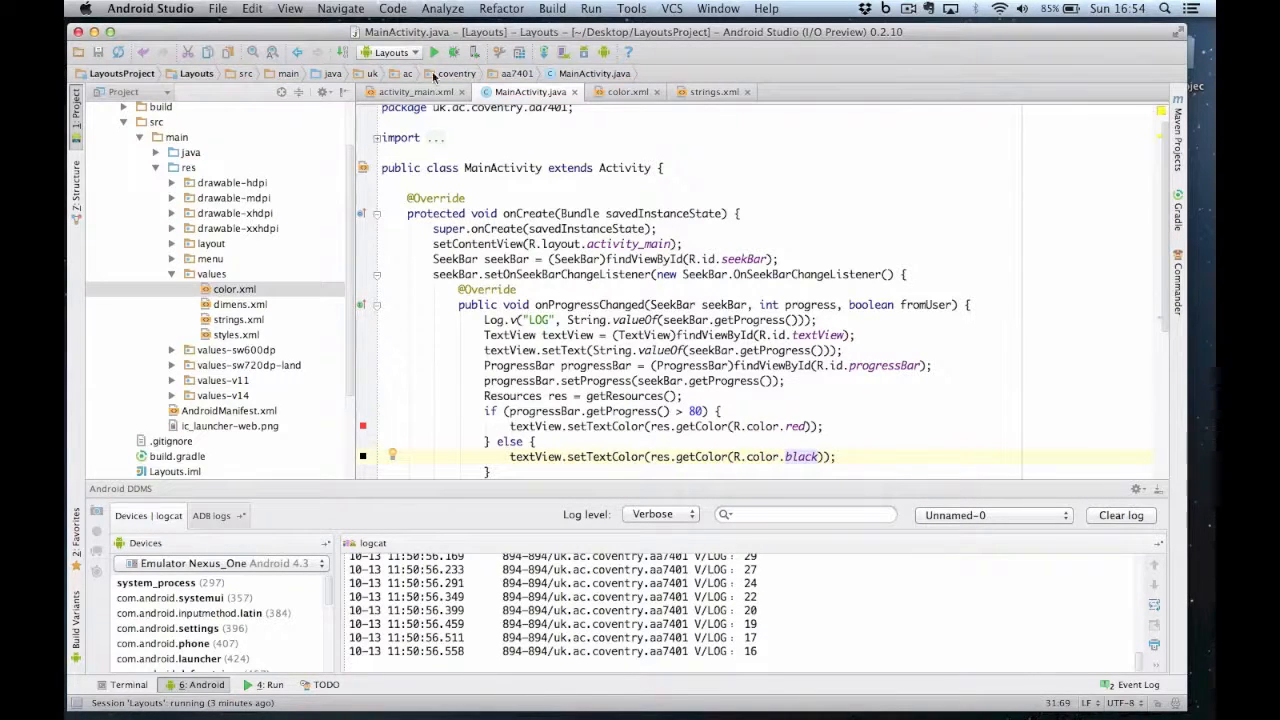
Run the app on the Nexus One emulator and drag the SeekBar past 80 and back.
click(433, 52)
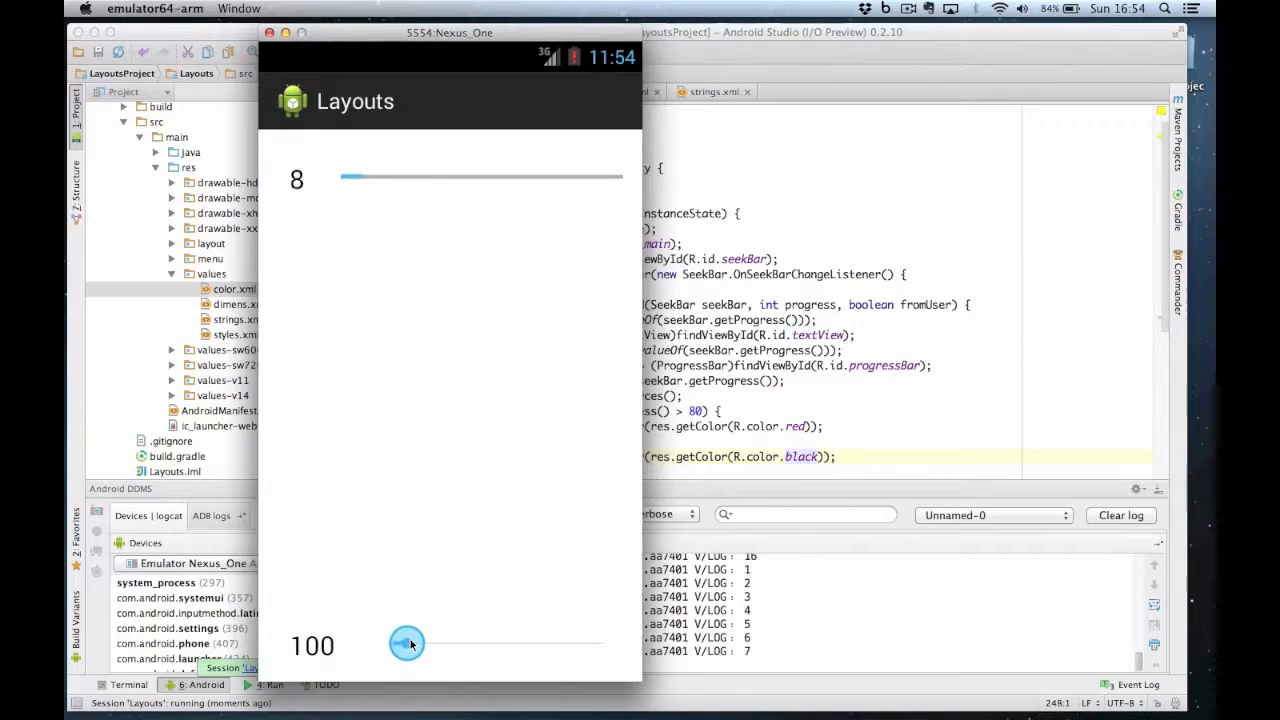
drag(407, 643, 435, 643)
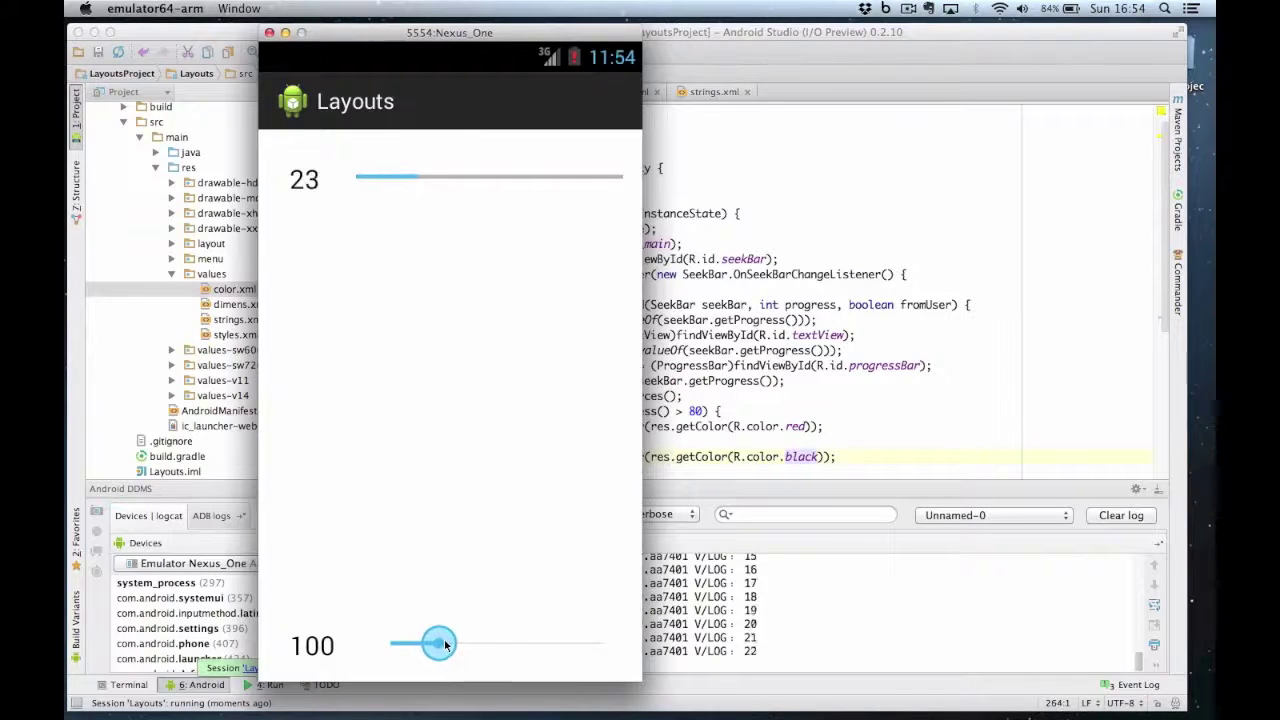
drag(435, 644, 513, 644)
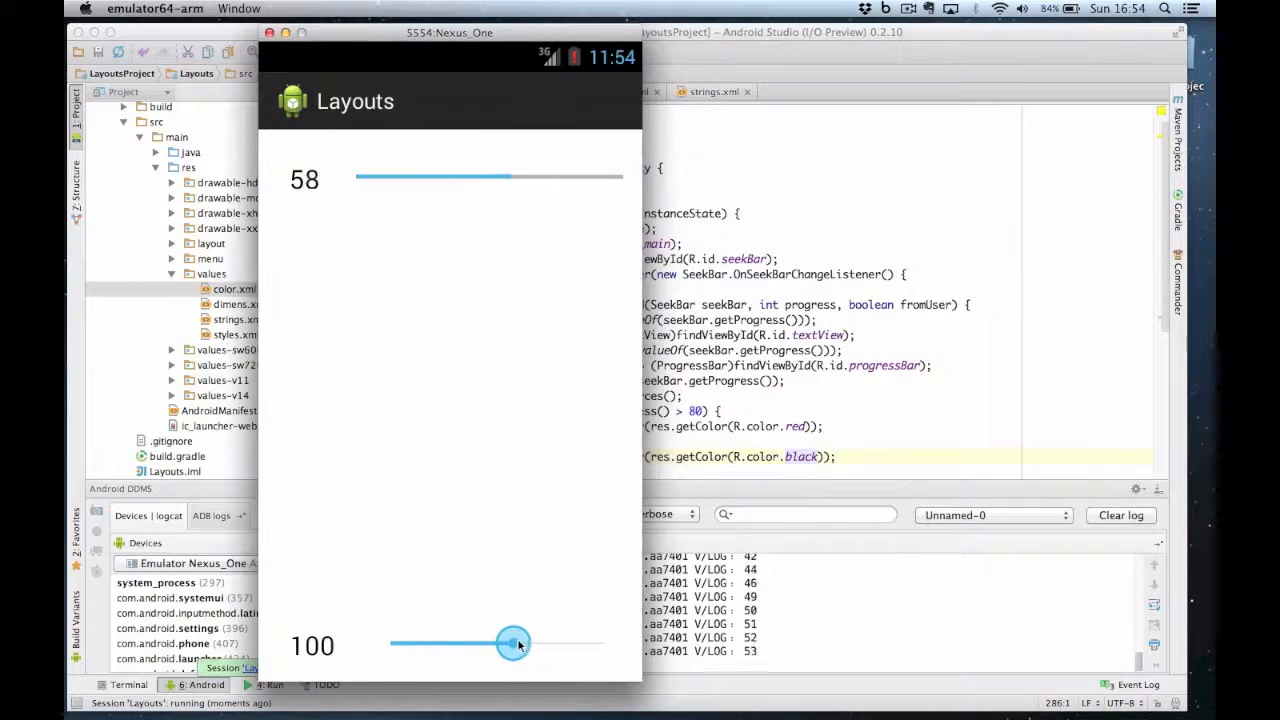
drag(513, 643, 565, 643)
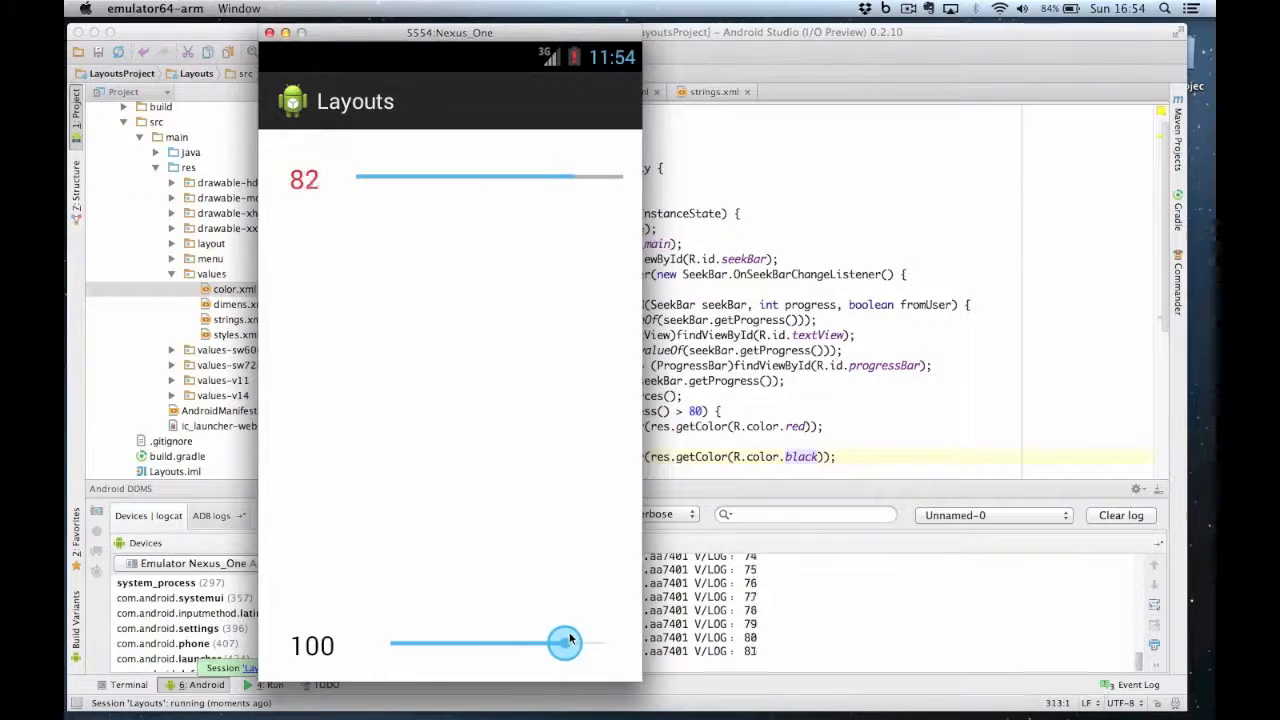
drag(565, 643, 595, 643)
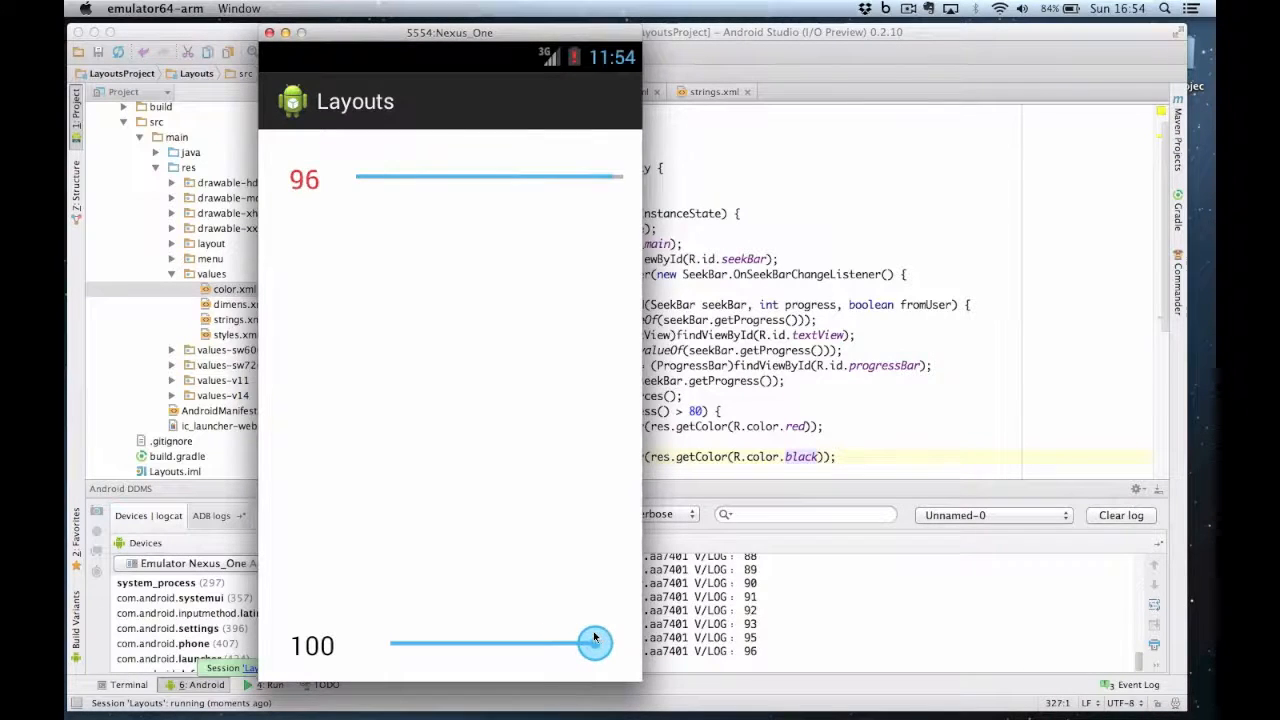
drag(595, 643, 548, 643)
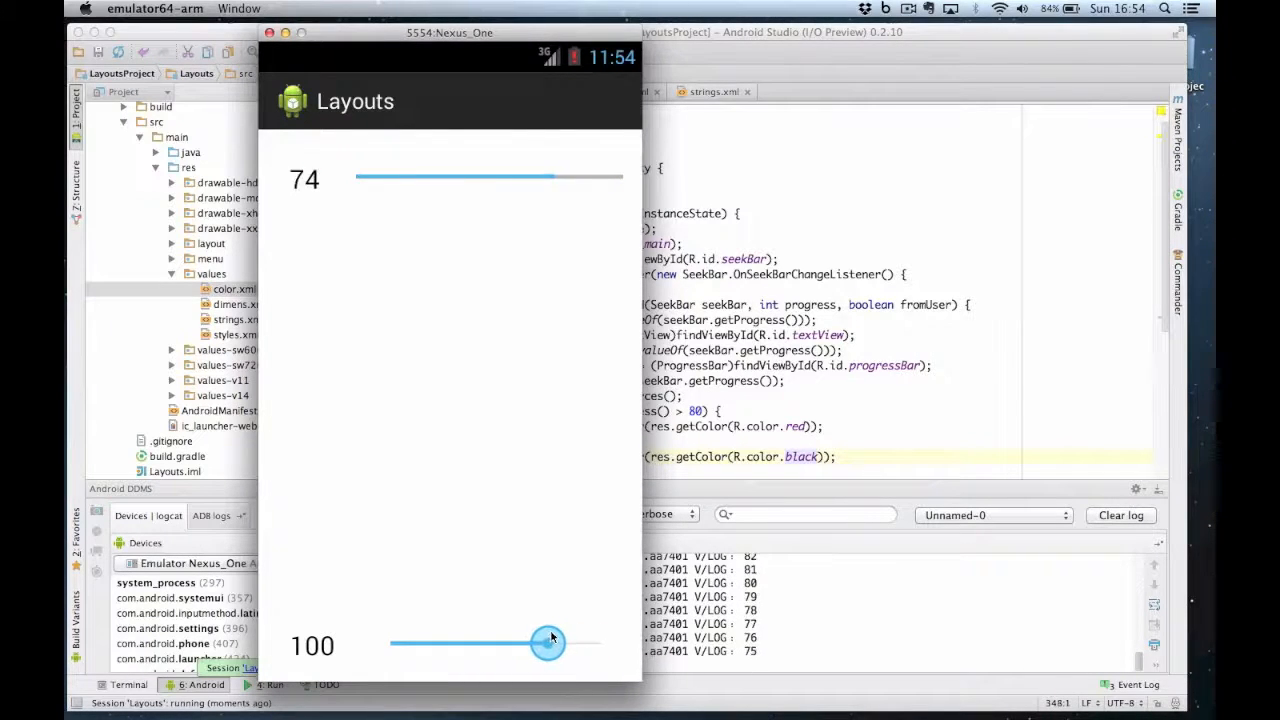